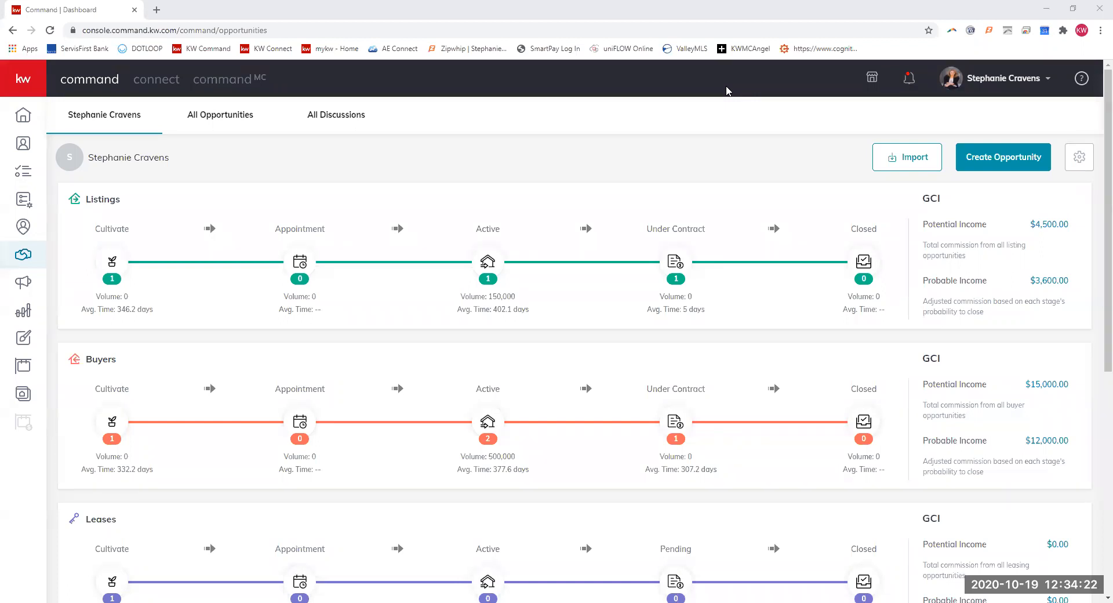
{"action": "mouse_move", "coordinate": [387, 318]}
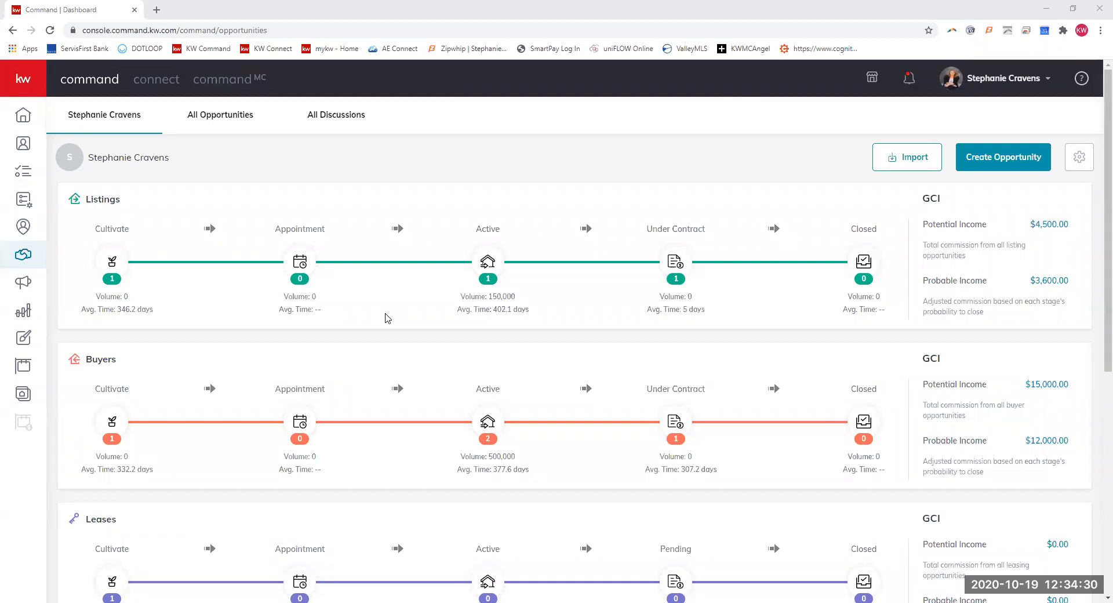
{"action": "mouse_move", "coordinate": [413, 202]}
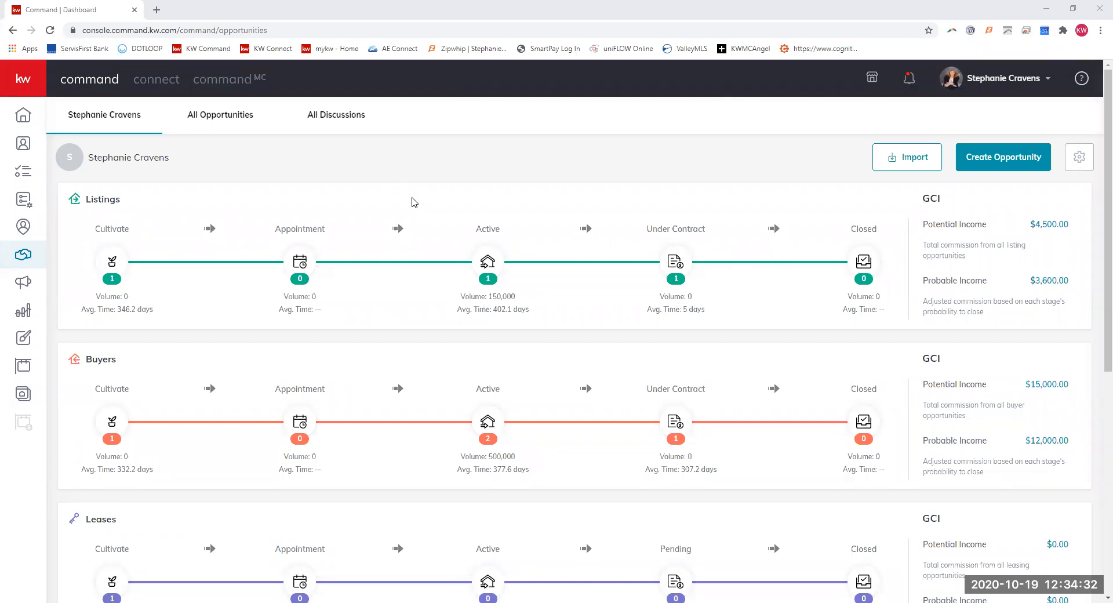
{"action": "mouse_move", "coordinate": [498, 225]}
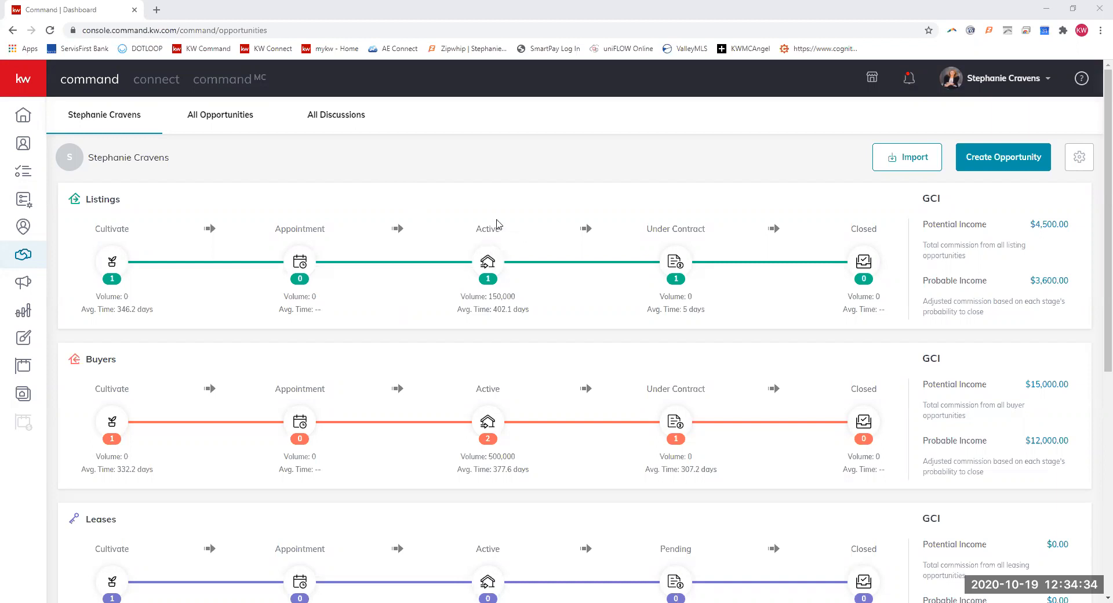
{"action": "mouse_move", "coordinate": [480, 167]}
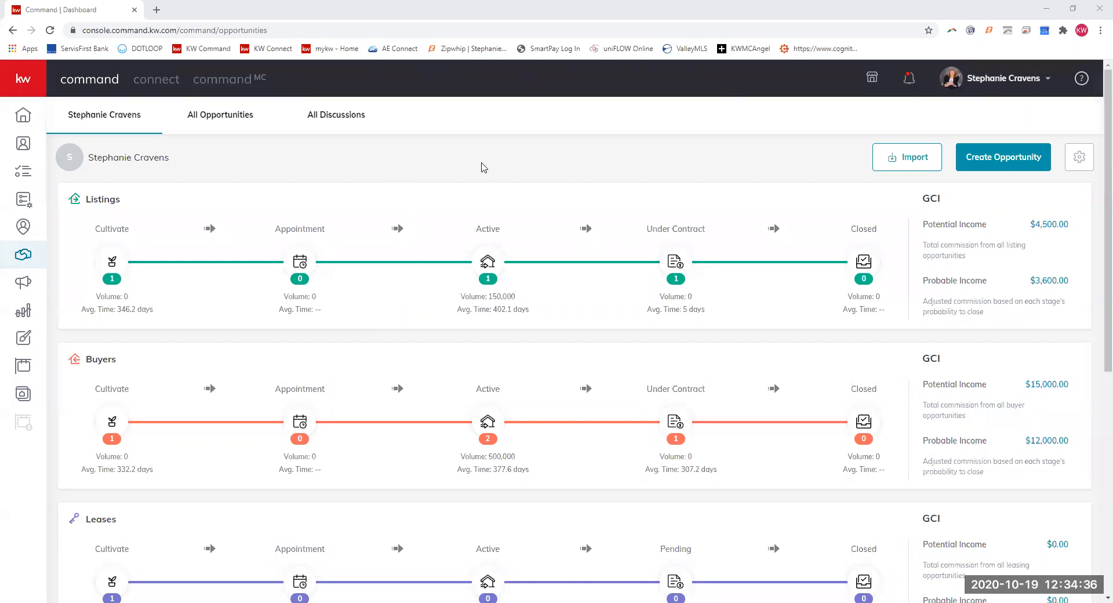
{"action": "mouse_move", "coordinate": [547, 339]}
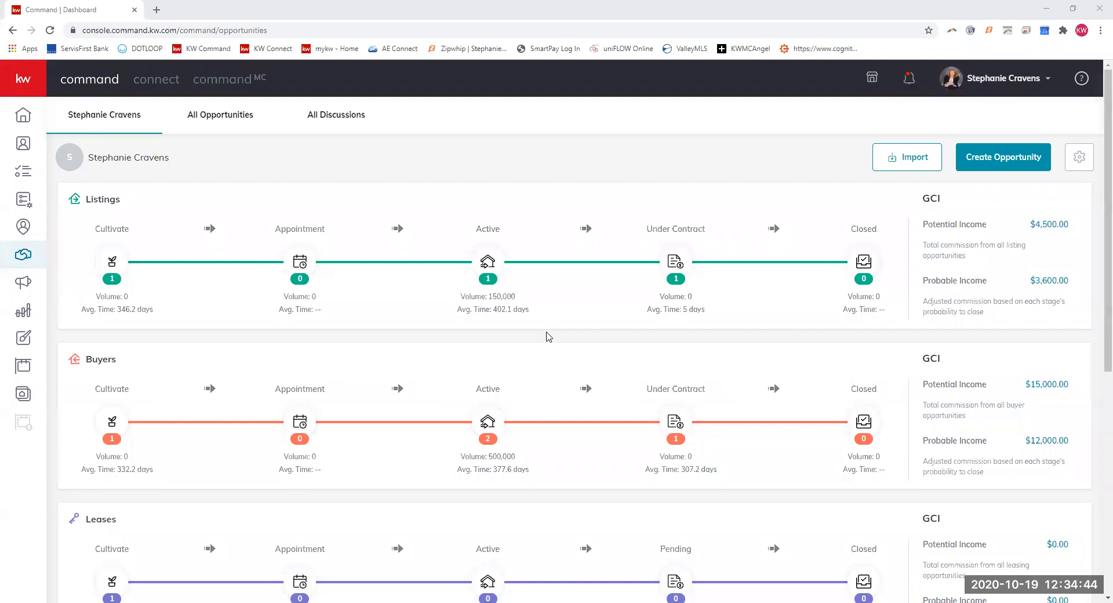
{"action": "mouse_move", "coordinate": [622, 355]}
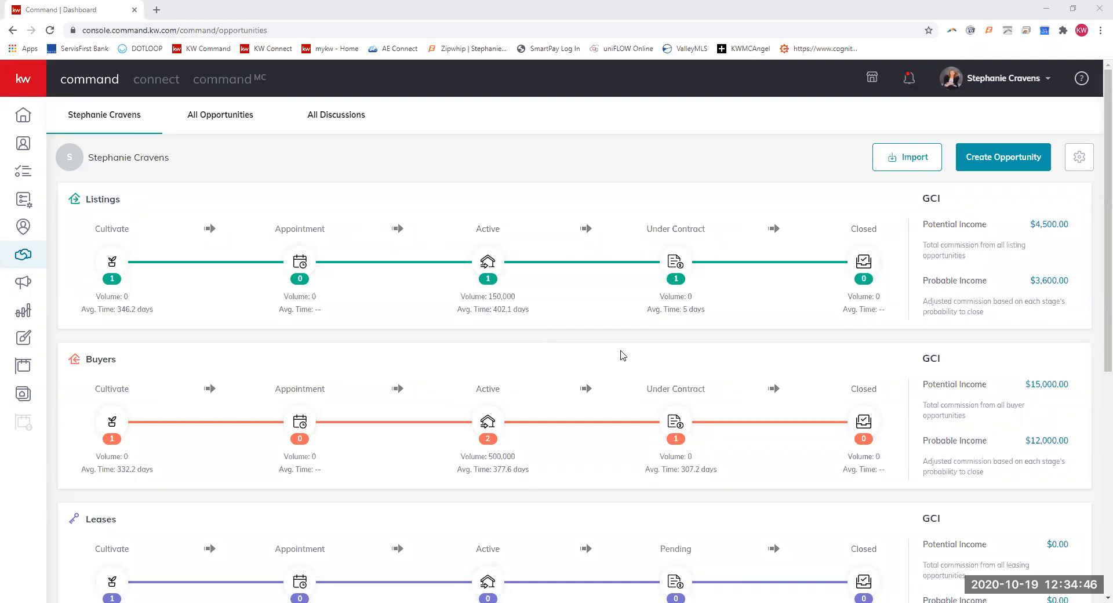
{"action": "mouse_move", "coordinate": [659, 232]}
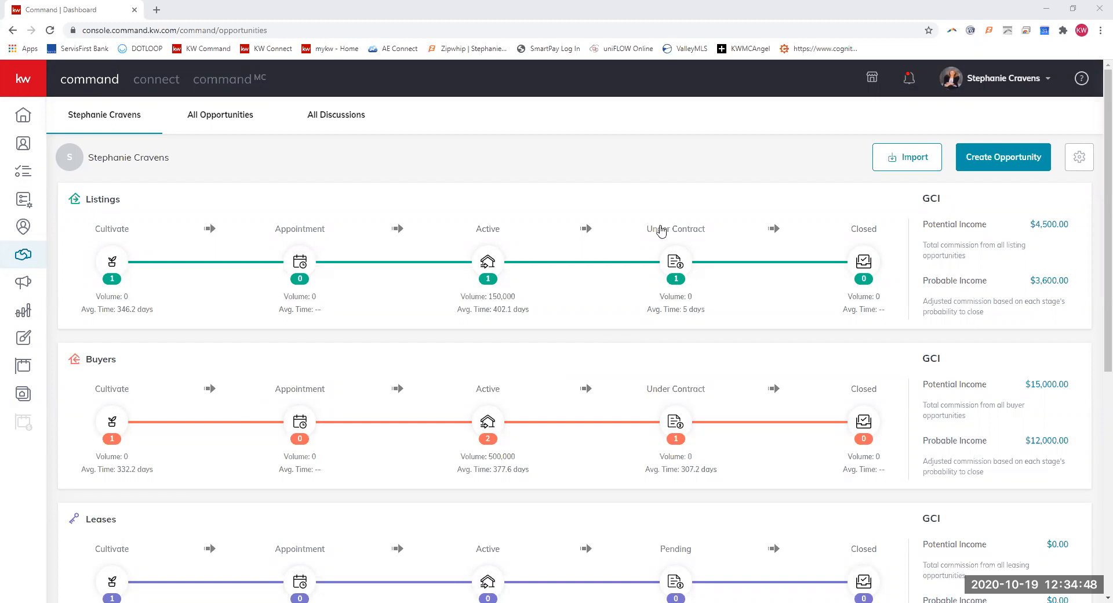
{"action": "mouse_move", "coordinate": [479, 434]}
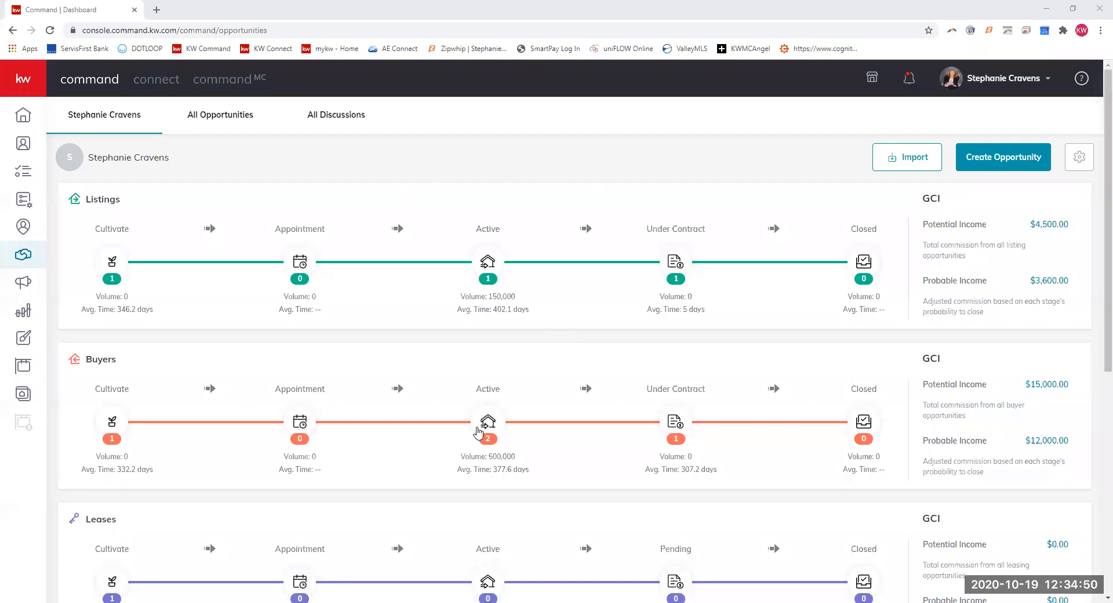
Open the active buyer opportunity Cravens - Personal Home and scroll through its Details information
{"action": "left_click", "coordinate": [487, 421]}
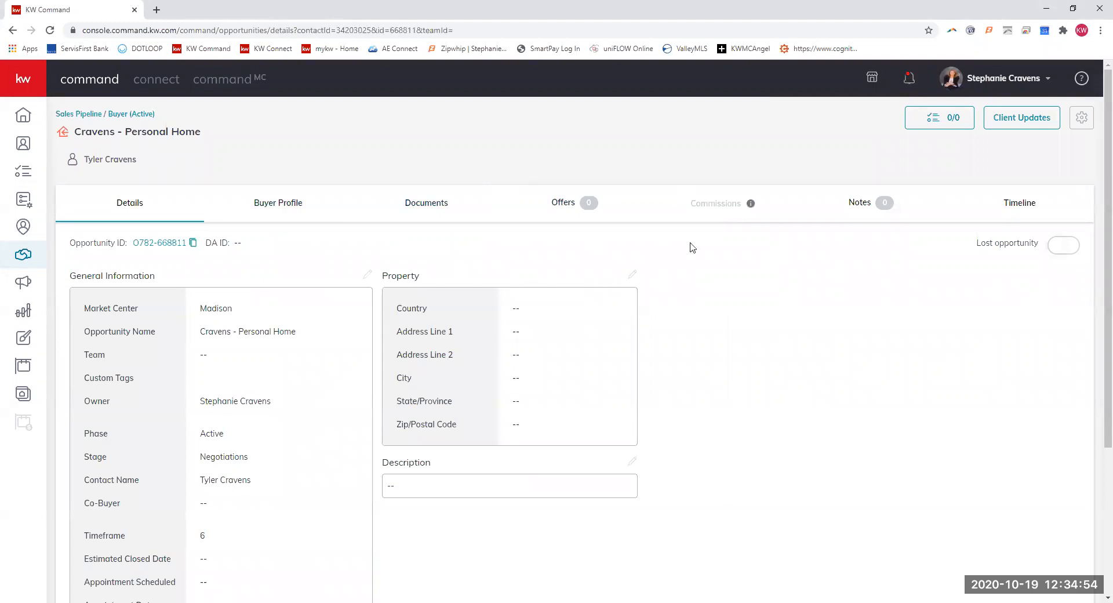
{"action": "mouse_move", "coordinate": [750, 203]}
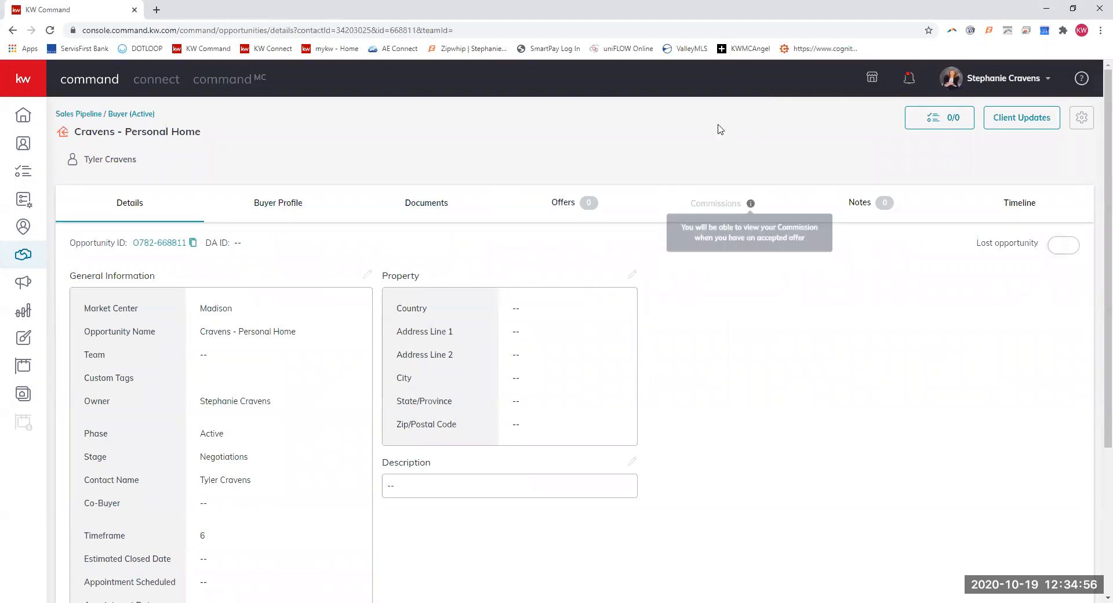
{"action": "mouse_move", "coordinate": [715, 203]}
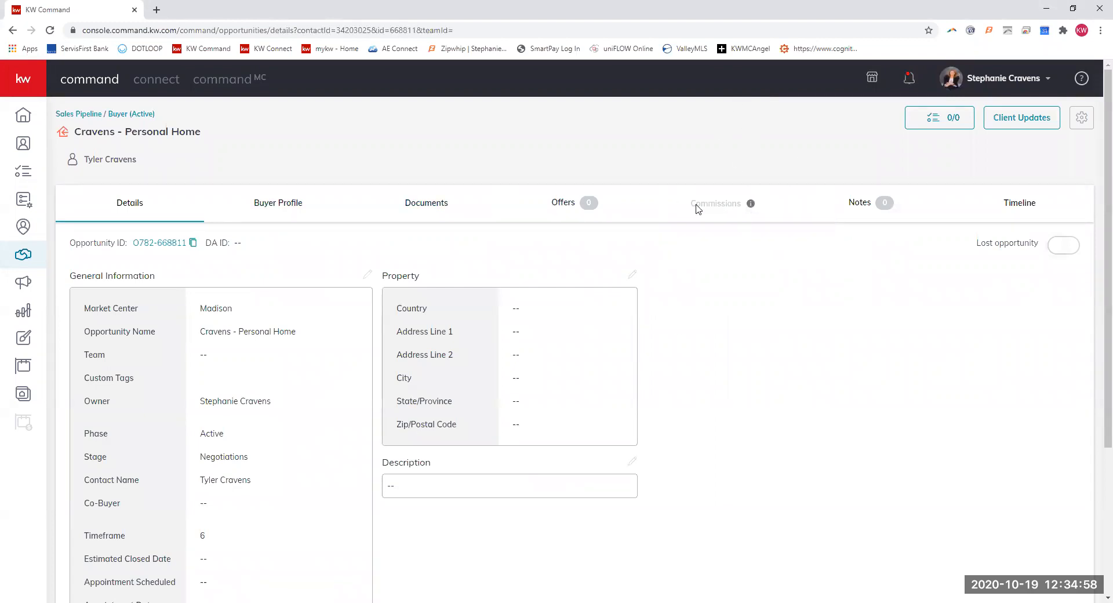
{"action": "mouse_move", "coordinate": [732, 213]}
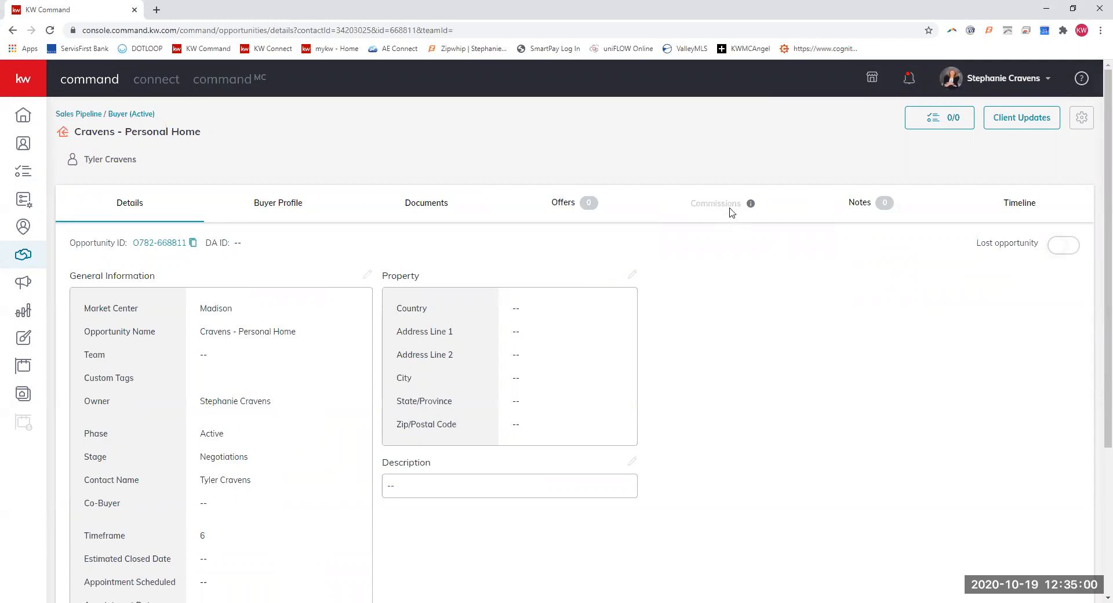
{"action": "mouse_move", "coordinate": [778, 490]}
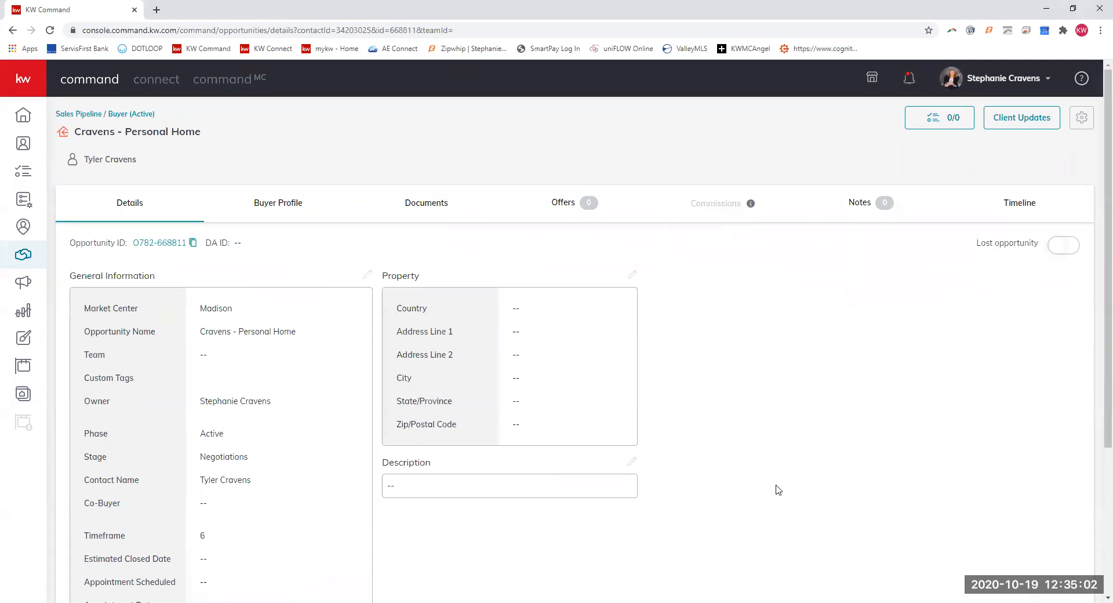
{"action": "mouse_move", "coordinate": [768, 459]}
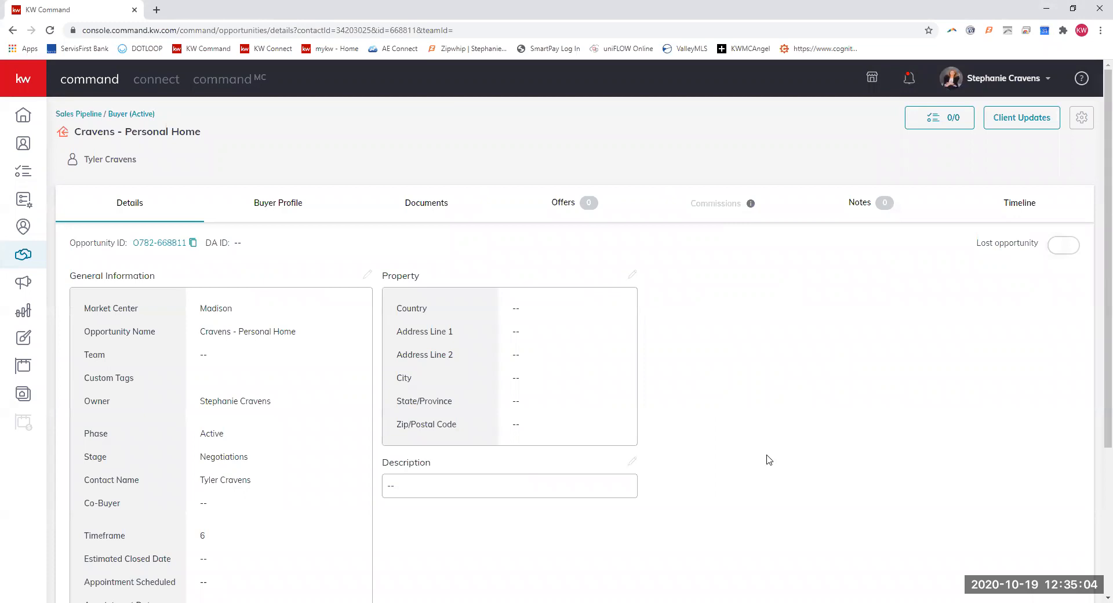
{"action": "mouse_move", "coordinate": [757, 336]}
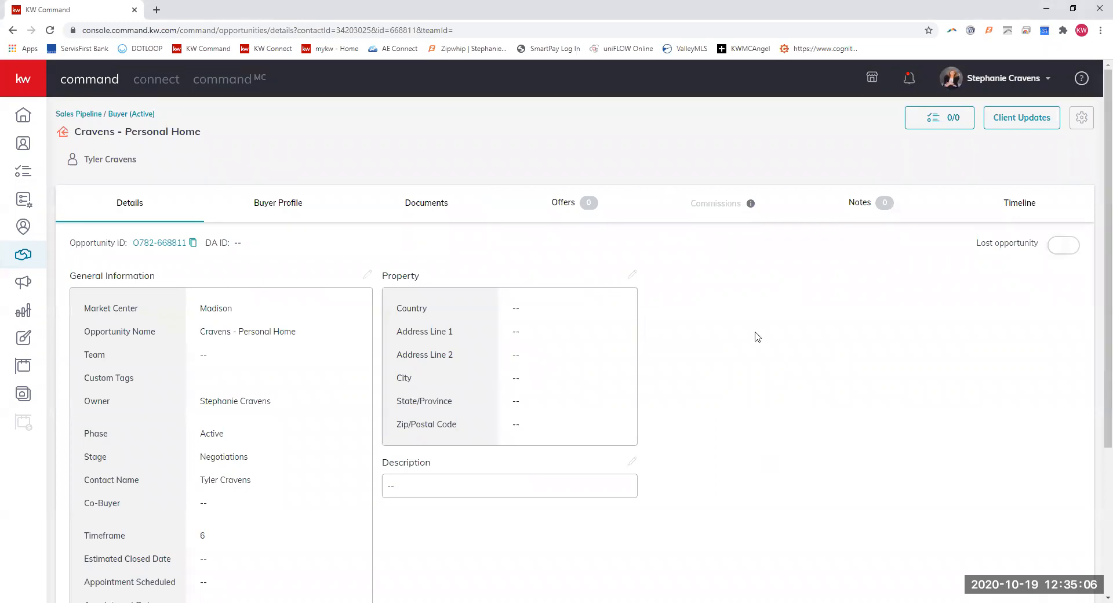
{"action": "mouse_move", "coordinate": [662, 326]}
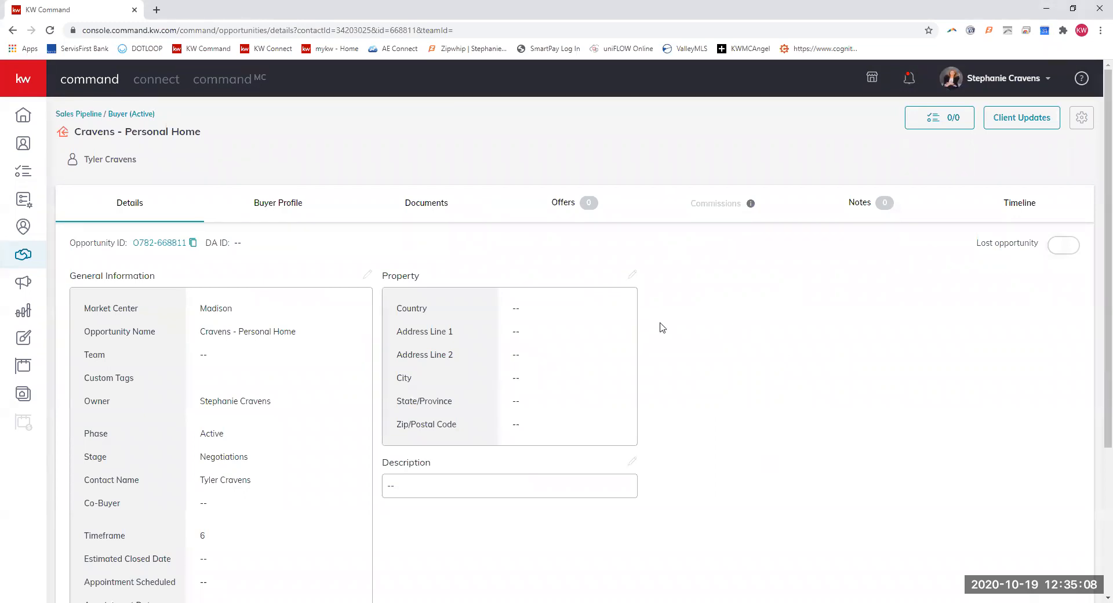
{"action": "scroll", "scroll_direction": "down", "scroll_amount": 3}
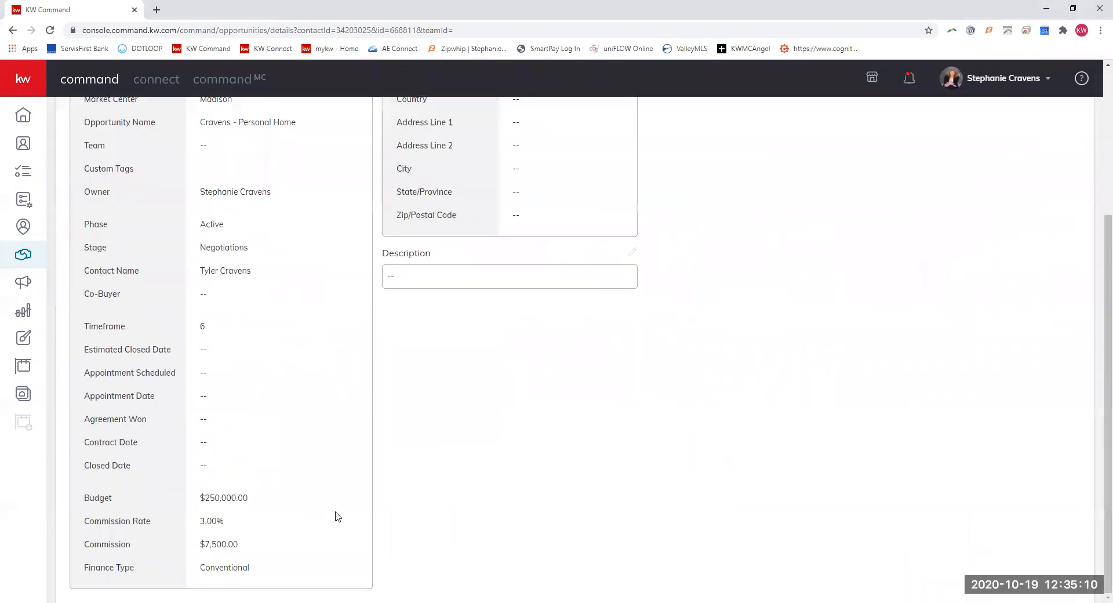
{"action": "scroll", "scroll_direction": "up", "scroll_amount": 3}
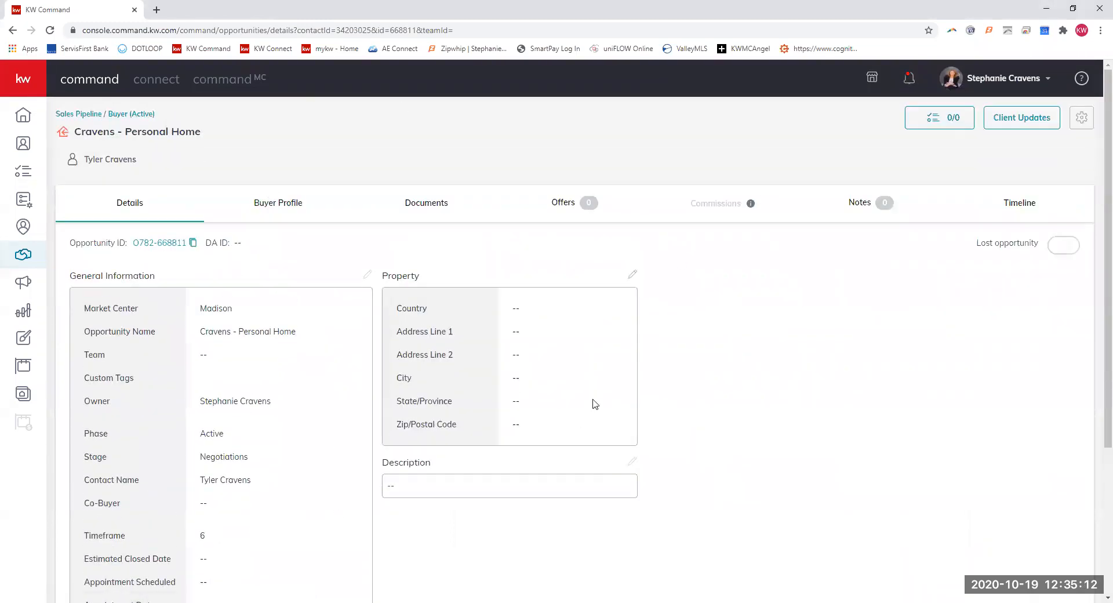
{"action": "mouse_move", "coordinate": [237, 191]}
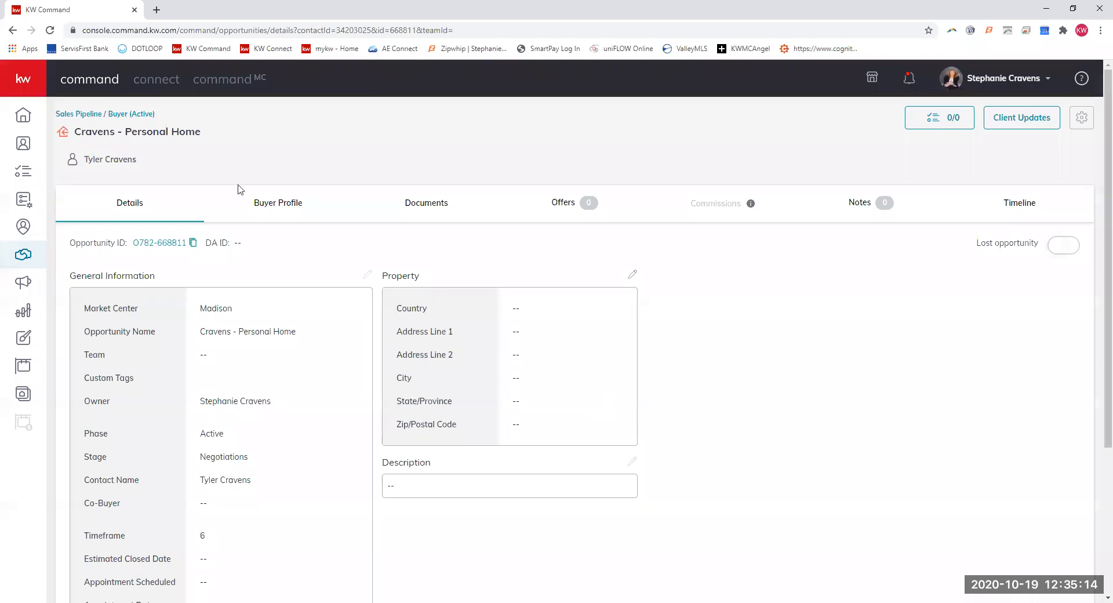
{"action": "mouse_move", "coordinate": [200, 321]}
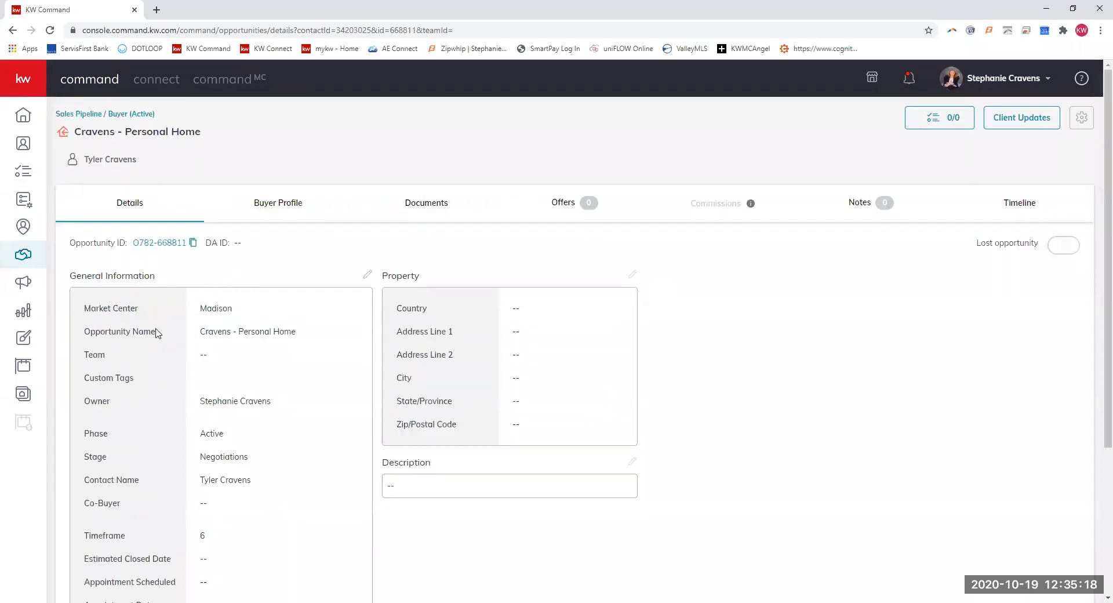
{"action": "scroll", "scroll_direction": "down", "scroll_amount": 3}
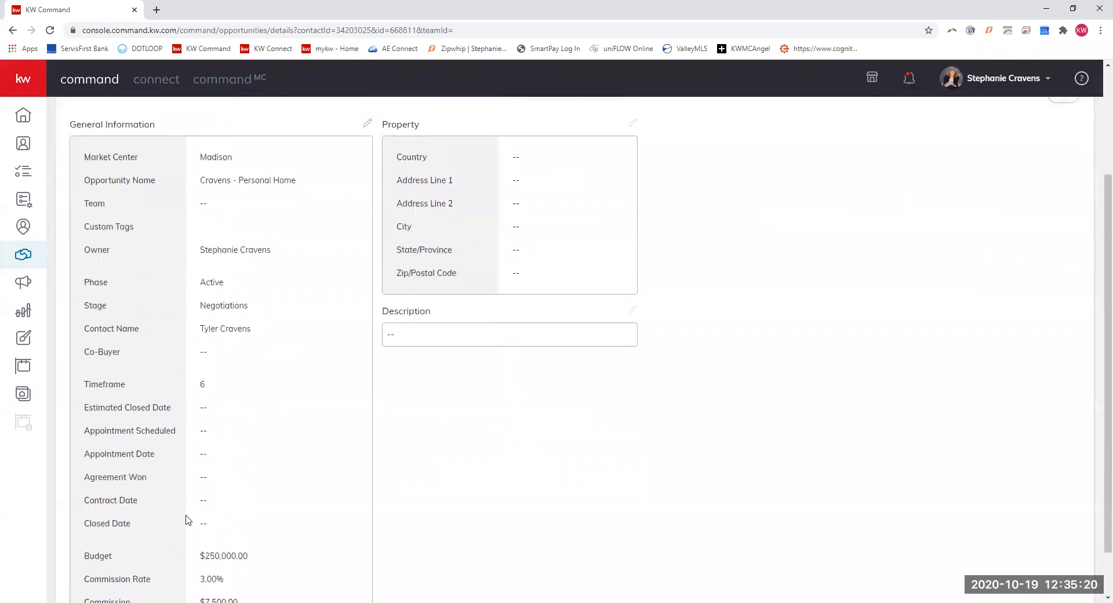
{"action": "scroll", "scroll_direction": "up", "scroll_amount": 3}
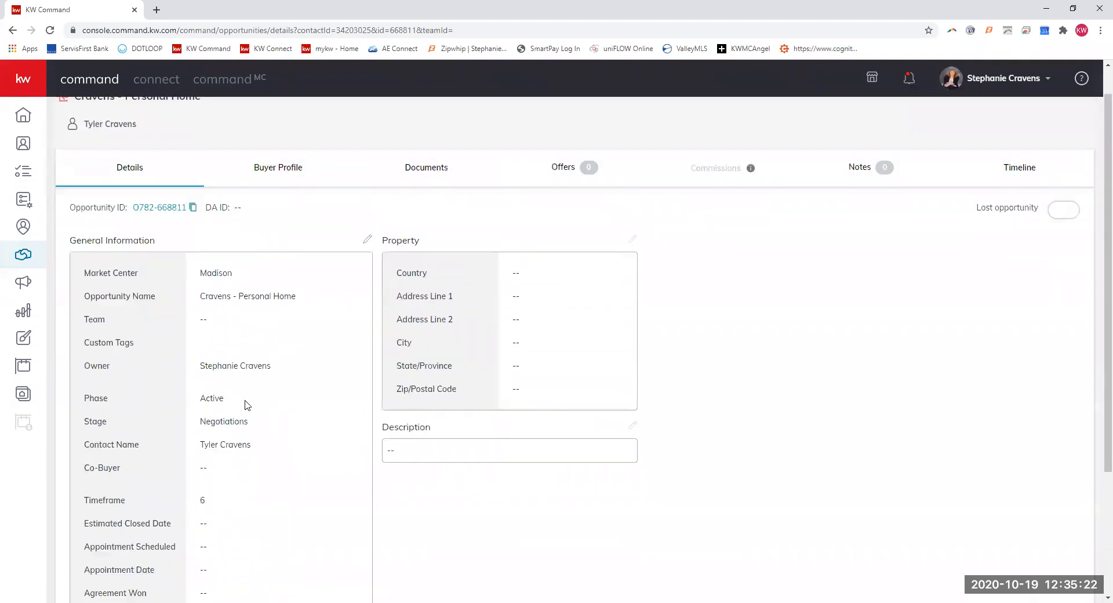
{"action": "scroll", "scroll_direction": "up", "scroll_amount": 3}
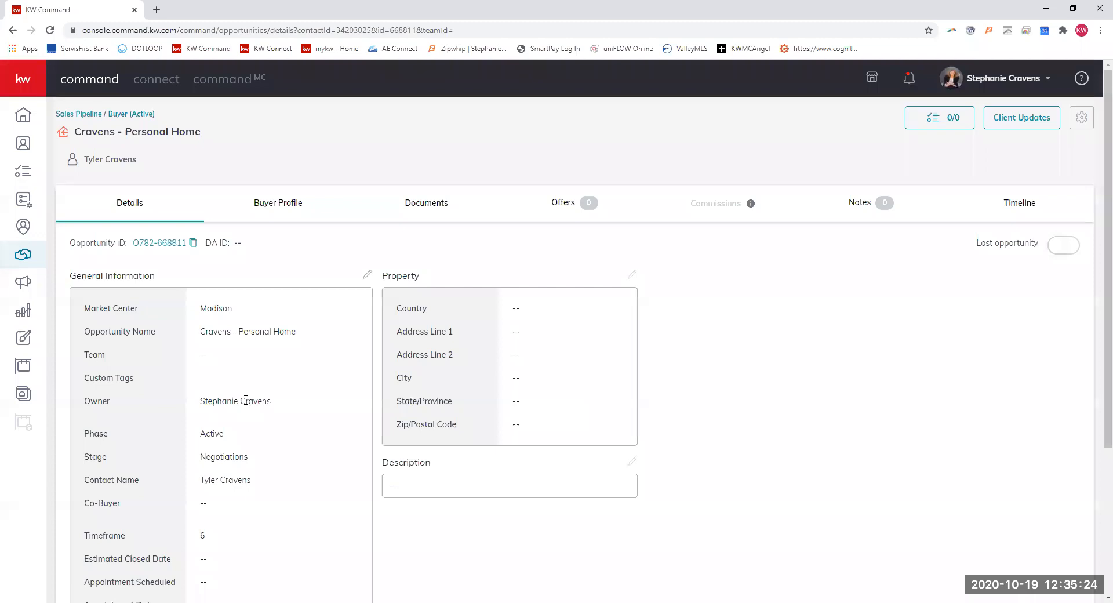
{"action": "mouse_move", "coordinate": [556, 226]}
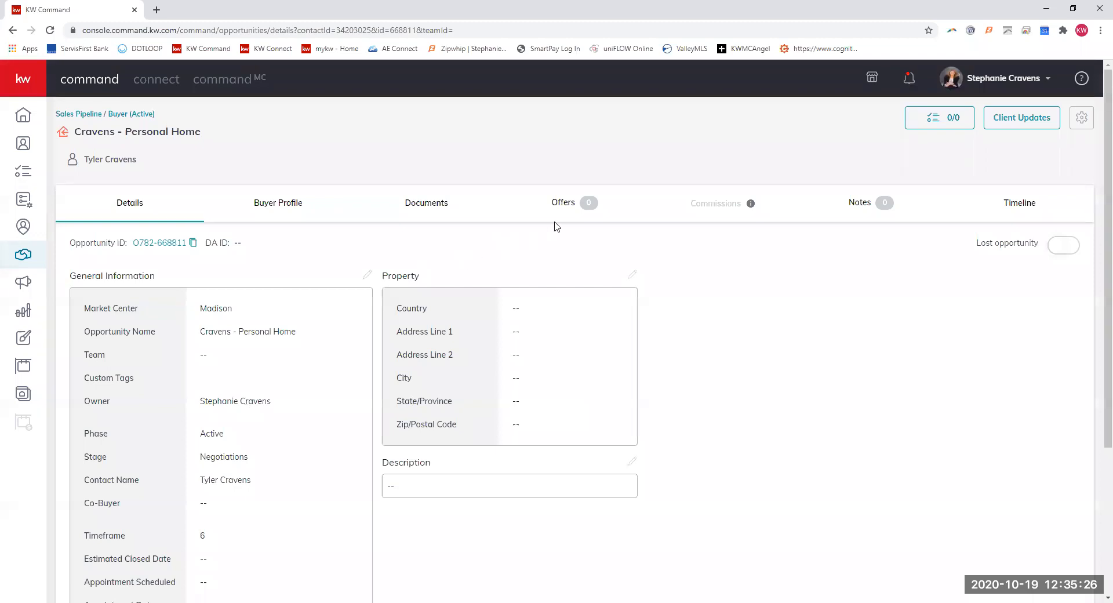
{"action": "mouse_move", "coordinate": [561, 207]}
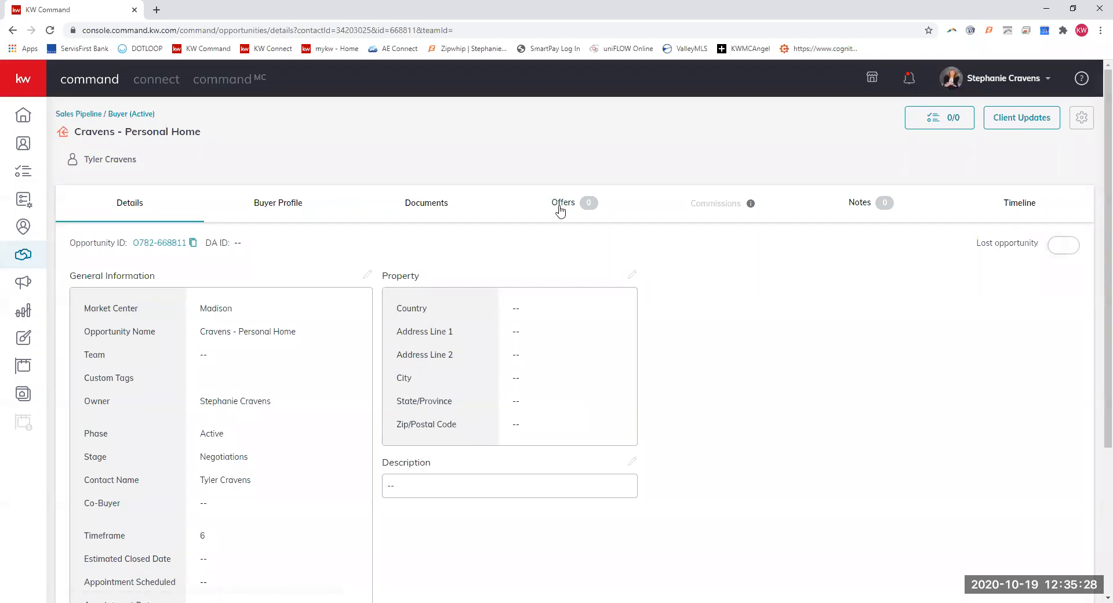
{"action": "mouse_move", "coordinate": [426, 203]}
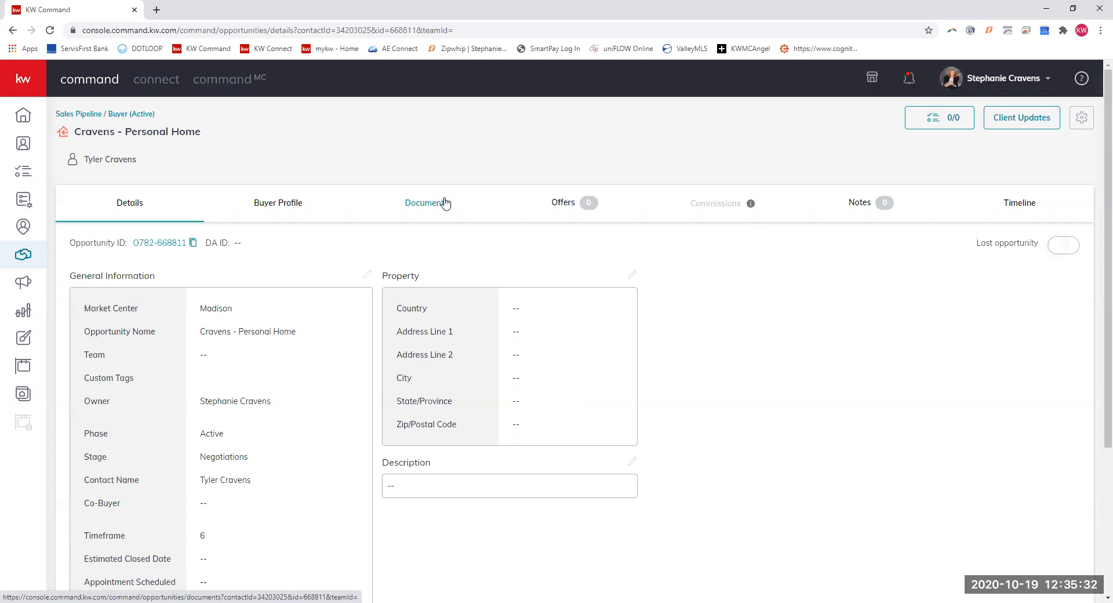
Switch to the Offers section of the Cravens - Personal Home opportunity
{"action": "left_click", "coordinate": [564, 203]}
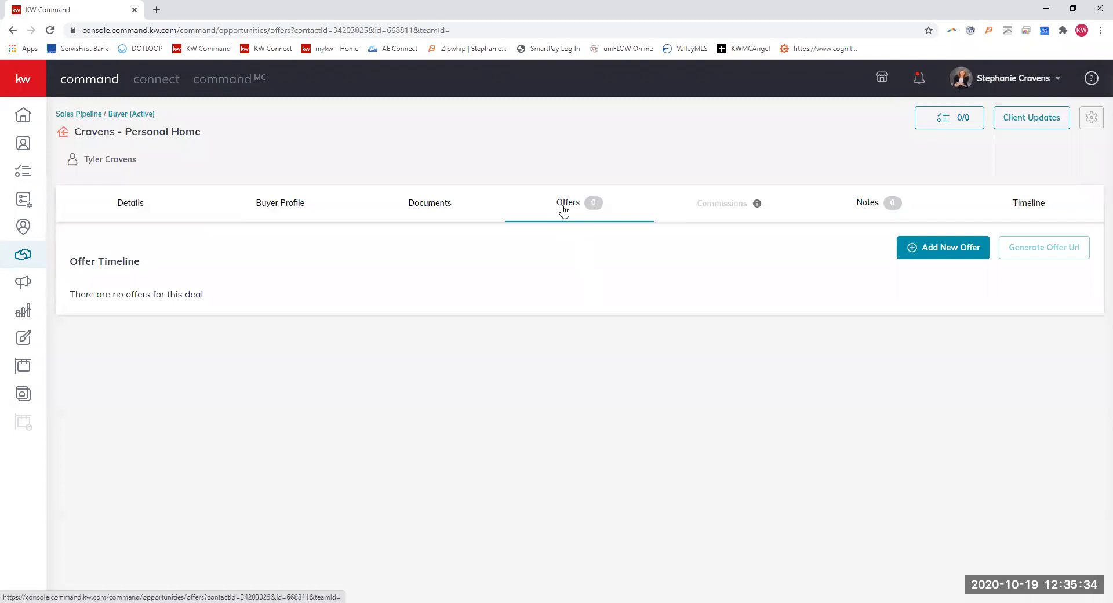
{"action": "mouse_move", "coordinate": [822, 110]}
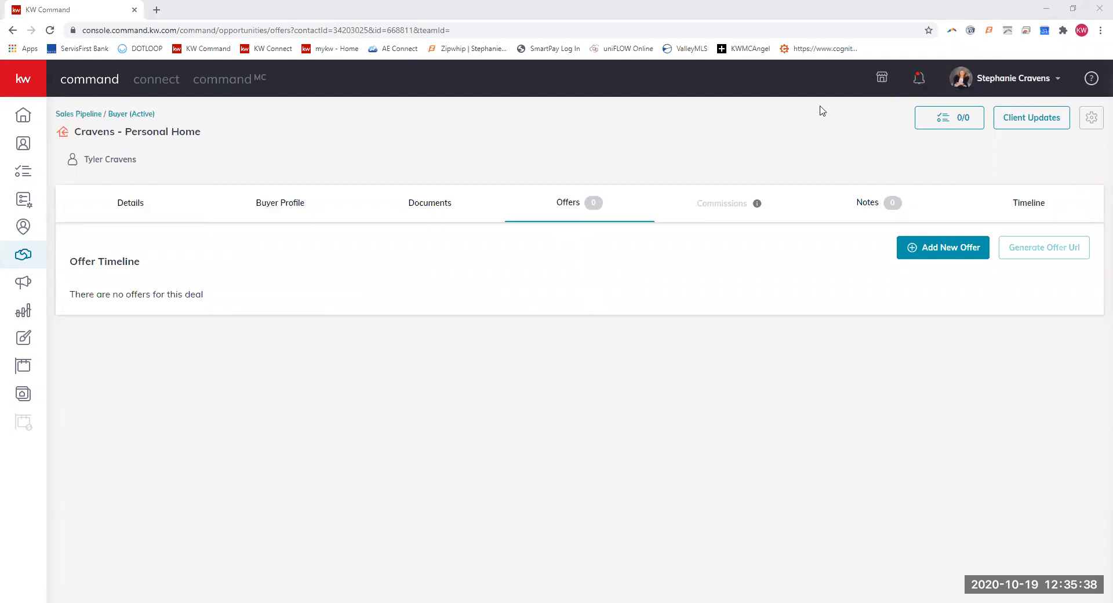
{"action": "mouse_move", "coordinate": [112, 317]}
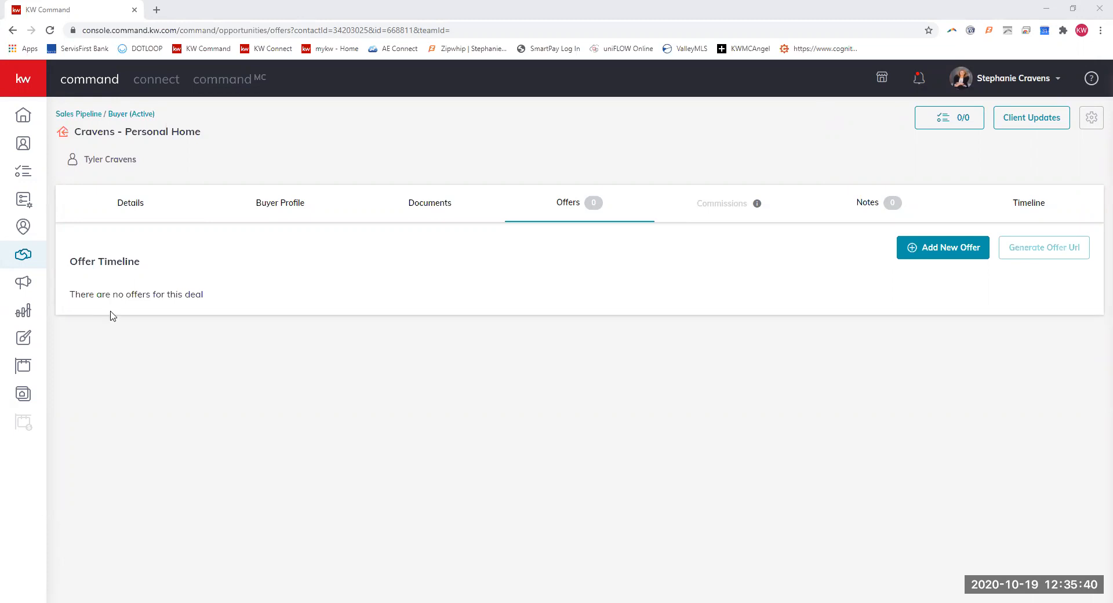
{"action": "mouse_move", "coordinate": [790, 459]}
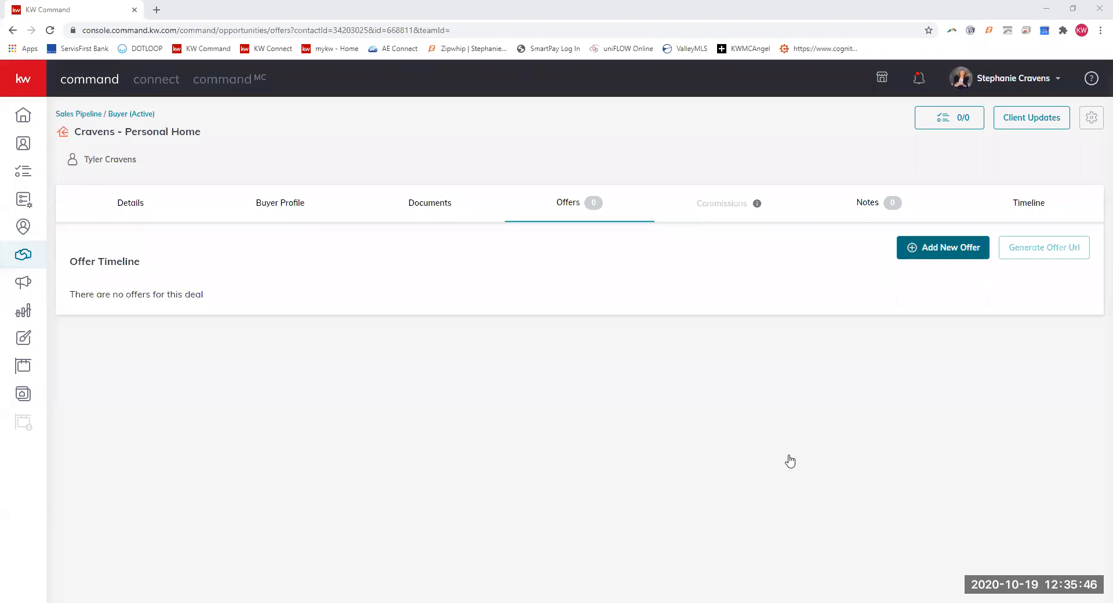
{"action": "mouse_move", "coordinate": [960, 560]}
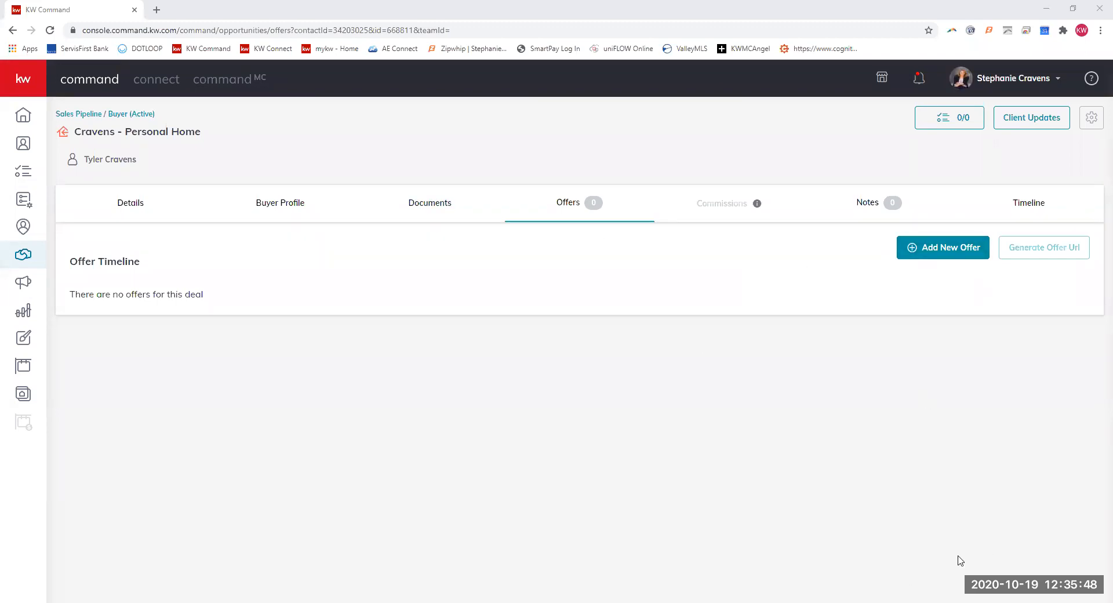
{"action": "mouse_move", "coordinate": [425, 345]}
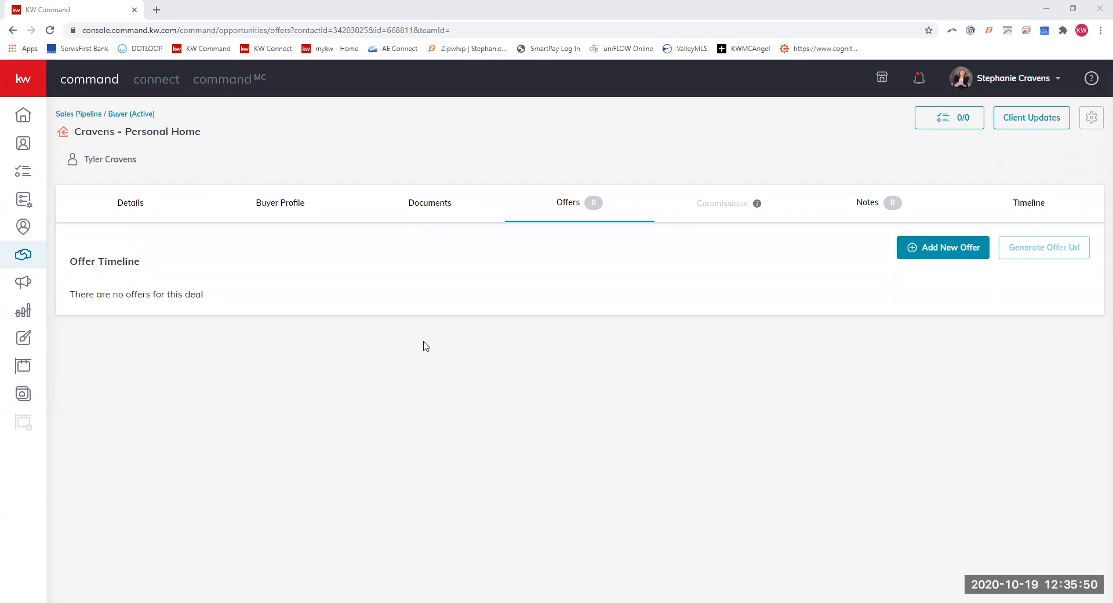
{"action": "mouse_move", "coordinate": [367, 305]}
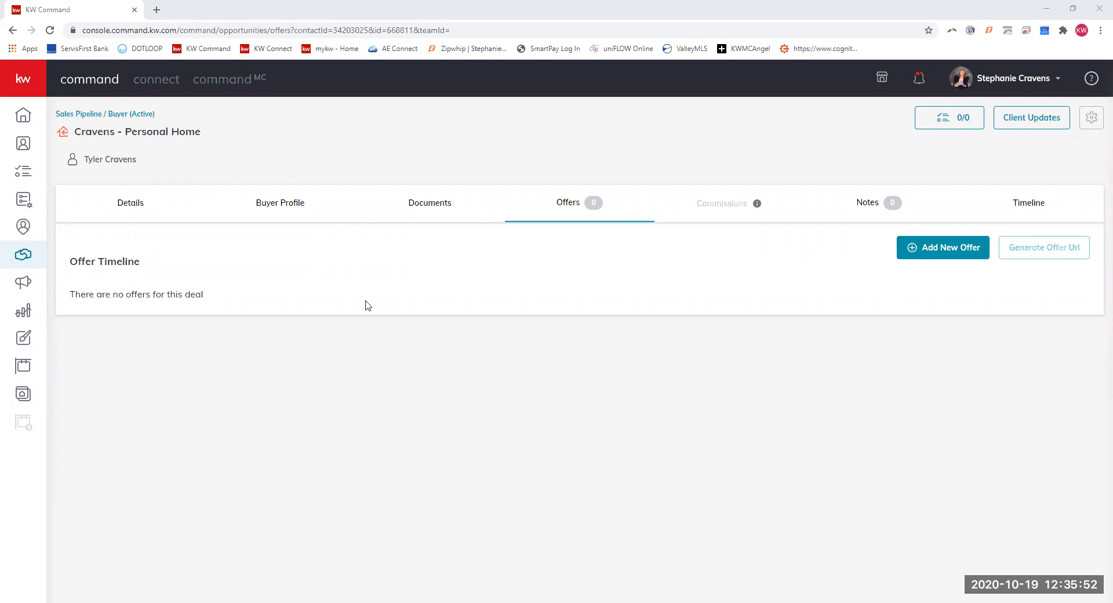
{"action": "mouse_move", "coordinate": [900, 349]}
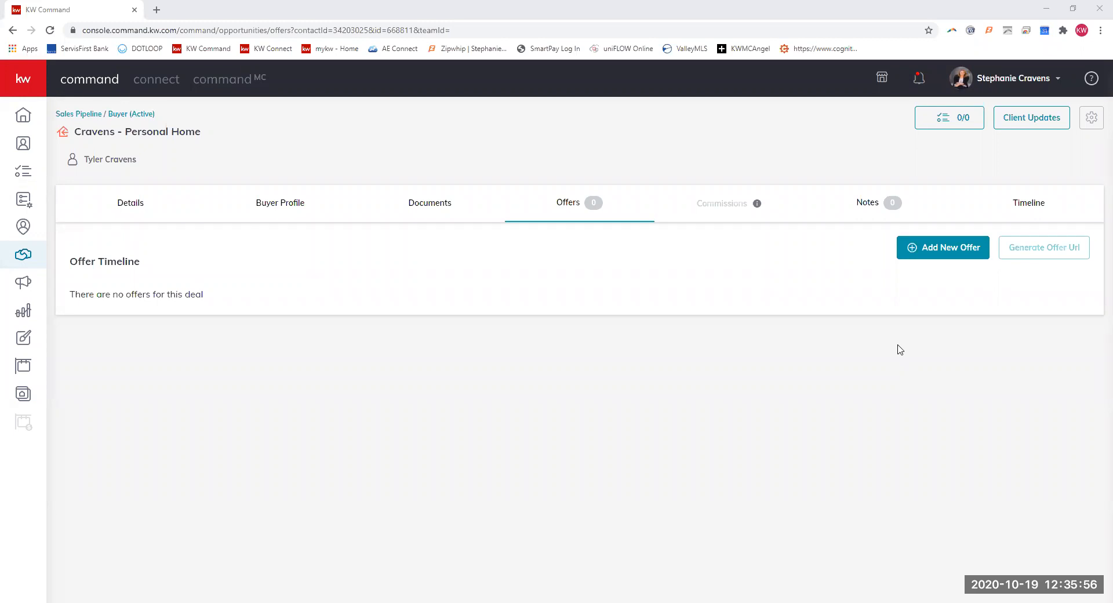
{"action": "mouse_move", "coordinate": [872, 346]}
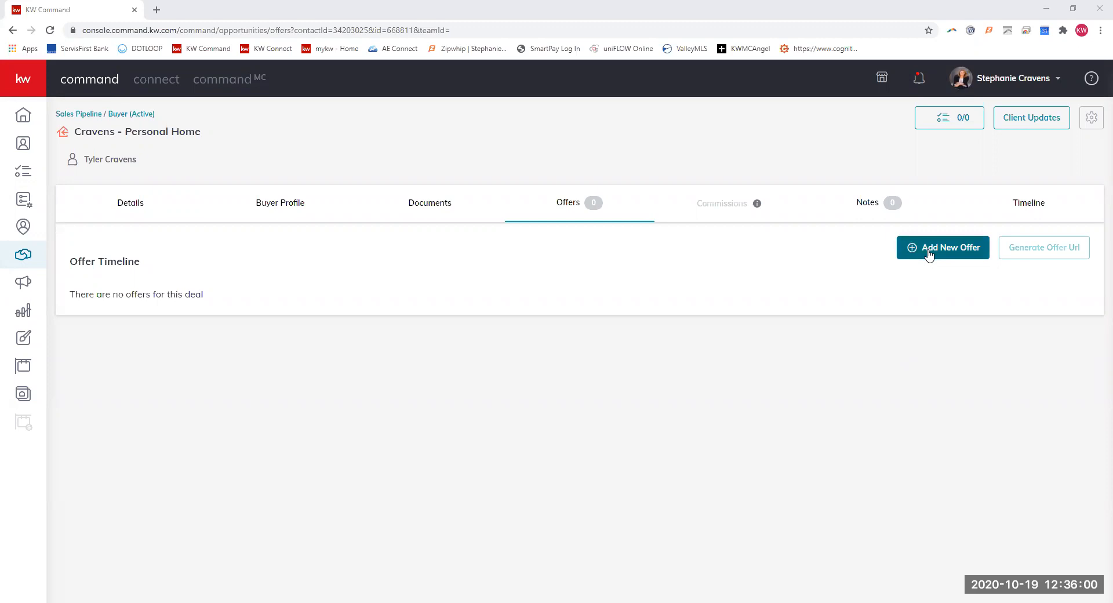
{"action": "mouse_move", "coordinate": [856, 163]}
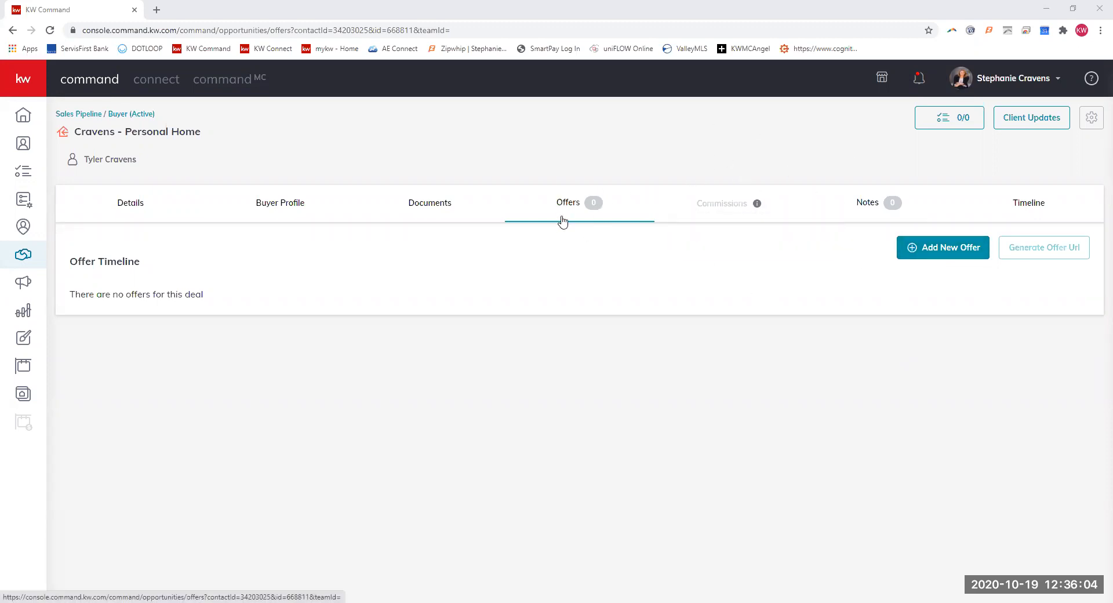
{"action": "mouse_move", "coordinate": [963, 257]}
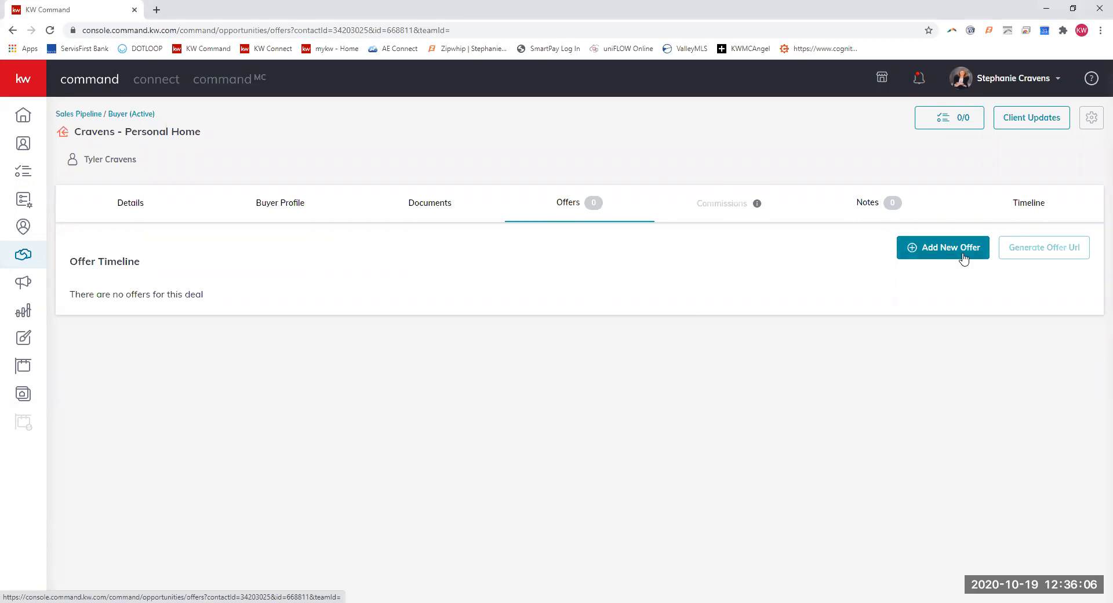
Create a new offer version named Initial Offer for this deal
{"action": "left_click", "coordinate": [942, 247]}
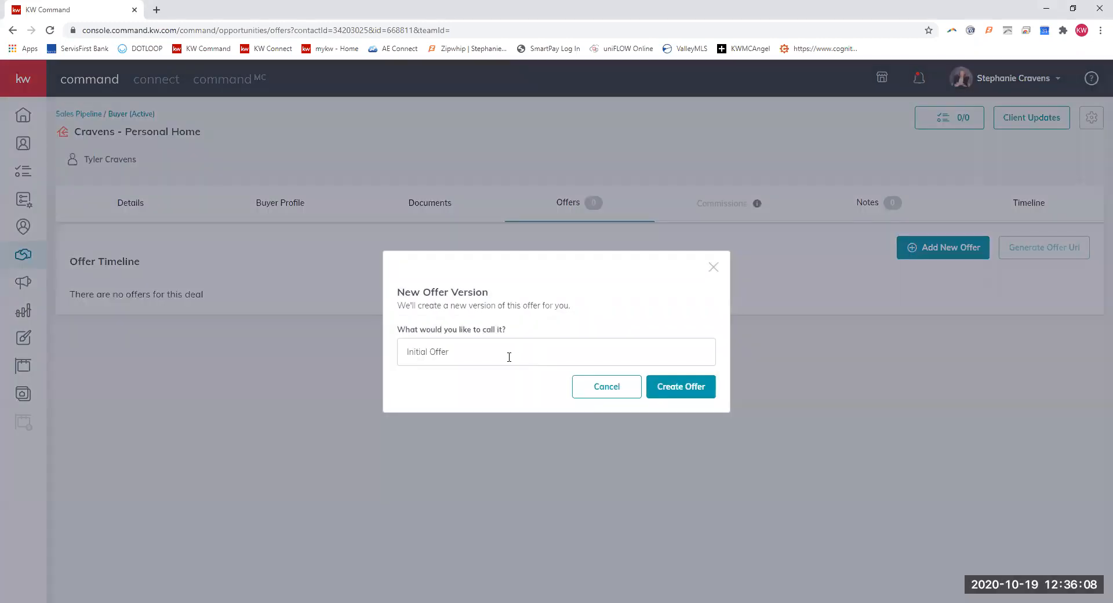
{"action": "left_click", "coordinate": [679, 386]}
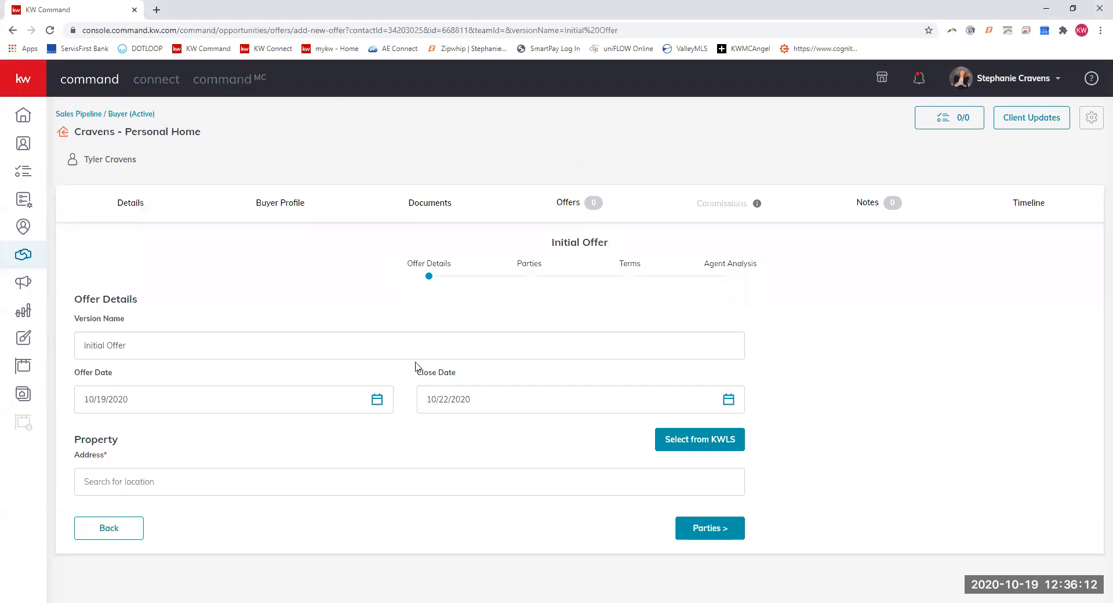
{"action": "mouse_move", "coordinate": [281, 284]}
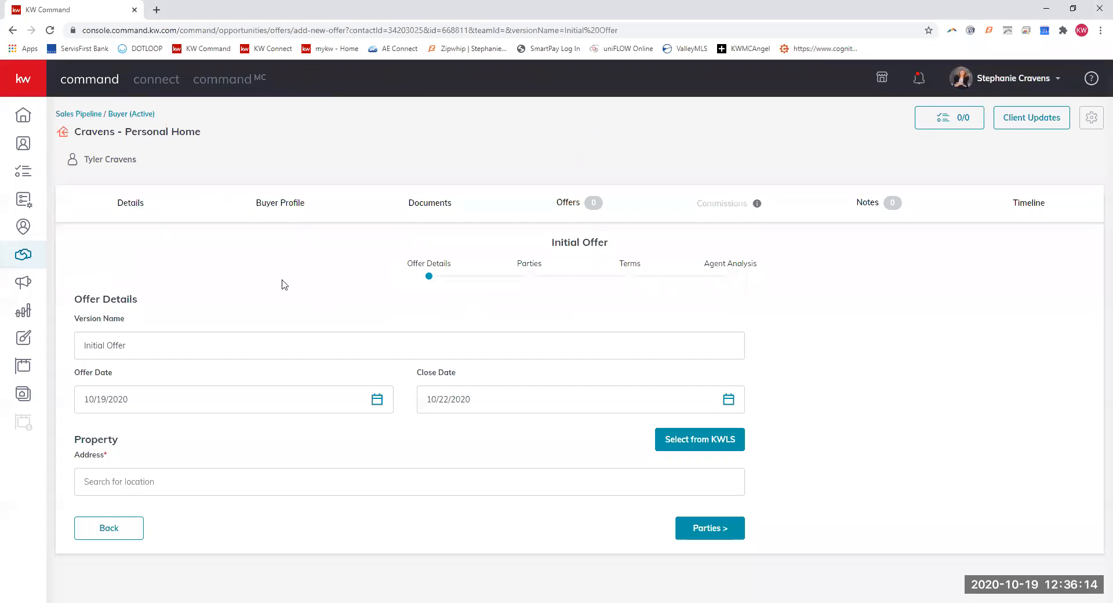
Bring up the close-date calendar and advance it to November 2020
{"action": "left_click", "coordinate": [409, 346]}
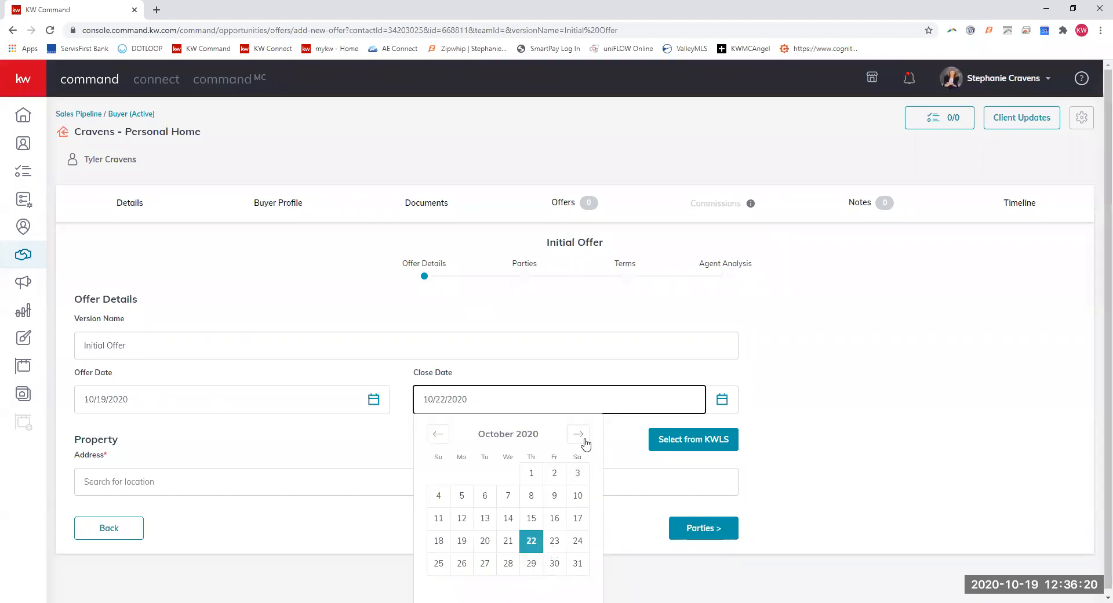
{"action": "left_click", "coordinate": [577, 434]}
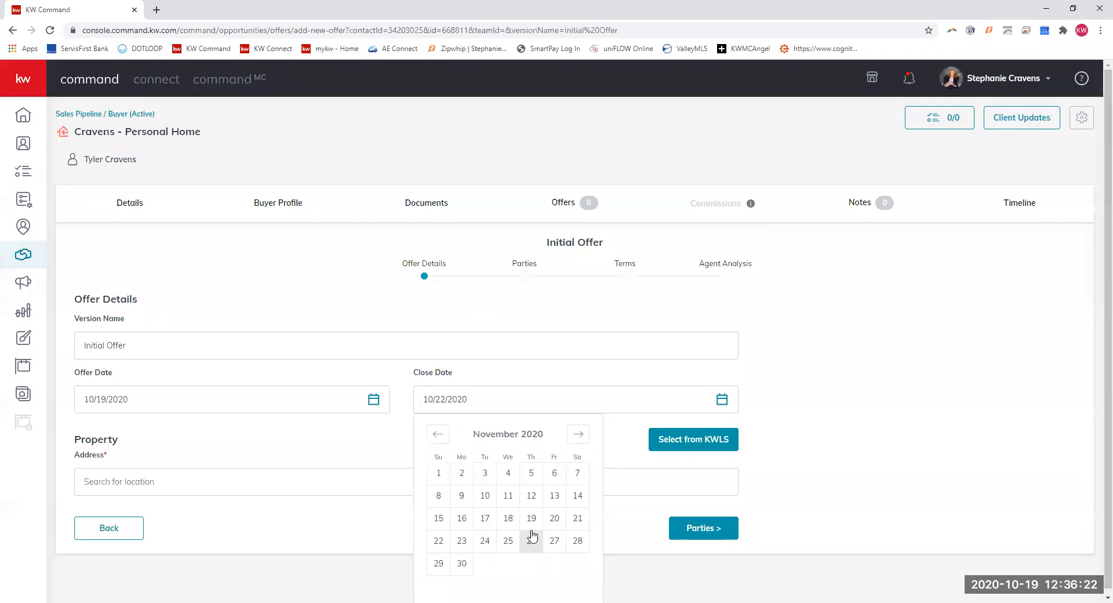
Set the close date to 11/19/2020 and check KWLS listings for the property, finding none
{"action": "left_click", "coordinate": [530, 518]}
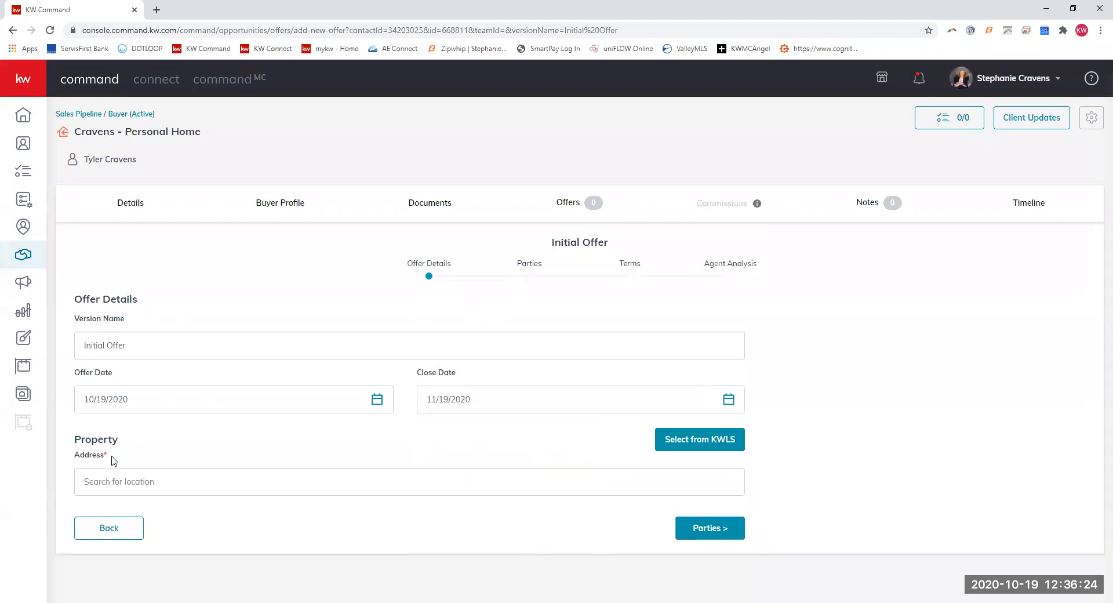
{"action": "left_click", "coordinate": [409, 481]}
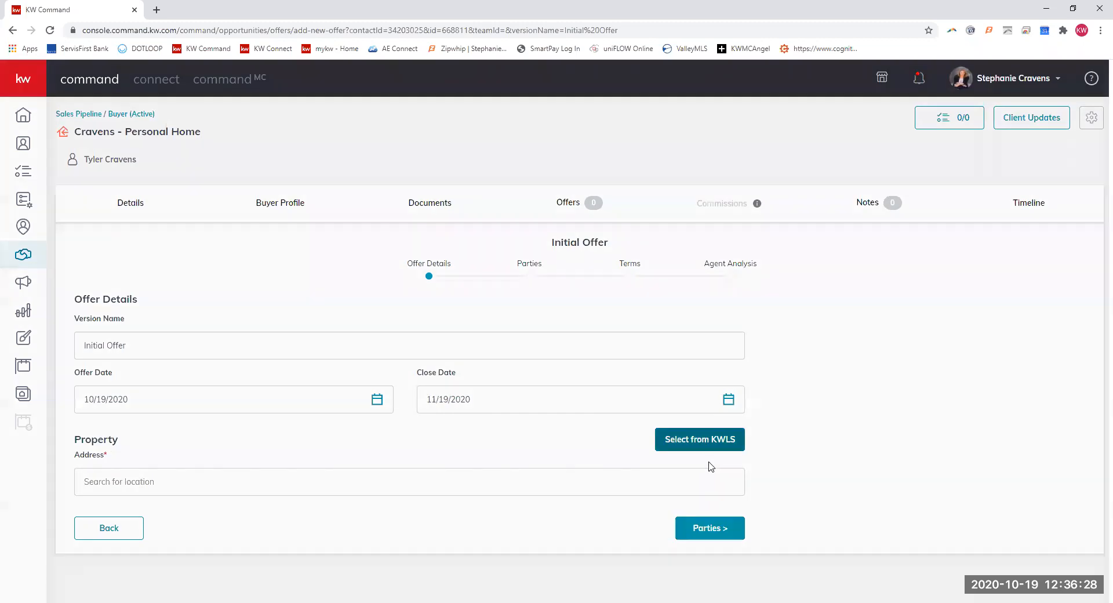
{"action": "left_click", "coordinate": [699, 439]}
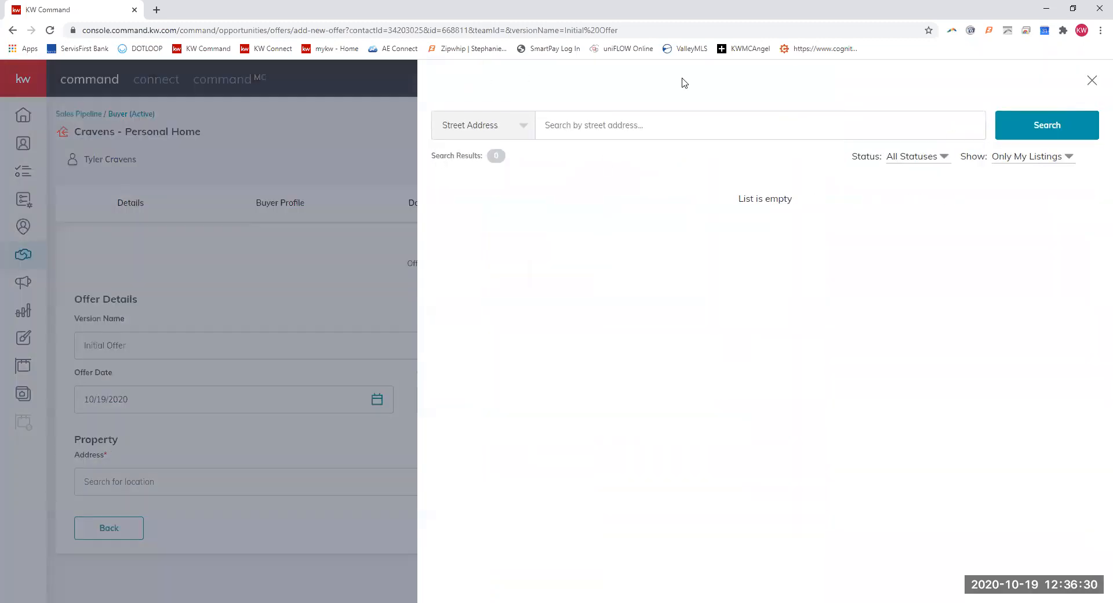
{"action": "left_click", "coordinate": [1091, 80]}
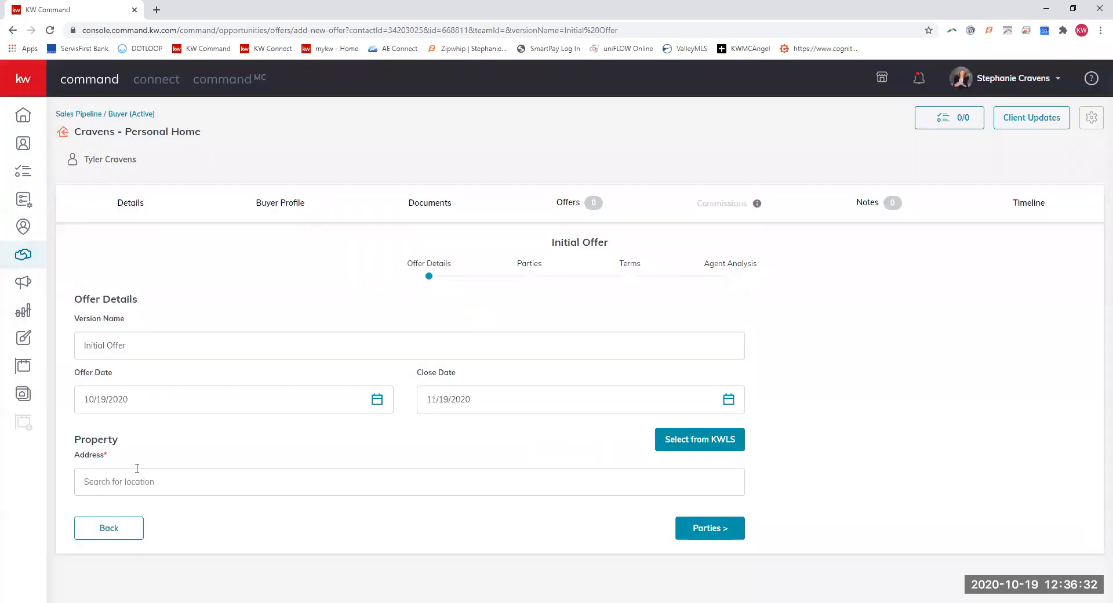
{"action": "type", "text": "6504 Moon Crest"}
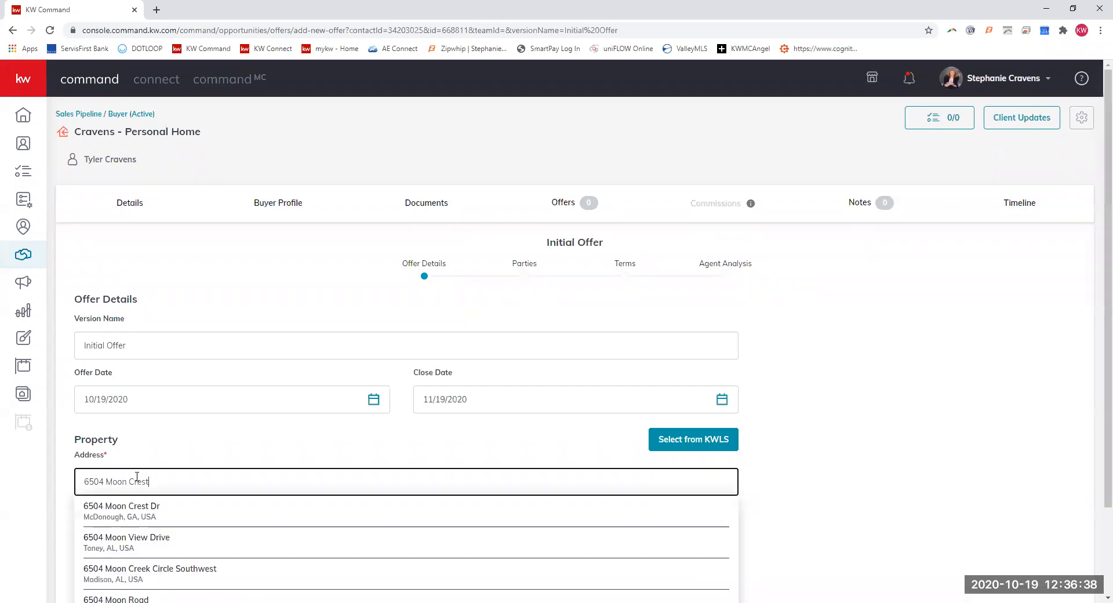
{"action": "type", "text": "Lan"}
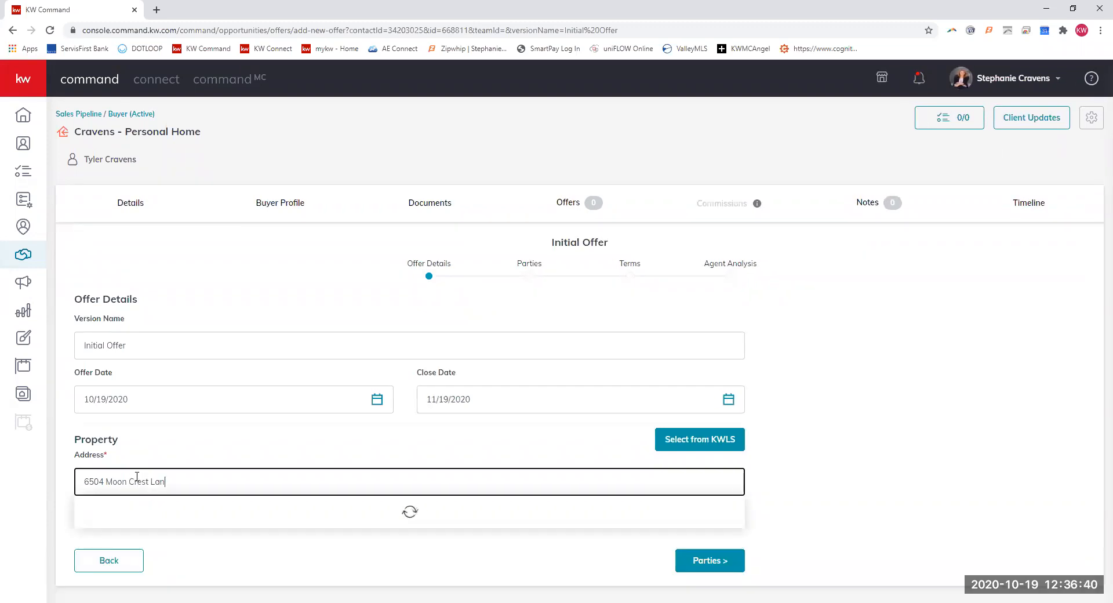
{"action": "type", "text": "e"}
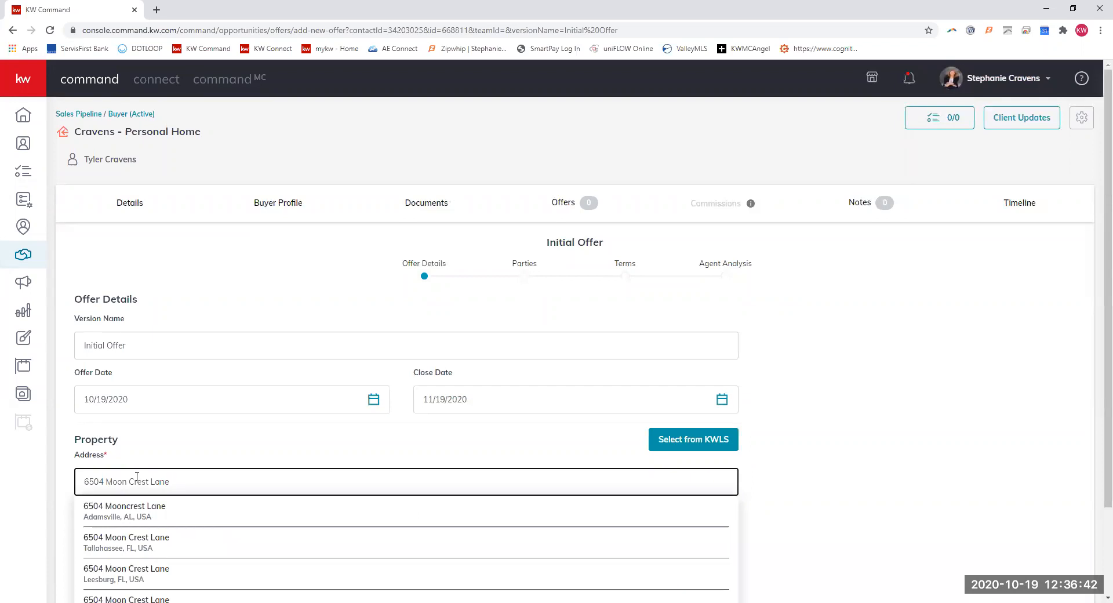
{"action": "type", "text": "Madison"}
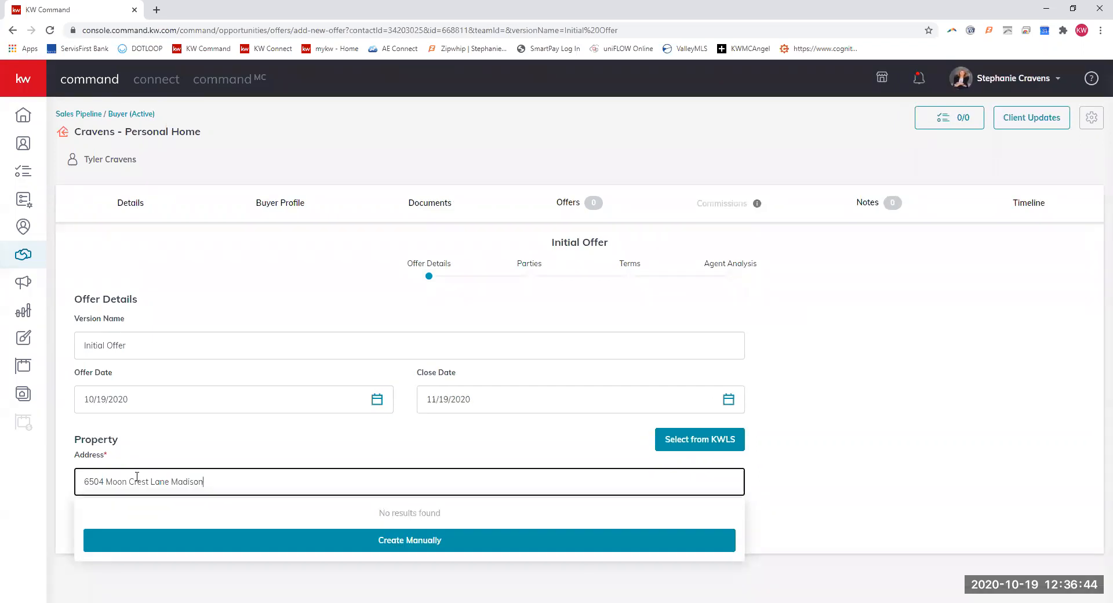
{"action": "left_click", "coordinate": [409, 539]}
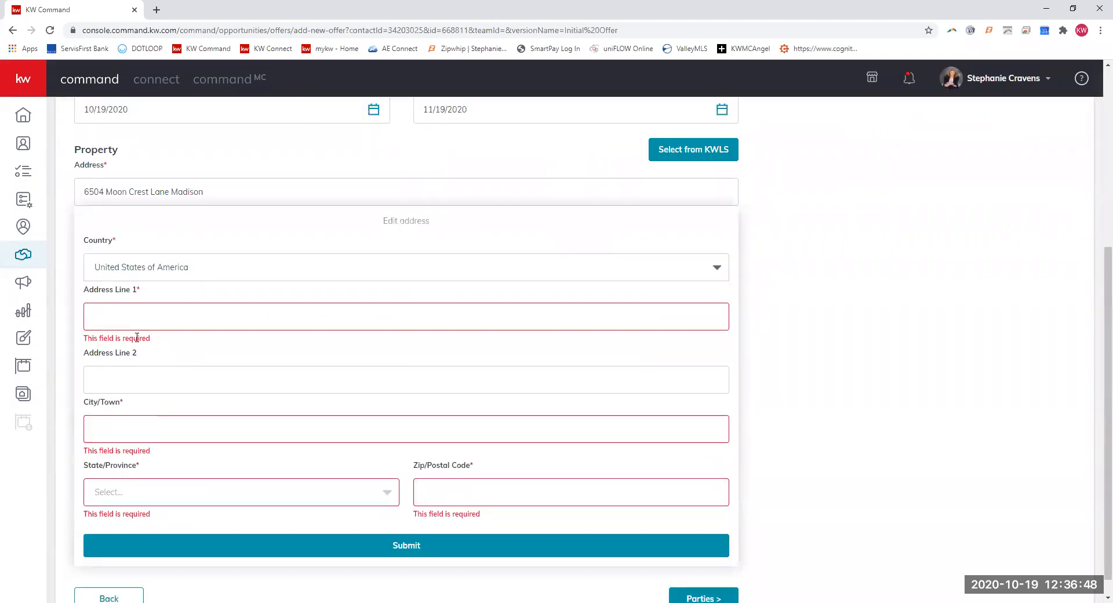
{"action": "type", "text": "6504 Moon Cres"}
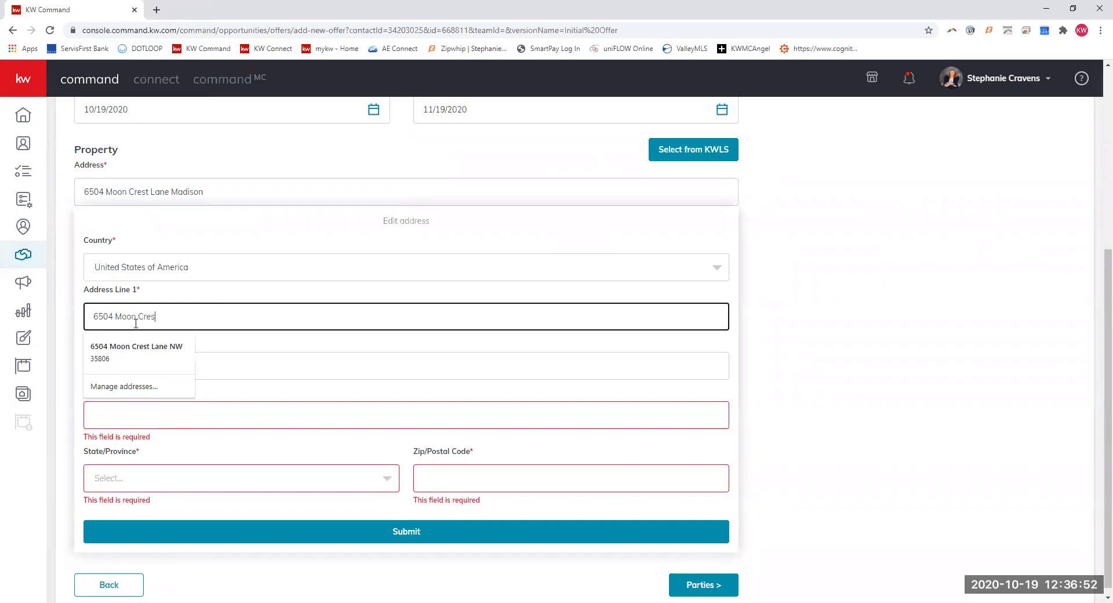
{"action": "left_click", "coordinate": [137, 352]}
{"action": "type", "text": "3575"}
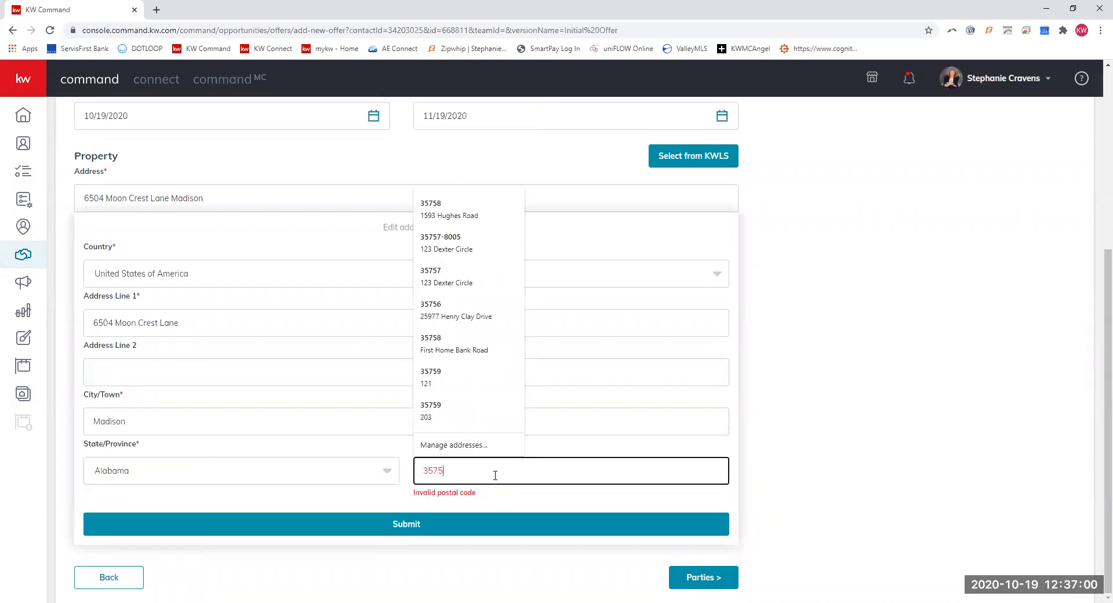
{"action": "left_click", "coordinate": [450, 209]}
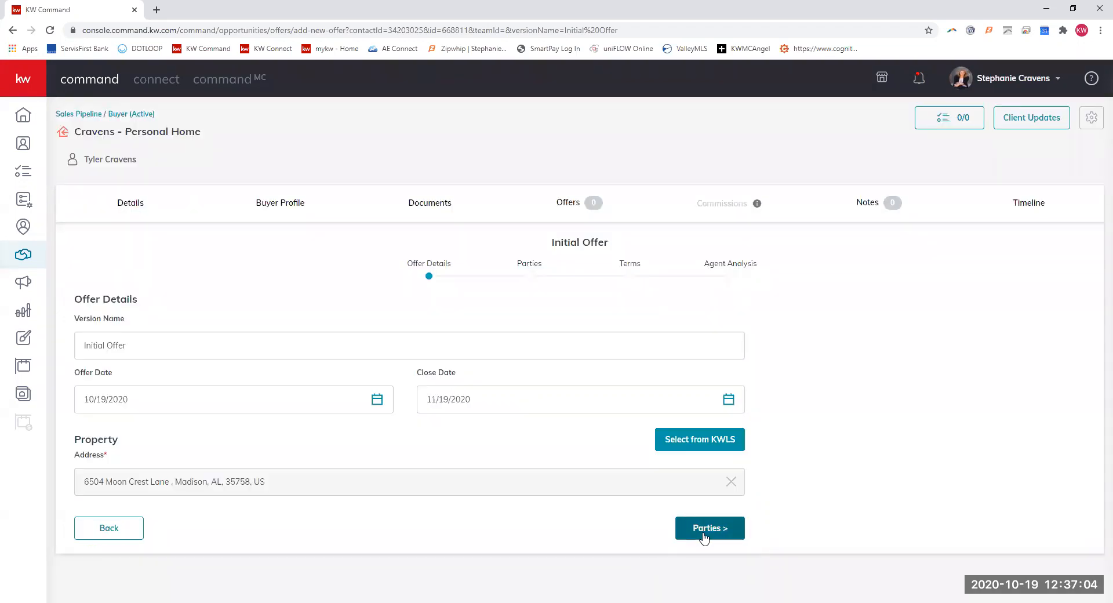
On the Parties step, enter DR HORTON as the seller name
{"action": "left_click", "coordinate": [708, 528]}
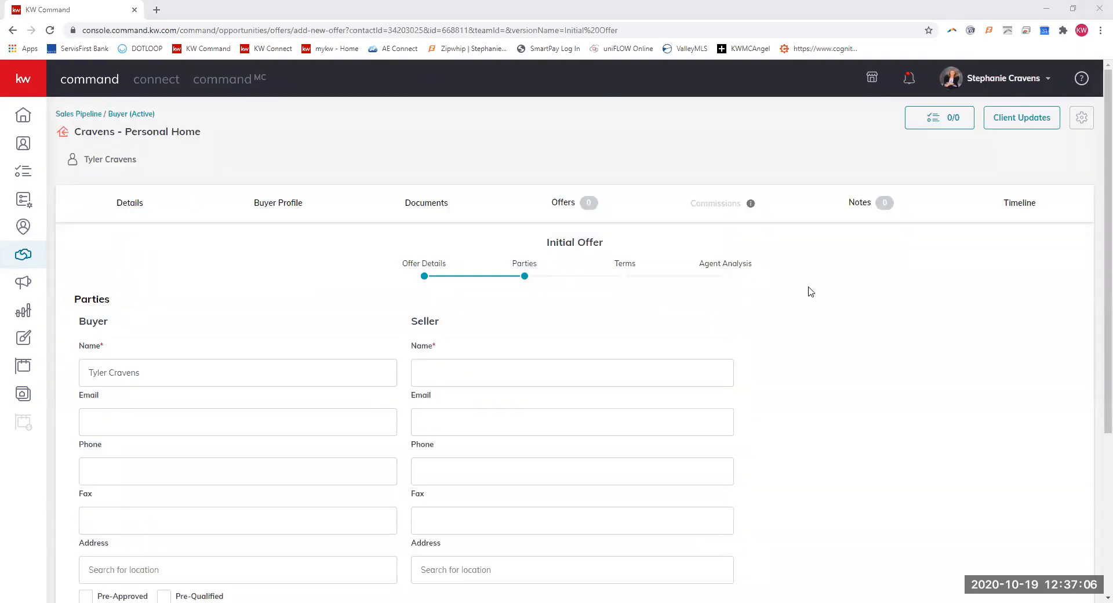
{"action": "mouse_move", "coordinate": [149, 364]}
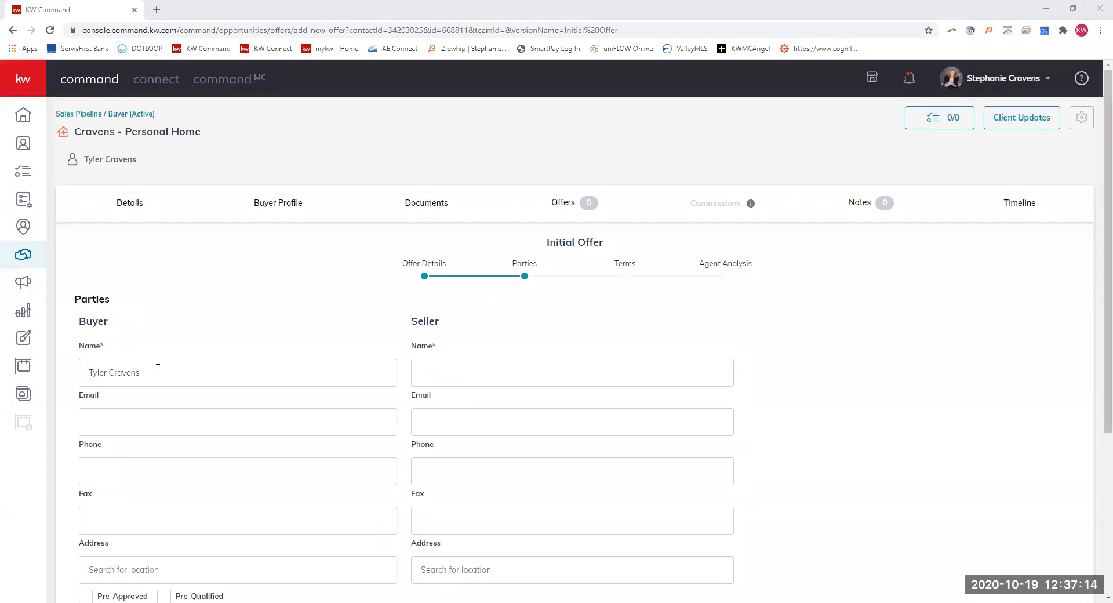
{"action": "mouse_move", "coordinate": [563, 197]}
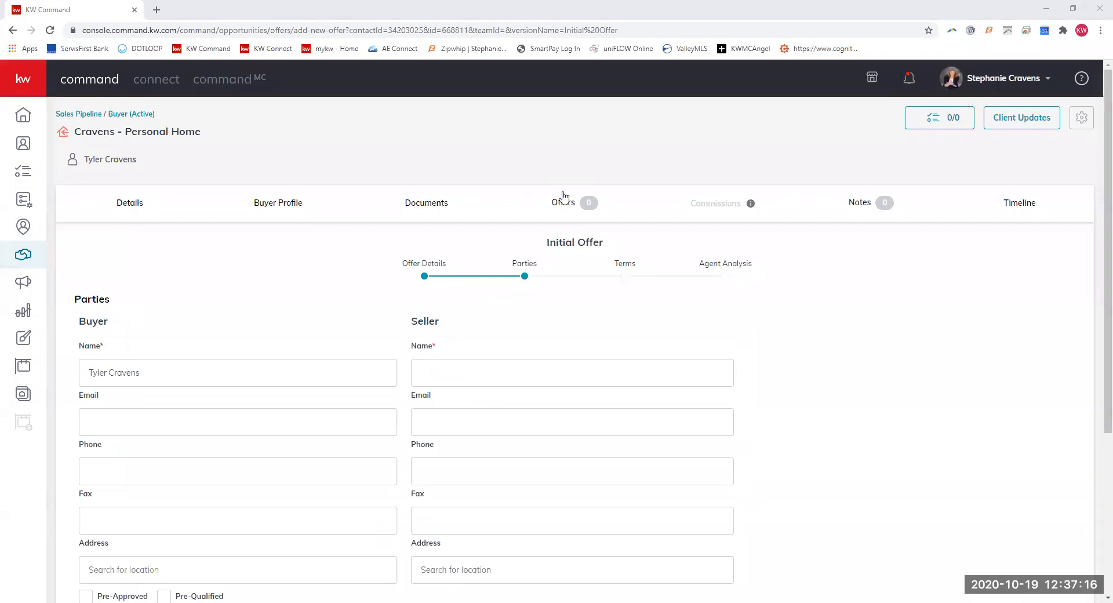
{"action": "mouse_move", "coordinate": [806, 182]}
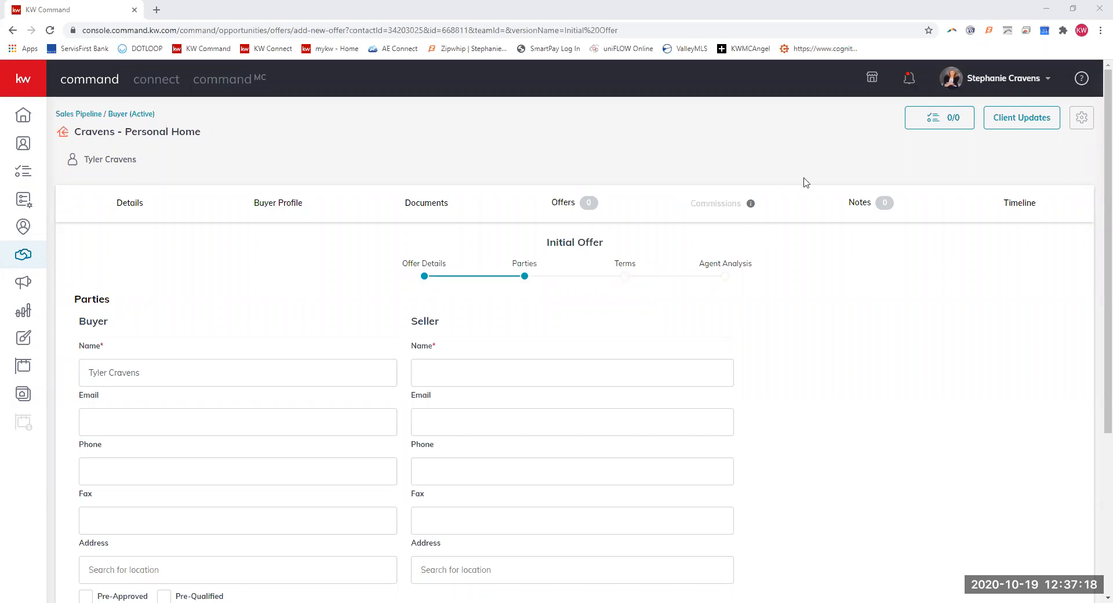
{"action": "mouse_move", "coordinate": [749, 216]}
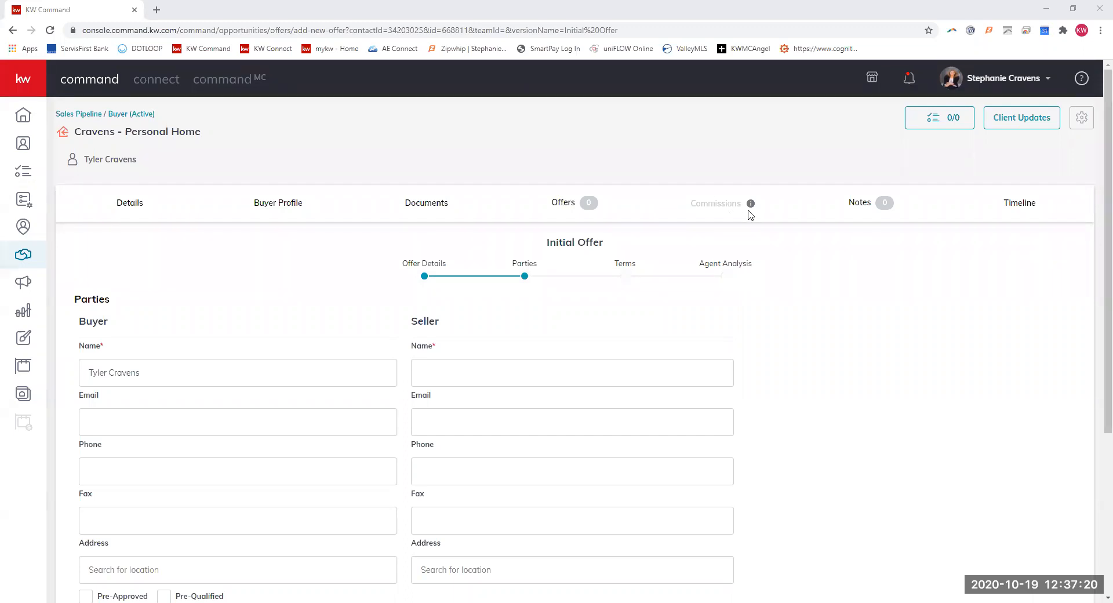
{"action": "mouse_move", "coordinate": [745, 223]}
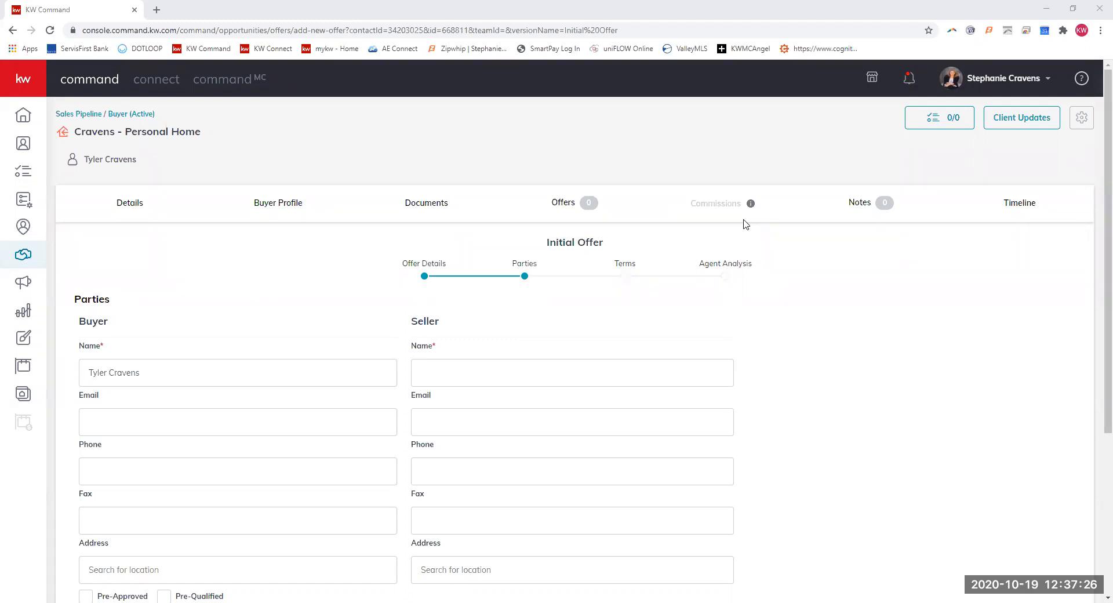
{"action": "scroll", "scroll_direction": "down", "scroll_amount": 3}
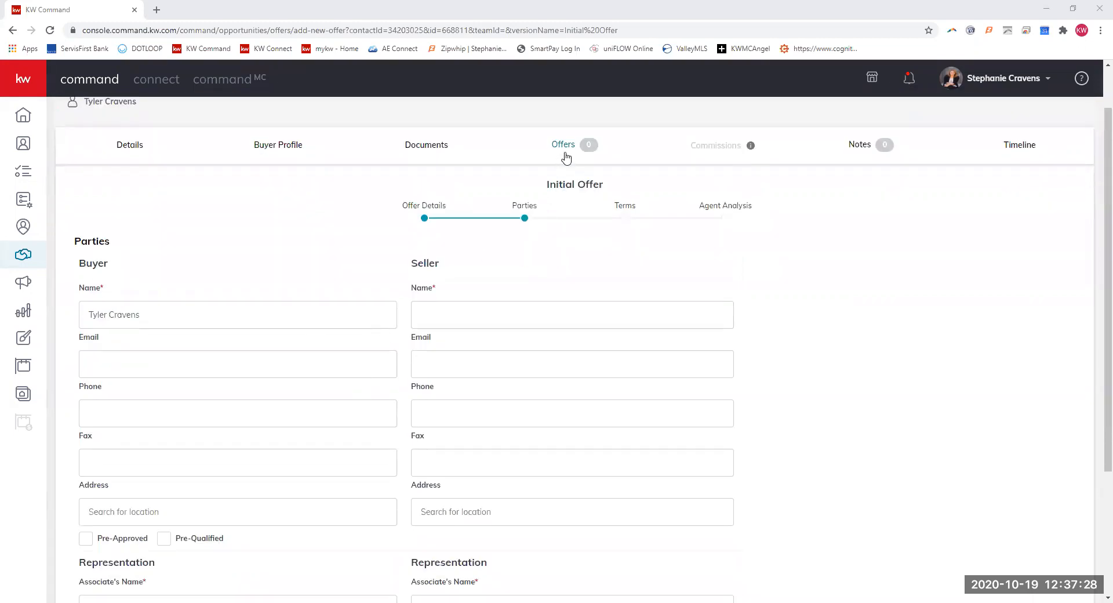
{"action": "mouse_move", "coordinate": [678, 156]}
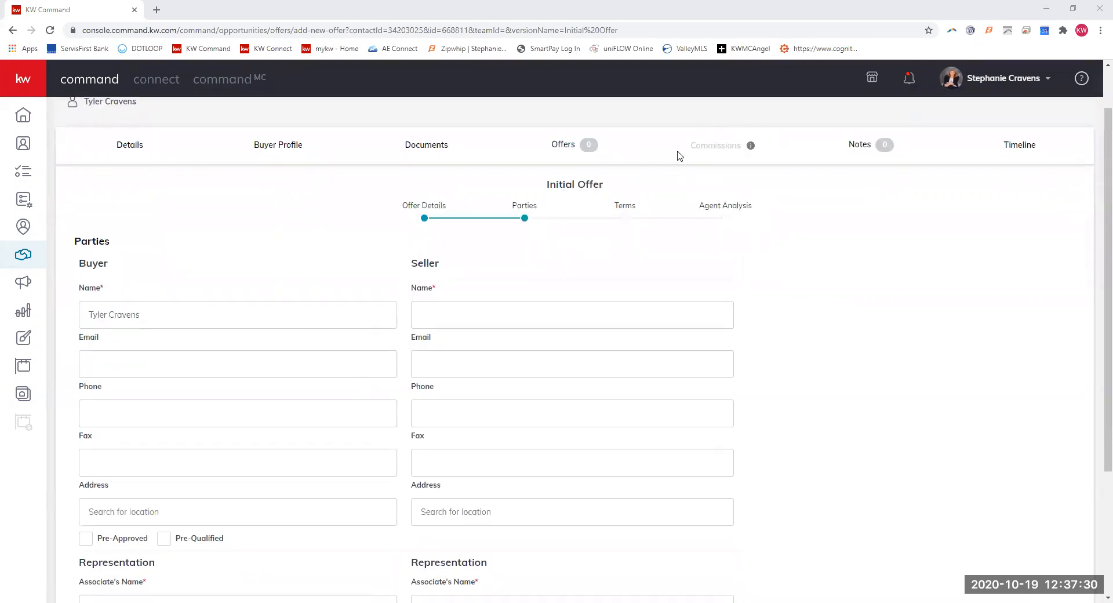
{"action": "mouse_move", "coordinate": [563, 144]}
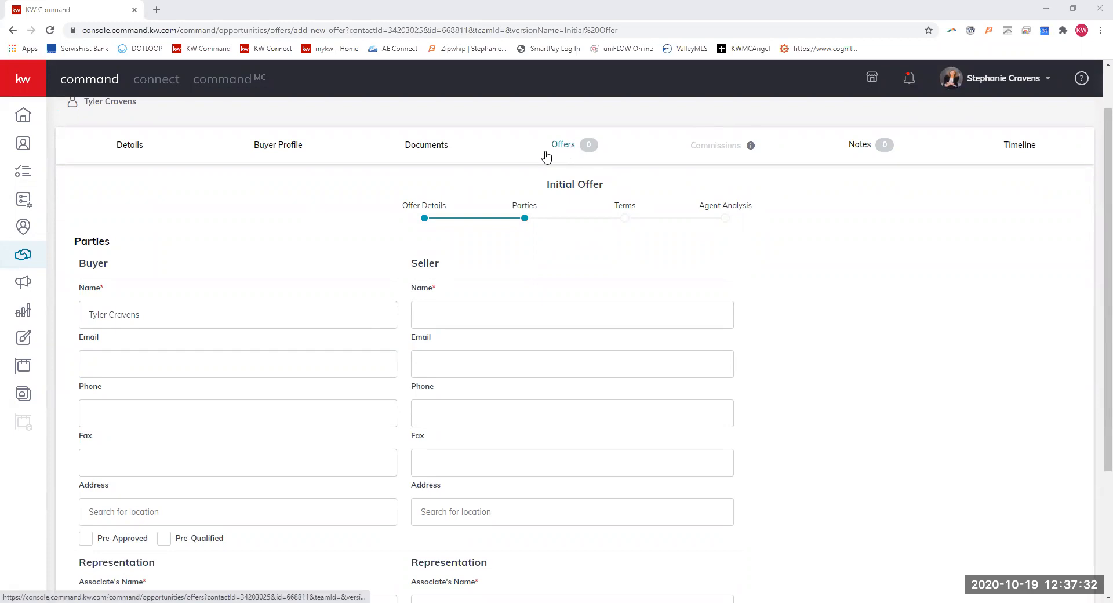
{"action": "scroll", "scroll_direction": "down", "scroll_amount": 3}
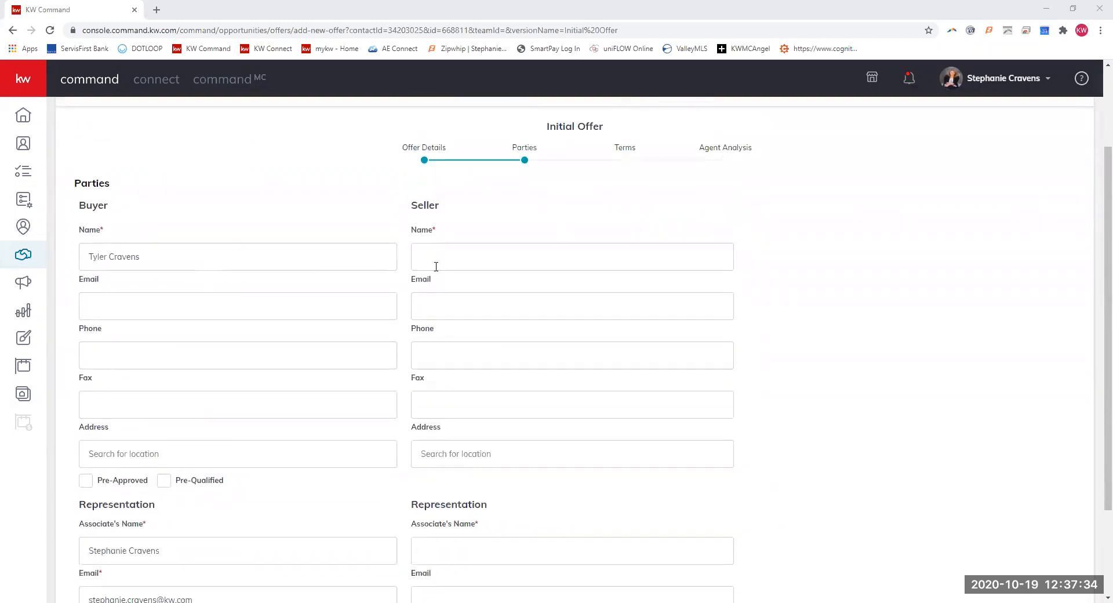
{"action": "left_click", "coordinate": [572, 256]}
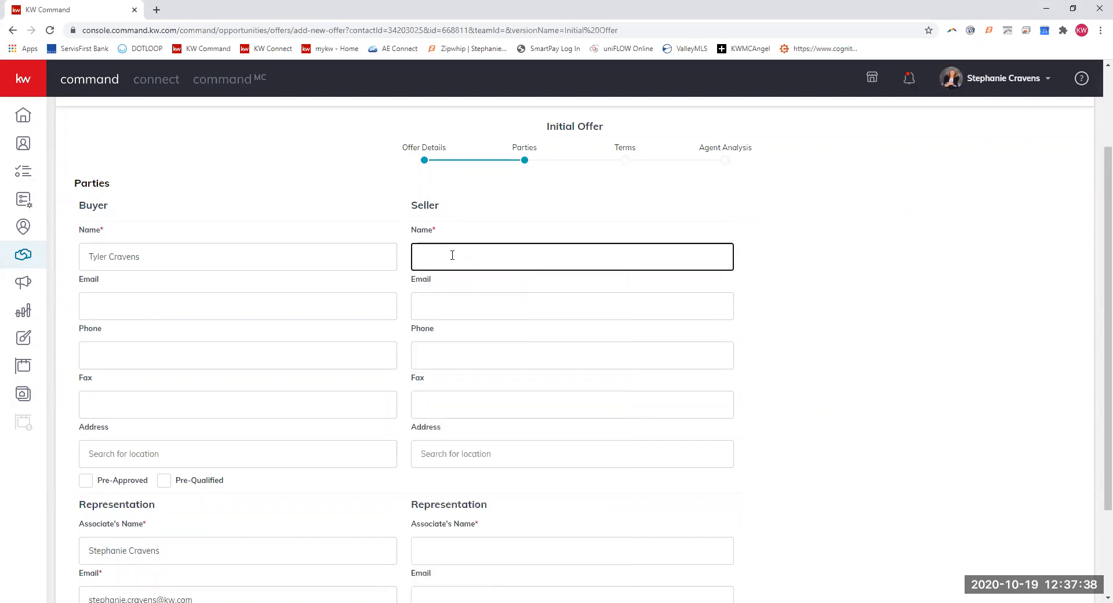
{"action": "type", "text": "DR HORTON"}
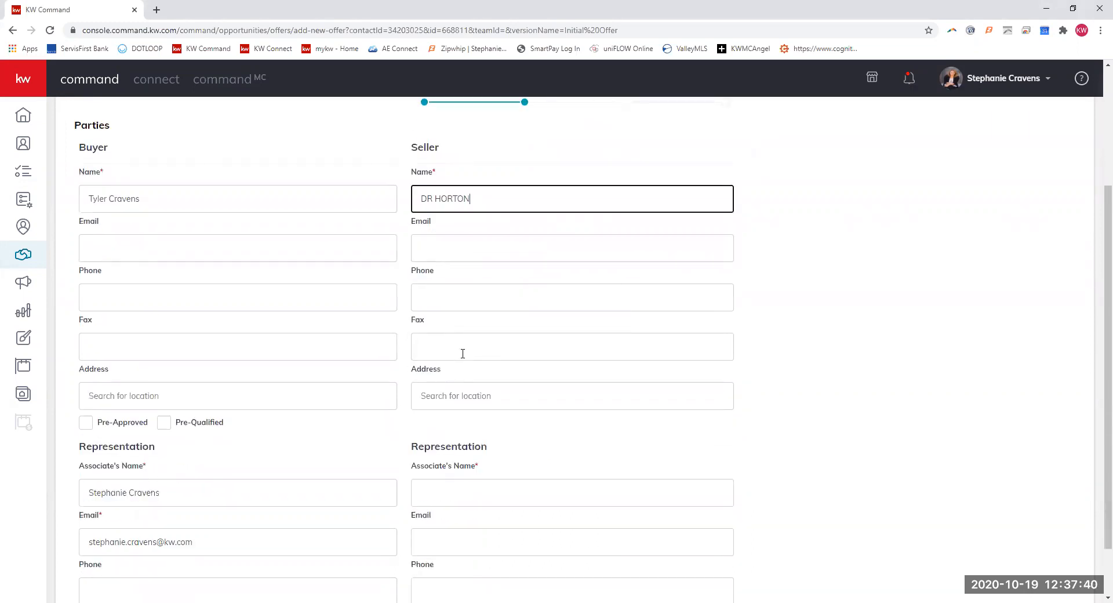
Enter Lisa as the seller's agent, with the buyer marked pre-approved and pre-qualified
{"action": "scroll", "scroll_direction": "down", "scroll_amount": 3}
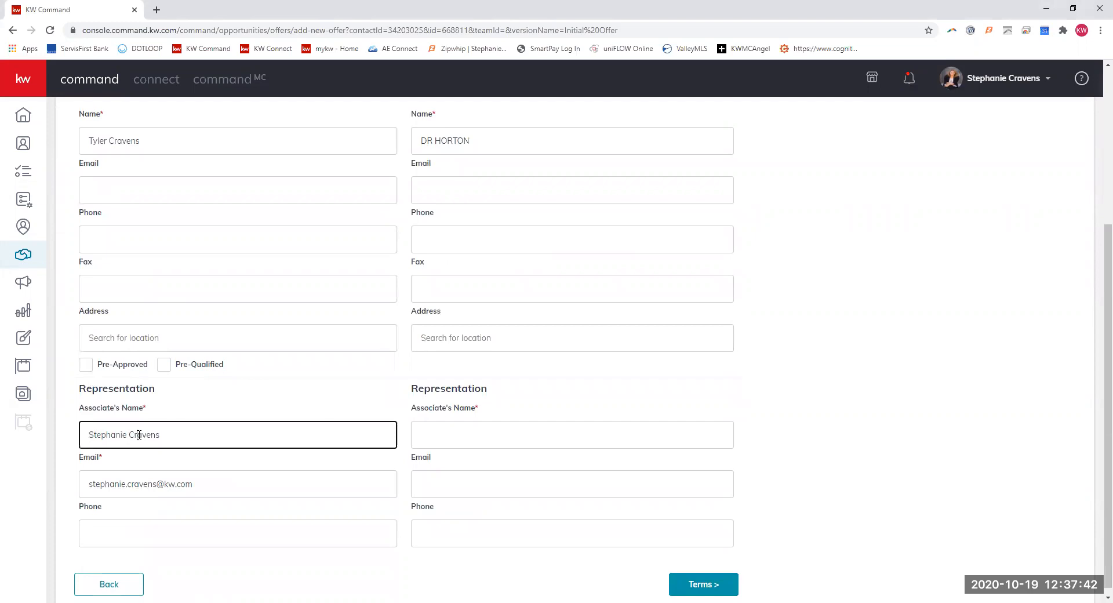
{"action": "left_click", "coordinate": [572, 433]}
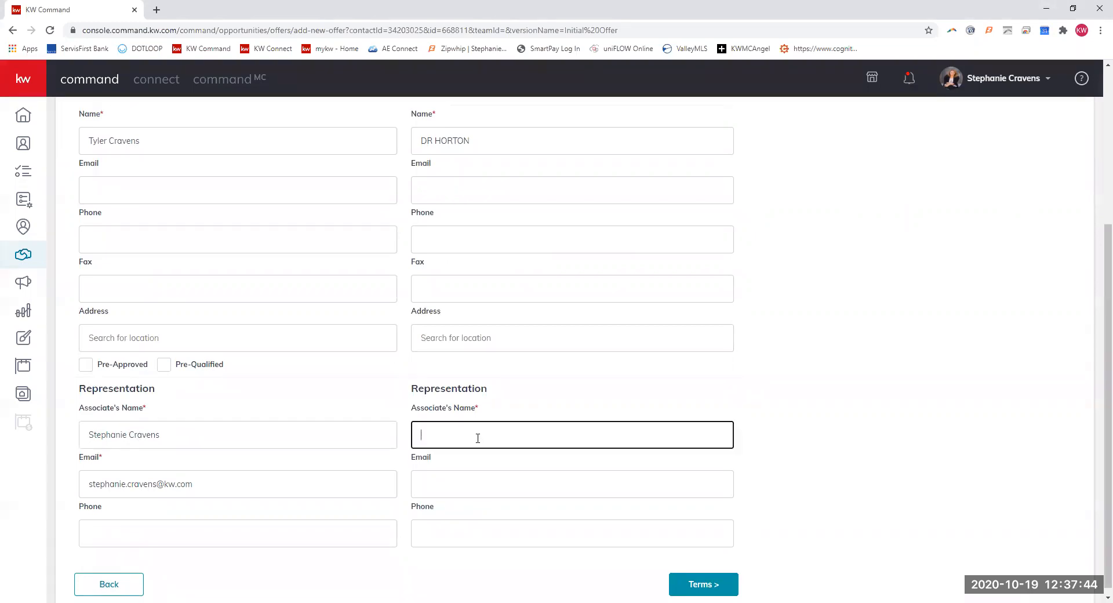
{"action": "type", "text": "Lisa"}
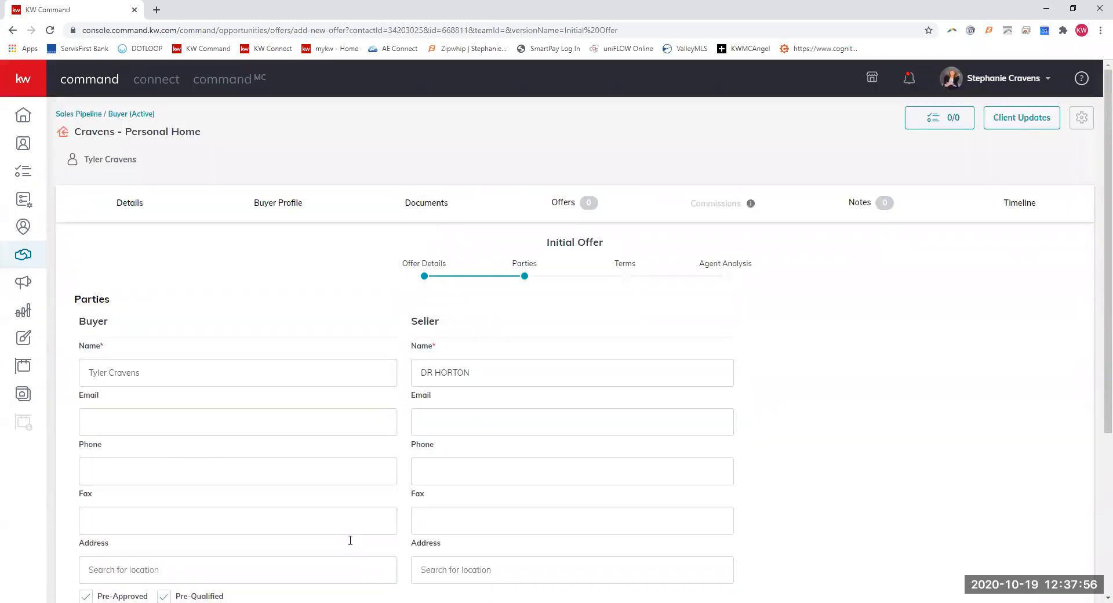
{"action": "scroll", "scroll_direction": "down", "scroll_amount": 3}
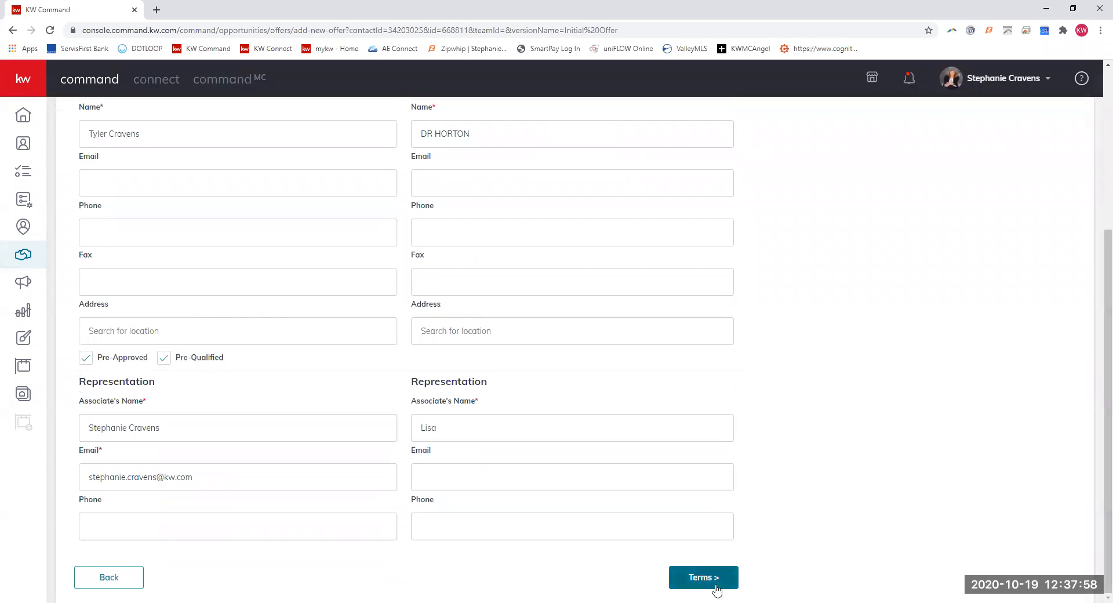
Fill the Terms step with $75,000 cash, $200,000 financed and $1,000 earnest money for a $275,000 price
{"action": "left_click", "coordinate": [703, 576]}
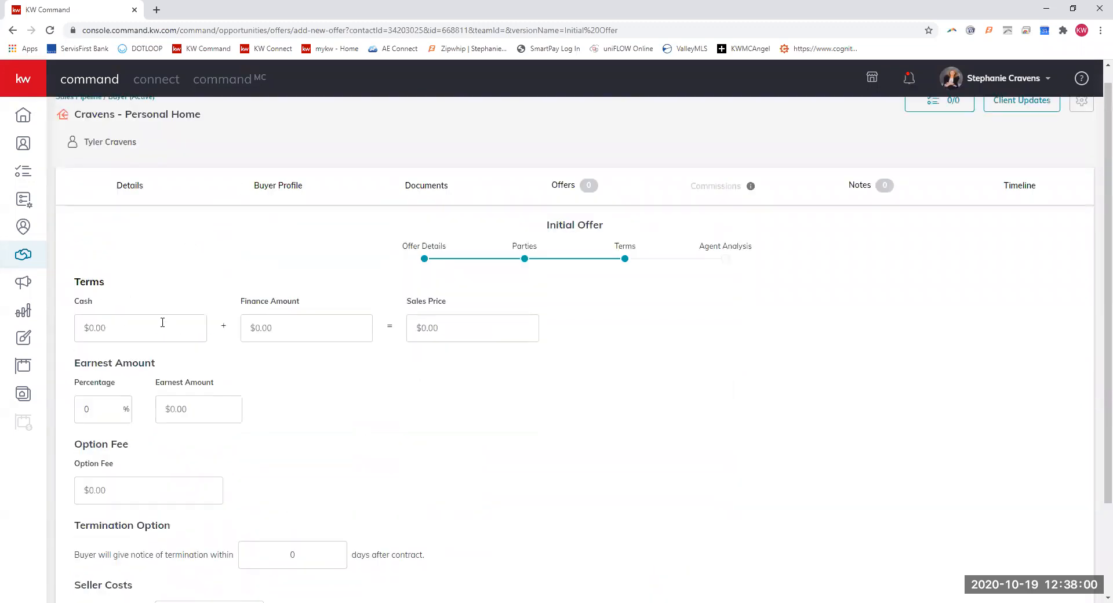
{"action": "left_click", "coordinate": [140, 327]}
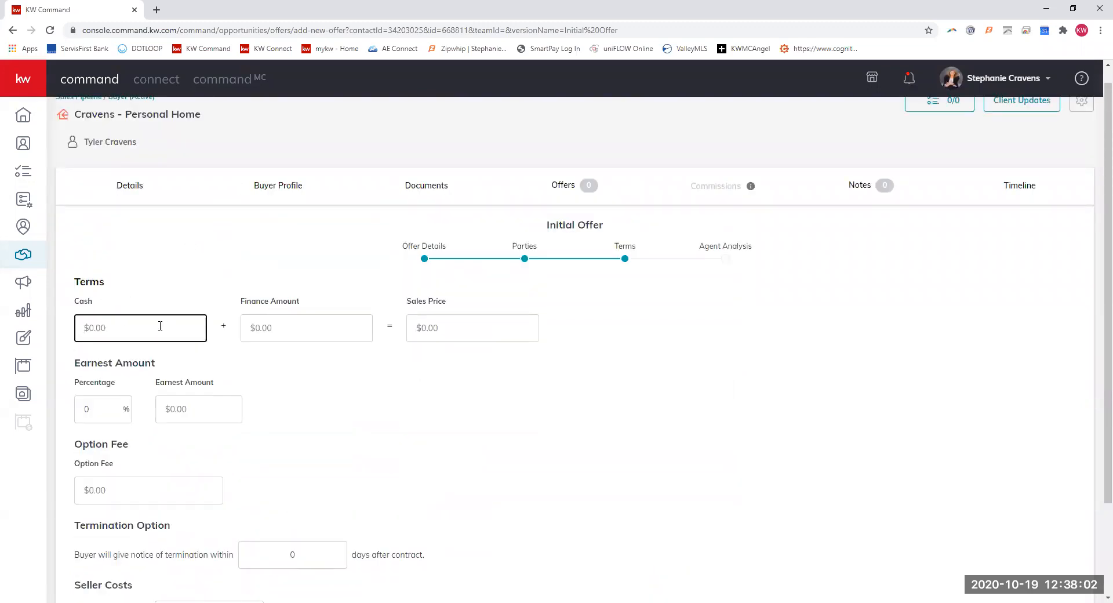
{"action": "type", "text": "750000.00"}
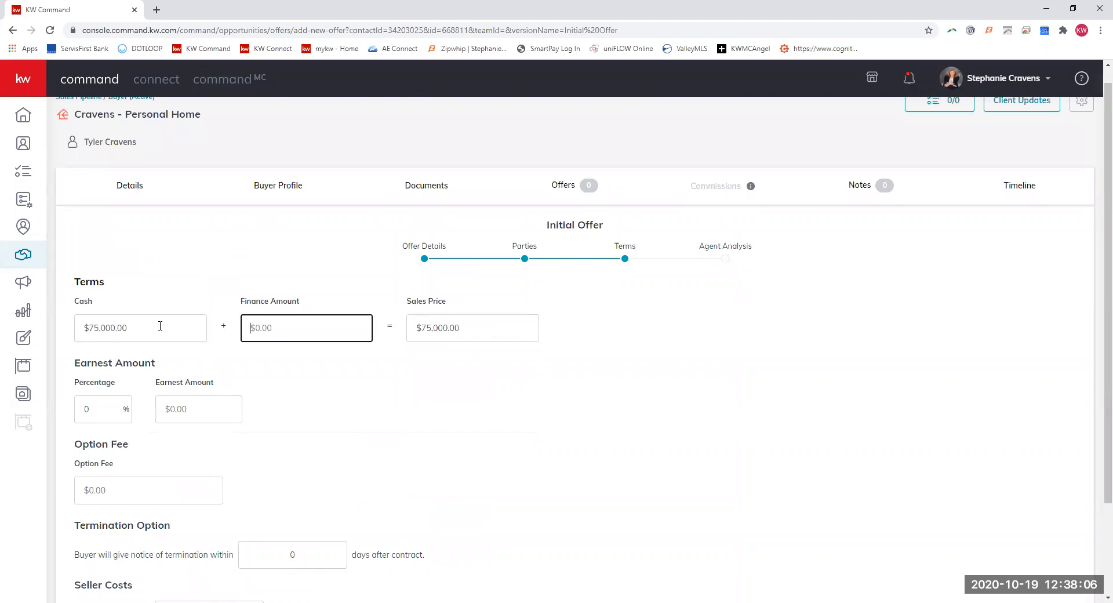
{"action": "type", "text": "105"}
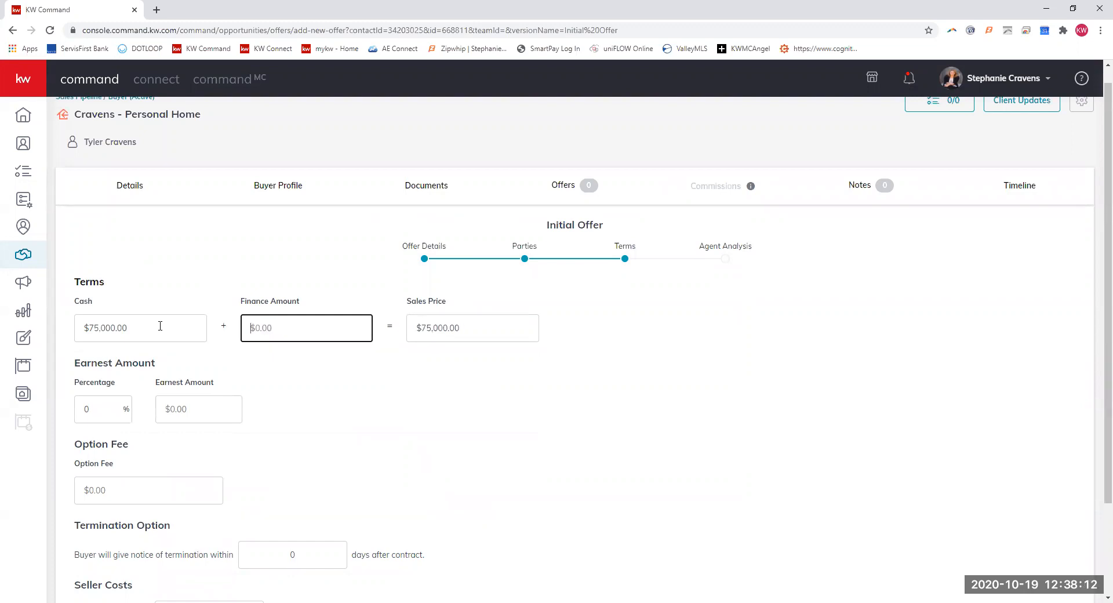
{"action": "type", "text": "2000000"}
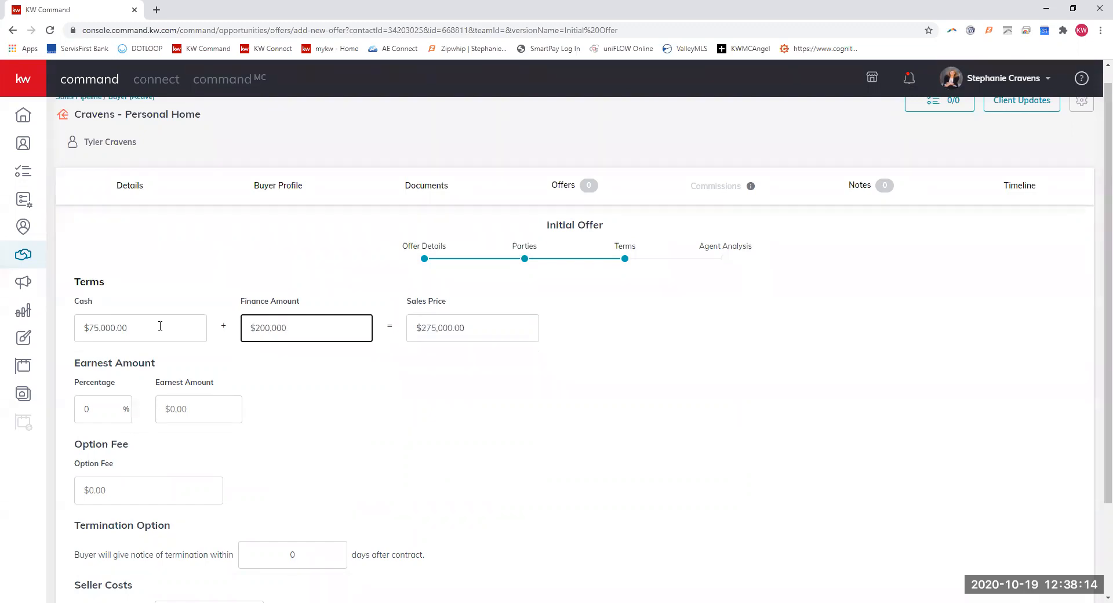
{"action": "scroll", "scroll_direction": "down", "scroll_amount": 3}
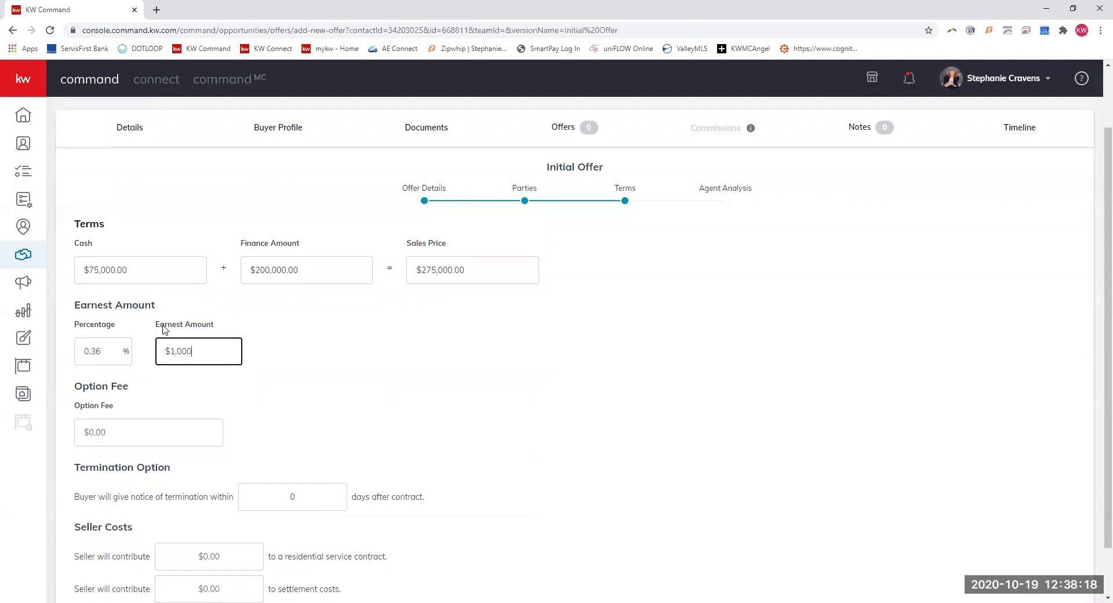
{"action": "scroll", "scroll_direction": "down", "scroll_amount": 3}
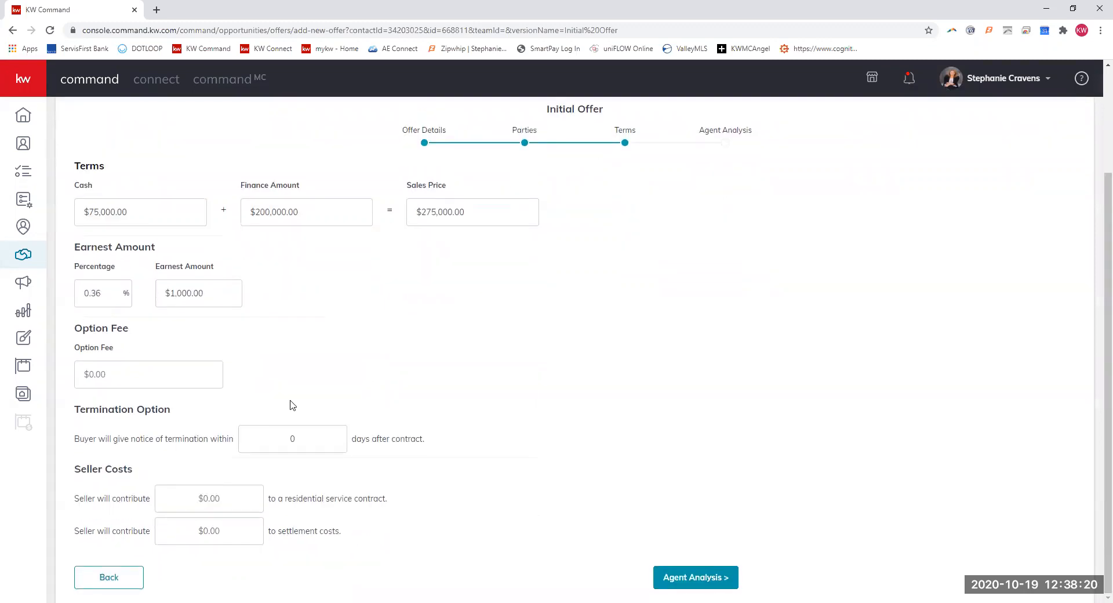
{"action": "mouse_move", "coordinate": [97, 335]}
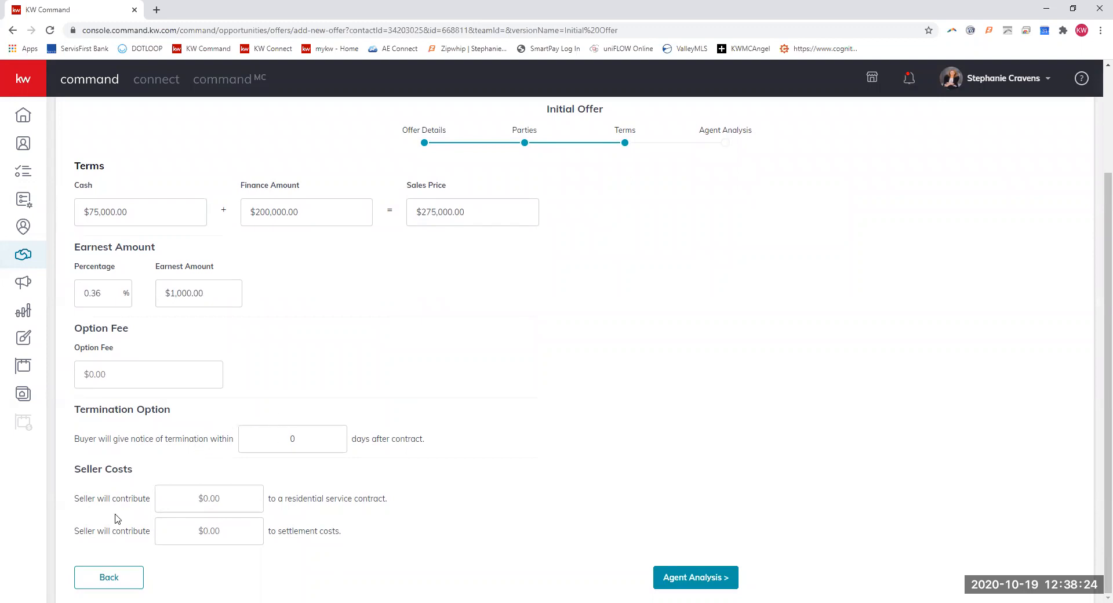
{"action": "mouse_move", "coordinate": [255, 573]}
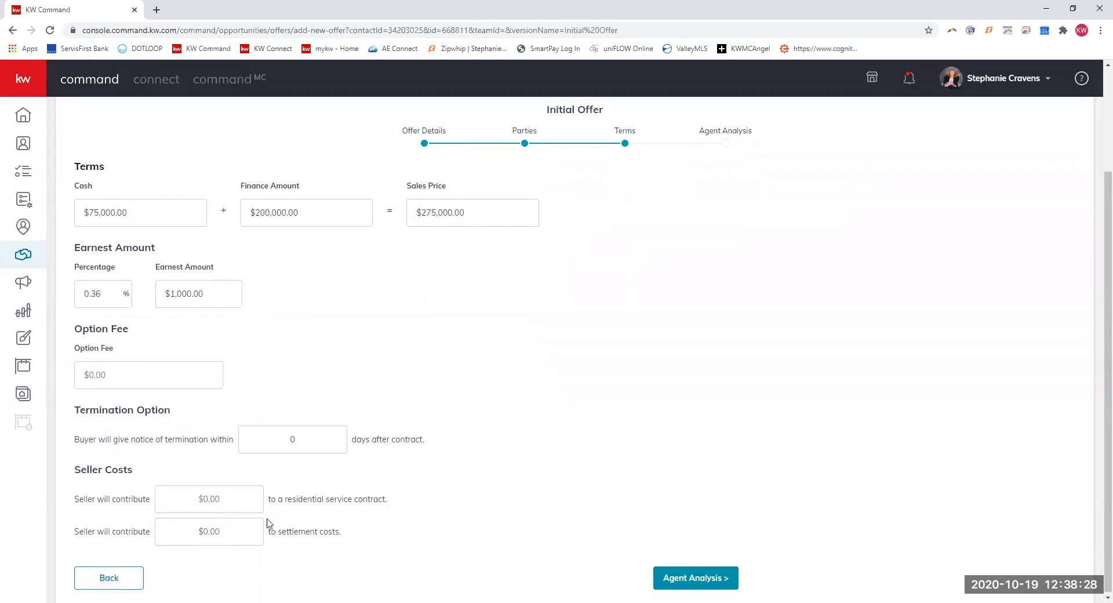
Go through Agent Analysis and save the offer, adding the $275,000 DR HORTON offer as Reviewing
{"action": "left_click", "coordinate": [694, 577]}
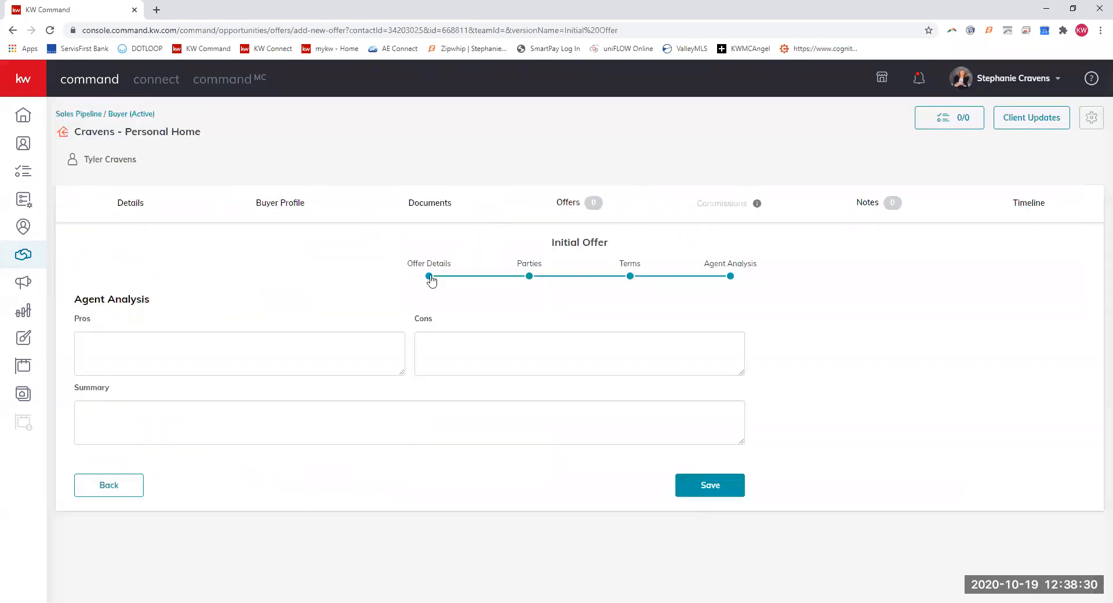
{"action": "left_click", "coordinate": [239, 353]}
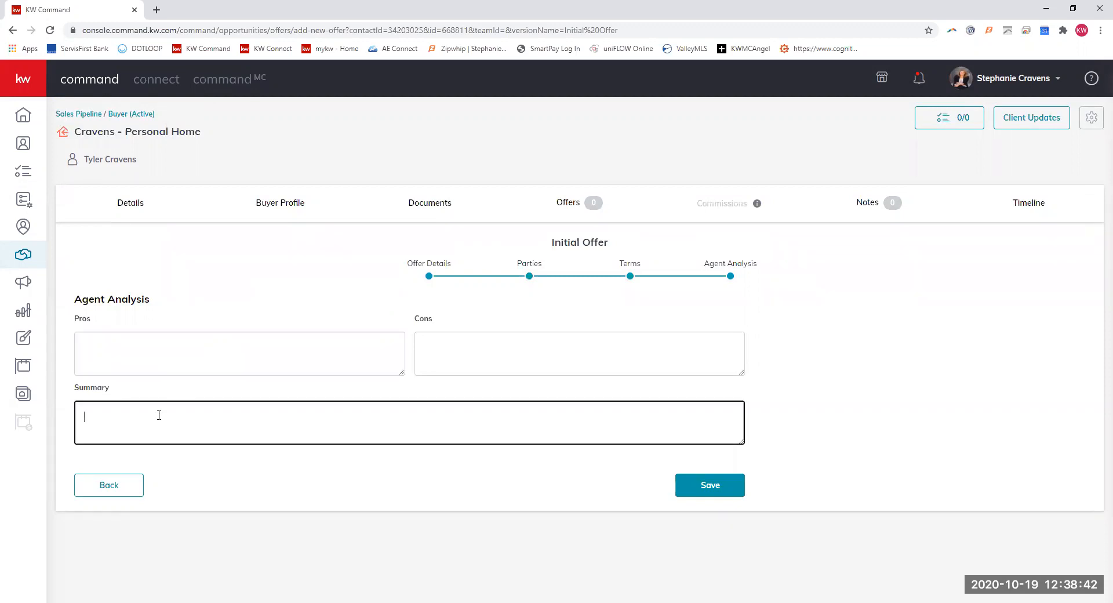
{"action": "left_click", "coordinate": [709, 484]}
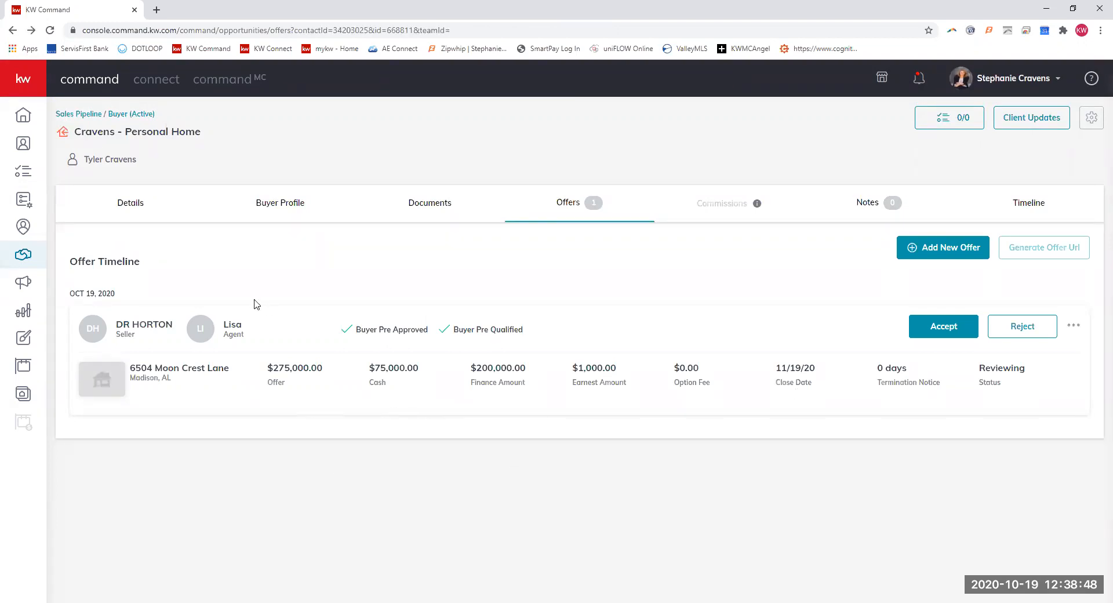
{"action": "mouse_move", "coordinate": [276, 465]}
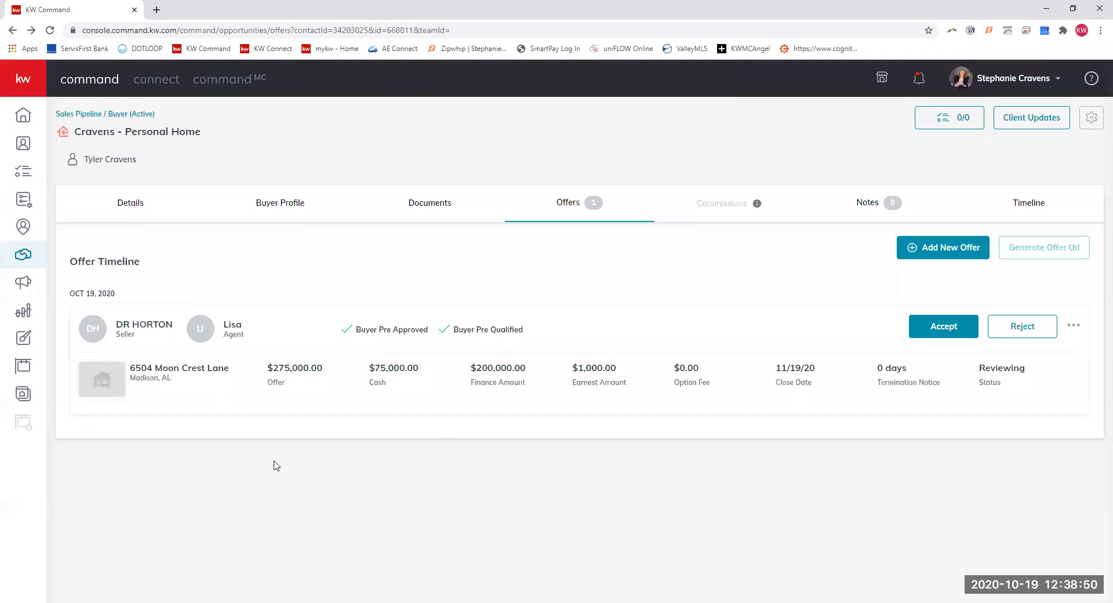
{"action": "mouse_move", "coordinate": [250, 437]}
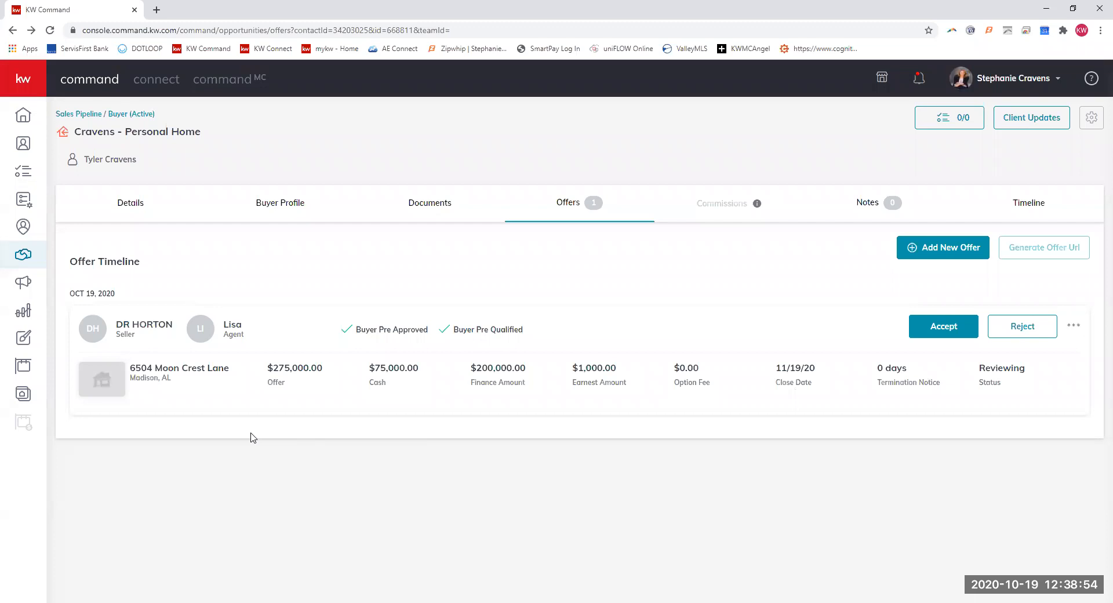
{"action": "mouse_move", "coordinate": [798, 329]}
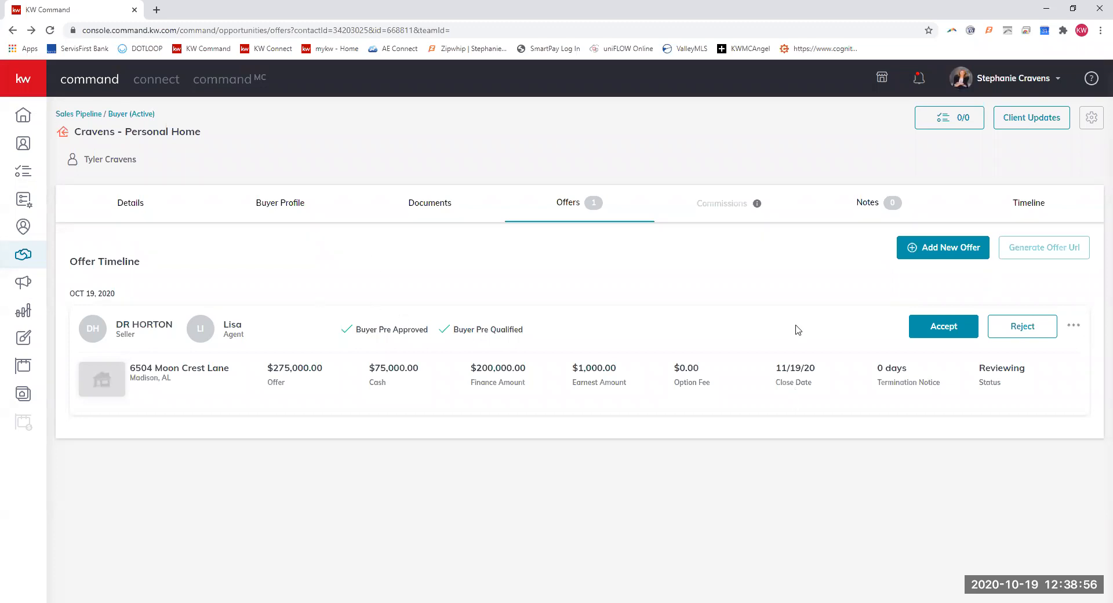
{"action": "mouse_move", "coordinate": [707, 247]}
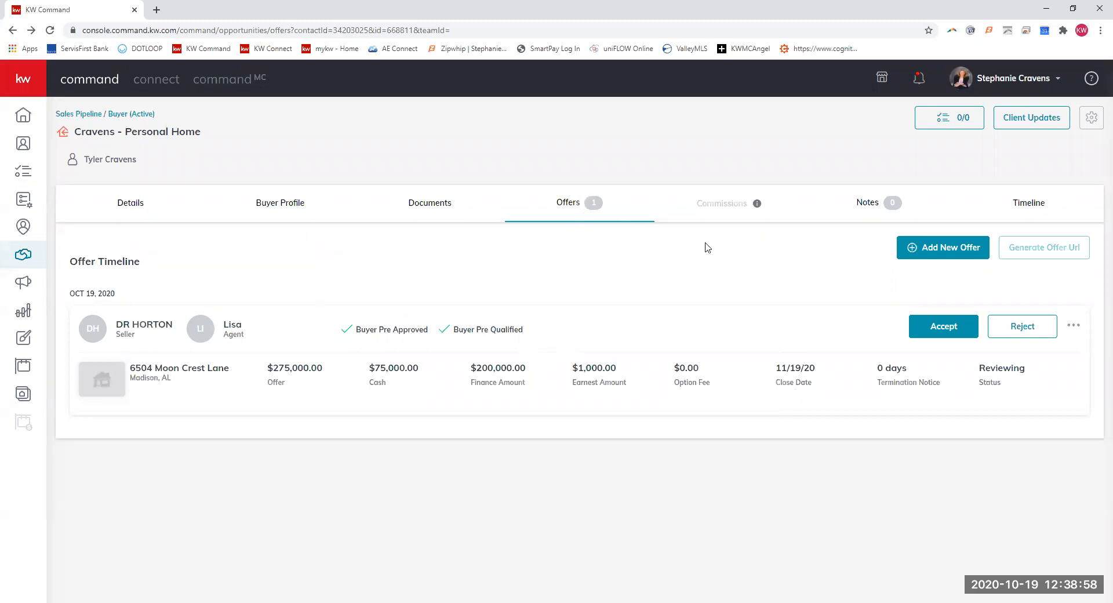
{"action": "left_click", "coordinate": [943, 326]}
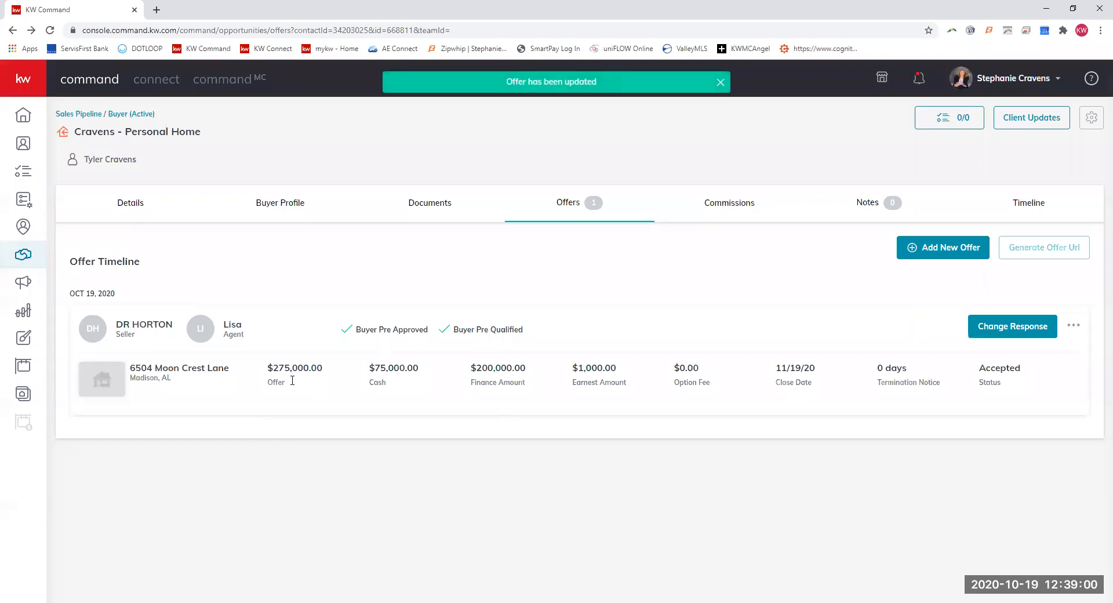
{"action": "mouse_move", "coordinate": [751, 175]}
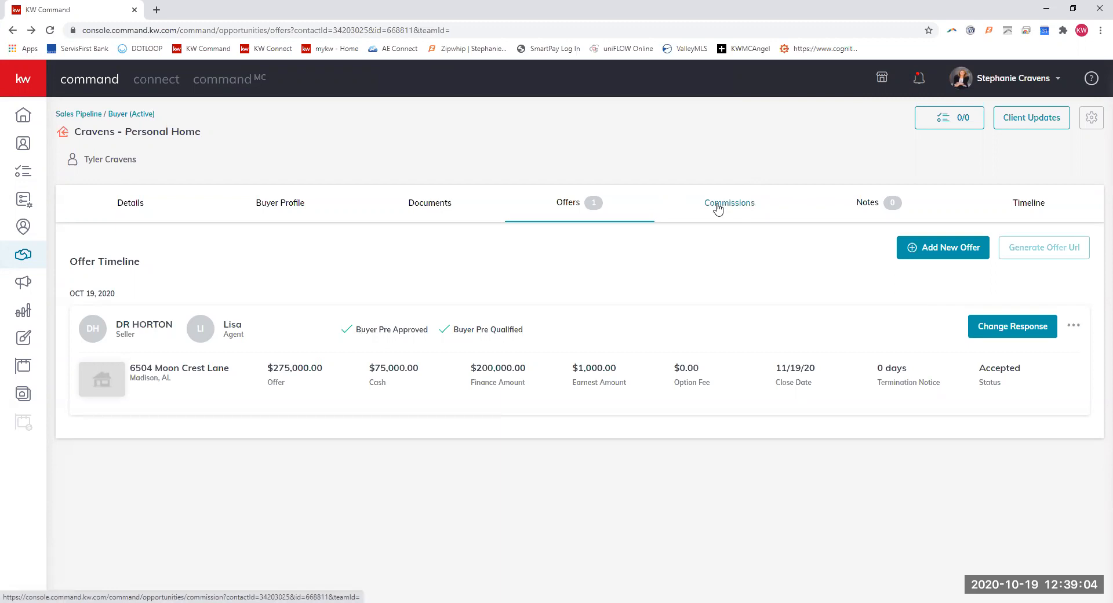
View the commission details: $8,250 total on $275,000, with the contract date flagged missing
{"action": "left_click", "coordinate": [729, 203]}
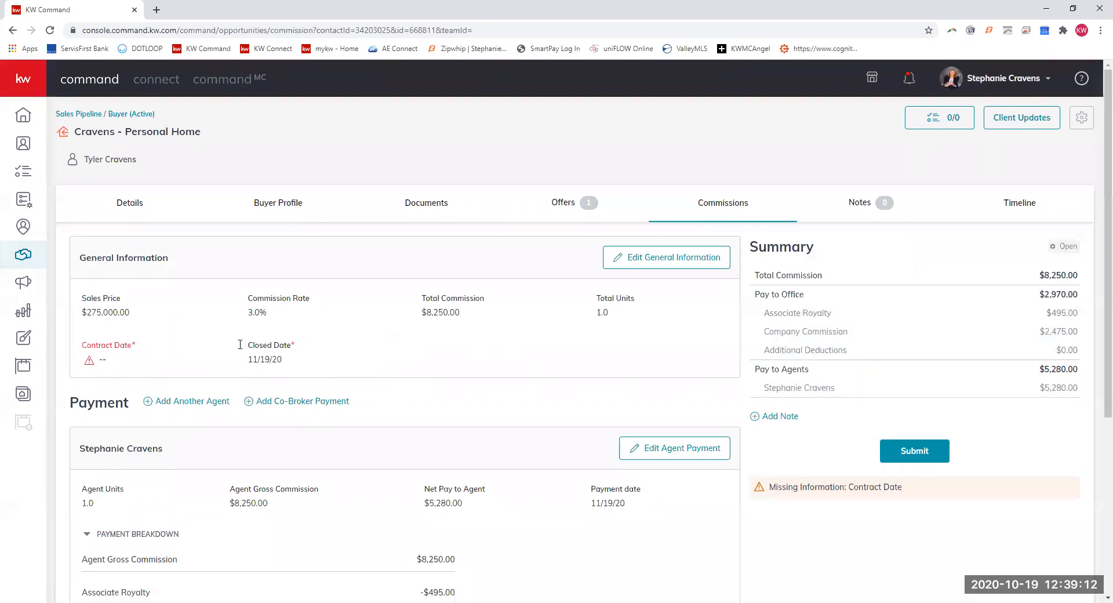
{"action": "mouse_move", "coordinate": [183, 253]}
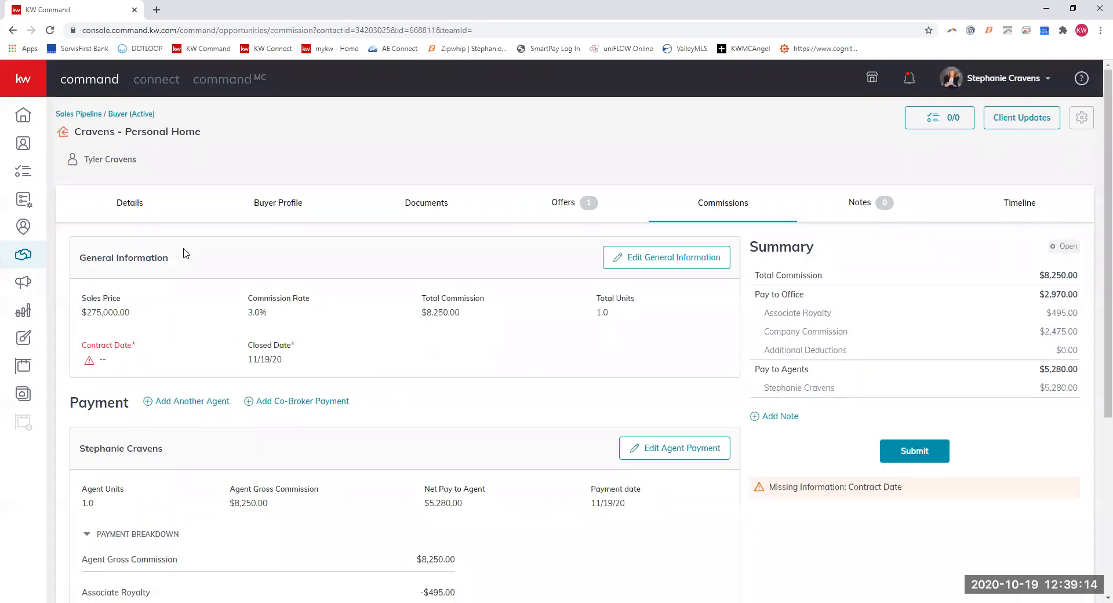
{"action": "mouse_move", "coordinate": [624, 312]}
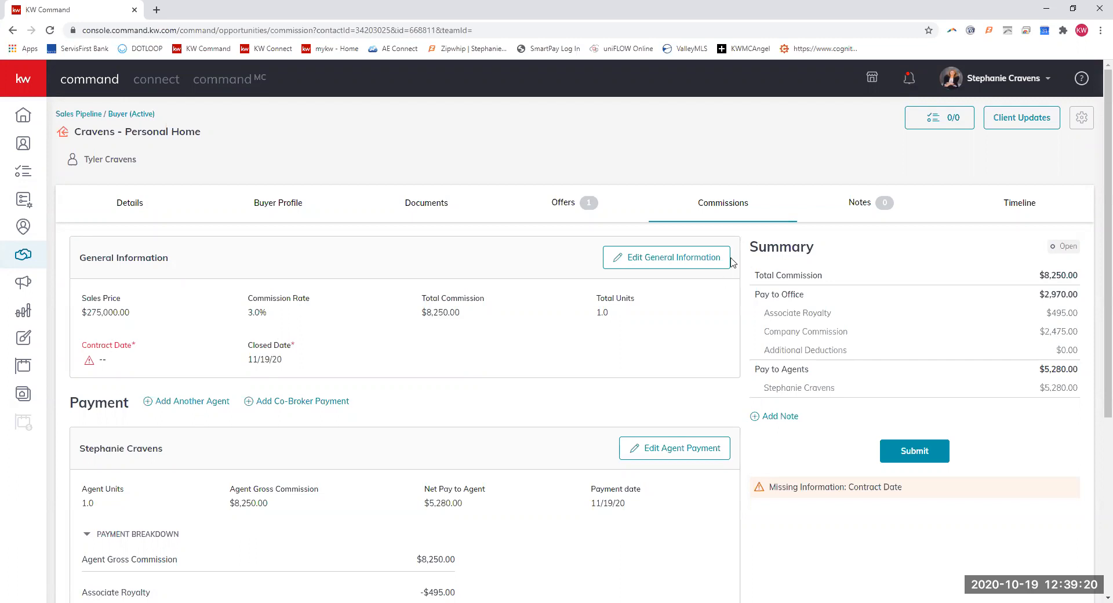
Edit General Information to set the contract date to 10/19/20 and save, clearing the warning
{"action": "left_click", "coordinate": [666, 257]}
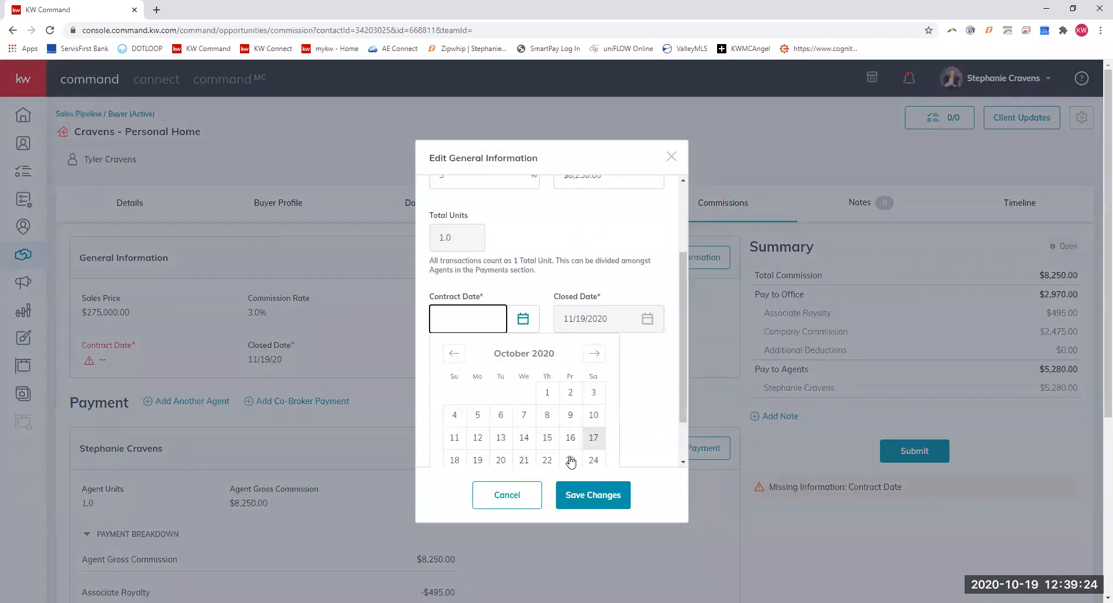
{"action": "left_click", "coordinate": [476, 460]}
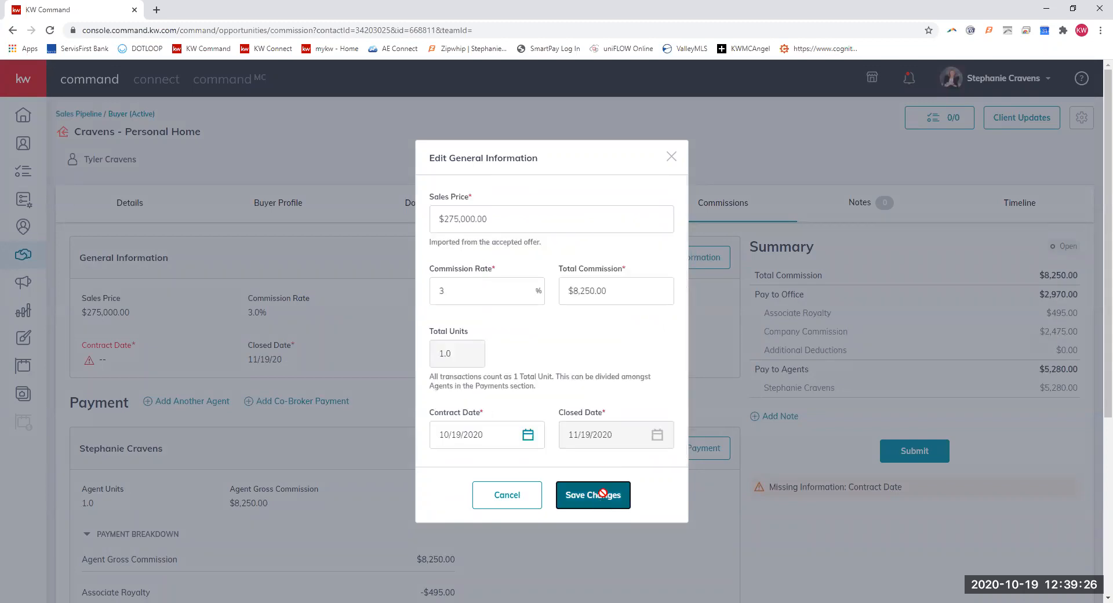
{"action": "left_click", "coordinate": [592, 495]}
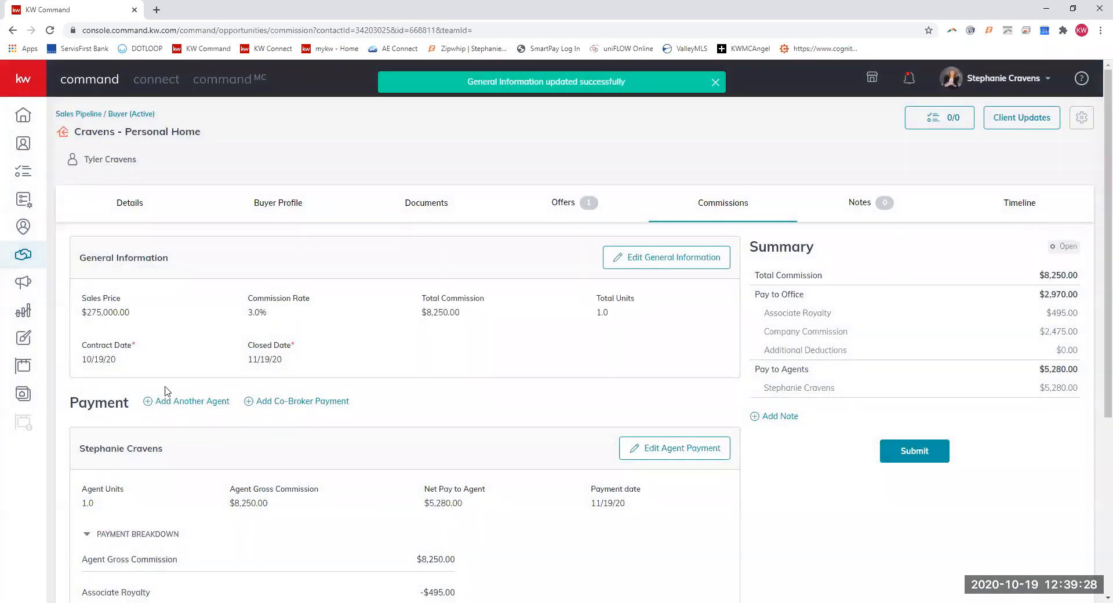
{"action": "scroll", "scroll_direction": "down", "scroll_amount": 3}
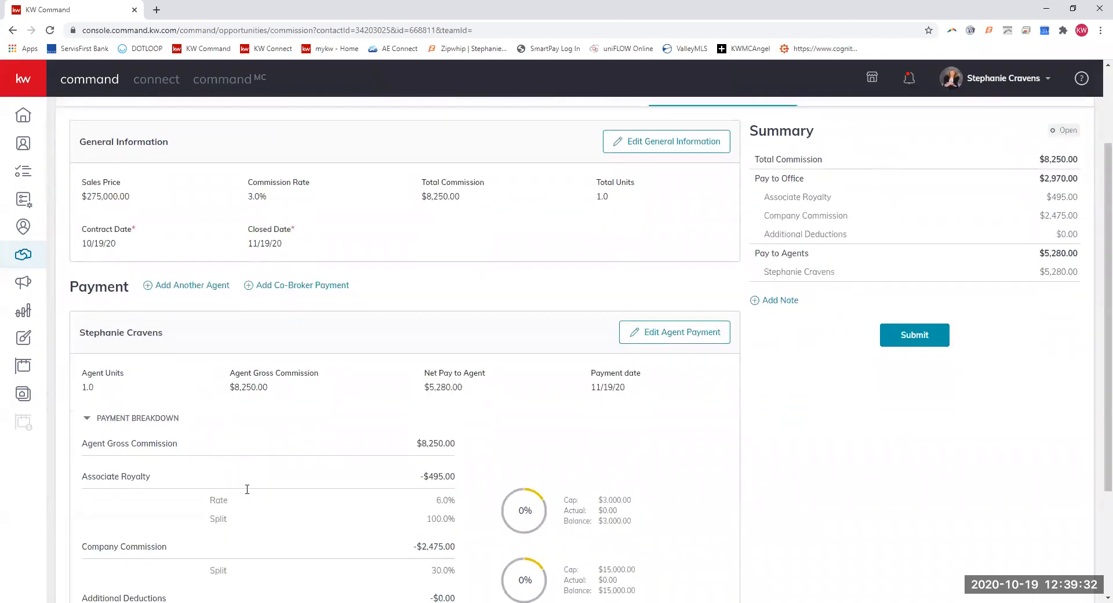
{"action": "left_click", "coordinate": [664, 140]}
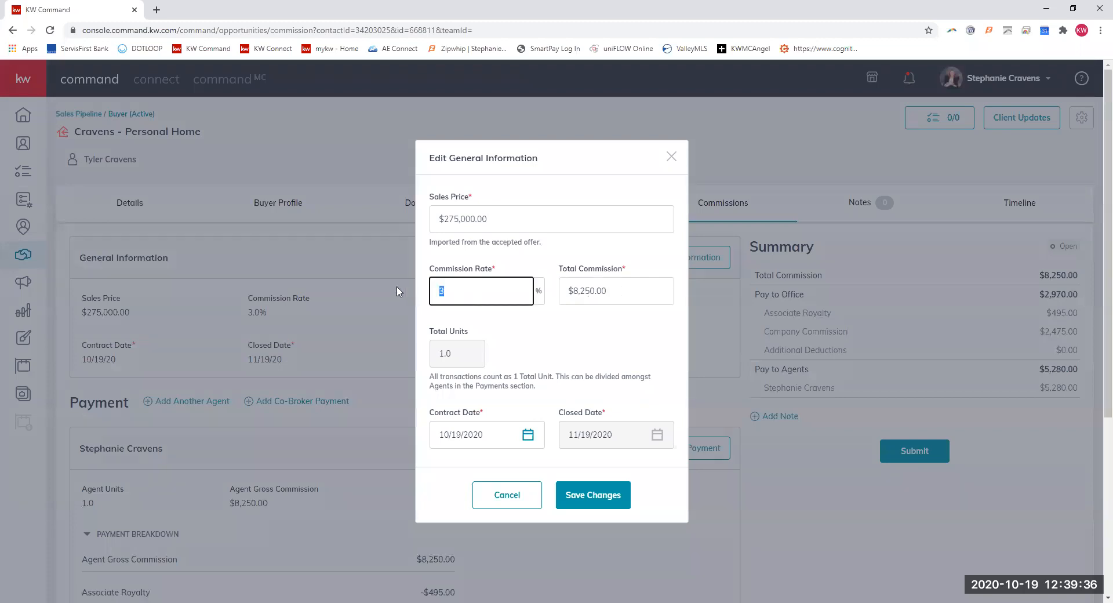
{"action": "type", "text": "3"}
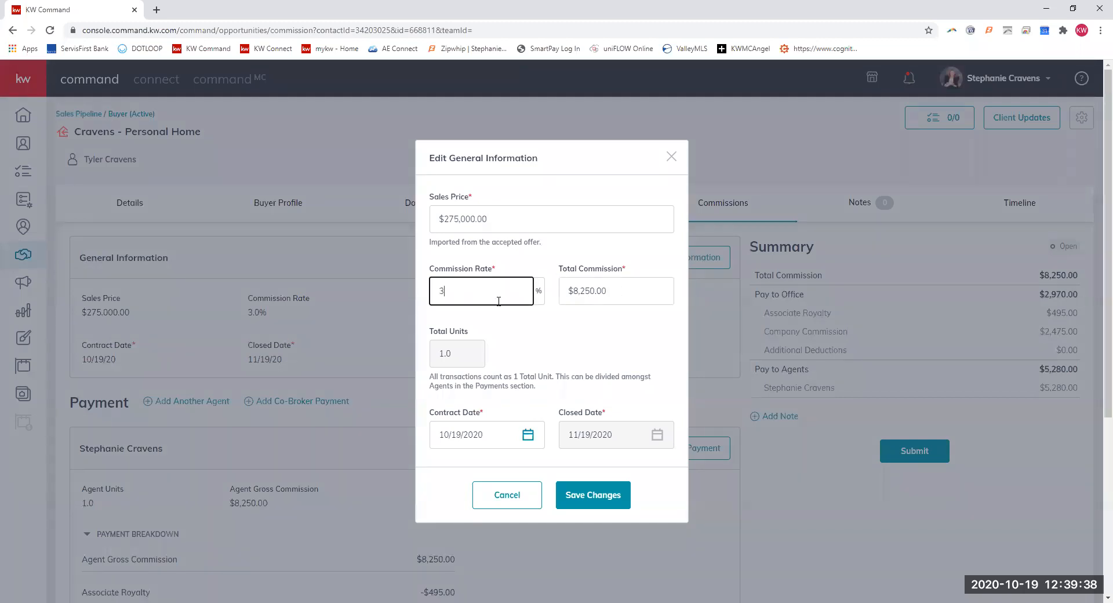
{"action": "left_click", "coordinate": [616, 291]}
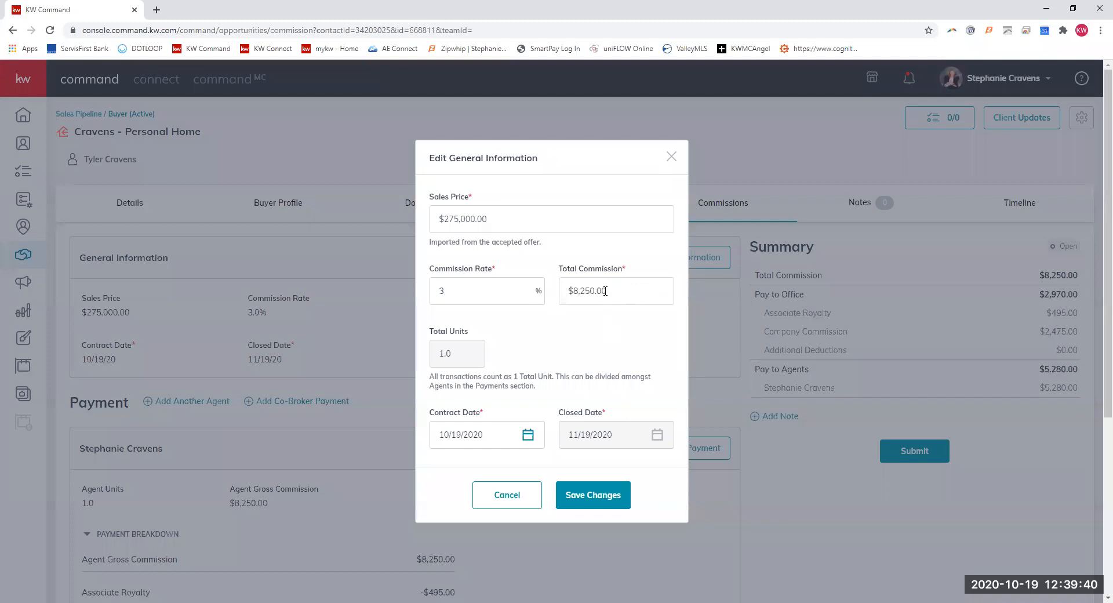
{"action": "left_click", "coordinate": [614, 291]}
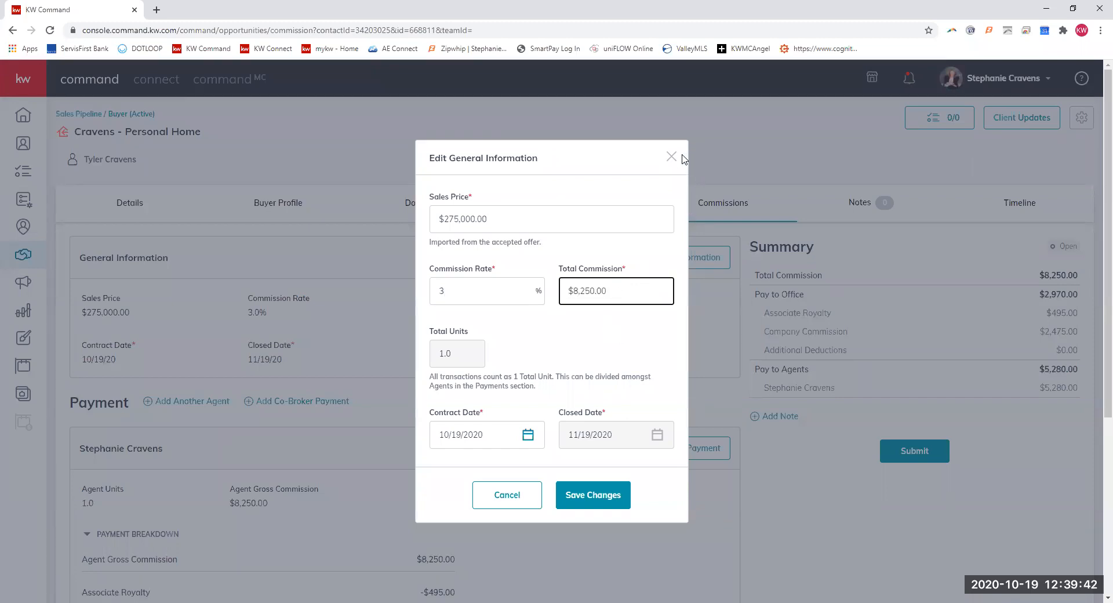
{"action": "left_click", "coordinate": [671, 156]}
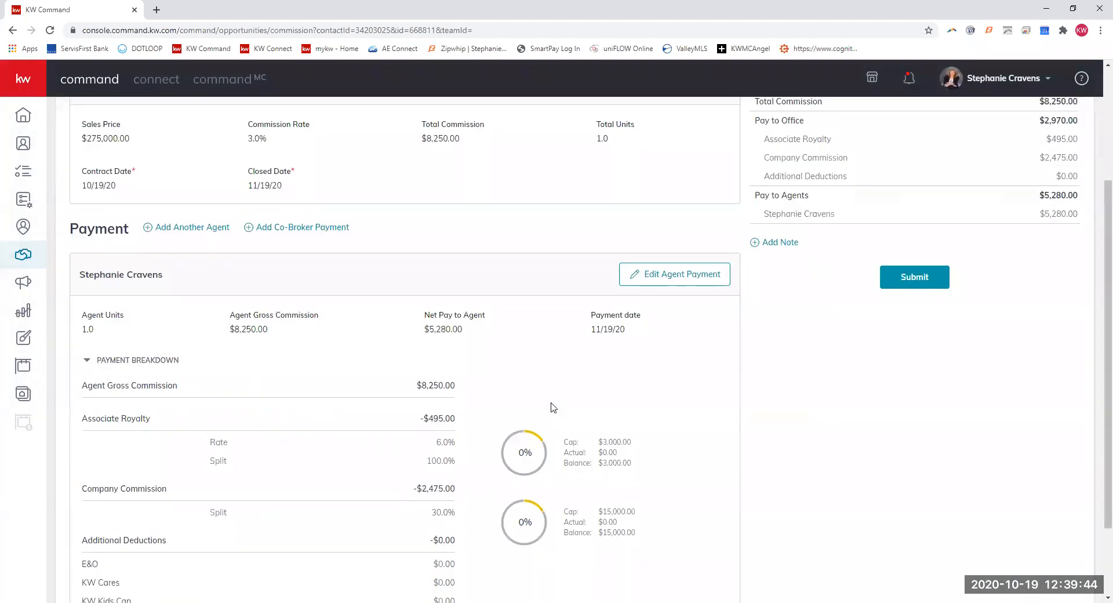
{"action": "scroll", "scroll_direction": "down", "scroll_amount": 3}
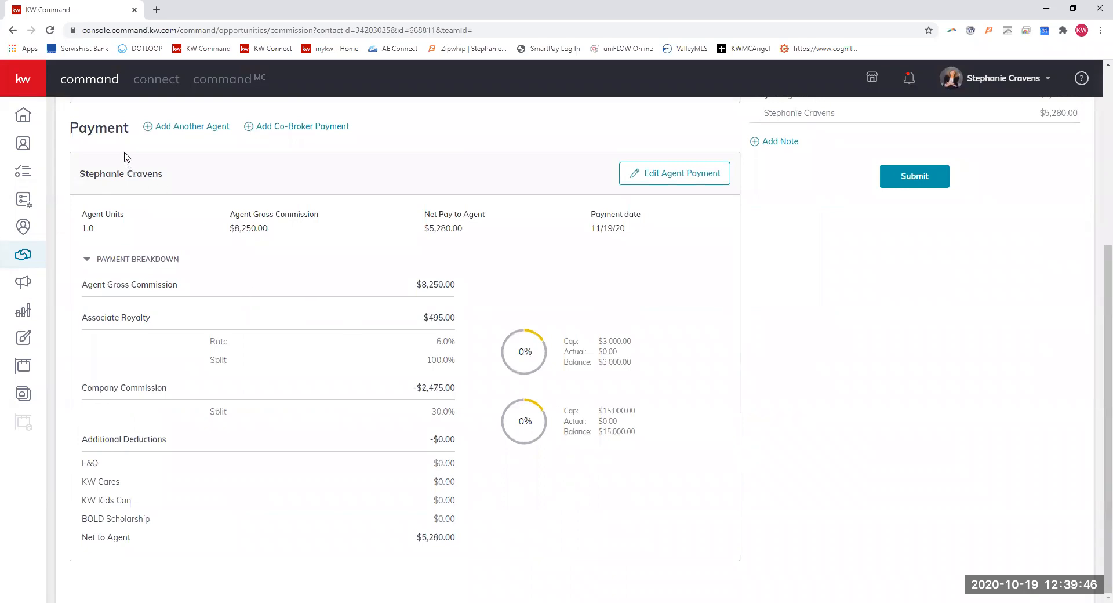
{"action": "mouse_move", "coordinate": [147, 321]}
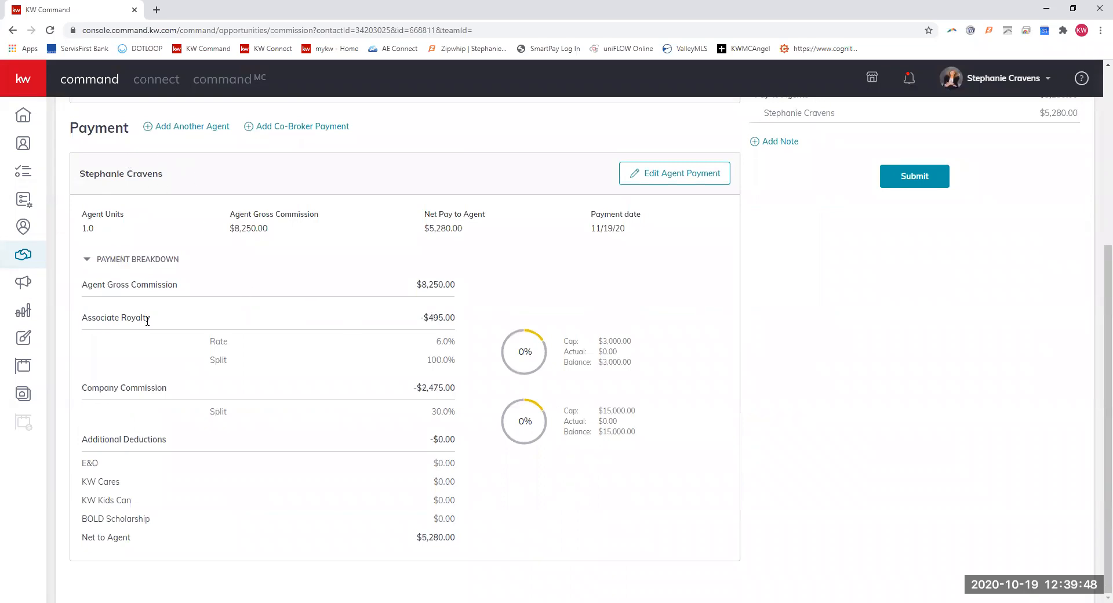
{"action": "mouse_move", "coordinate": [388, 556]}
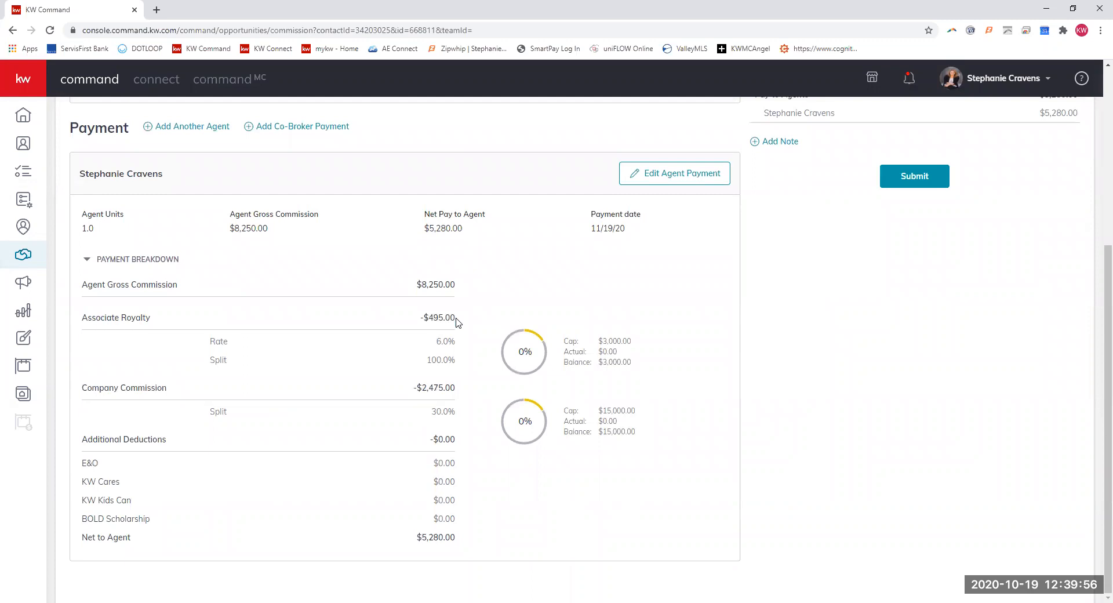
{"action": "mouse_move", "coordinate": [435, 410]}
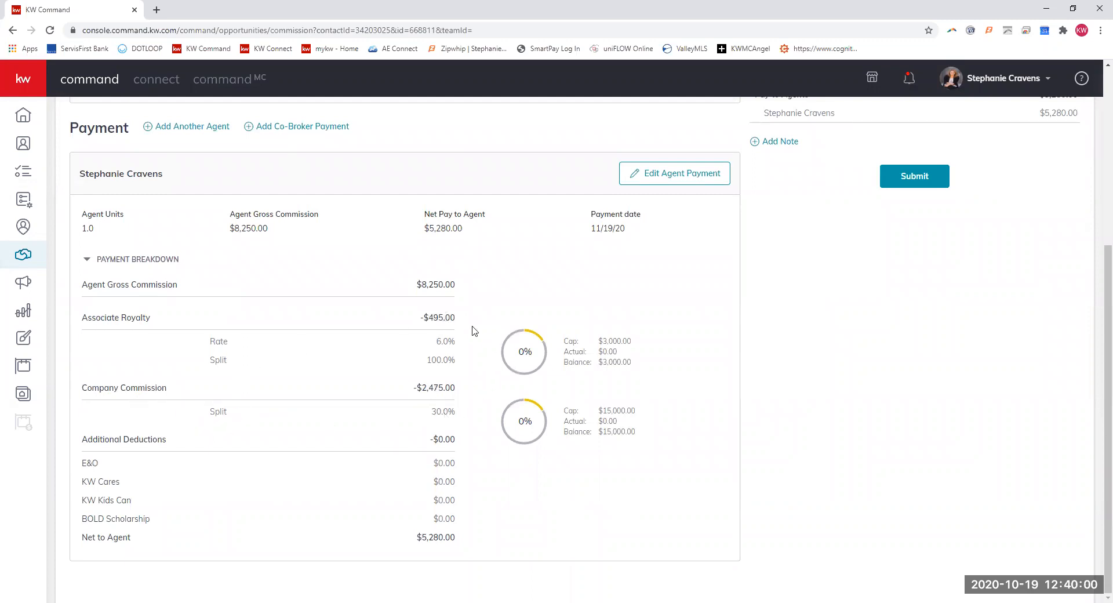
{"action": "mouse_move", "coordinate": [564, 353]}
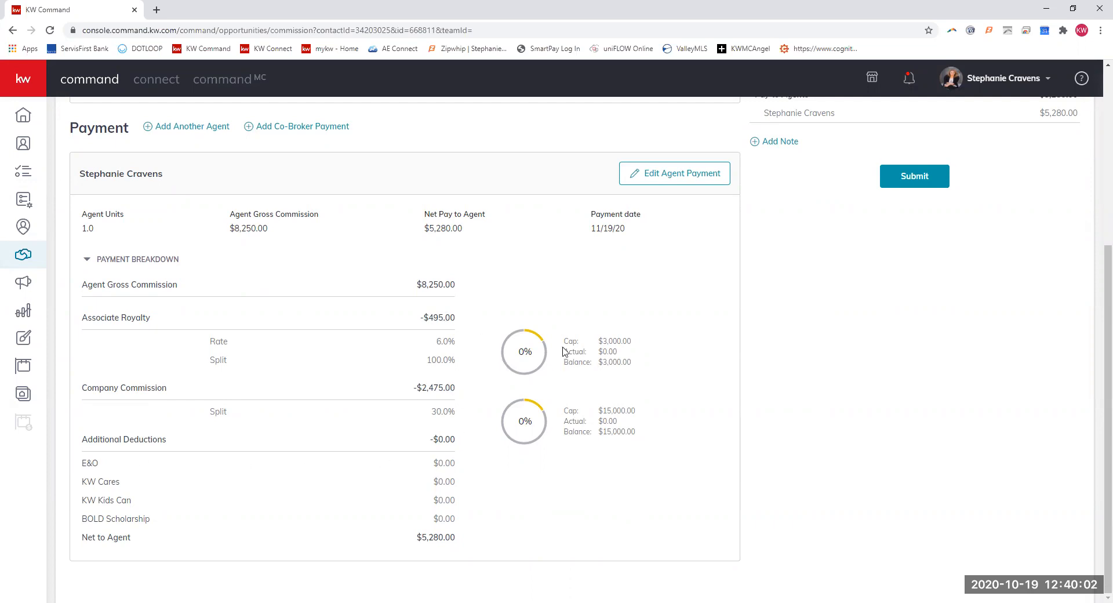
{"action": "mouse_move", "coordinate": [102, 484]}
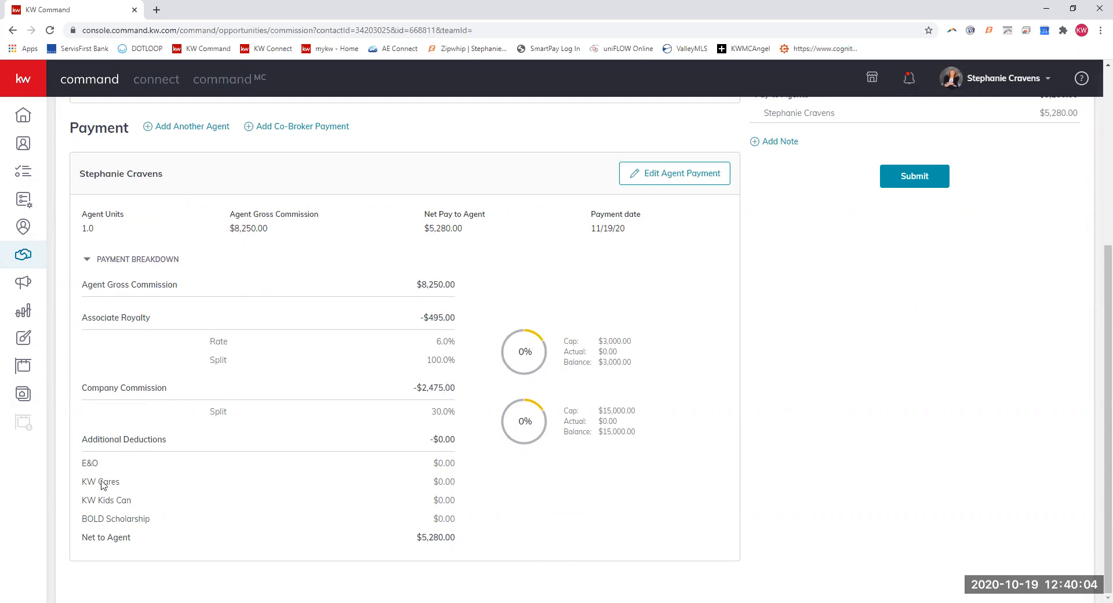
{"action": "mouse_move", "coordinate": [159, 536]}
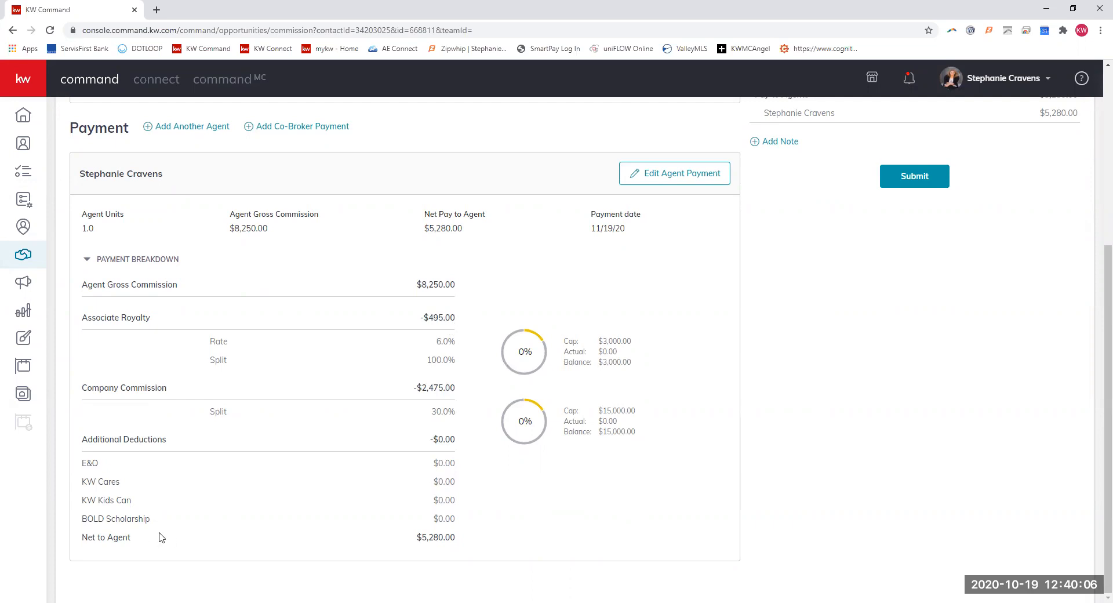
Edit the agent payment with a $5.00 KW Cares deduction, saving net to agent as $5,275.00
{"action": "left_click", "coordinate": [672, 173]}
{"action": "type", "text": "$5.00"}
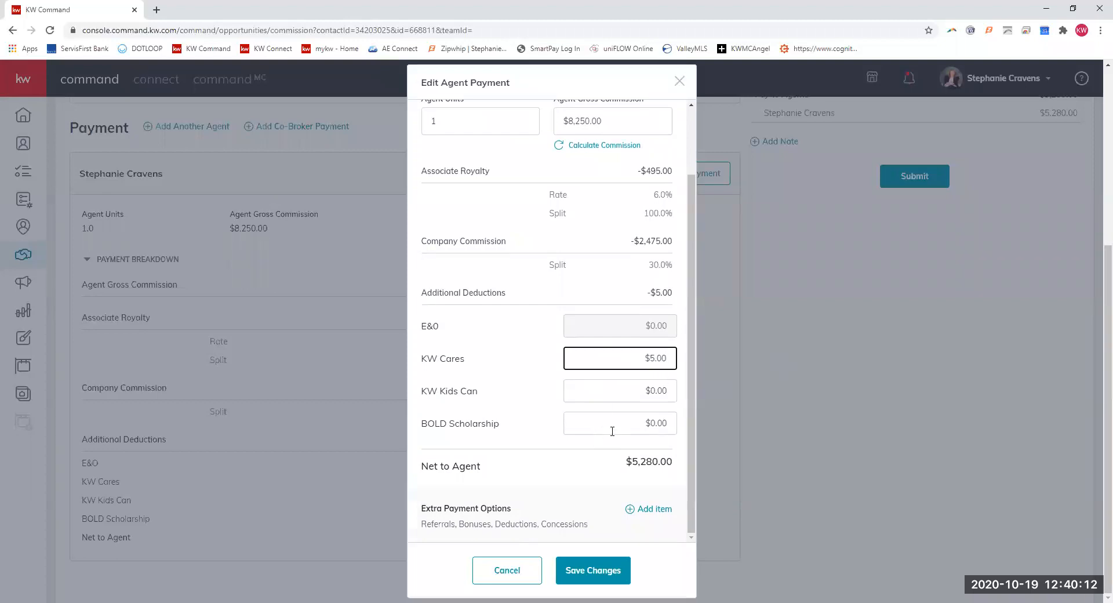
{"action": "left_click", "coordinate": [617, 422]}
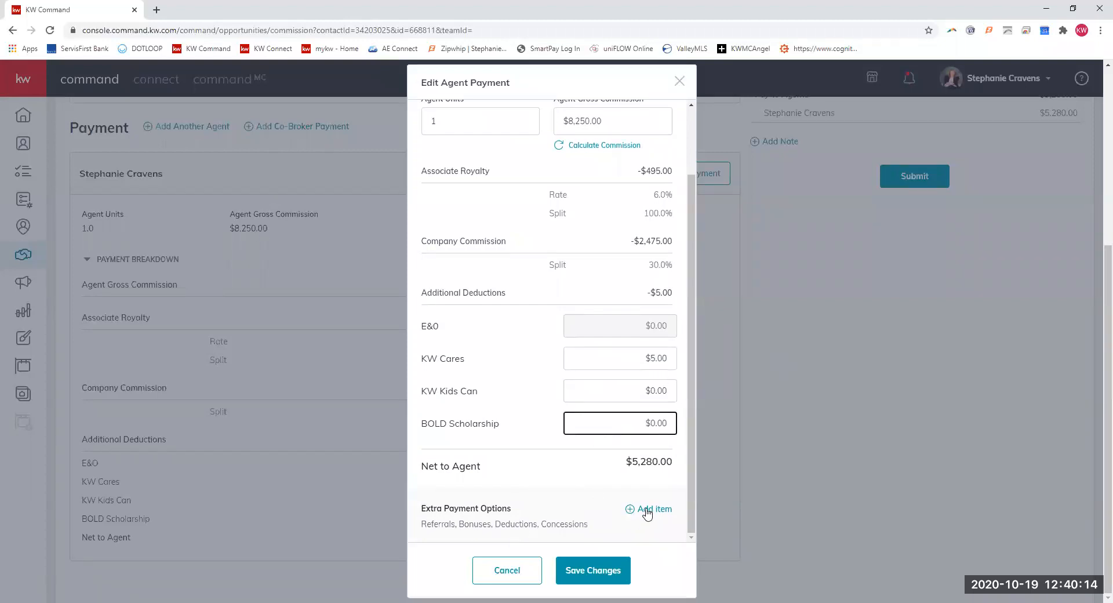
{"action": "scroll", "scroll_direction": "up", "scroll_amount": 3}
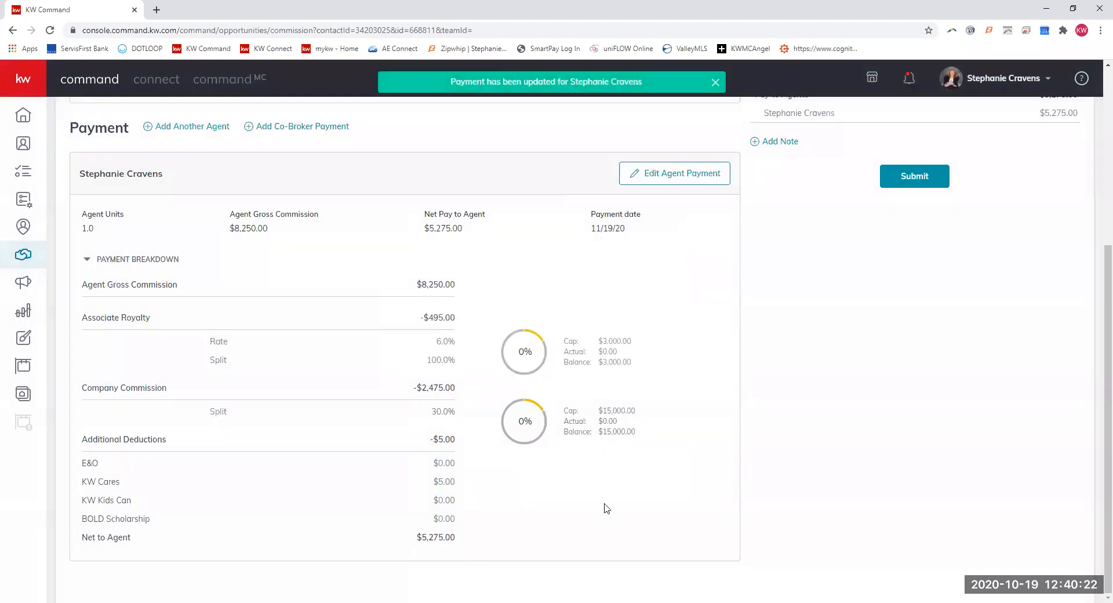
{"action": "scroll", "scroll_direction": "up", "scroll_amount": 3}
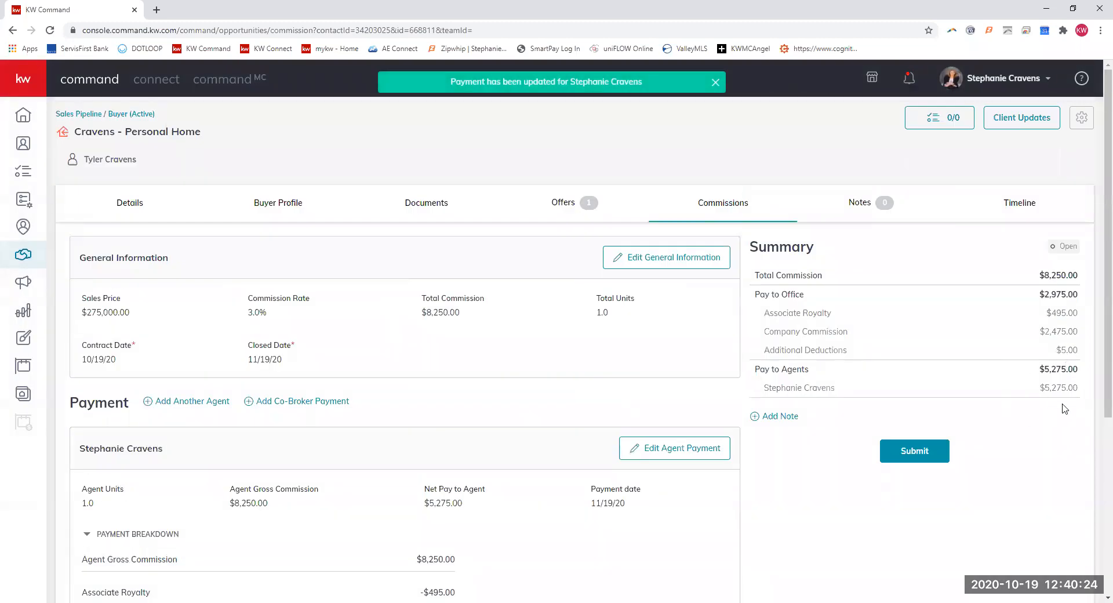
{"action": "scroll", "scroll_direction": "down", "scroll_amount": 3}
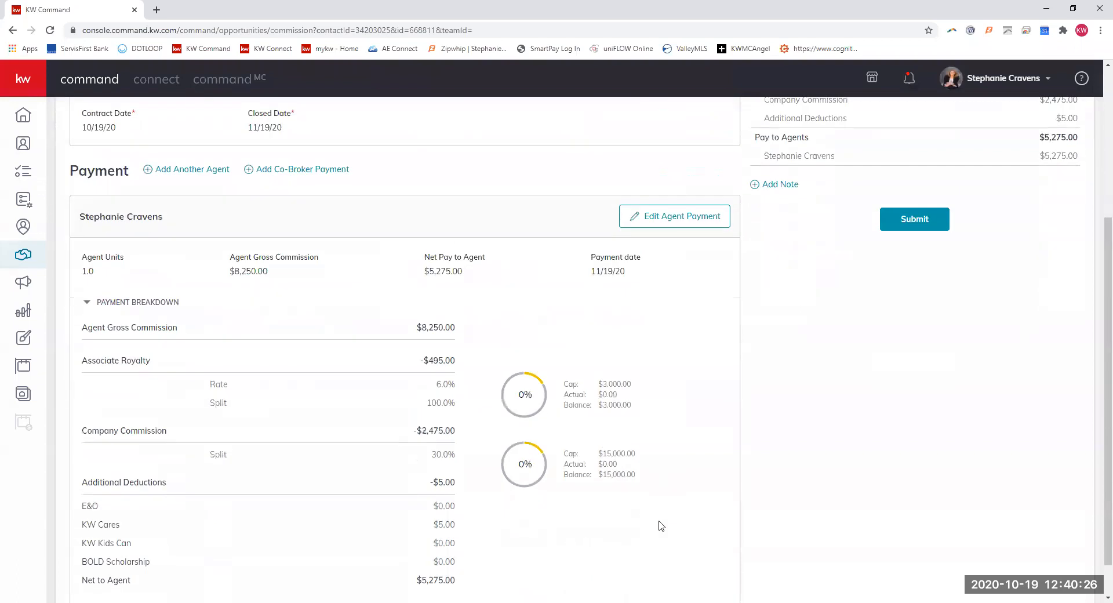
{"action": "mouse_move", "coordinate": [479, 444]}
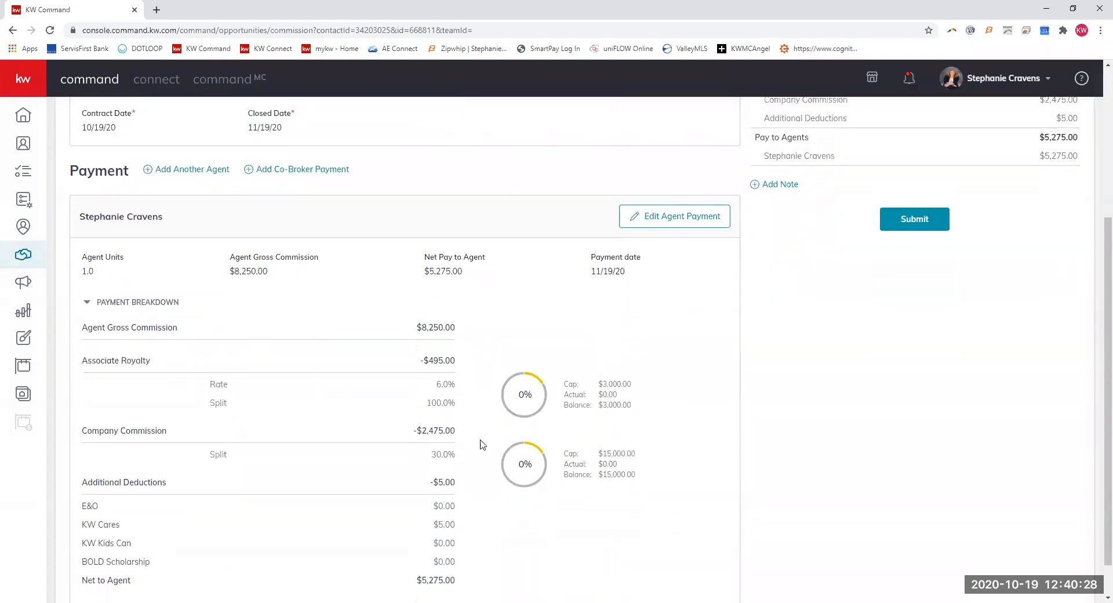
{"action": "mouse_move", "coordinate": [494, 547]}
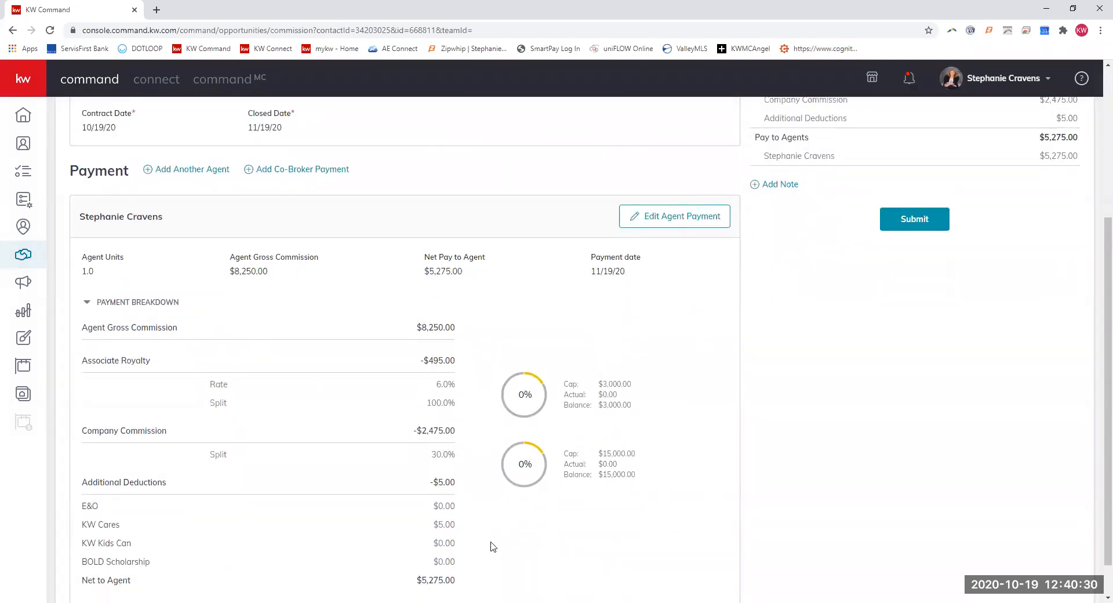
{"action": "mouse_move", "coordinate": [581, 461]}
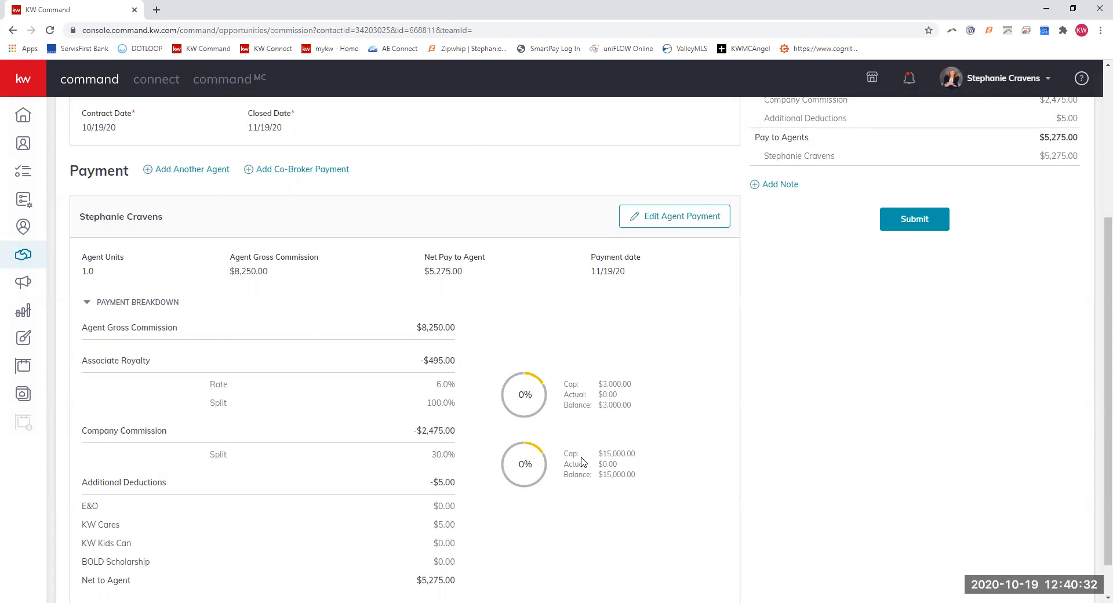
{"action": "mouse_move", "coordinate": [550, 380]}
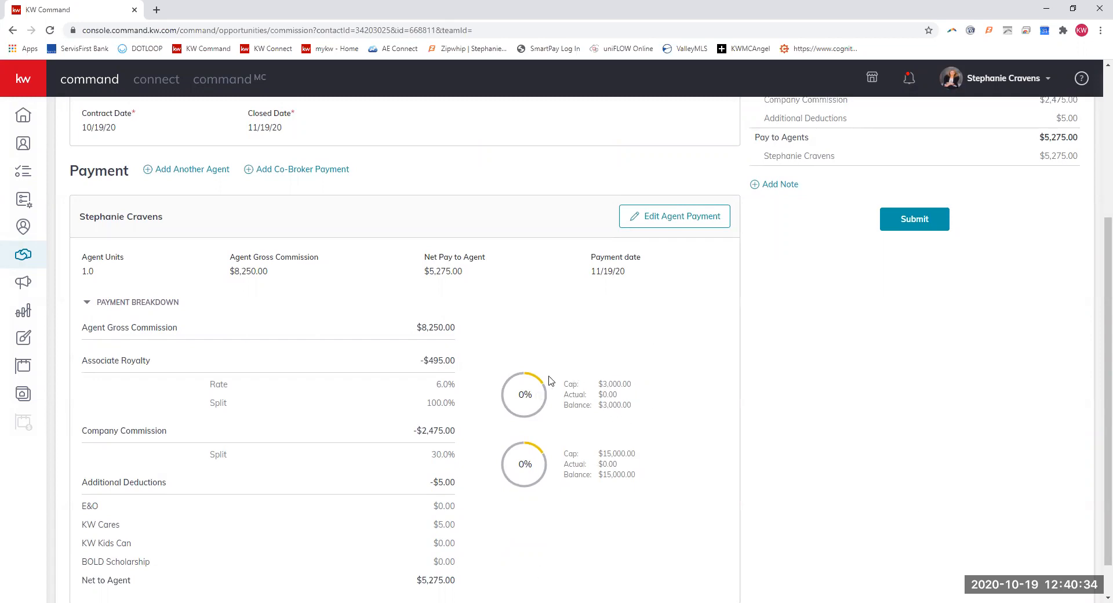
{"action": "mouse_move", "coordinate": [692, 340]}
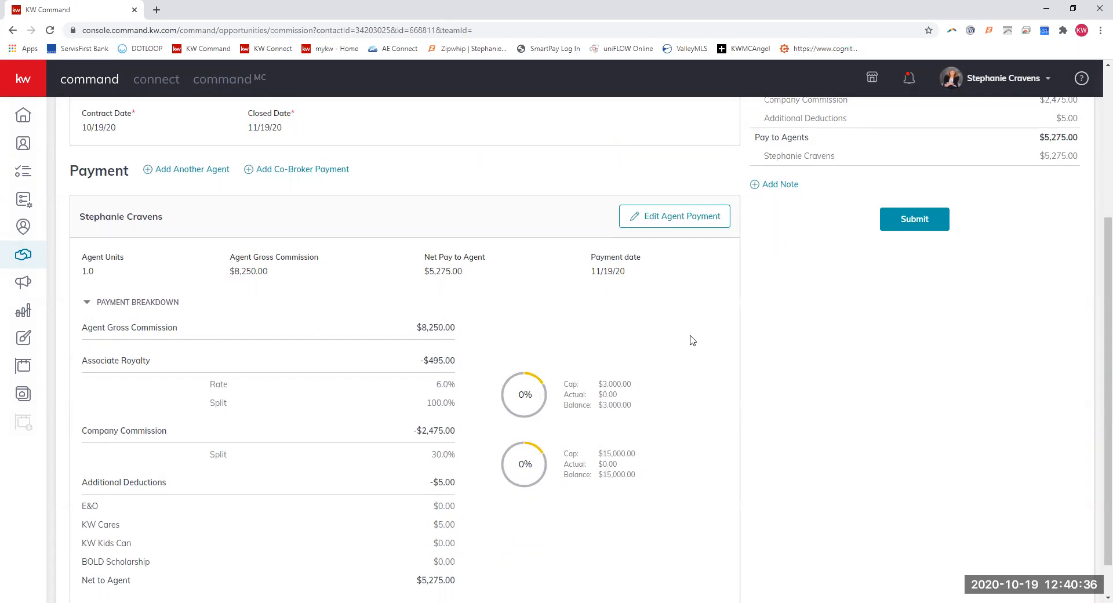
{"action": "mouse_move", "coordinate": [607, 384]}
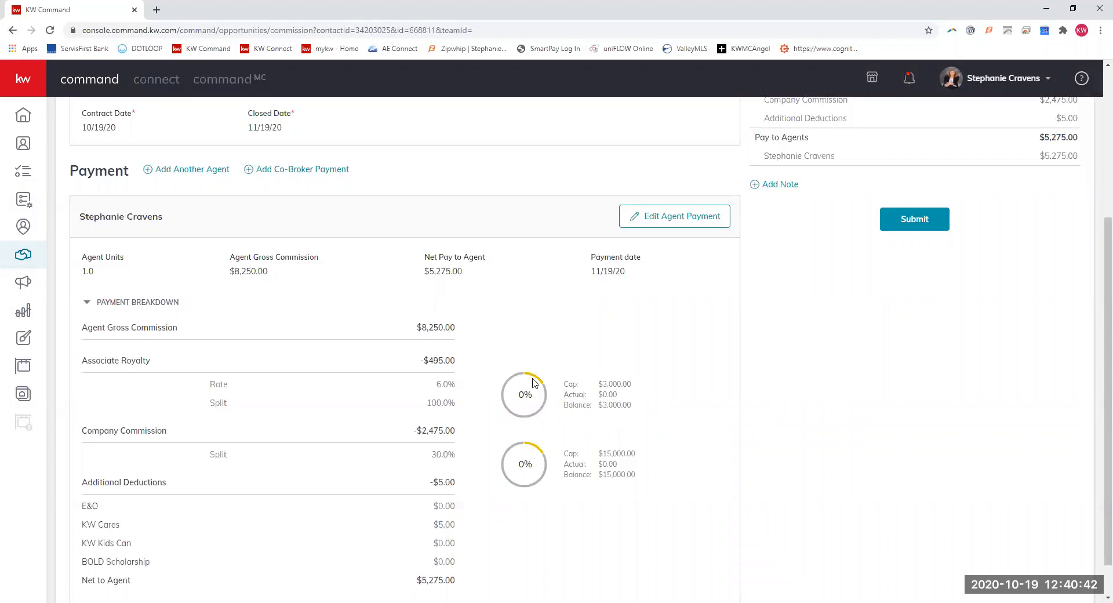
{"action": "mouse_move", "coordinate": [576, 559]}
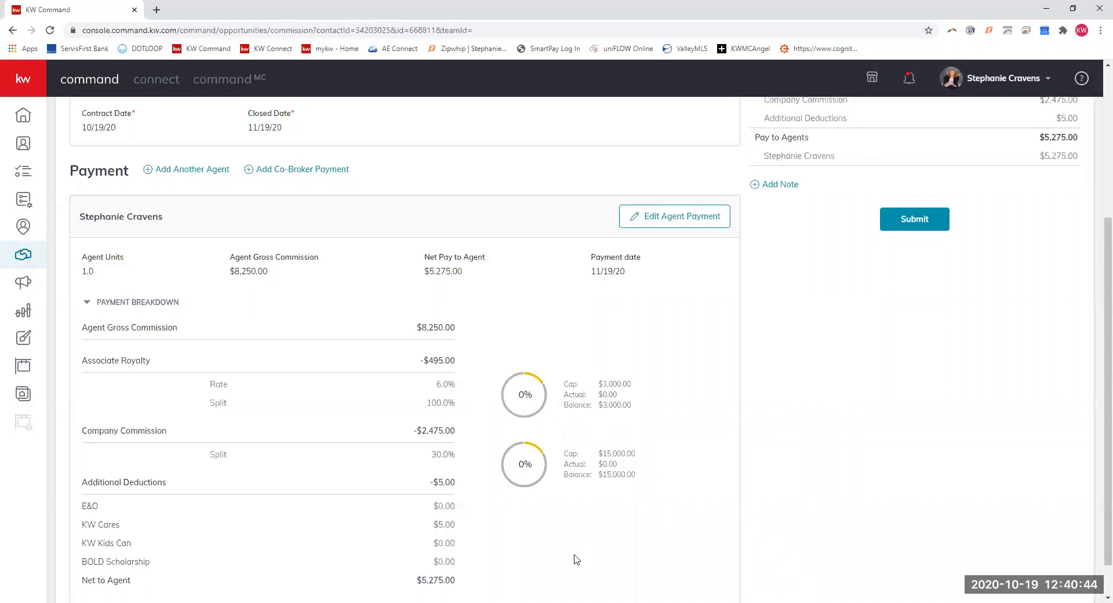
{"action": "scroll", "scroll_direction": "down", "scroll_amount": 3}
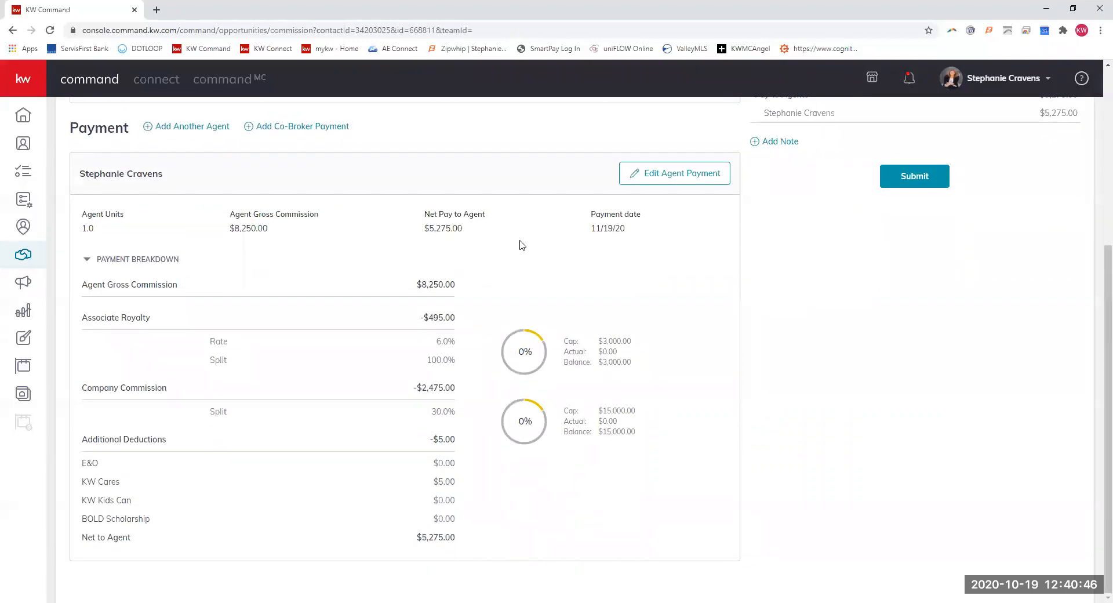
{"action": "mouse_move", "coordinate": [475, 299]}
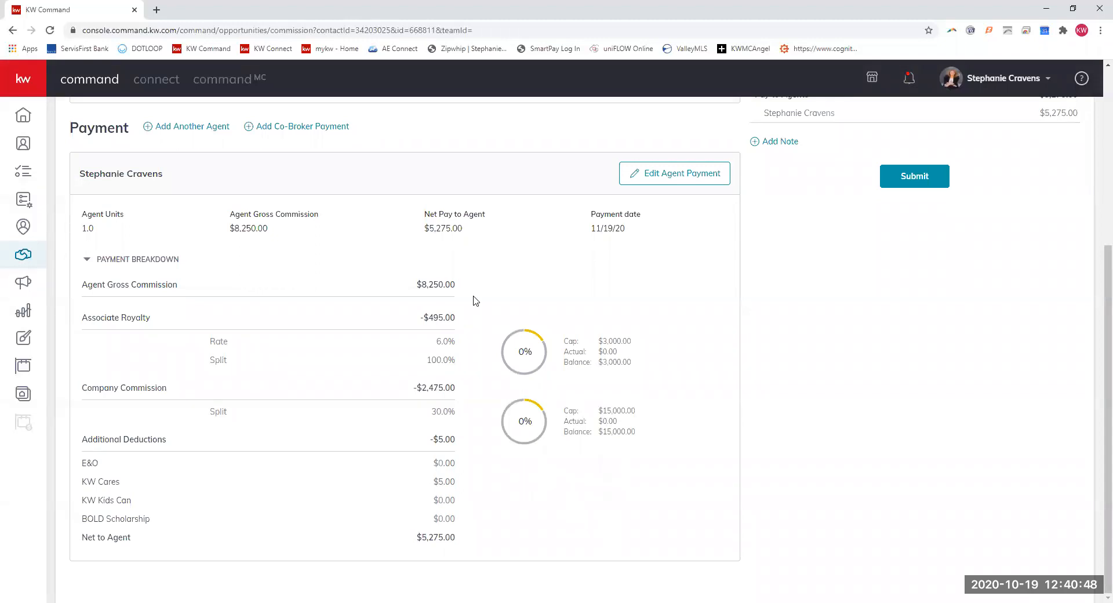
{"action": "mouse_move", "coordinate": [596, 465]}
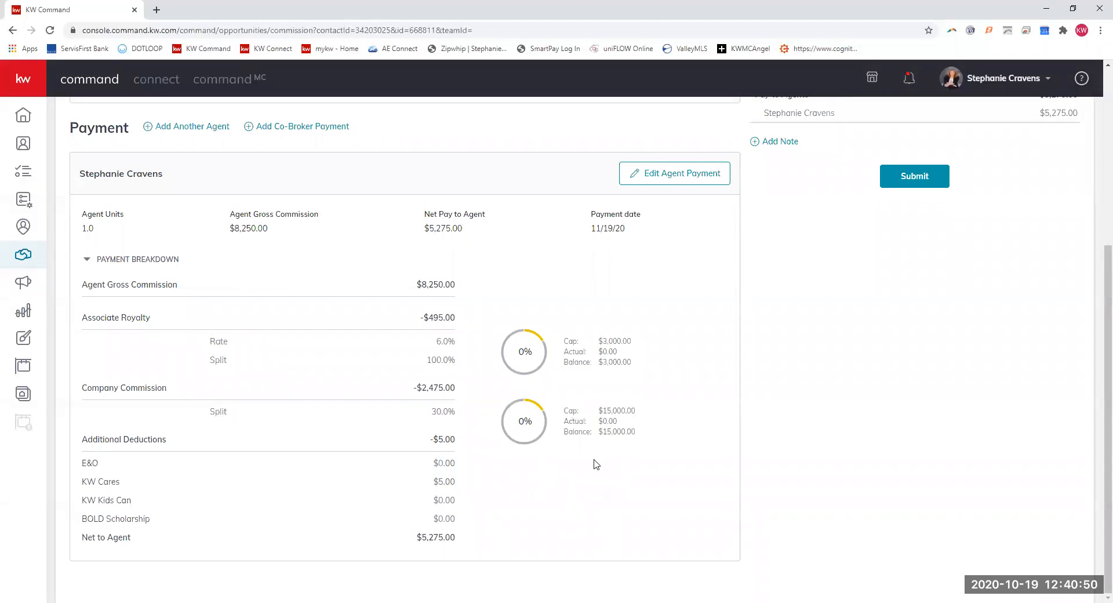
{"action": "scroll", "scroll_direction": "up", "scroll_amount": 3}
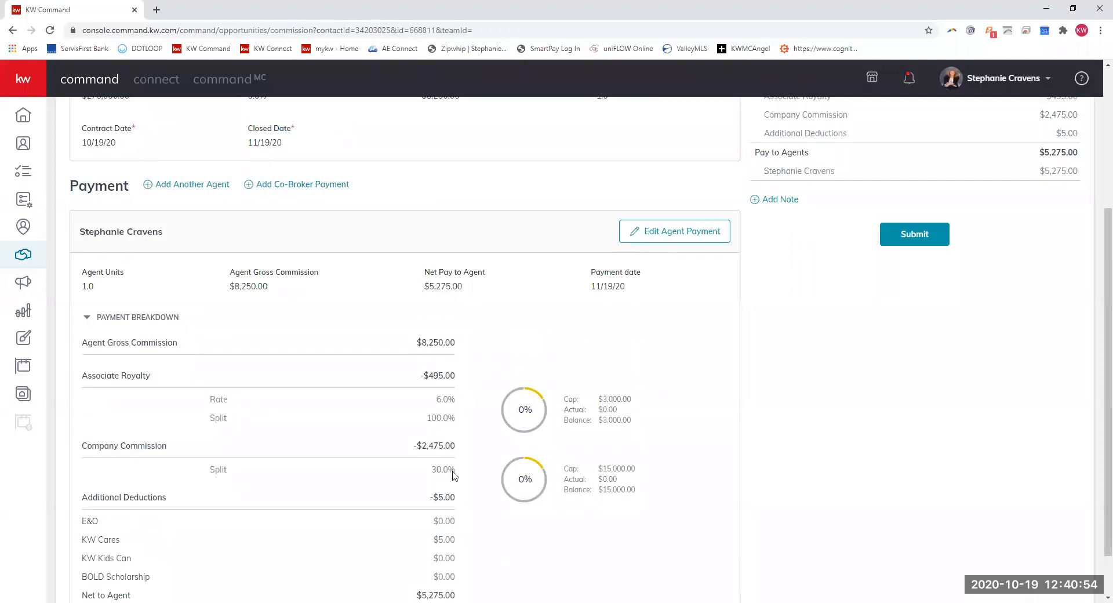
{"action": "scroll", "scroll_direction": "up", "scroll_amount": 3}
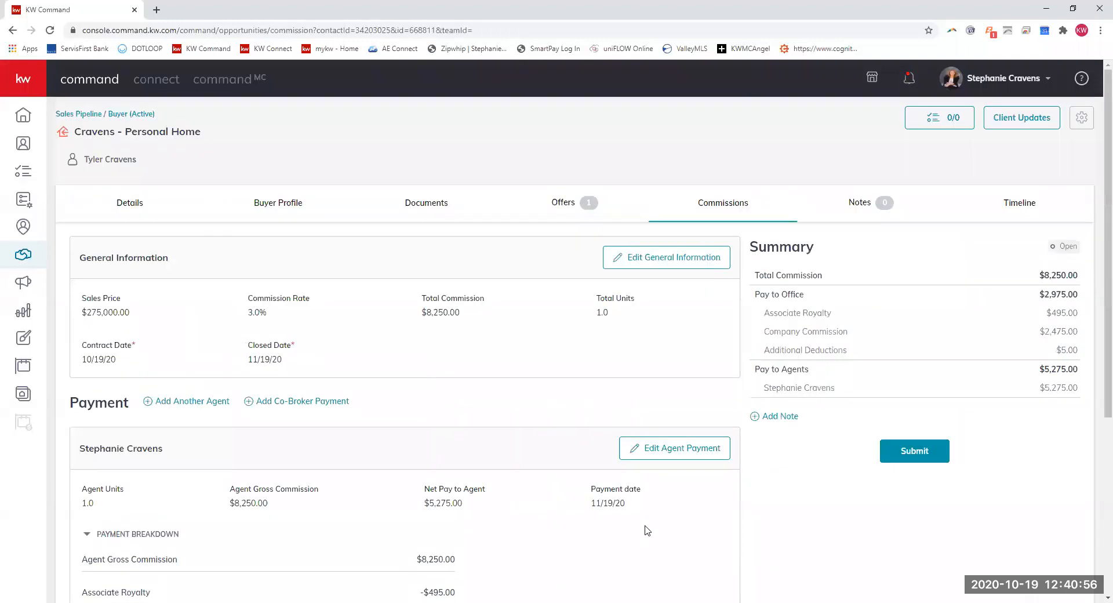
Submit the commission from the Summary panel so it shows Submitted, under review by the MCA
{"action": "scroll", "scroll_direction": "down", "scroll_amount": 3}
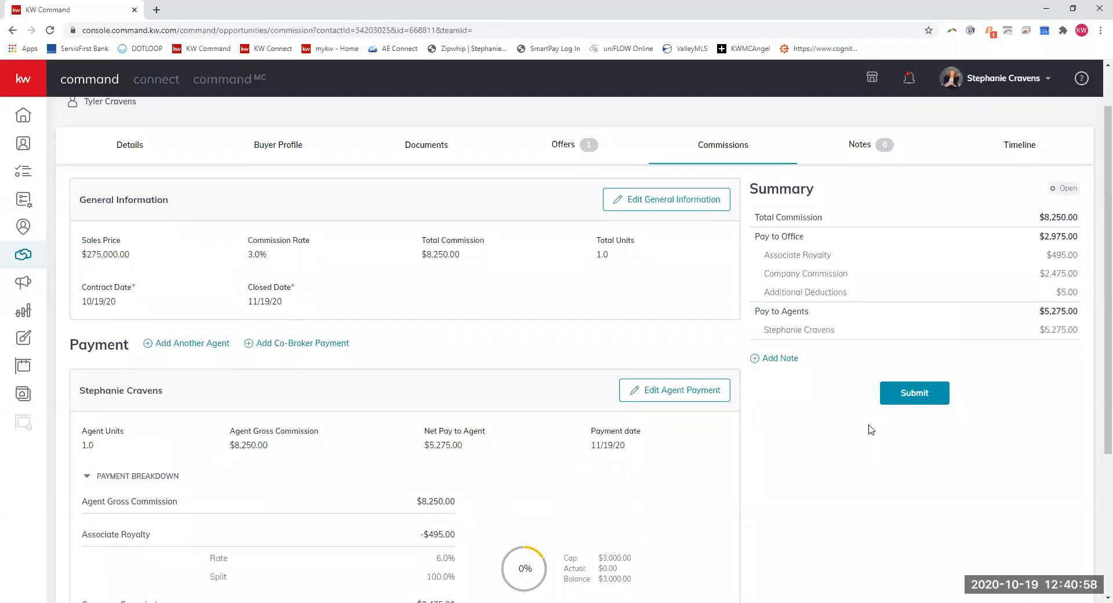
{"action": "mouse_move", "coordinate": [914, 393]}
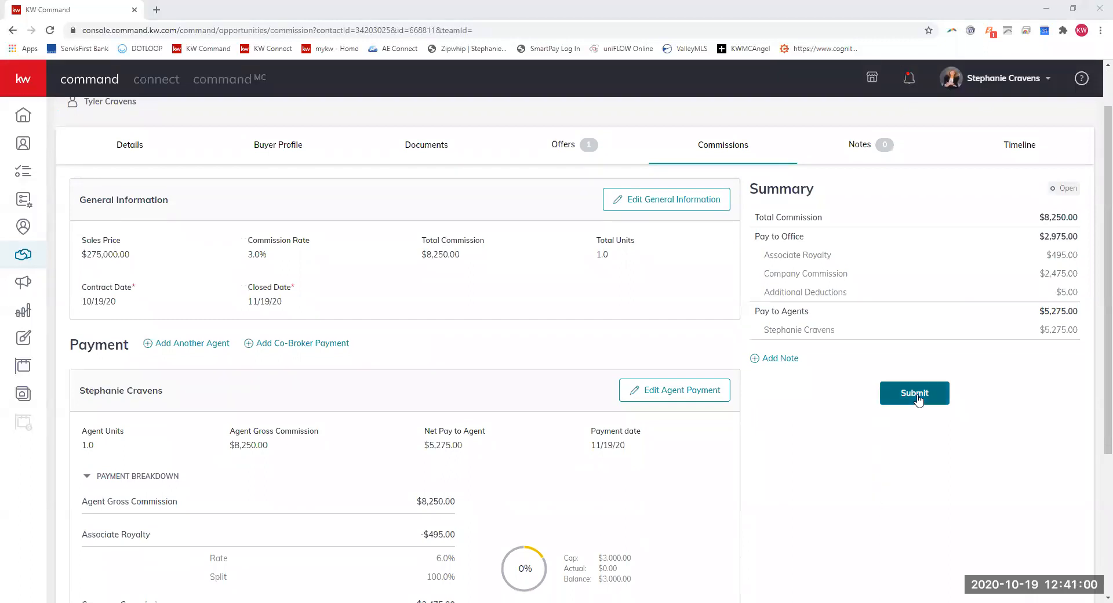
{"action": "left_click", "coordinate": [915, 393]}
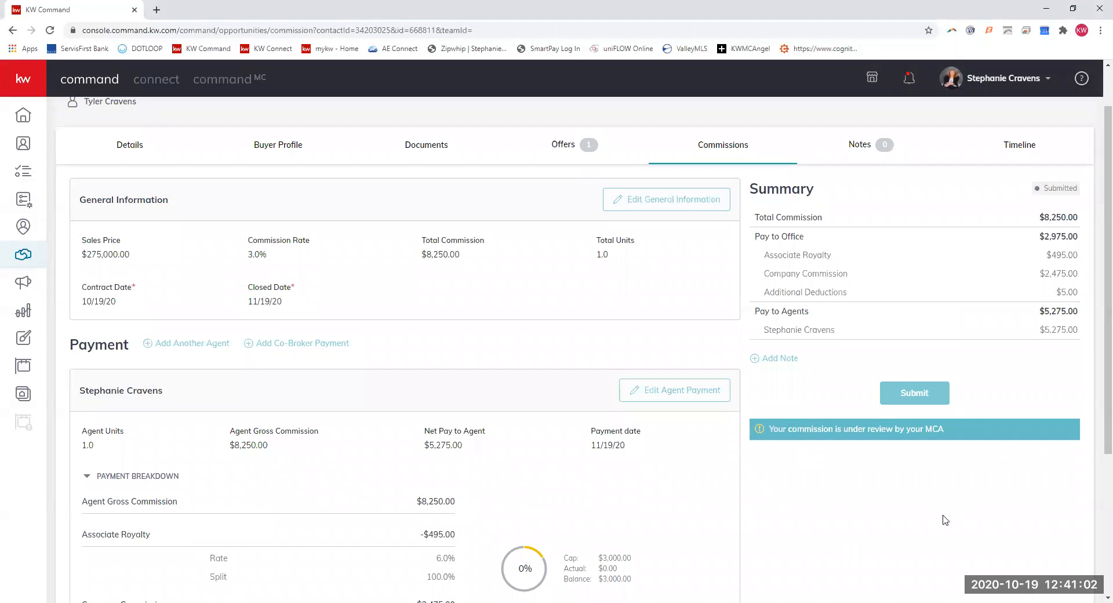
{"action": "scroll", "scroll_direction": "up", "scroll_amount": 3}
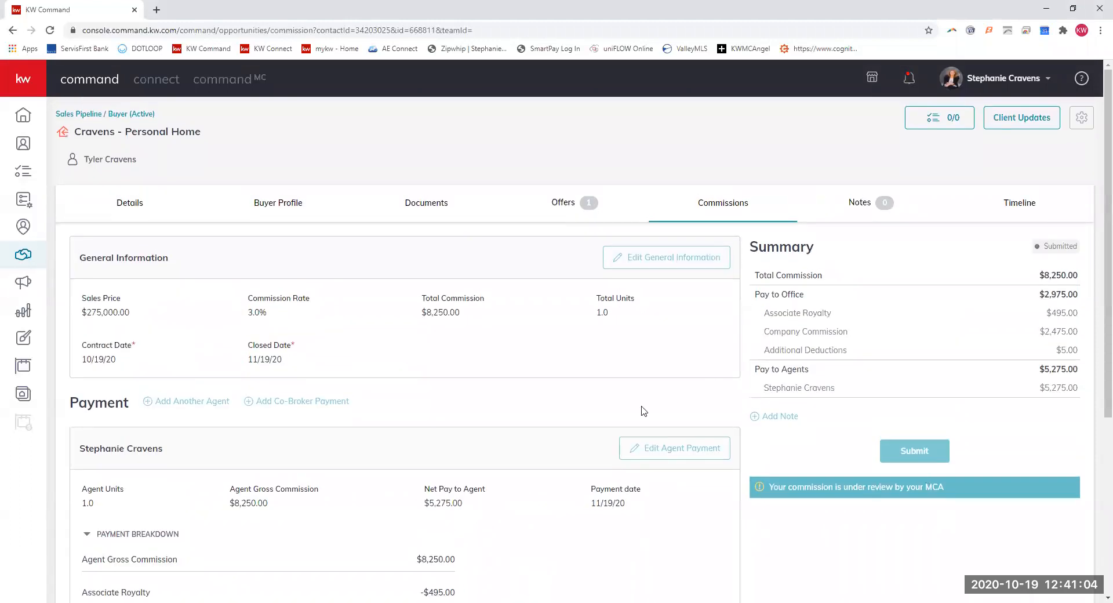
{"action": "mouse_move", "coordinate": [537, 497]}
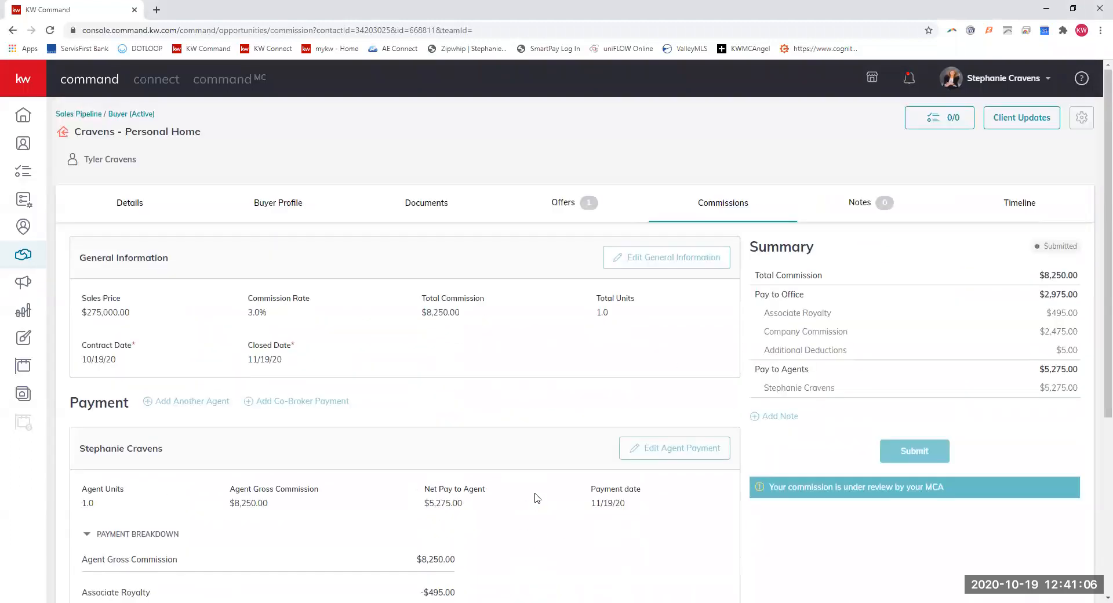
{"action": "mouse_move", "coordinate": [656, 430]}
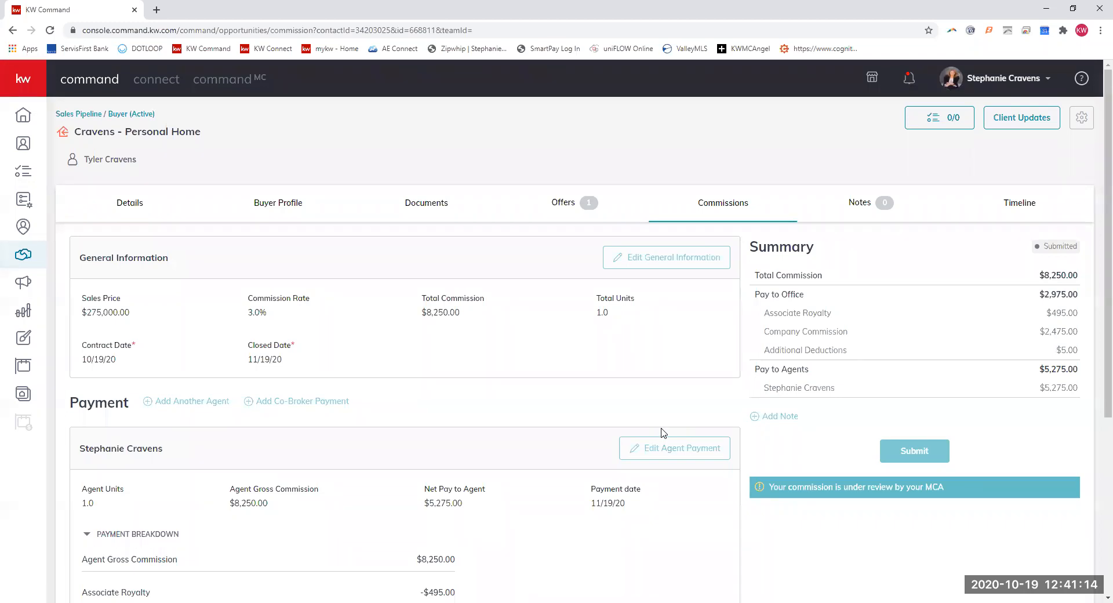
{"action": "mouse_move", "coordinate": [867, 179]}
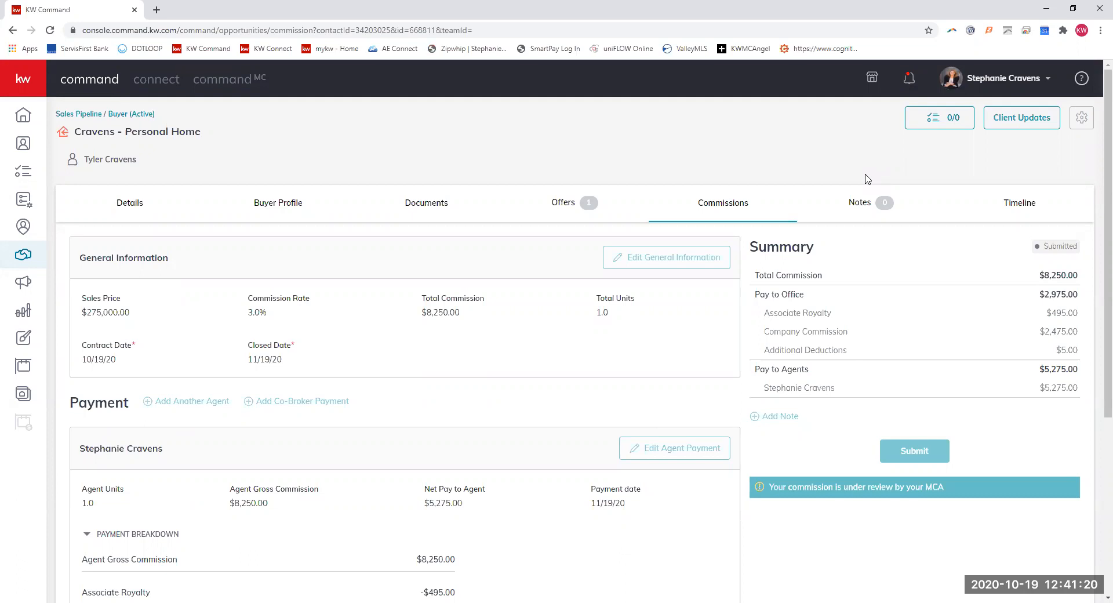
{"action": "mouse_move", "coordinate": [615, 229]}
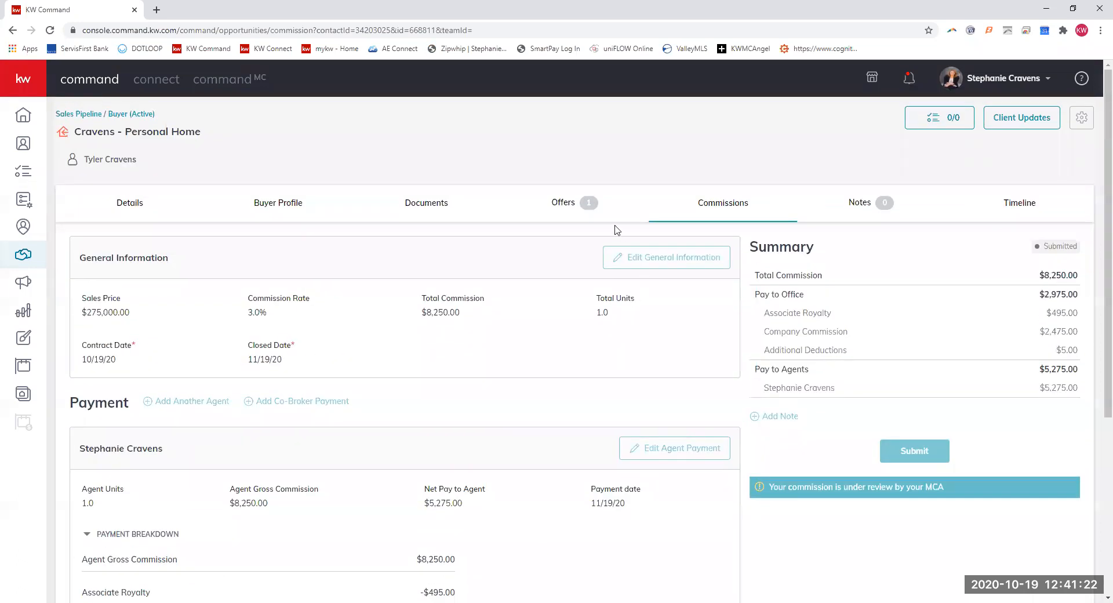
{"action": "left_click", "coordinate": [228, 79]}
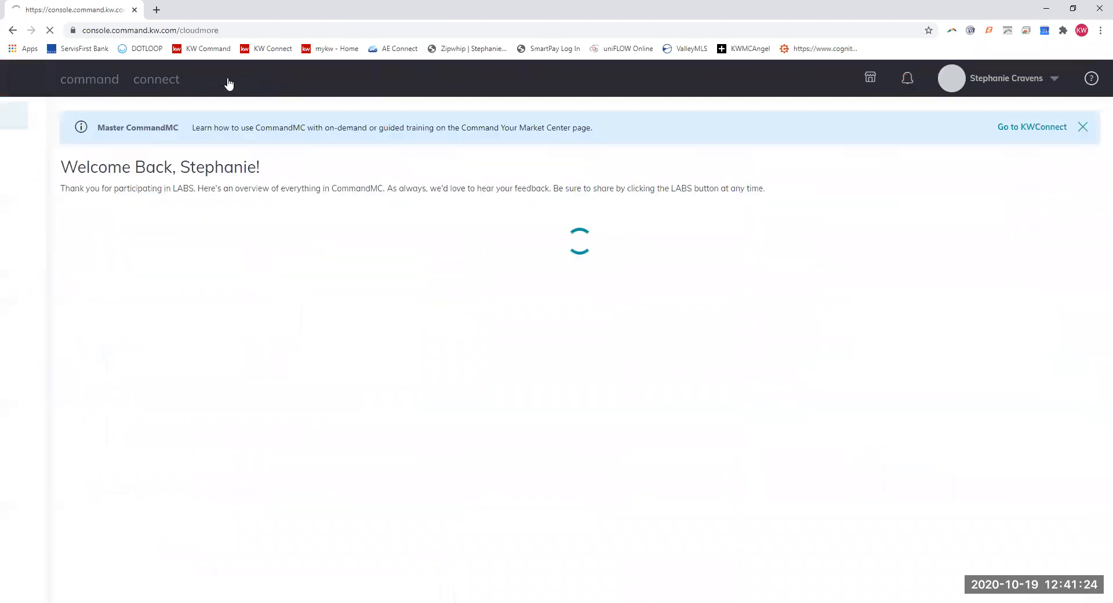
{"action": "left_click", "coordinate": [23, 143]}
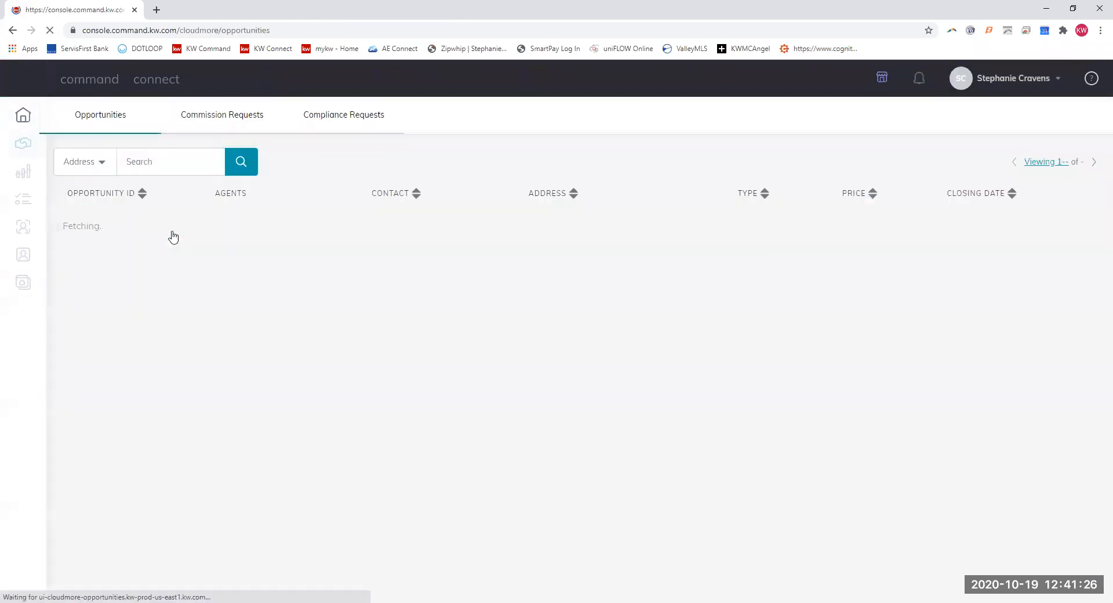
{"action": "left_click", "coordinate": [343, 115]}
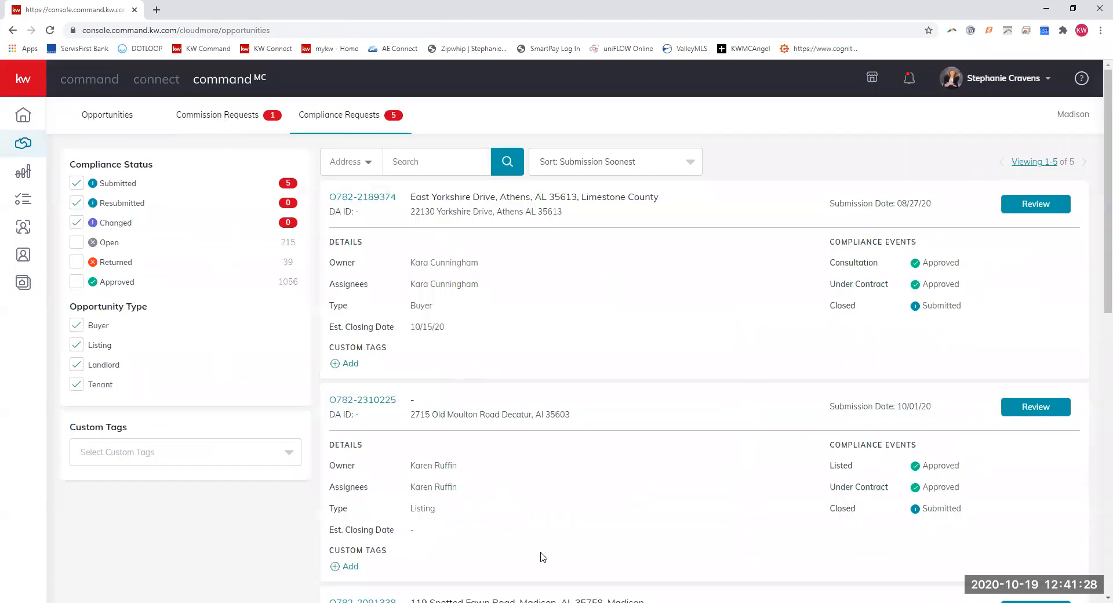
{"action": "mouse_move", "coordinate": [109, 256]}
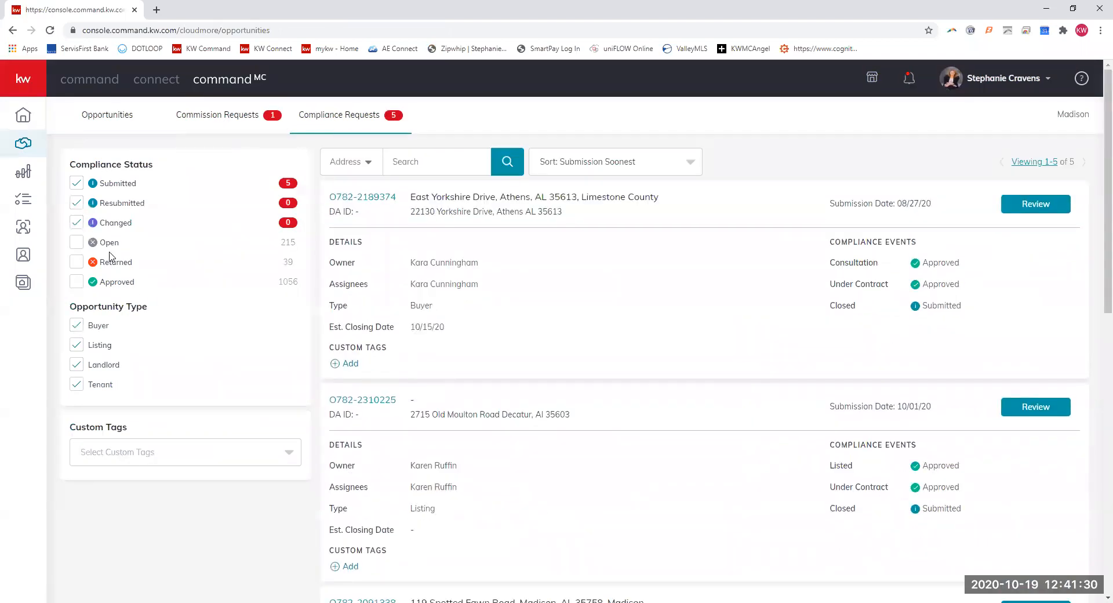
{"action": "left_click", "coordinate": [216, 115]}
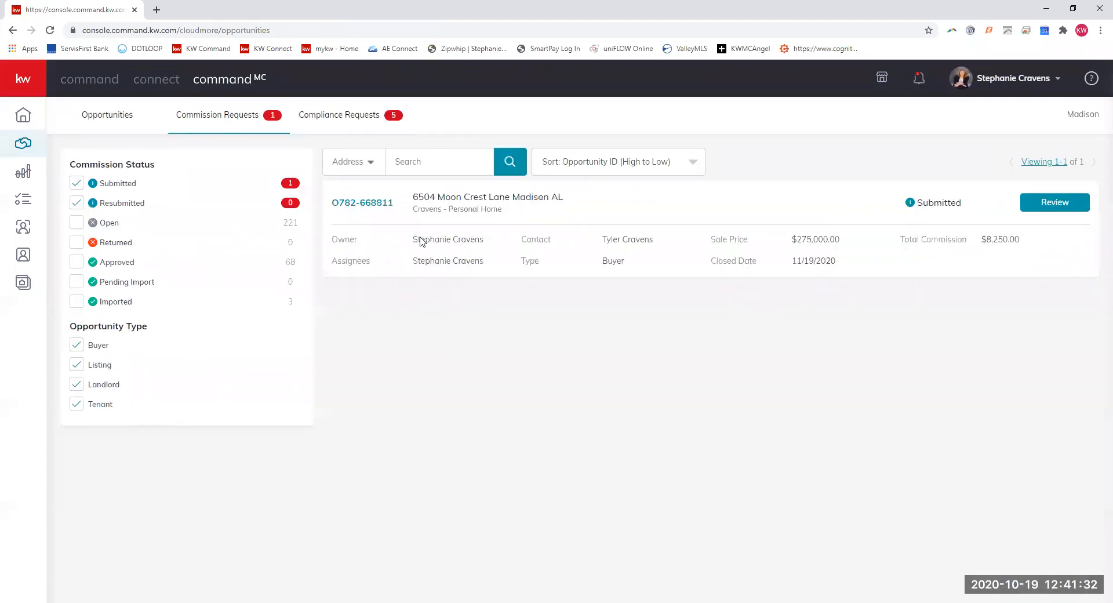
{"action": "mouse_move", "coordinate": [786, 178]}
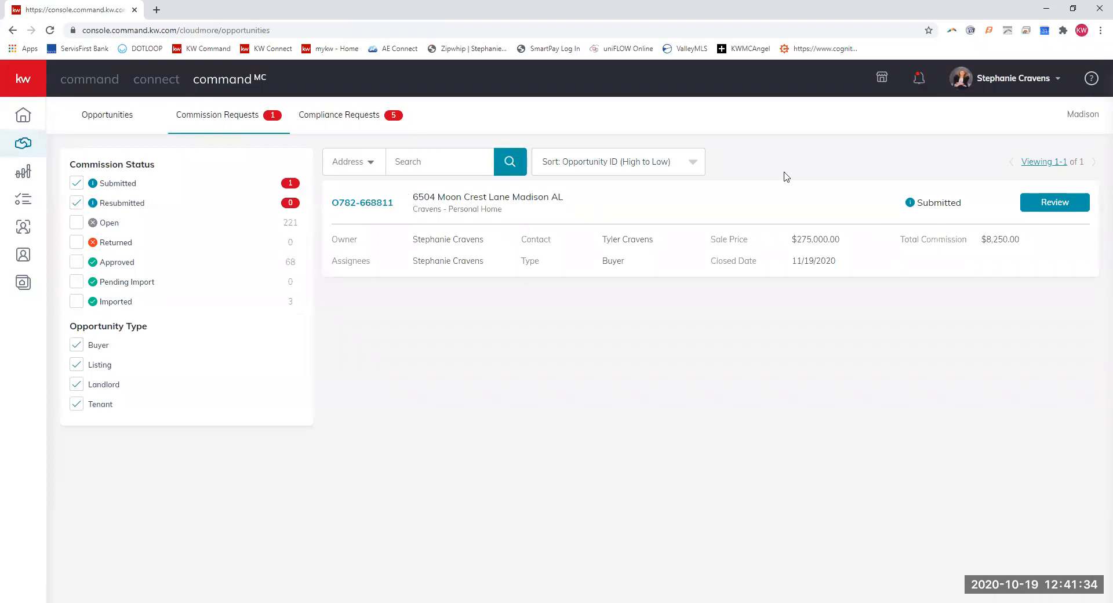
{"action": "mouse_move", "coordinate": [508, 285]}
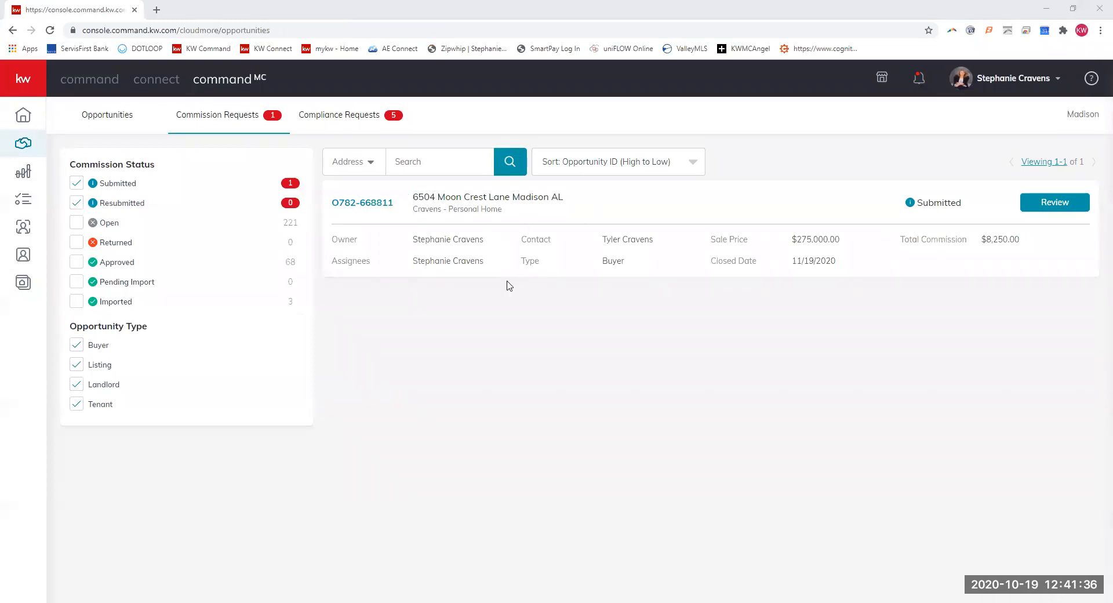
{"action": "left_click", "coordinate": [1053, 203]}
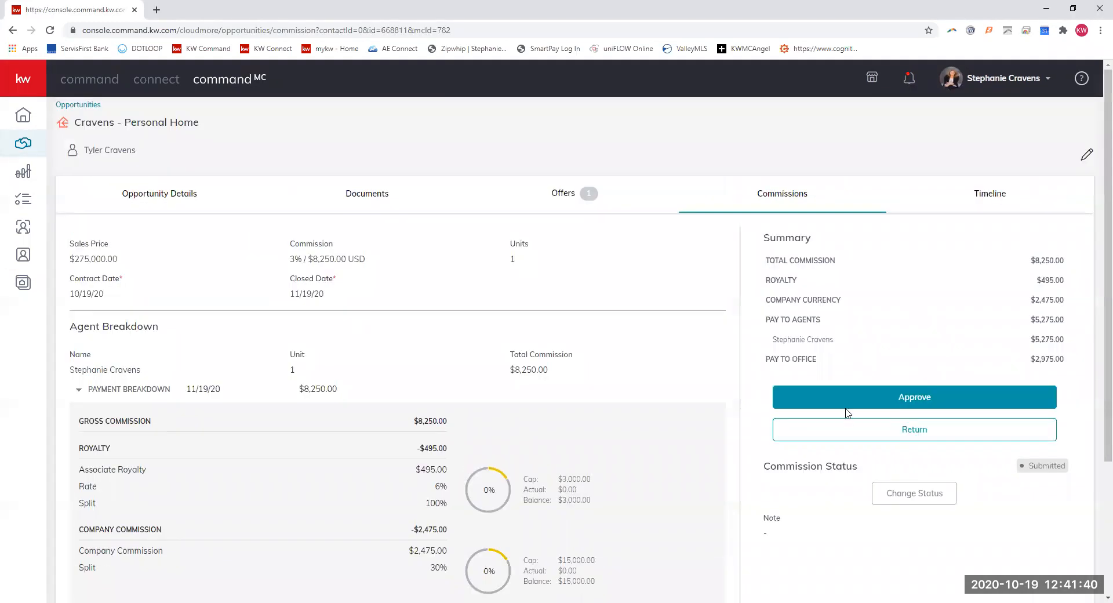
{"action": "mouse_move", "coordinate": [911, 374]}
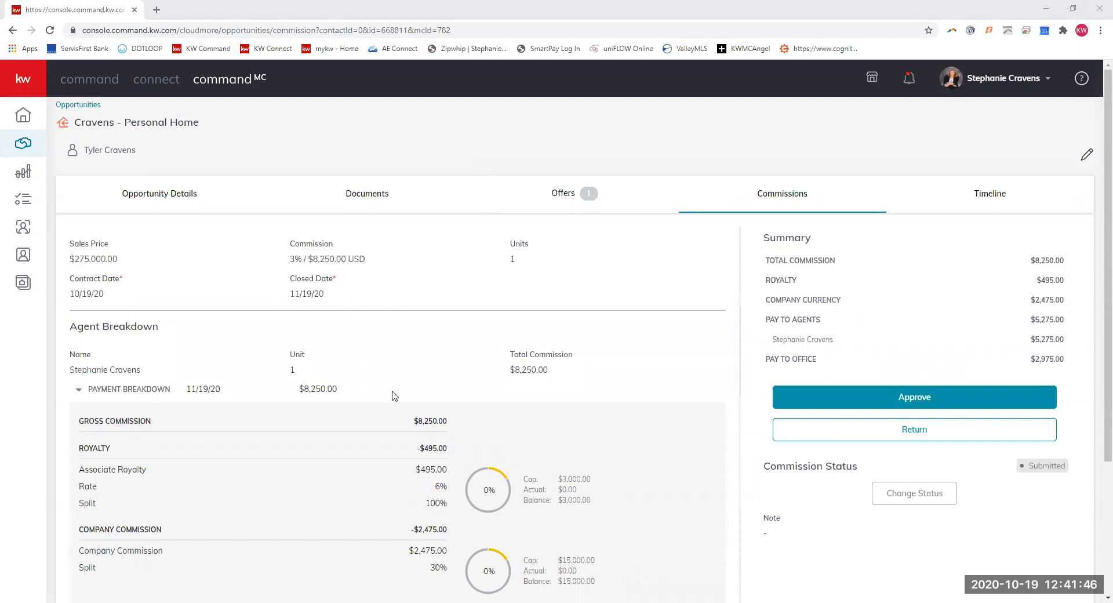
{"action": "mouse_move", "coordinate": [821, 329]}
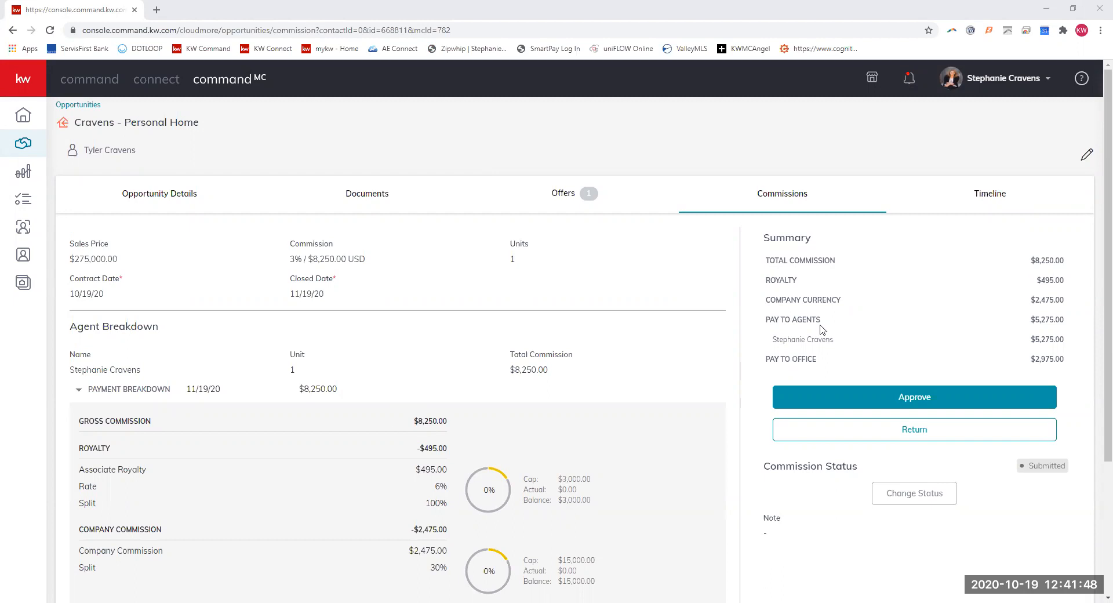
{"action": "mouse_move", "coordinate": [76, 108]}
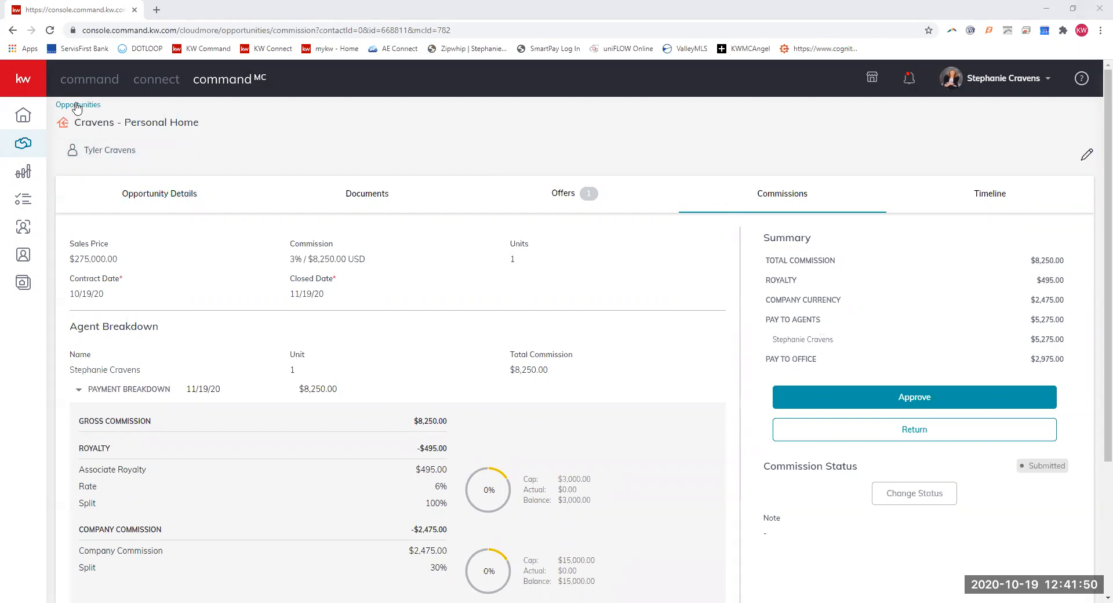
Return to the main Opportunities dashboard and show the Listings Active board with Compliance - Listing Example
{"action": "left_click", "coordinate": [78, 104]}
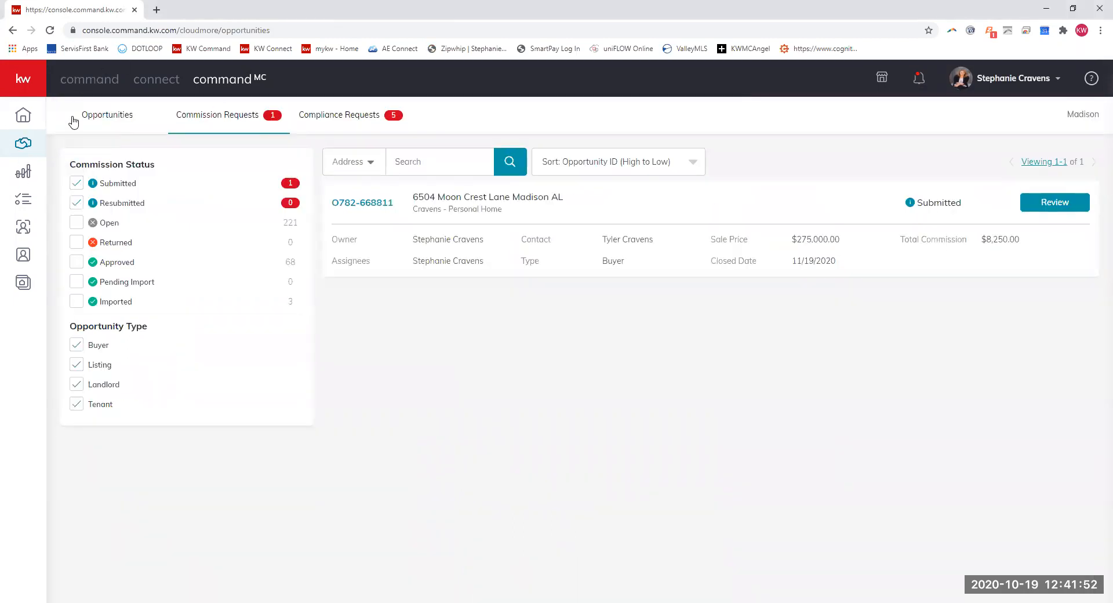
{"action": "left_click", "coordinate": [23, 114]}
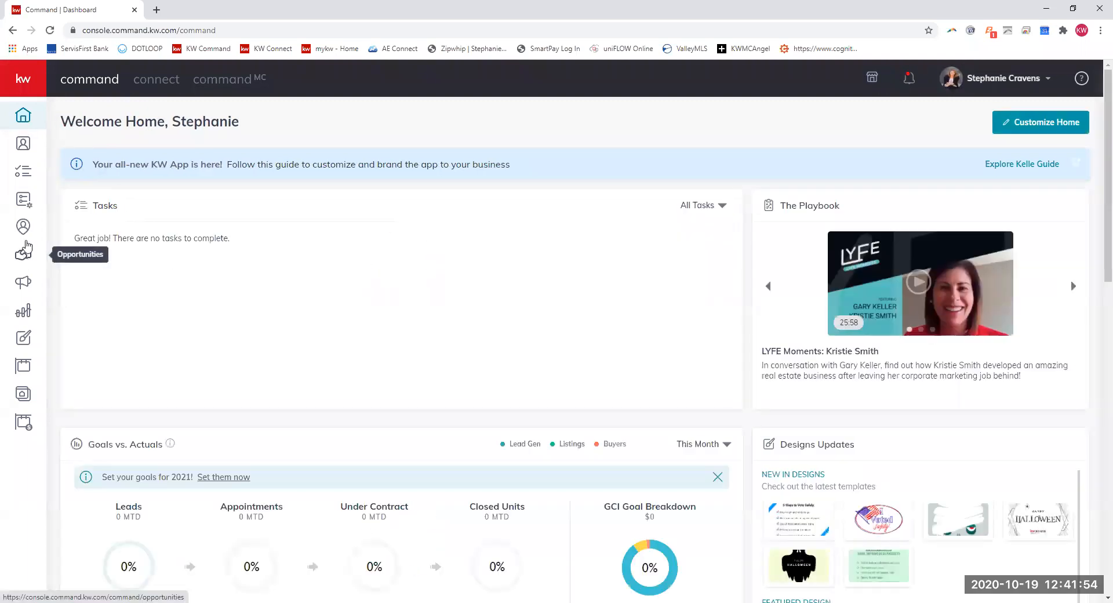
{"action": "left_click", "coordinate": [23, 253]}
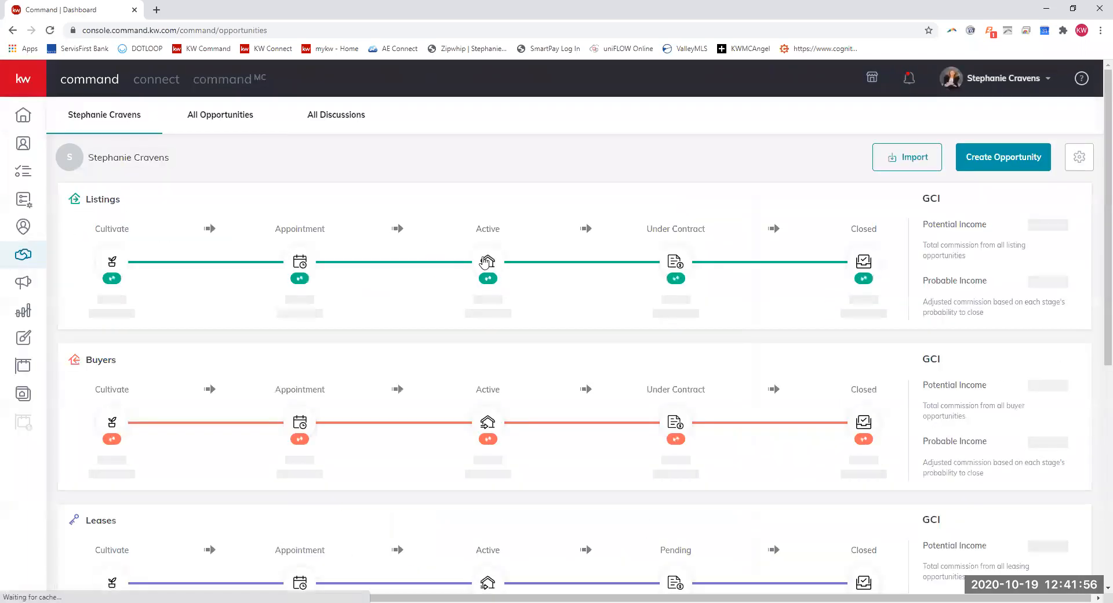
{"action": "left_click", "coordinate": [488, 261]}
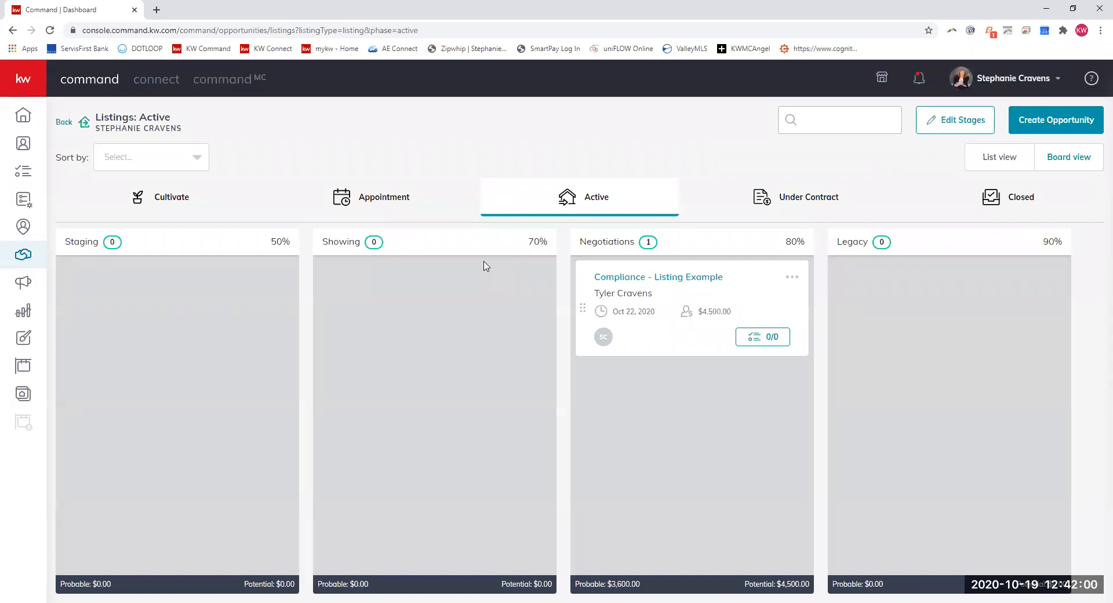
{"action": "mouse_move", "coordinate": [696, 316]}
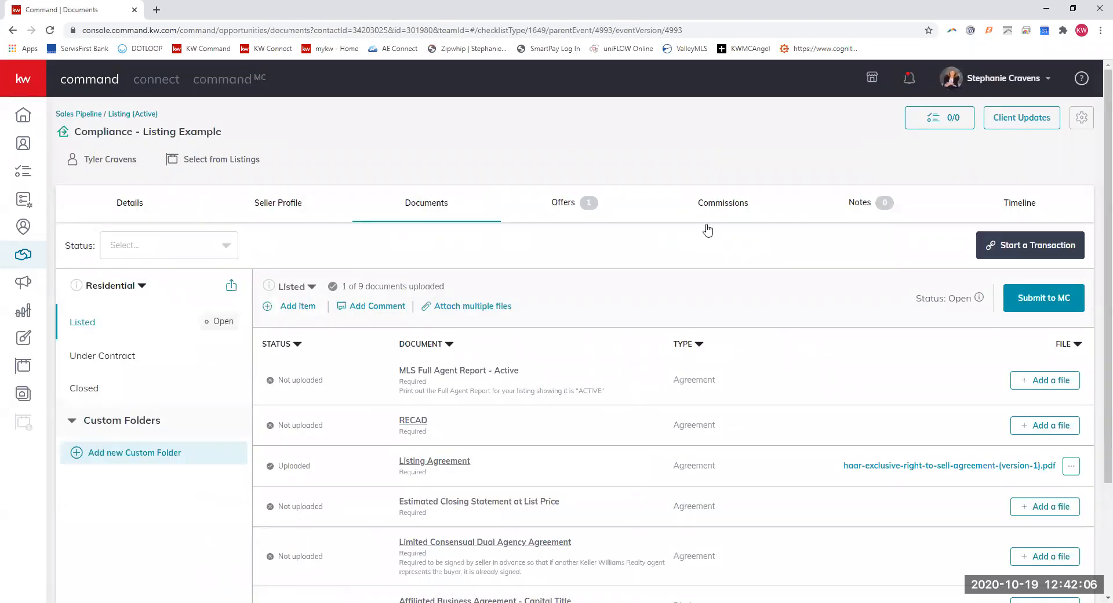
{"action": "mouse_move", "coordinate": [566, 415]}
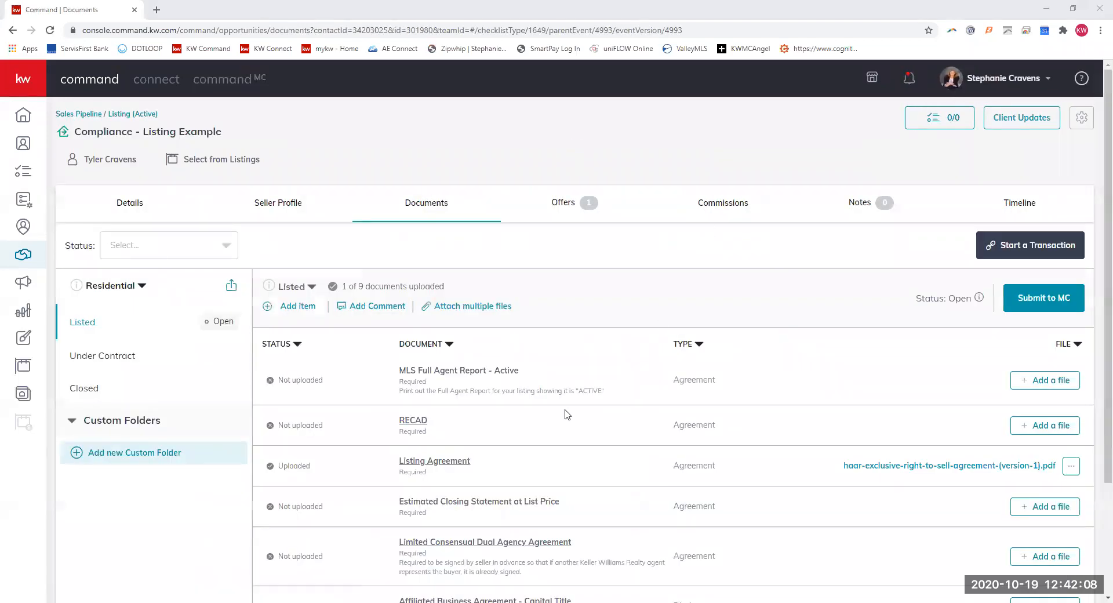
{"action": "mouse_move", "coordinate": [567, 502]}
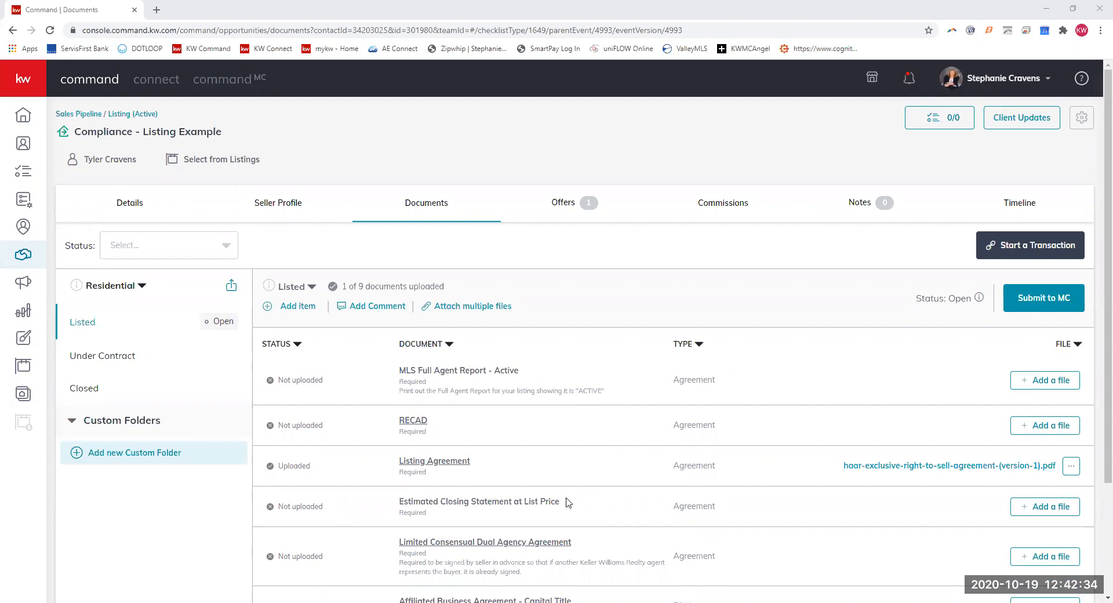
{"action": "scroll", "scroll_direction": "down", "scroll_amount": 3}
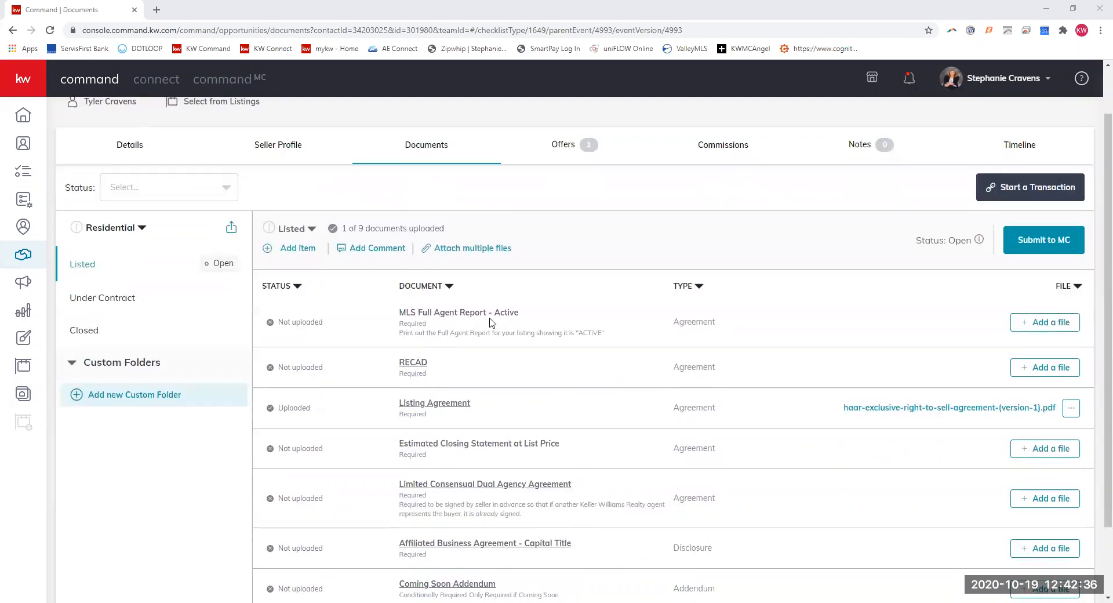
{"action": "scroll", "scroll_direction": "up", "scroll_amount": 3}
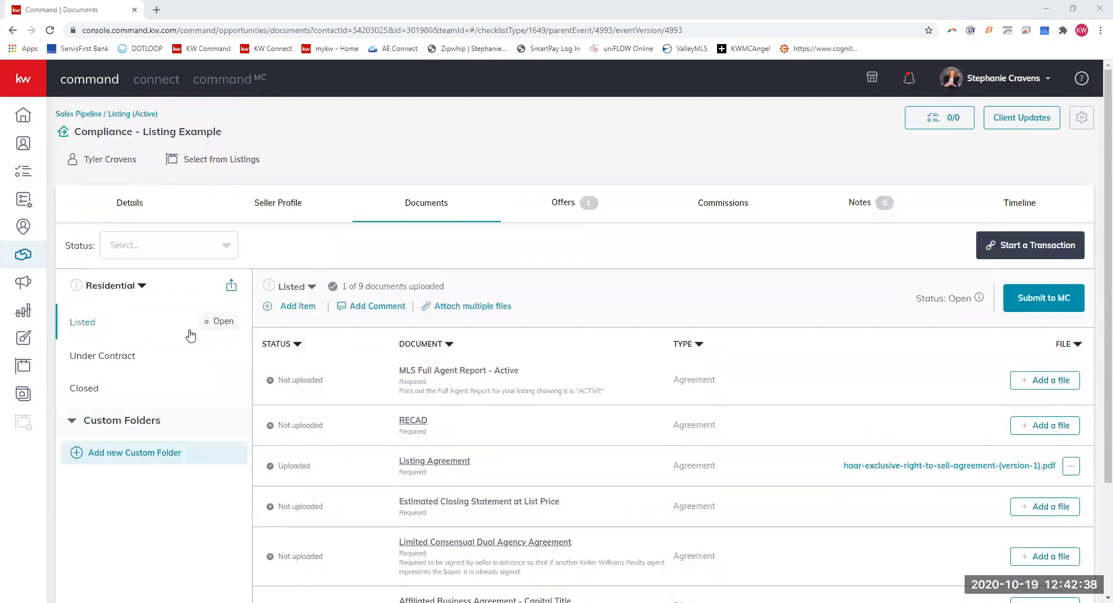
{"action": "mouse_move", "coordinate": [81, 321]}
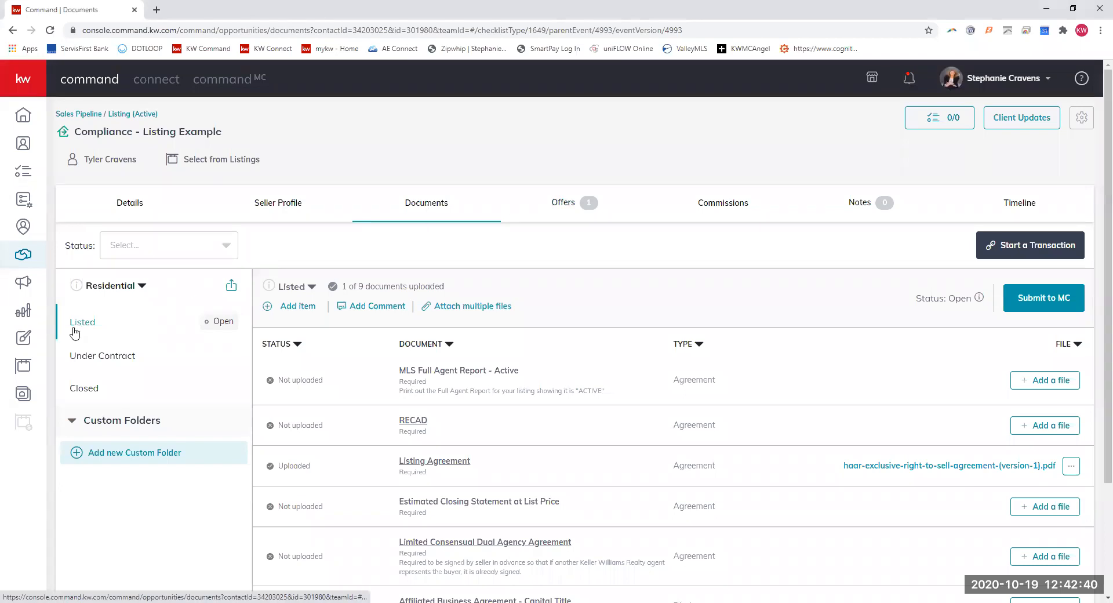
{"action": "left_click", "coordinate": [102, 355]}
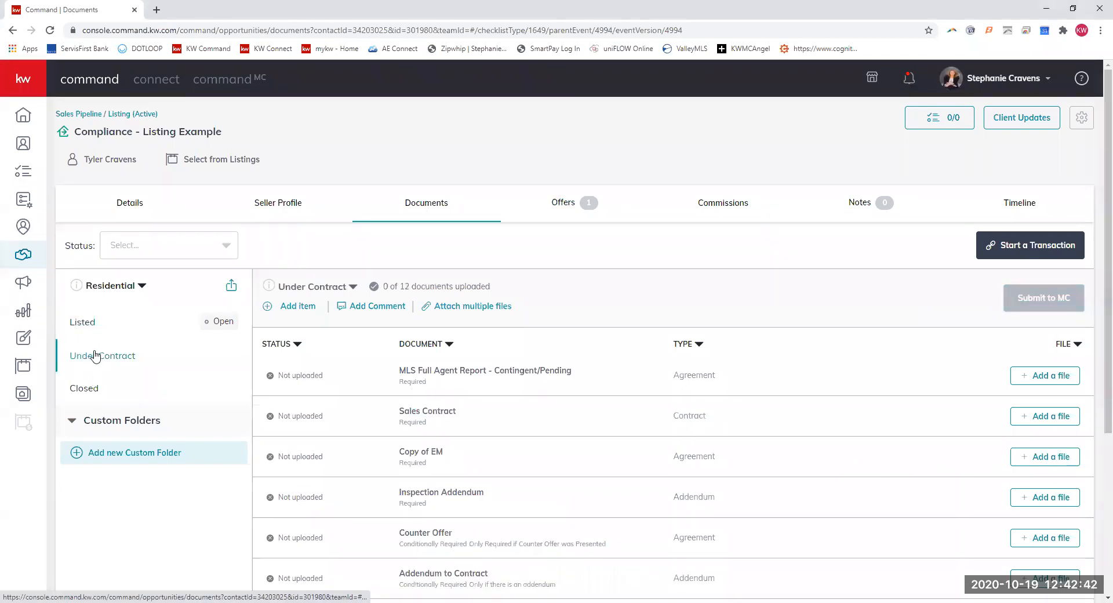
{"action": "mouse_move", "coordinate": [85, 321]}
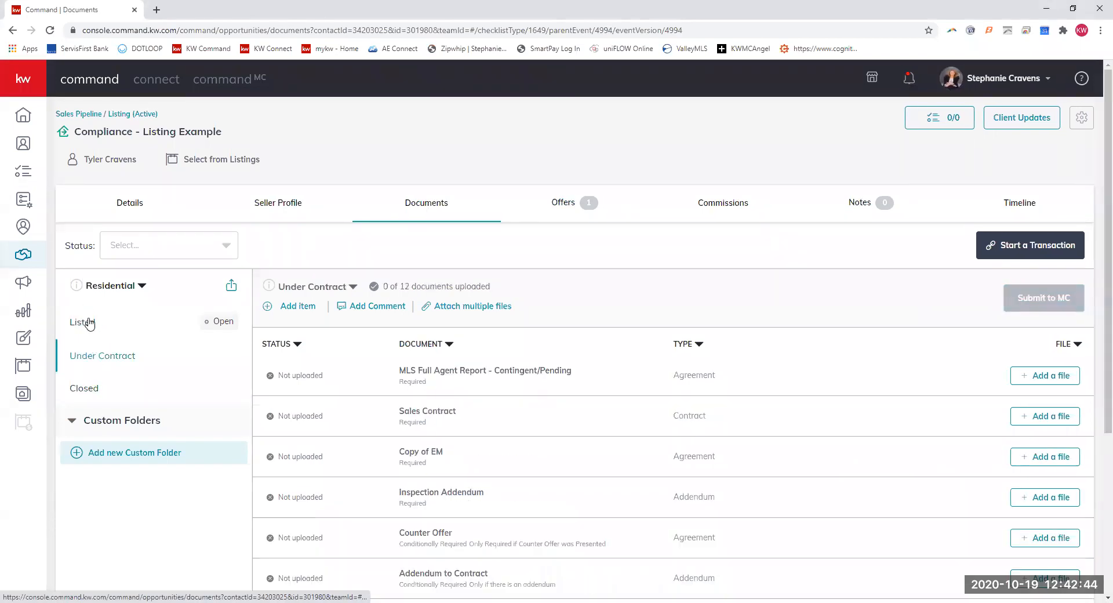
{"action": "left_click", "coordinate": [81, 321]}
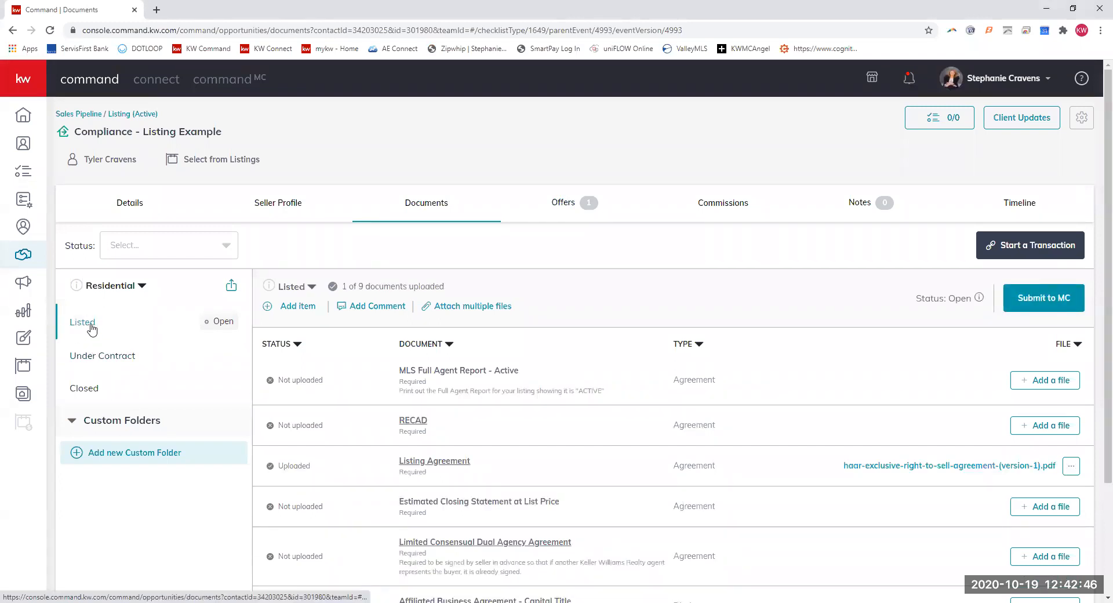
{"action": "scroll", "scroll_direction": "down", "scroll_amount": 3}
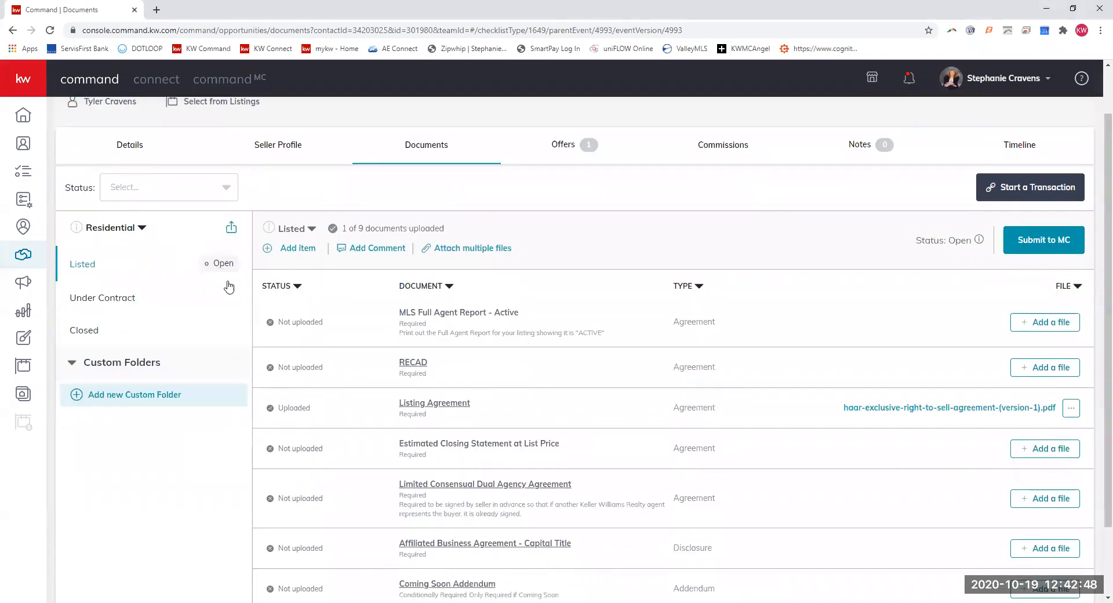
{"action": "mouse_move", "coordinate": [506, 333]}
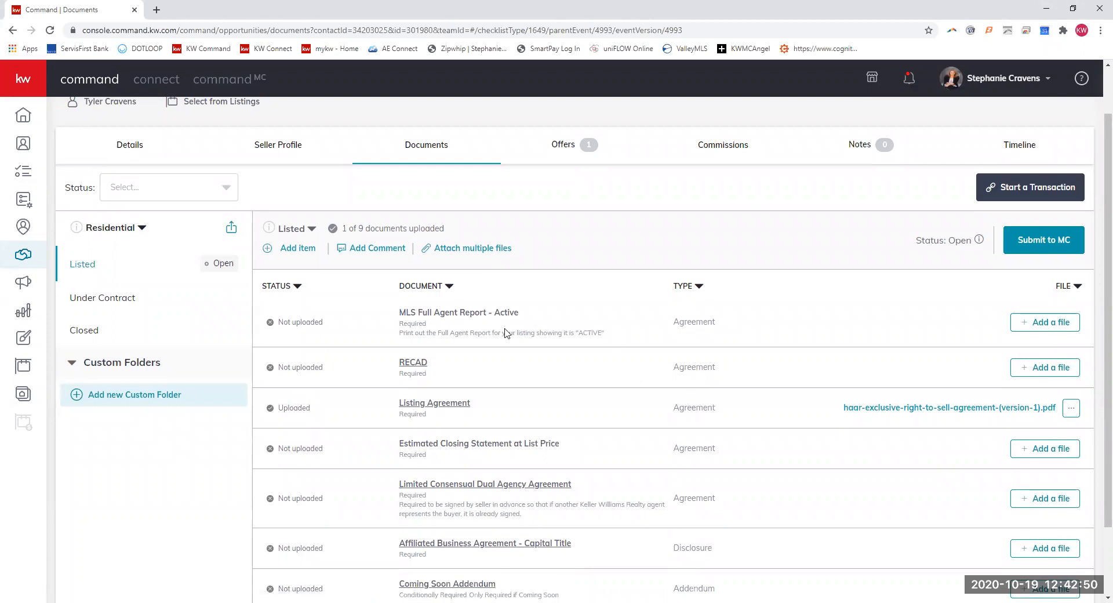
{"action": "scroll", "scroll_direction": "up", "scroll_amount": 3}
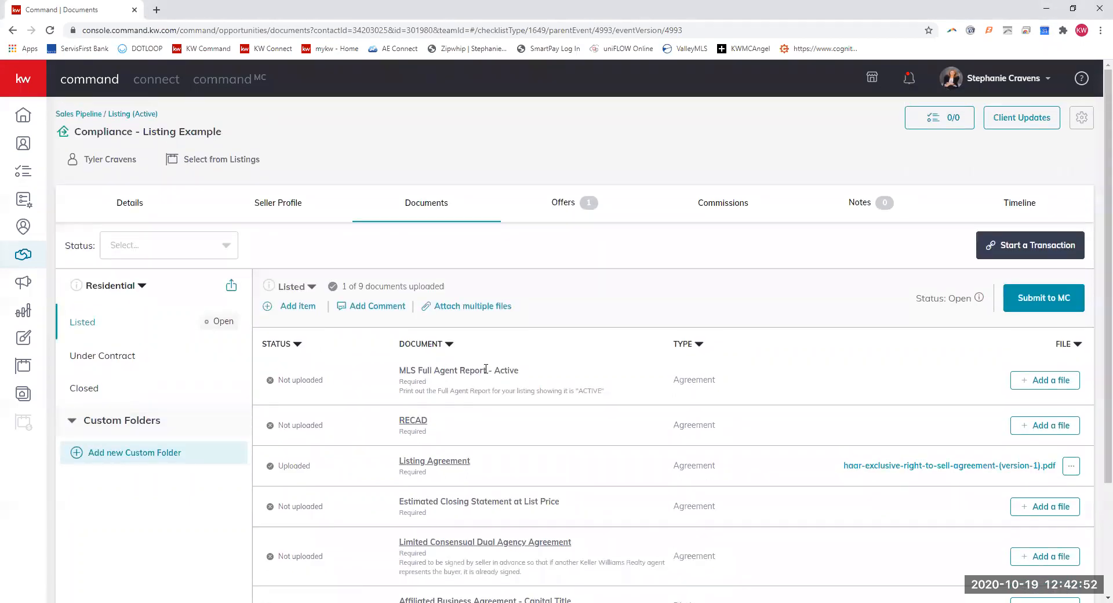
{"action": "mouse_move", "coordinate": [765, 355]}
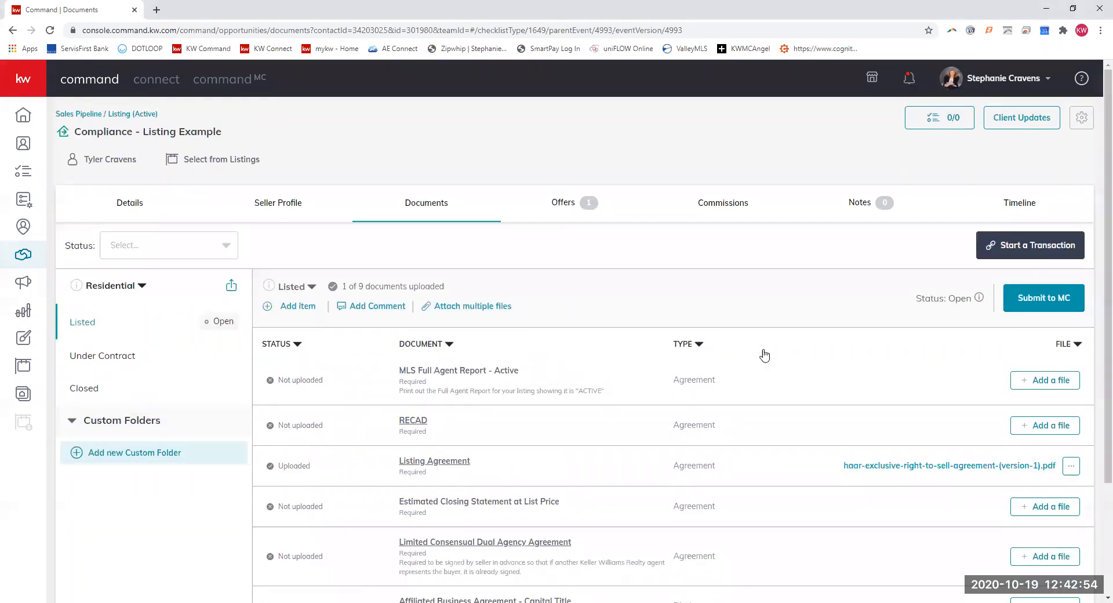
{"action": "mouse_move", "coordinate": [735, 403]}
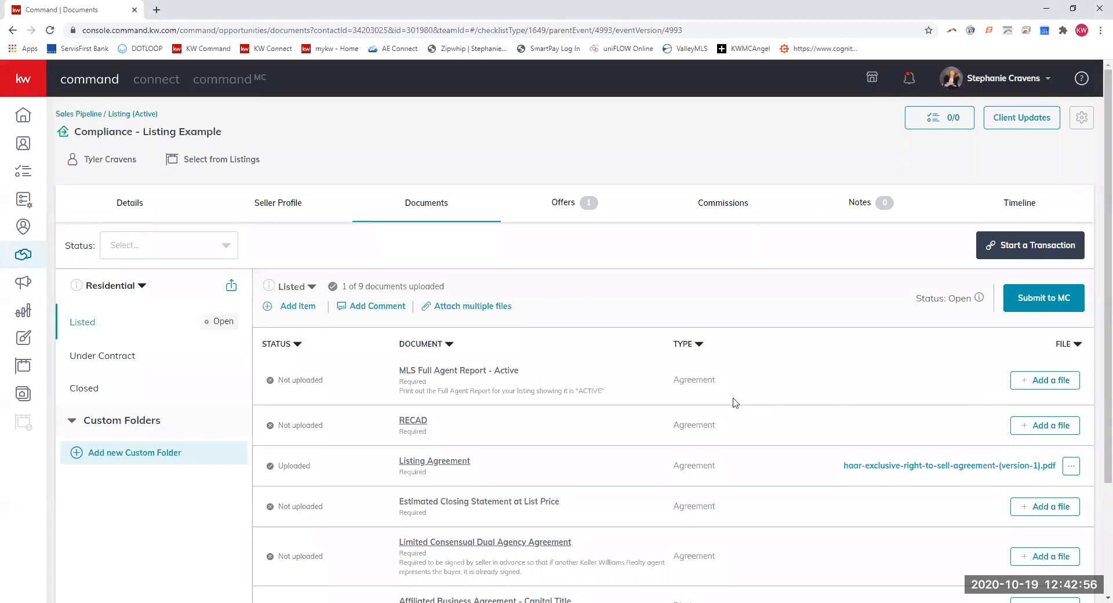
{"action": "mouse_move", "coordinate": [726, 401]}
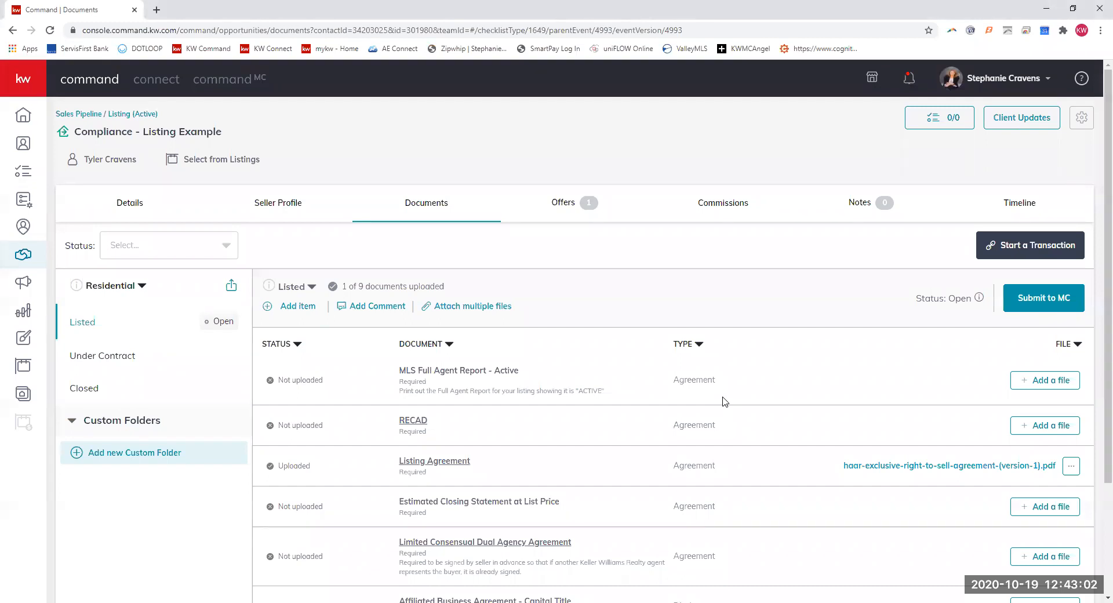
{"action": "mouse_move", "coordinate": [747, 477]}
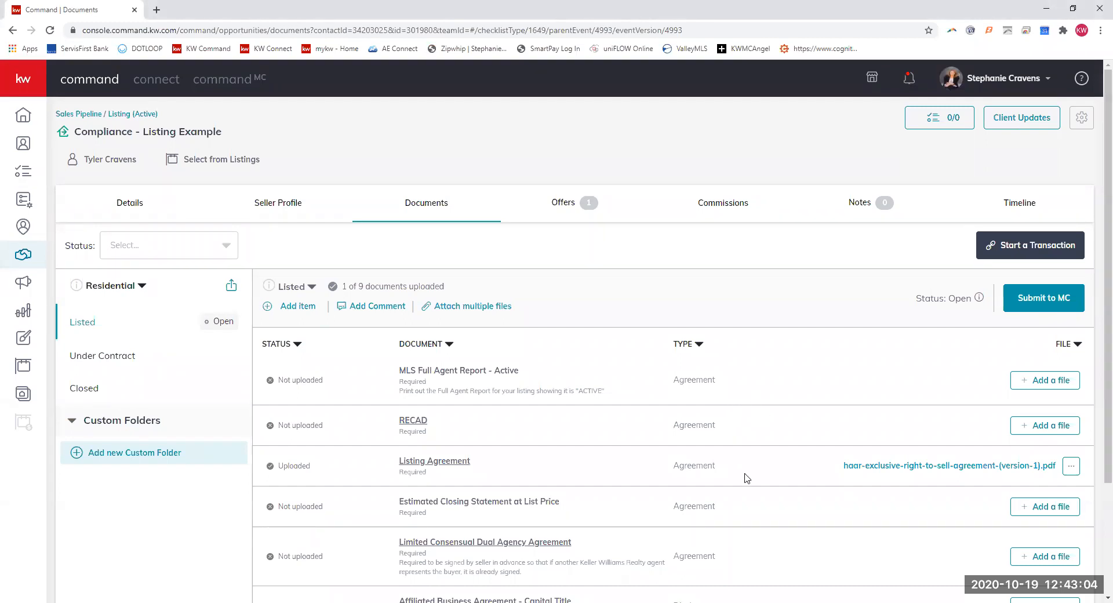
{"action": "scroll", "scroll_direction": "down", "scroll_amount": 3}
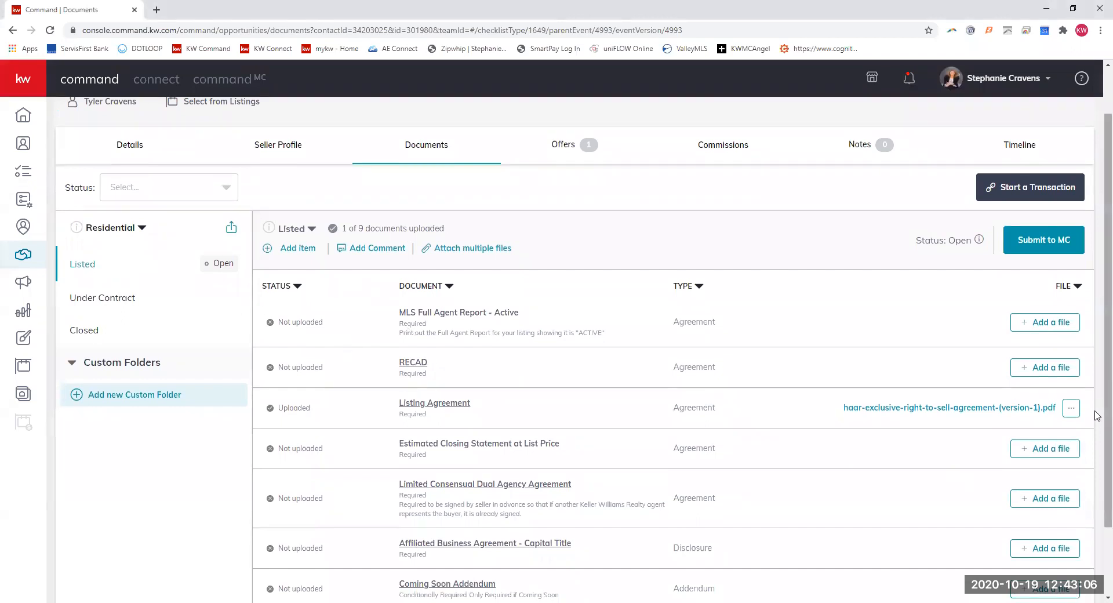
{"action": "mouse_move", "coordinate": [1092, 361]}
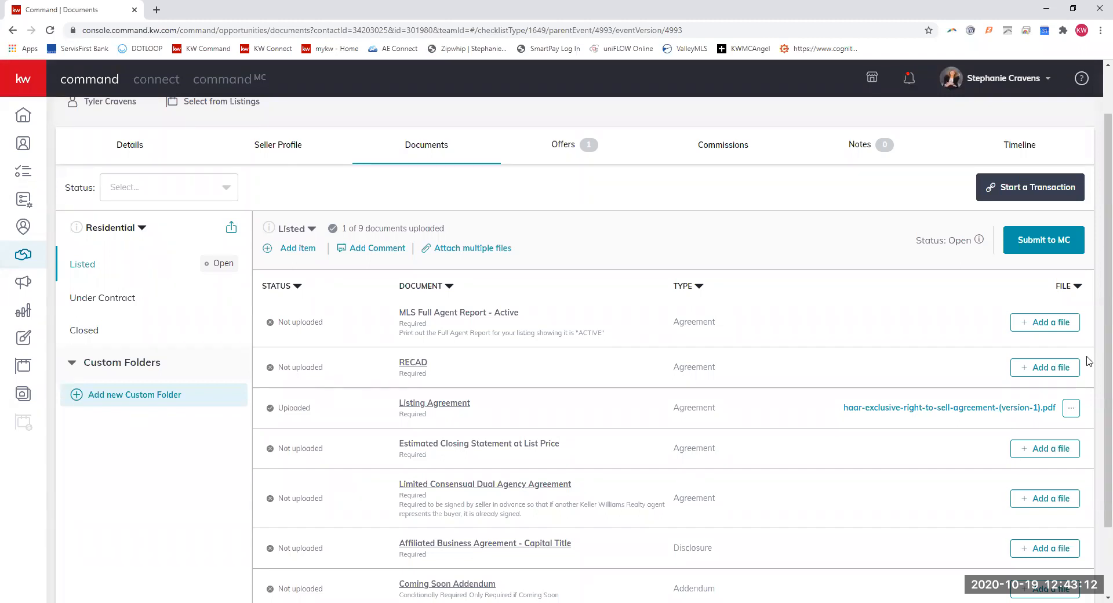
{"action": "mouse_move", "coordinate": [416, 365]}
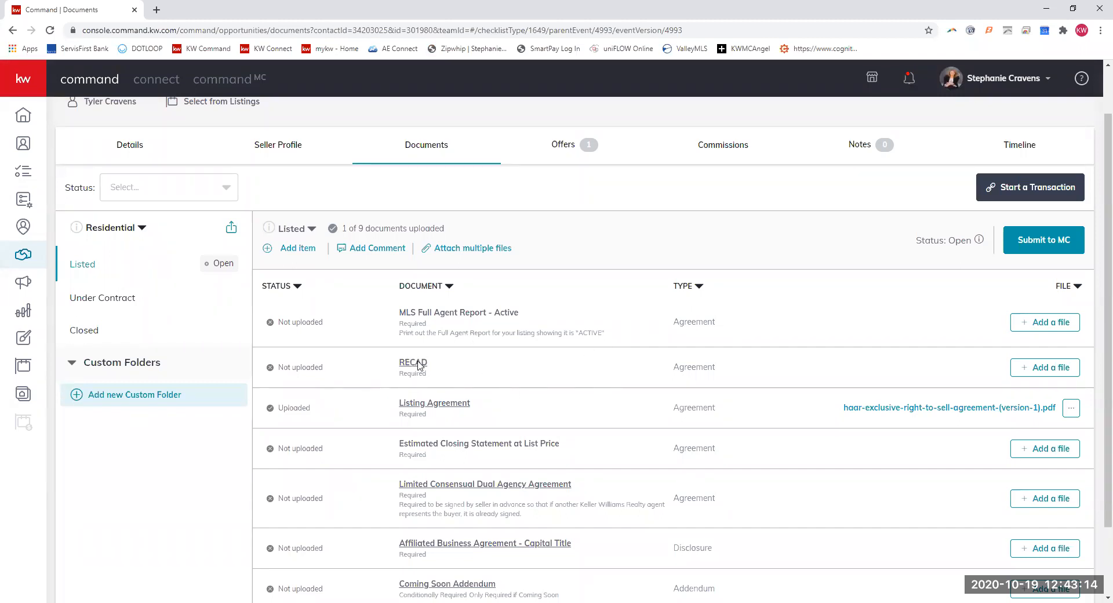
{"action": "scroll", "scroll_direction": "down", "scroll_amount": 3}
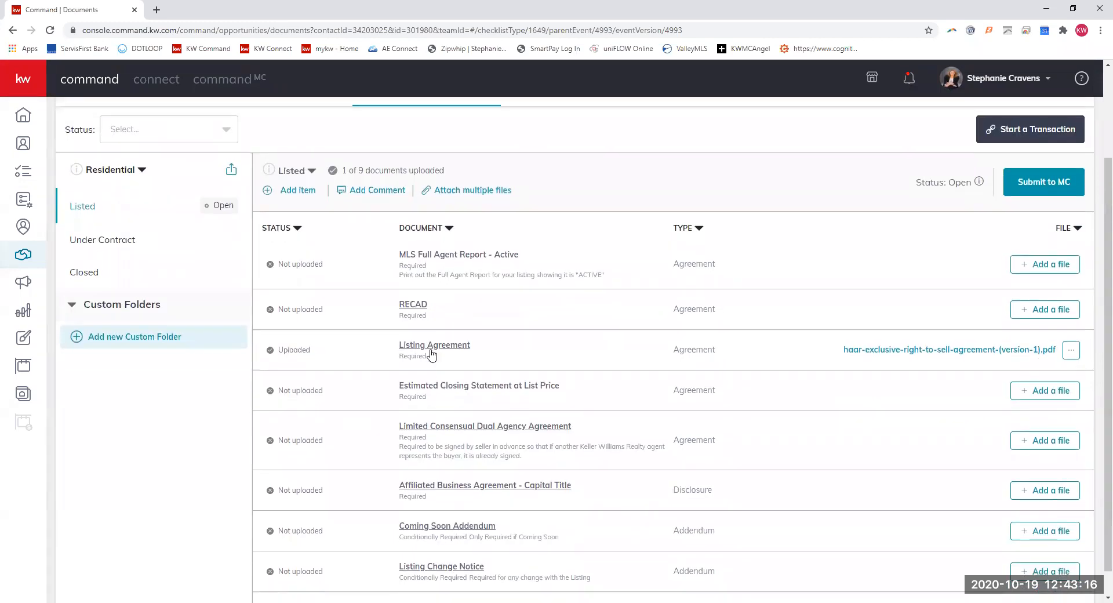
{"action": "mouse_move", "coordinate": [533, 358]}
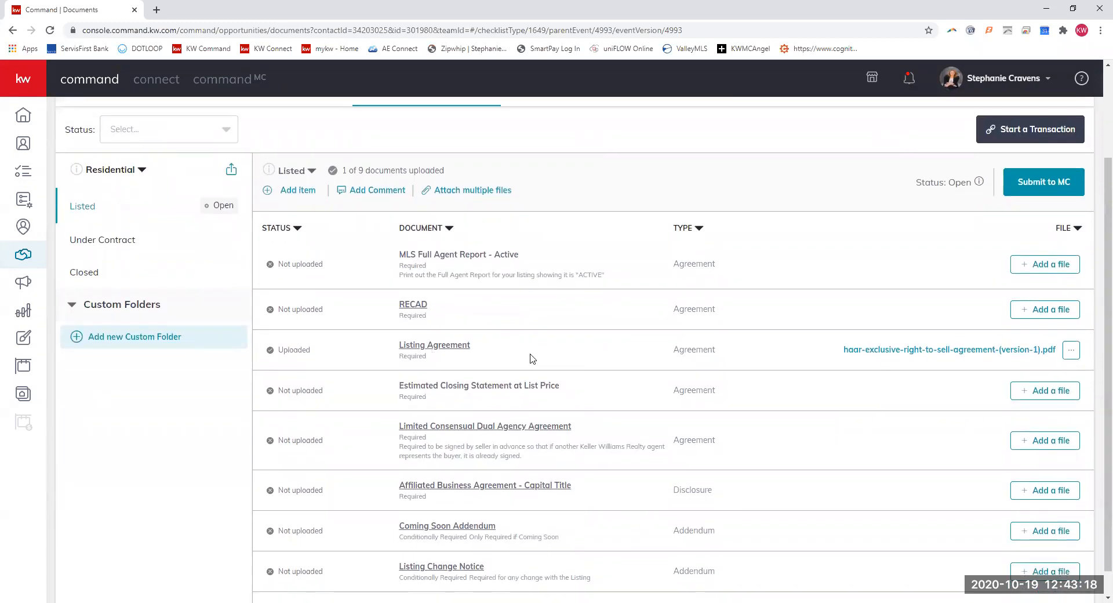
{"action": "mouse_move", "coordinate": [741, 402]}
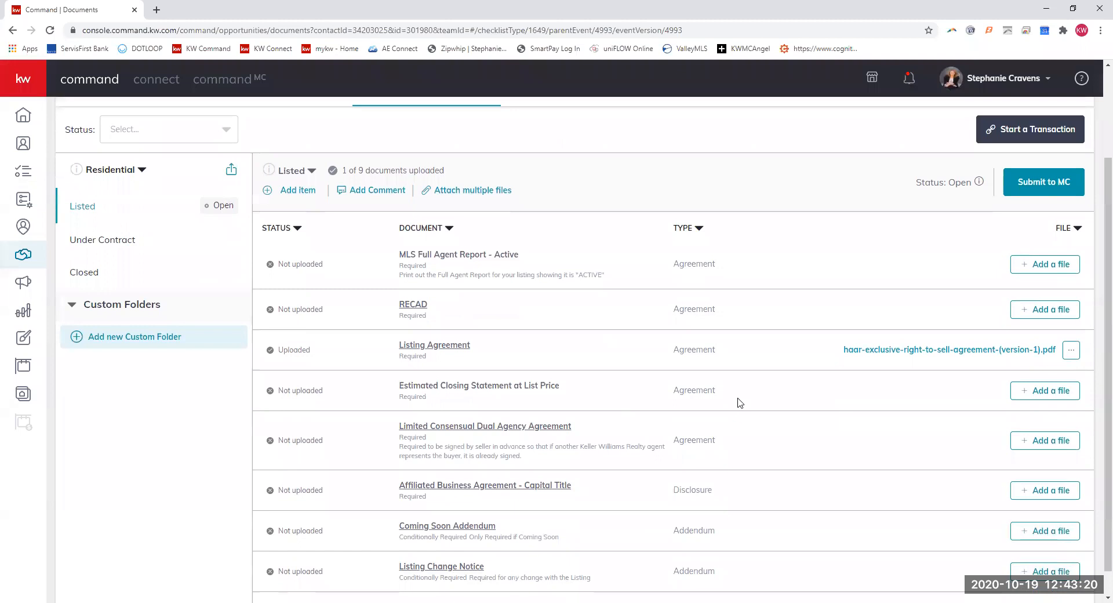
{"action": "mouse_move", "coordinate": [476, 443]}
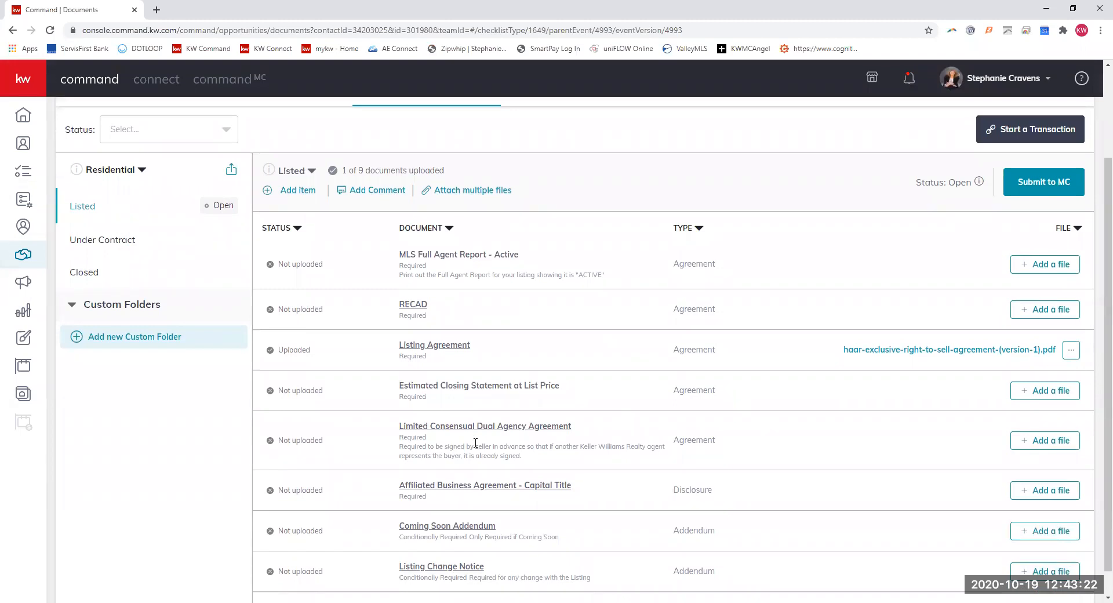
{"action": "scroll", "scroll_direction": "down", "scroll_amount": 3}
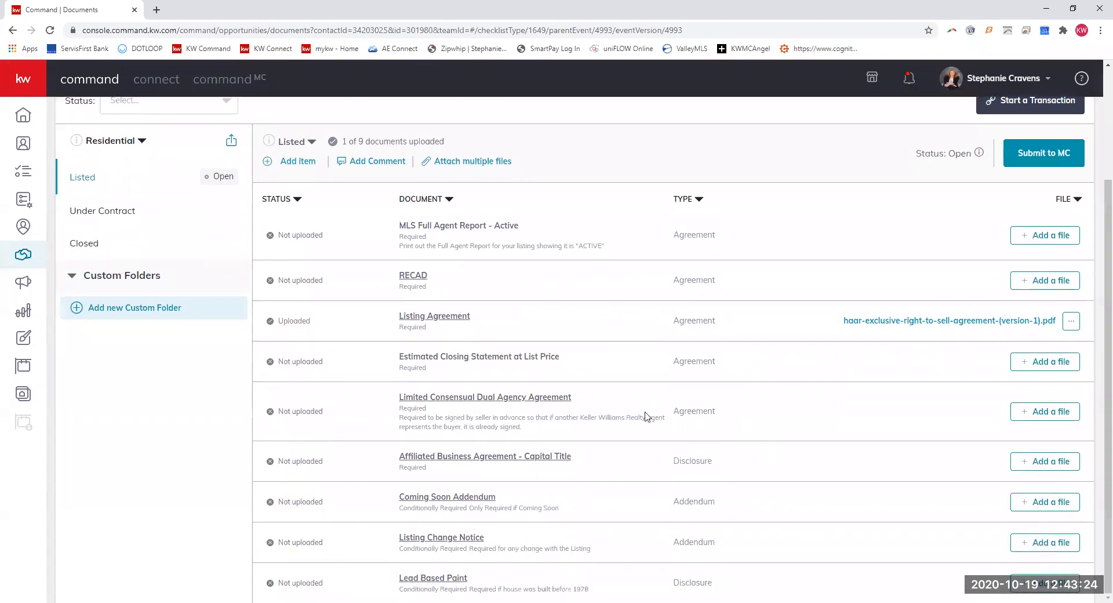
{"action": "mouse_move", "coordinate": [733, 422]}
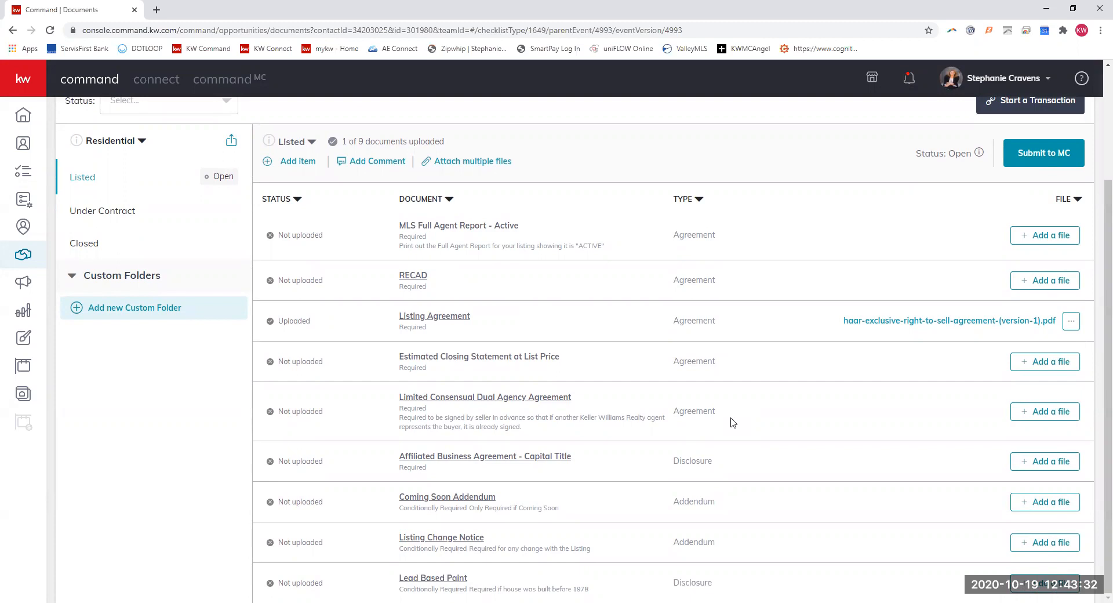
{"action": "mouse_move", "coordinate": [444, 394]}
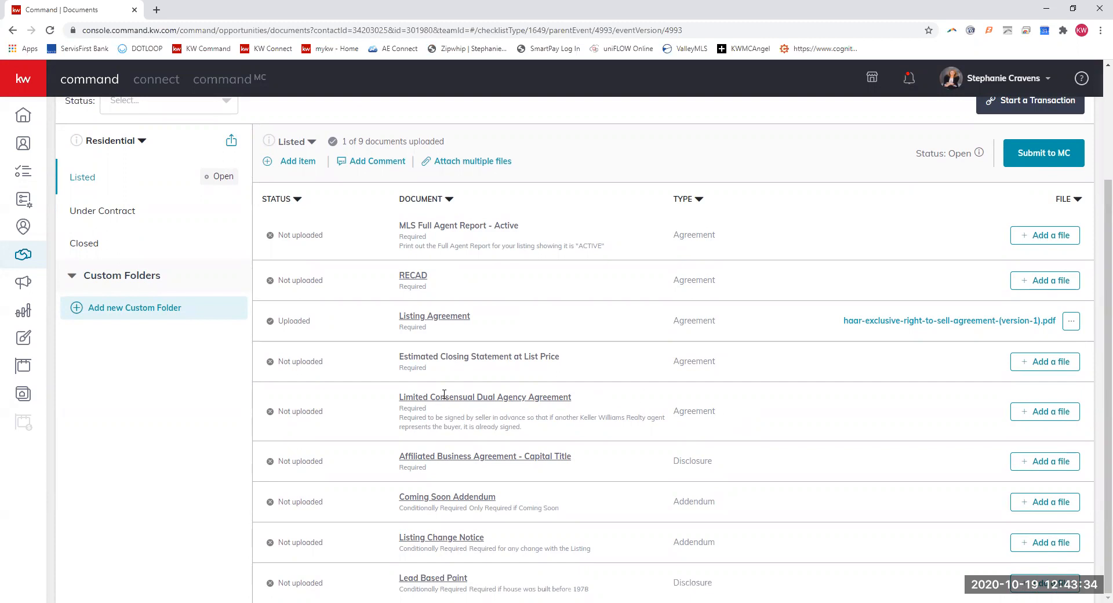
{"action": "mouse_move", "coordinate": [658, 409]}
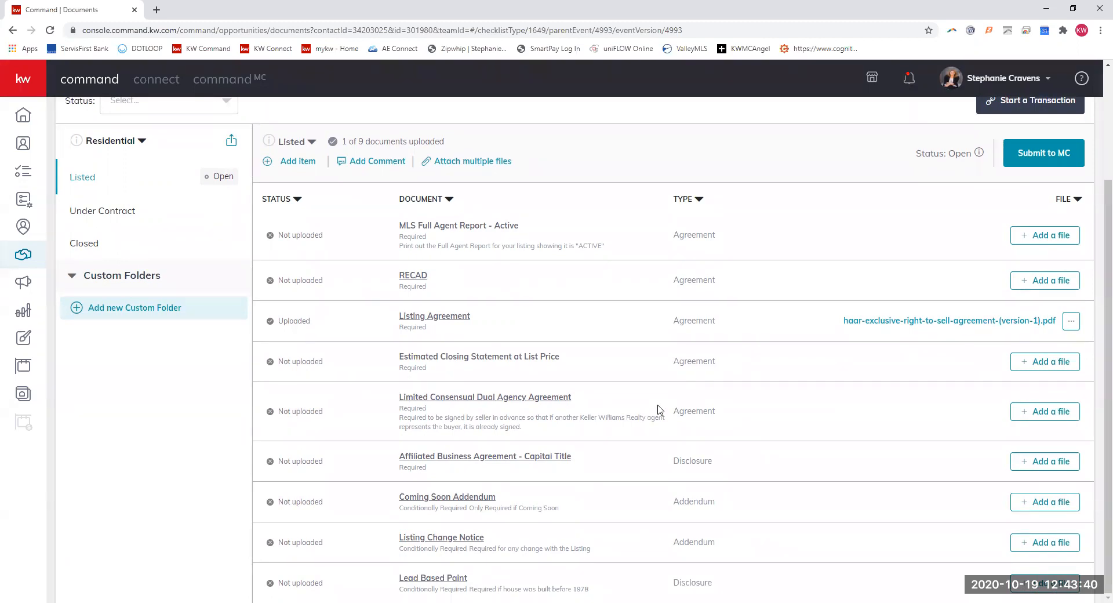
{"action": "mouse_move", "coordinate": [602, 402]}
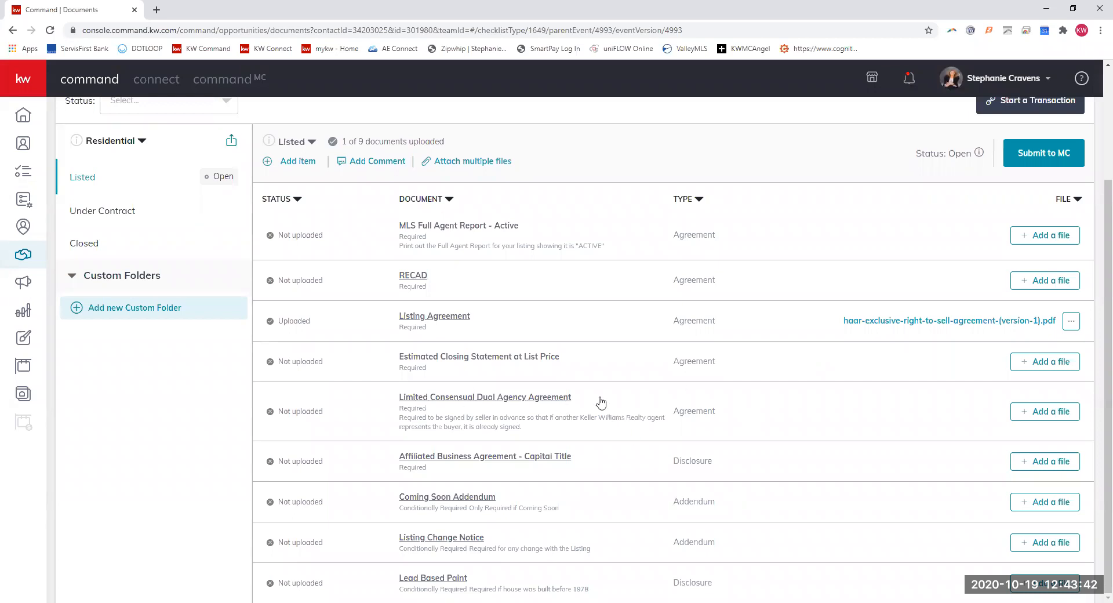
{"action": "mouse_move", "coordinate": [690, 408]}
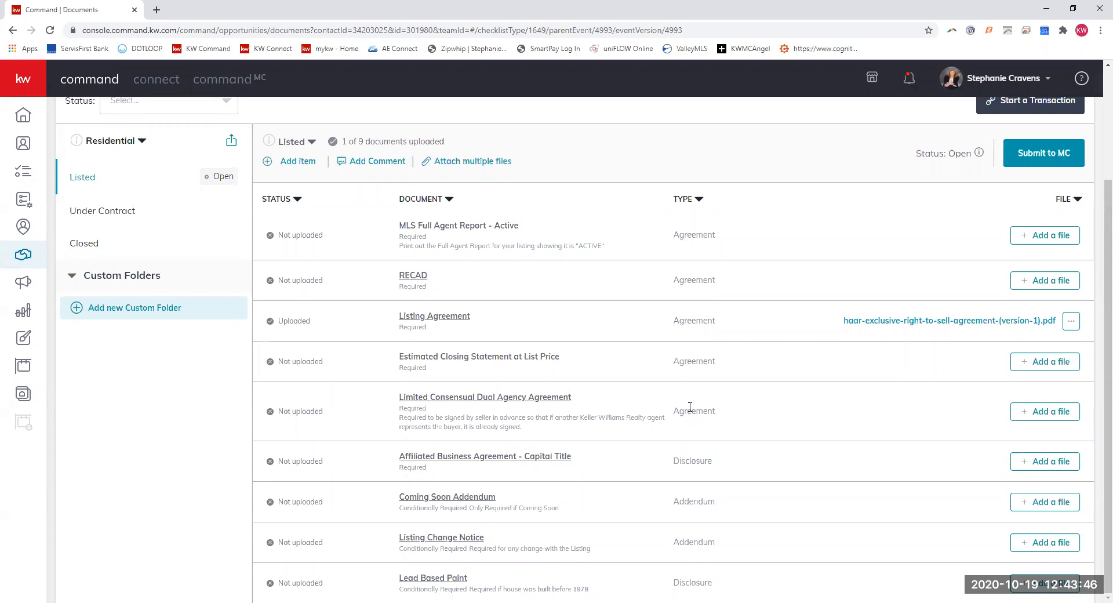
{"action": "mouse_move", "coordinate": [679, 423]}
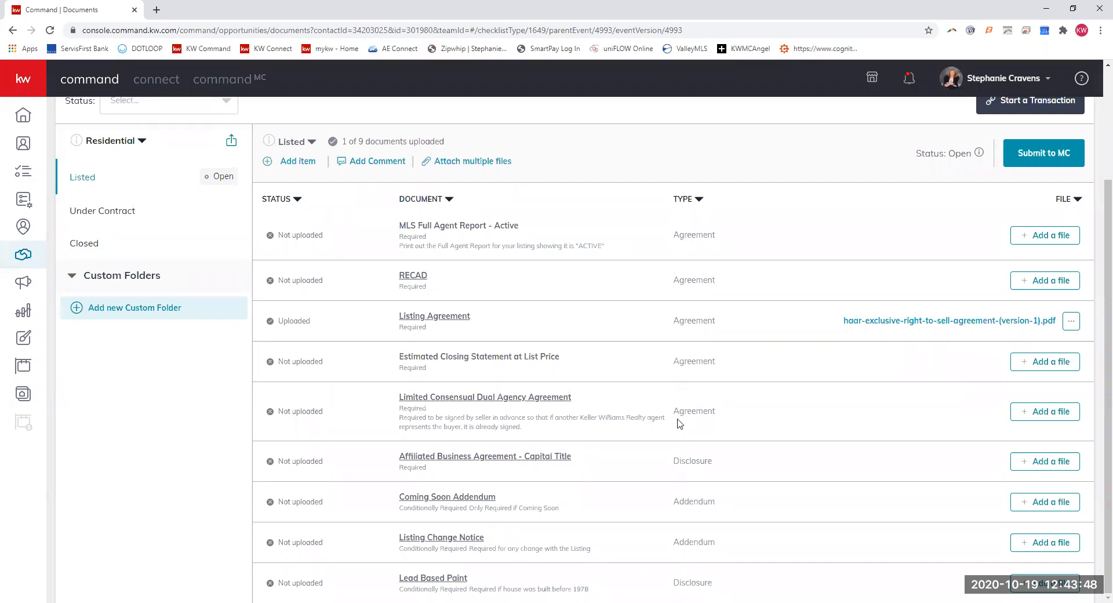
{"action": "mouse_move", "coordinate": [722, 355]}
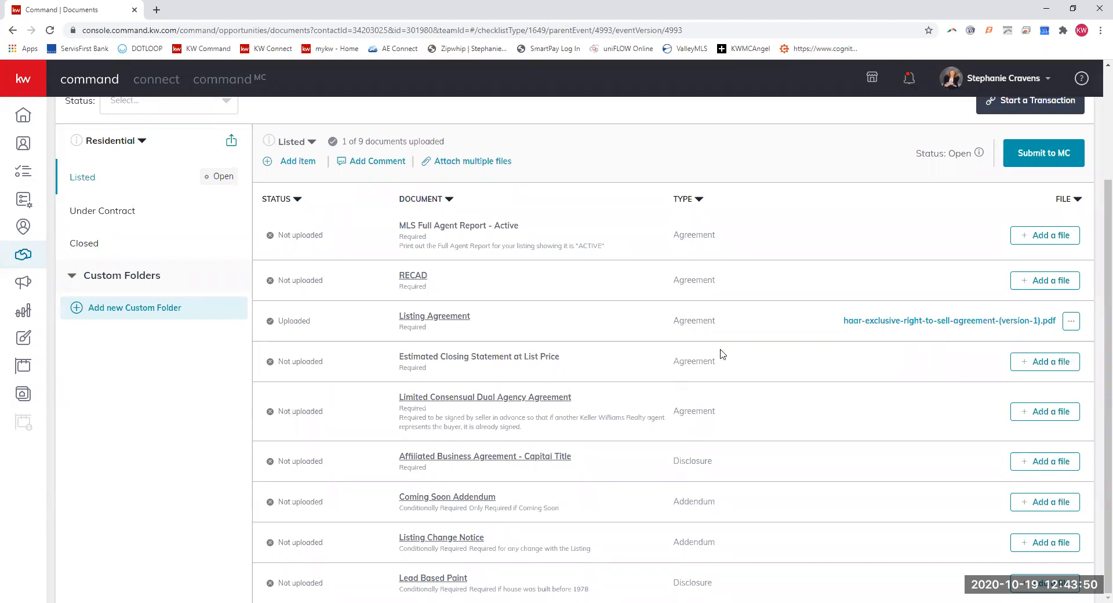
{"action": "mouse_move", "coordinate": [448, 470]}
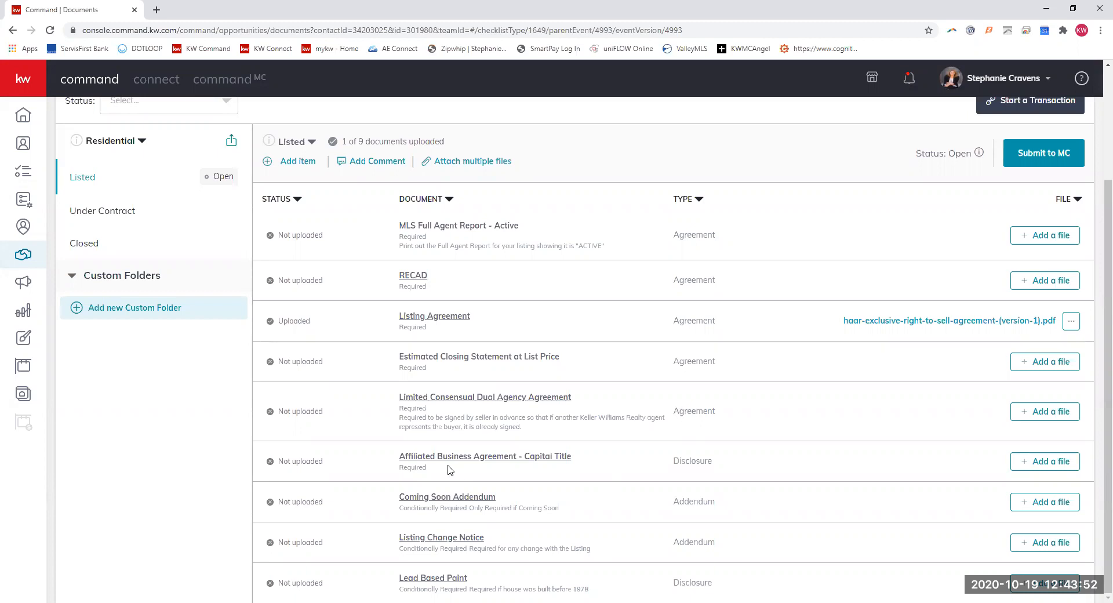
{"action": "mouse_move", "coordinate": [567, 463]}
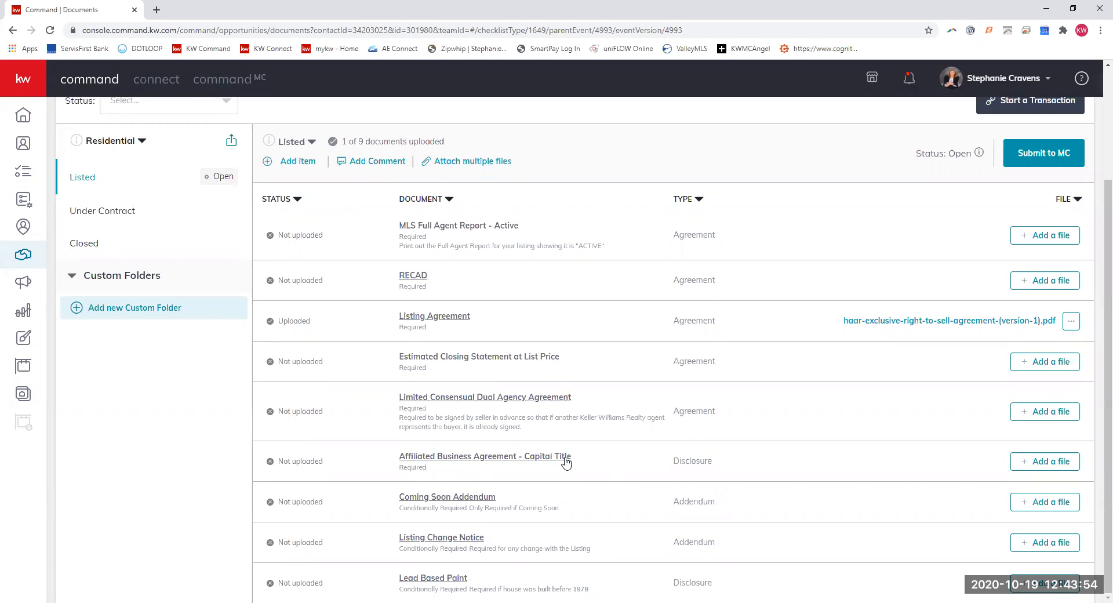
{"action": "mouse_move", "coordinate": [604, 465]}
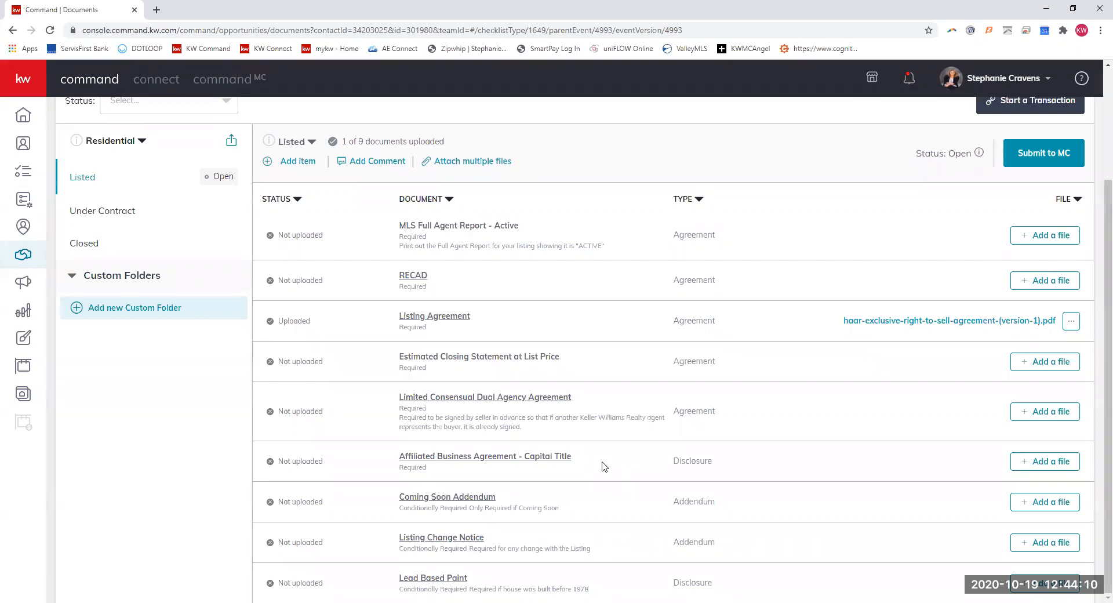
{"action": "mouse_move", "coordinate": [487, 467]}
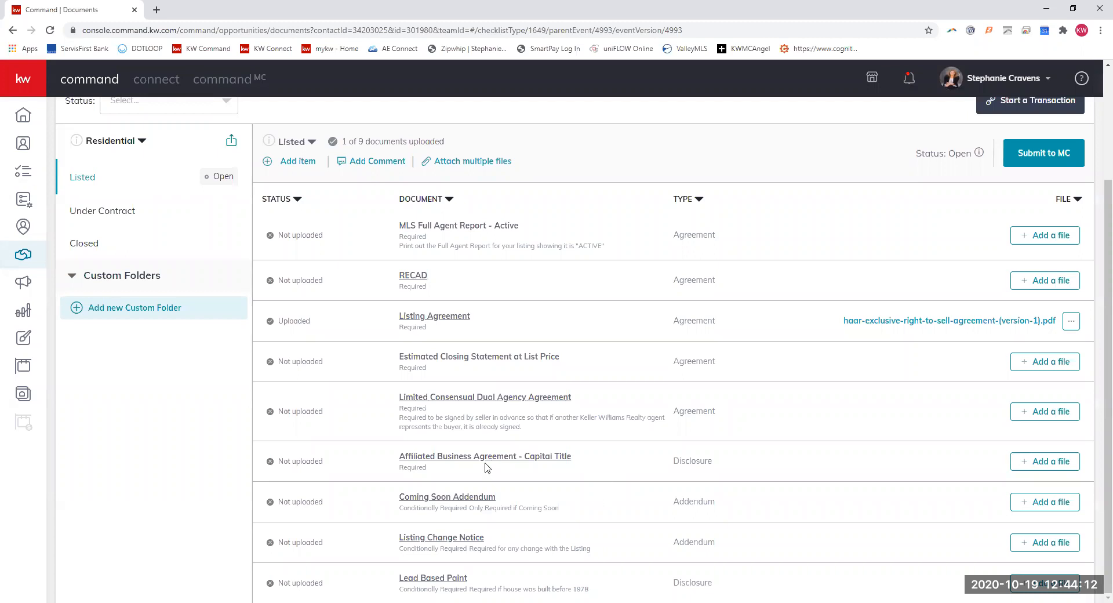
{"action": "mouse_move", "coordinate": [441, 475]}
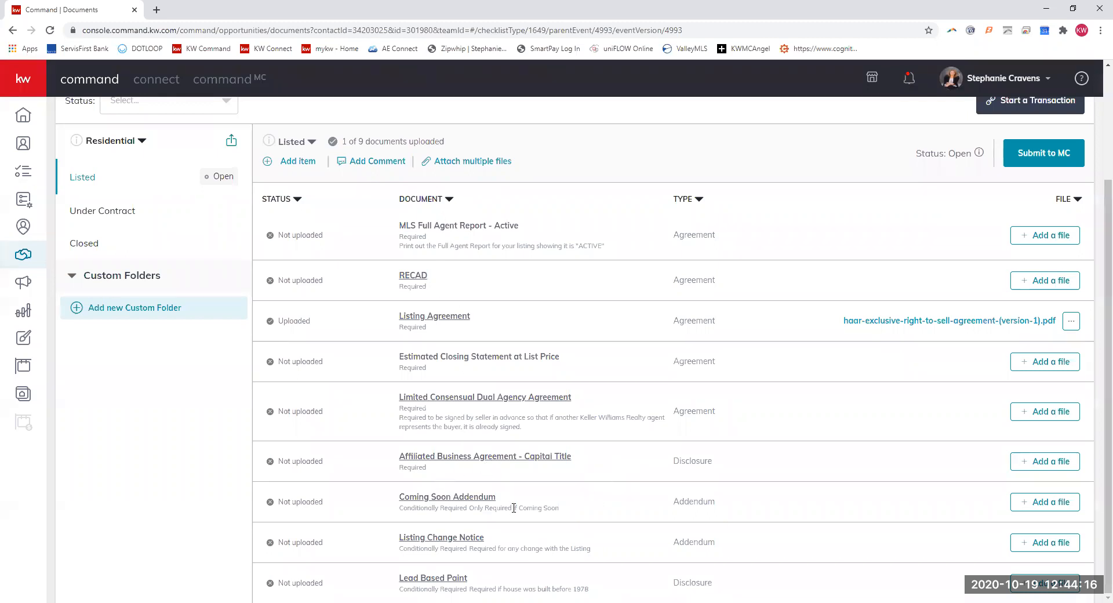
{"action": "mouse_move", "coordinate": [501, 491]}
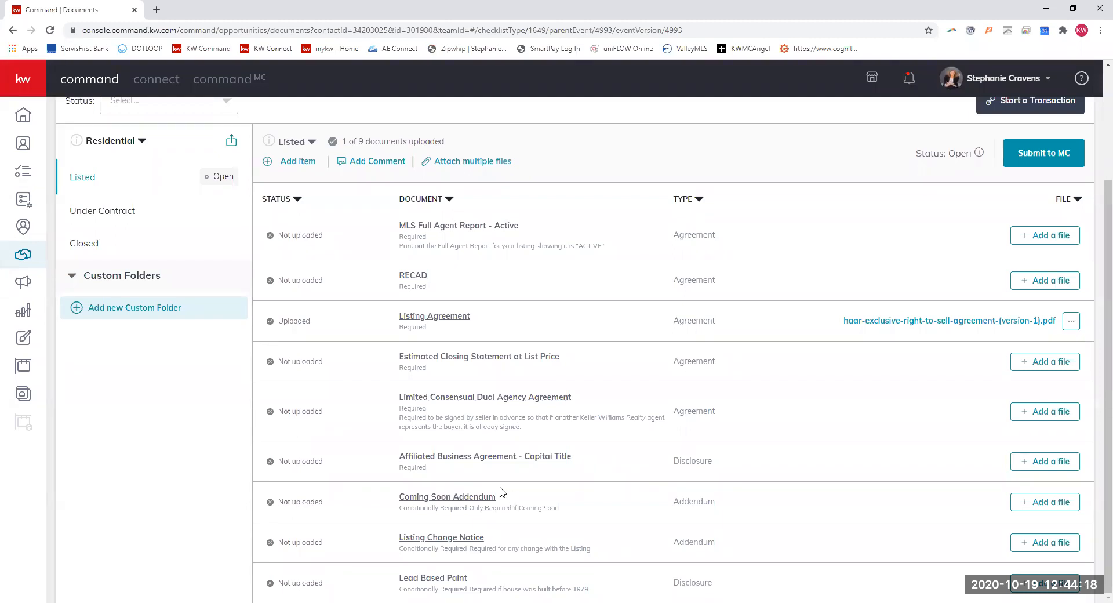
{"action": "mouse_move", "coordinate": [426, 559]}
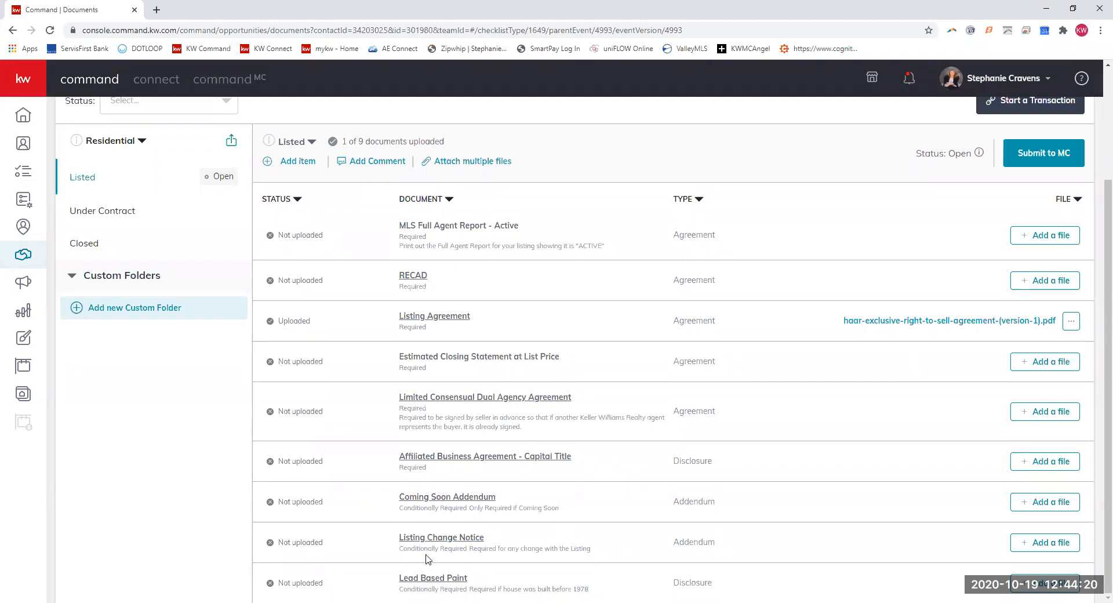
{"action": "mouse_move", "coordinate": [383, 545]}
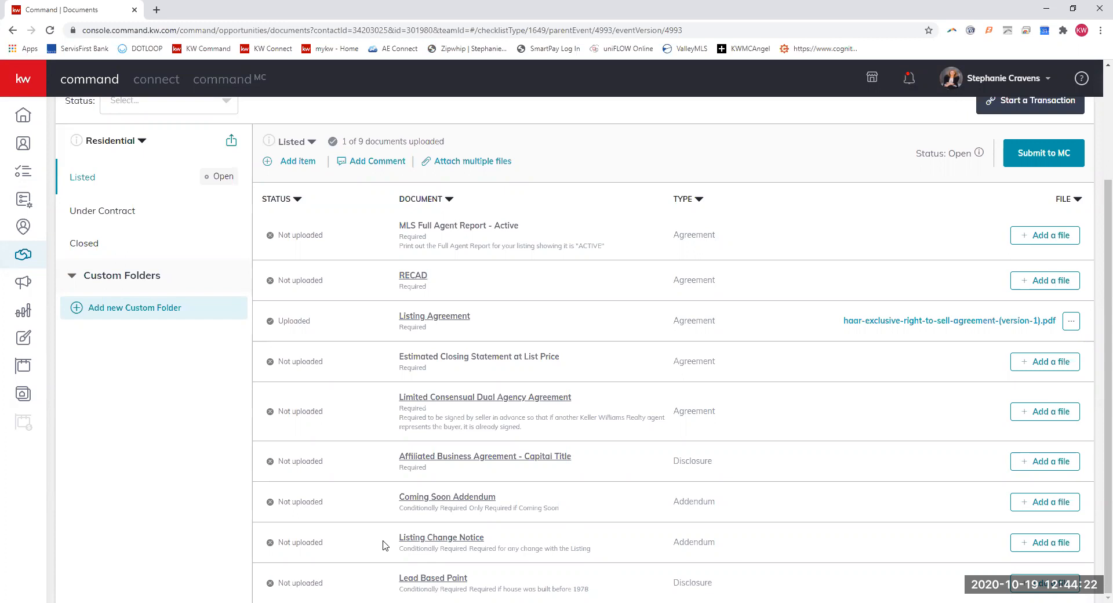
{"action": "mouse_move", "coordinate": [478, 552]}
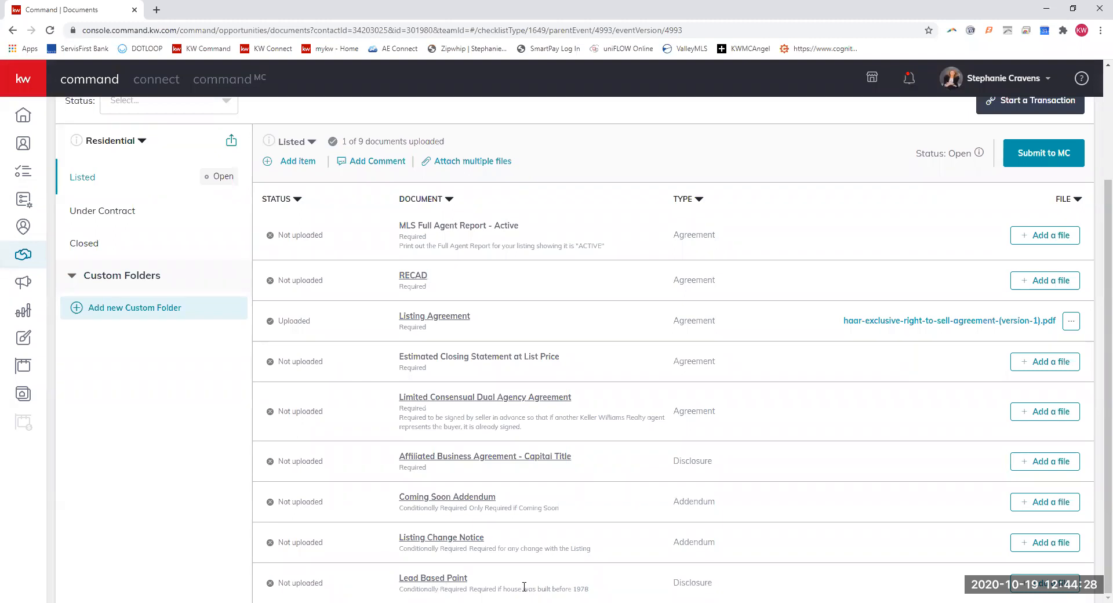
{"action": "mouse_move", "coordinate": [366, 563]}
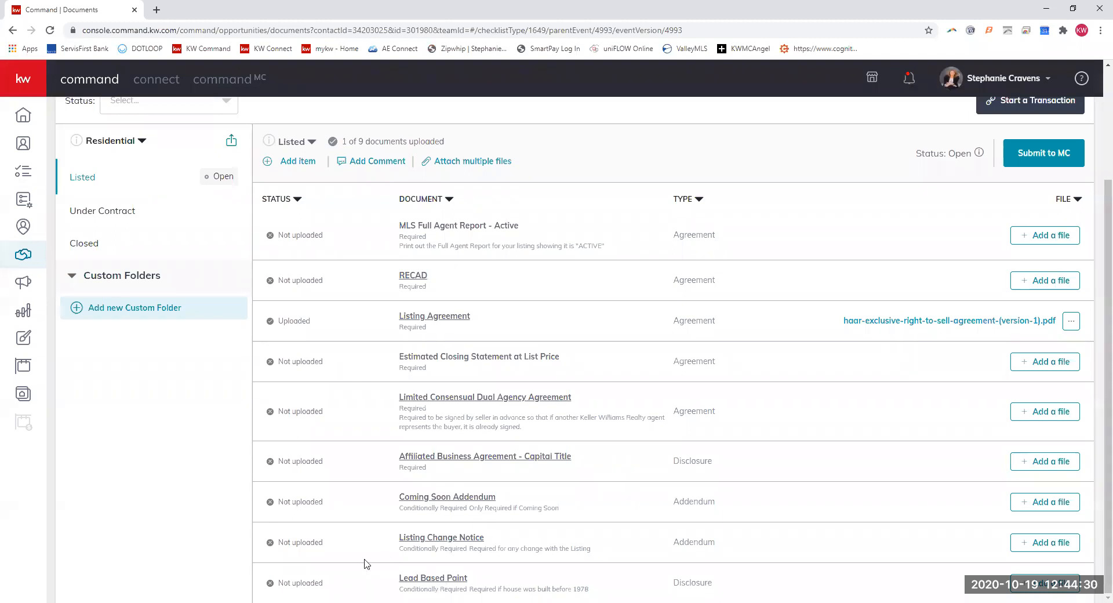
{"action": "mouse_move", "coordinate": [490, 583]}
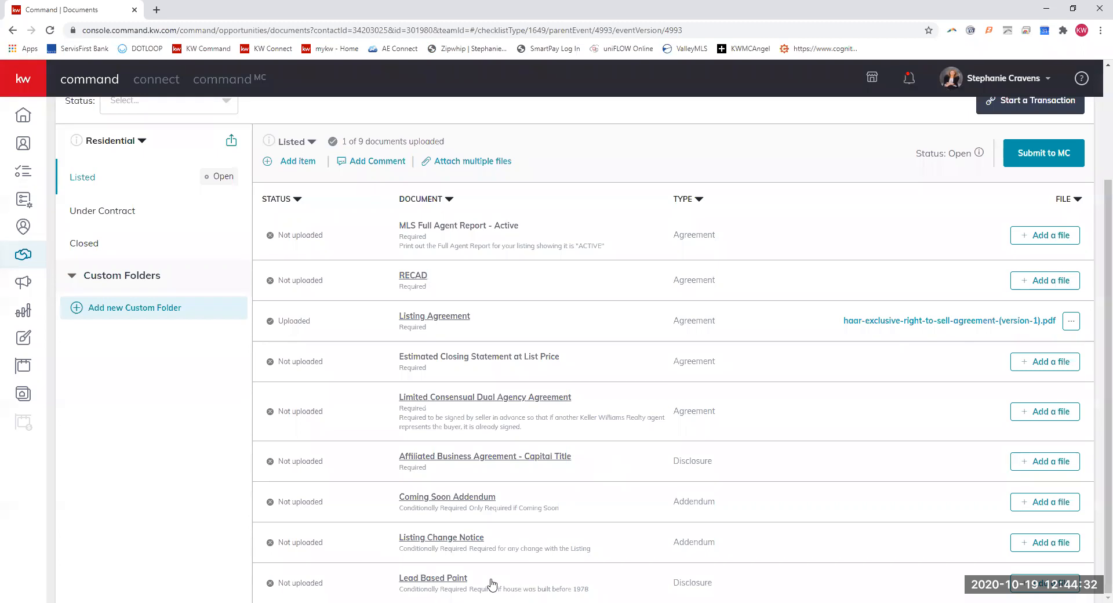
{"action": "mouse_move", "coordinate": [506, 548]}
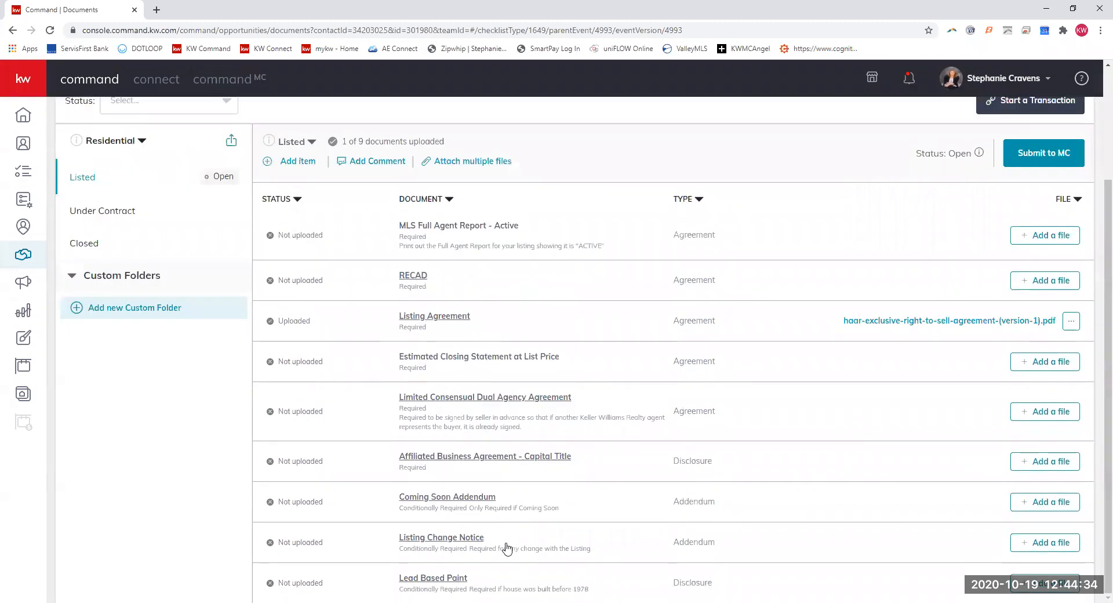
{"action": "scroll", "scroll_direction": "up", "scroll_amount": 3}
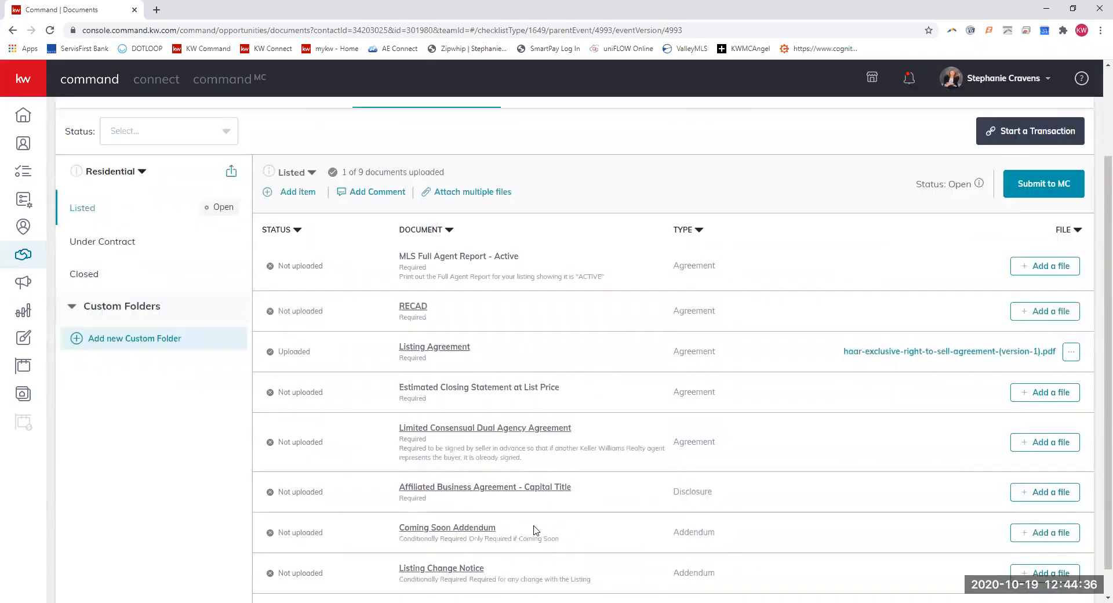
{"action": "scroll", "scroll_direction": "down", "scroll_amount": 3}
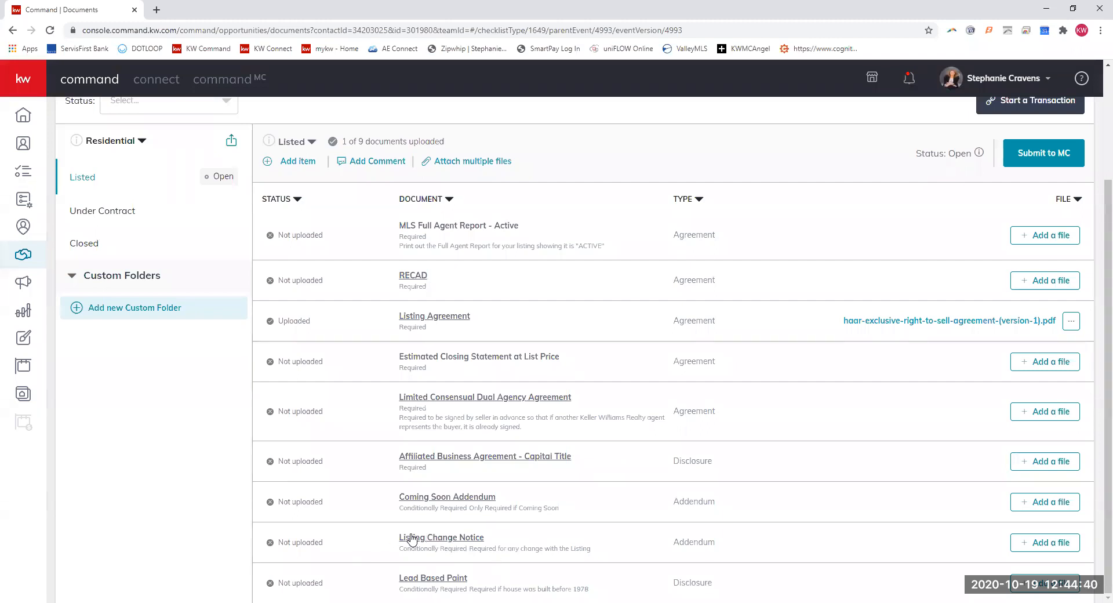
{"action": "scroll", "scroll_direction": "up", "scroll_amount": 3}
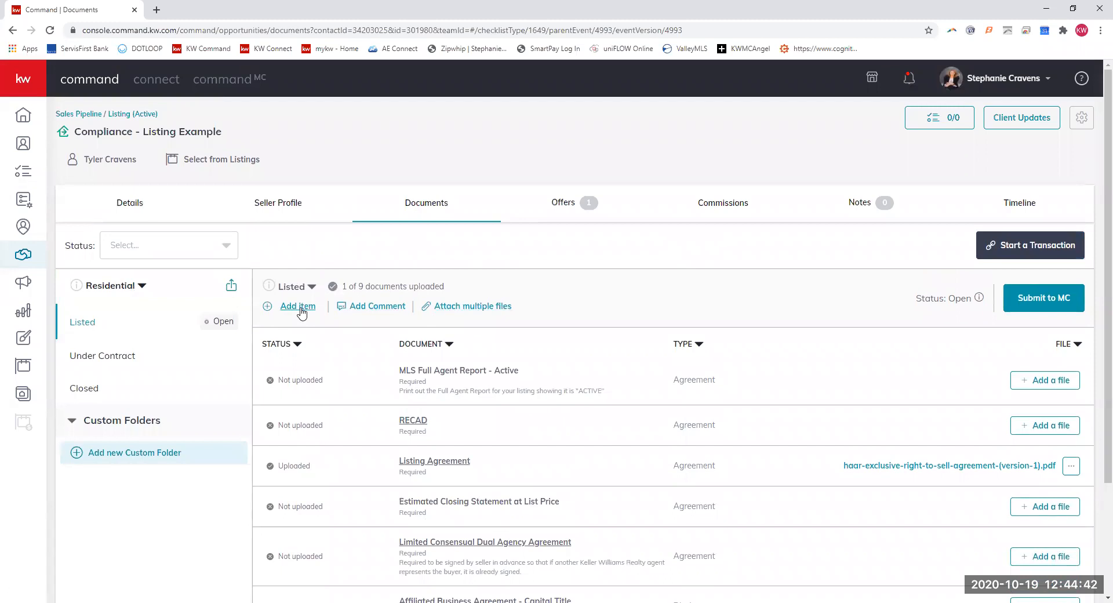
{"action": "left_click", "coordinate": [296, 306]}
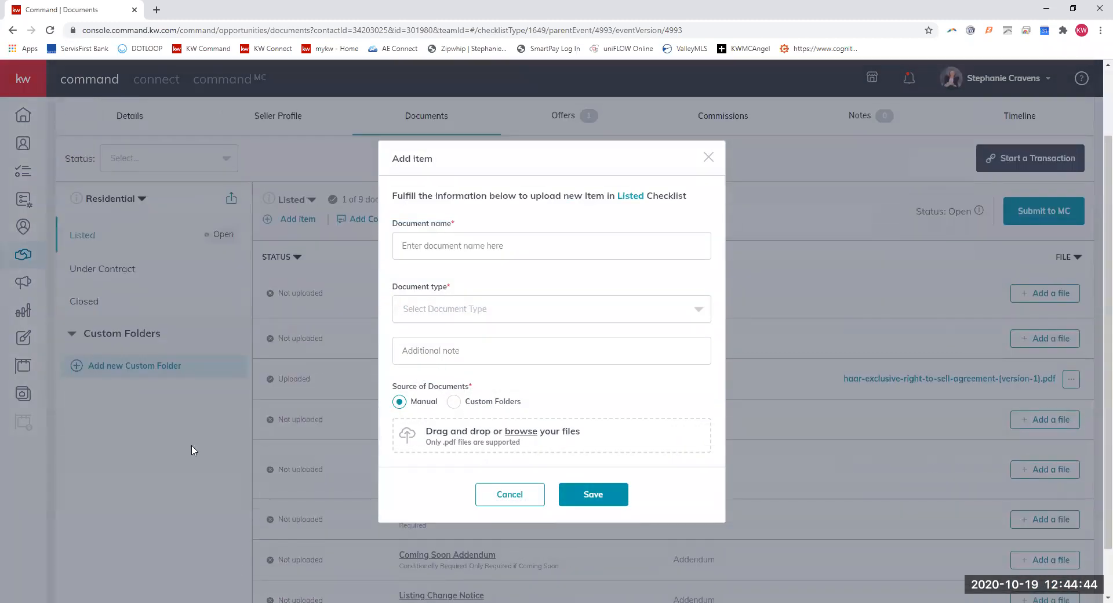
{"action": "left_click", "coordinate": [510, 494]}
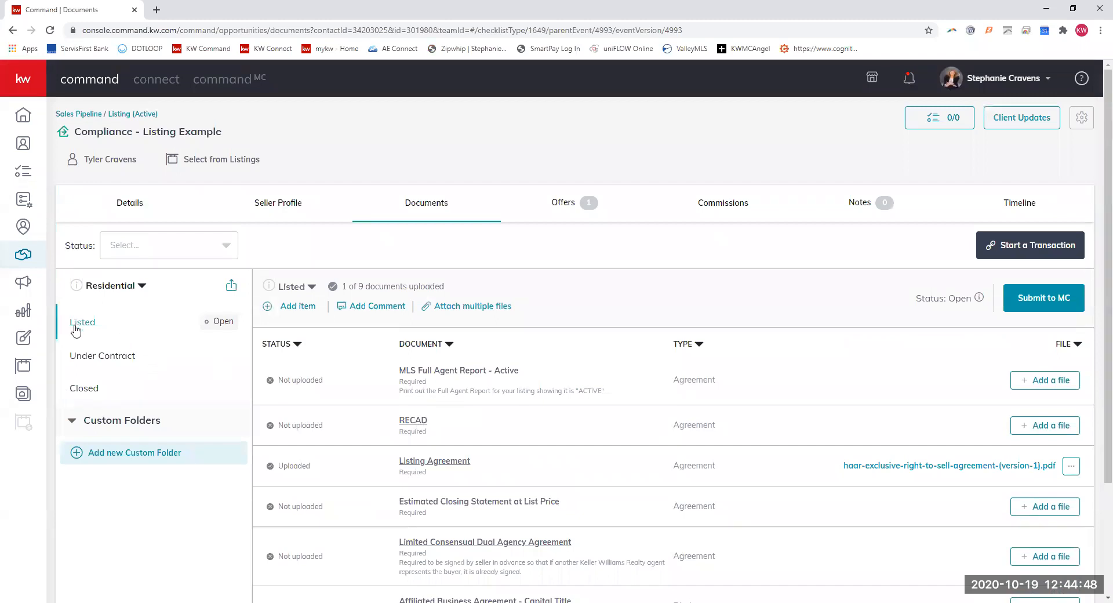
Show the Under Contract checklist, 0 of 12 documents uploaded, through Referral Agreement
{"action": "left_click", "coordinate": [102, 354]}
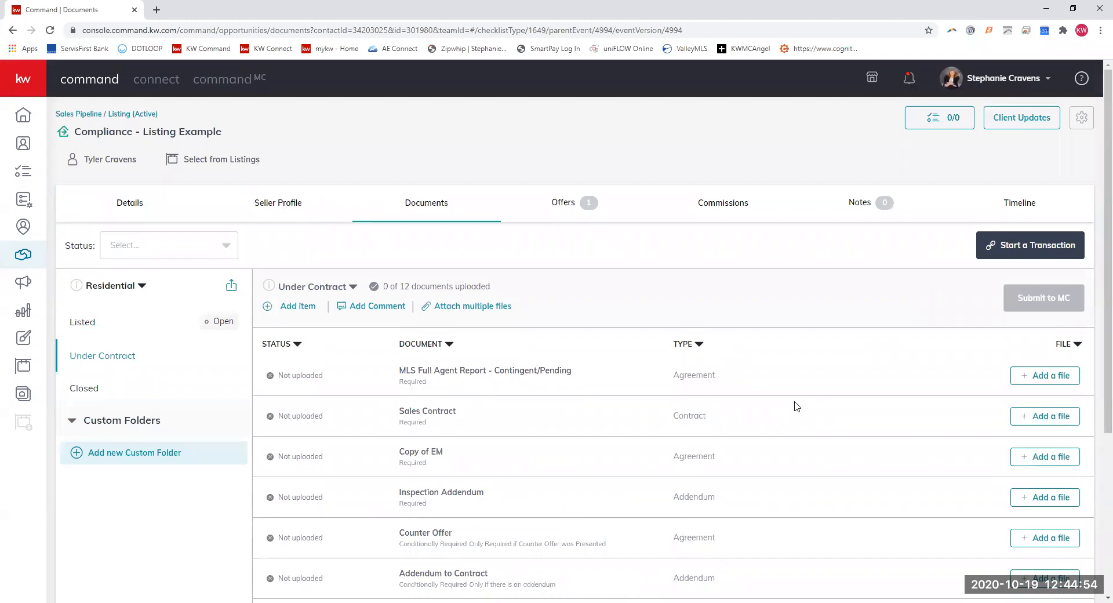
{"action": "mouse_move", "coordinate": [781, 390]}
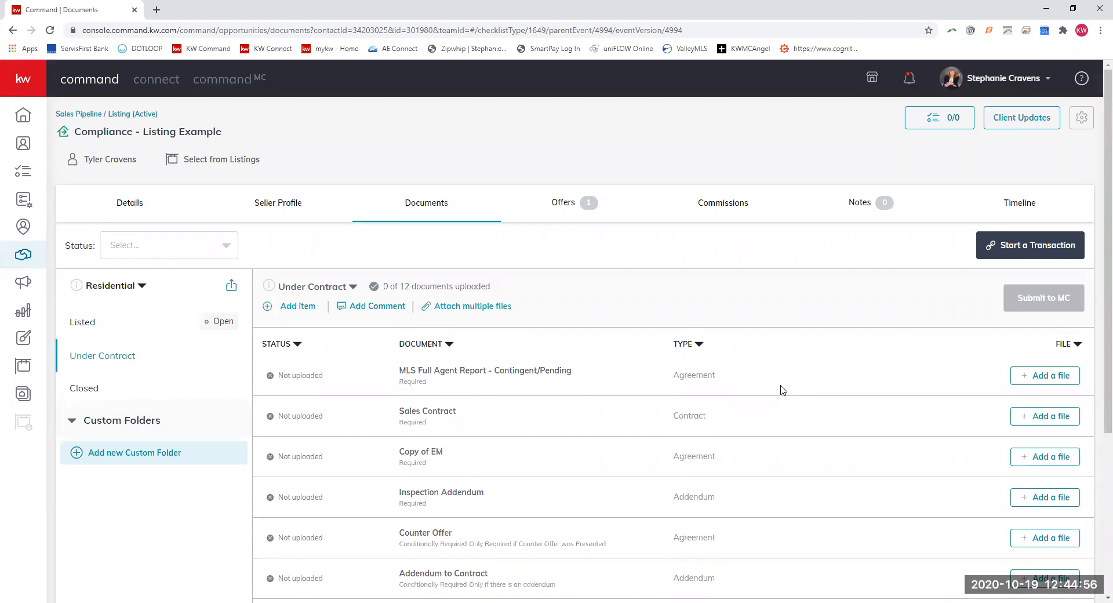
{"action": "mouse_move", "coordinate": [767, 374]}
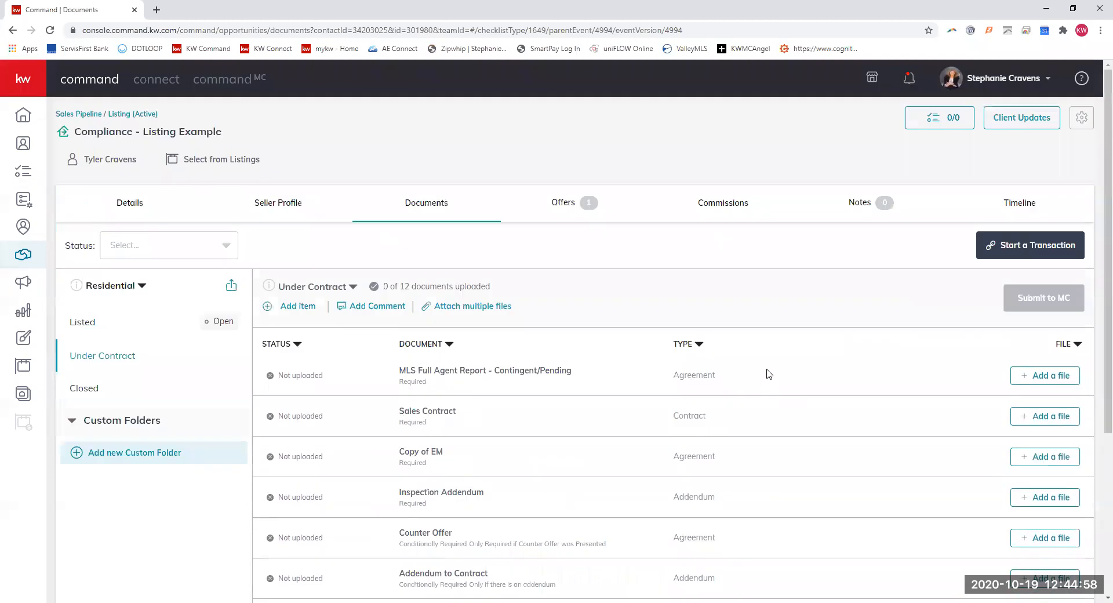
{"action": "mouse_move", "coordinate": [526, 370]}
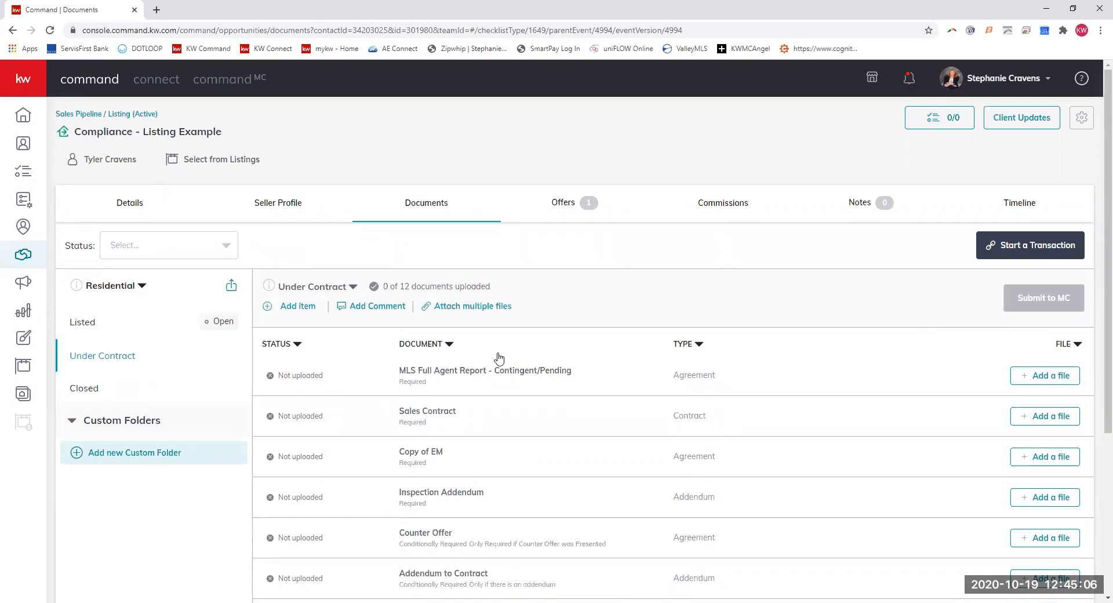
{"action": "scroll", "scroll_direction": "down", "scroll_amount": 3}
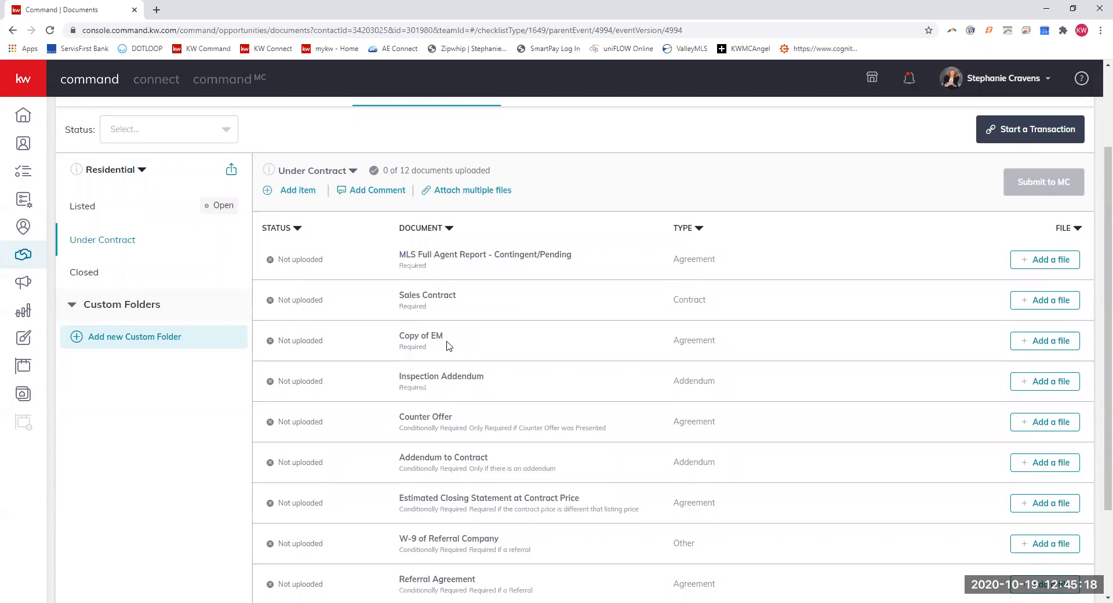
{"action": "mouse_move", "coordinate": [453, 406]}
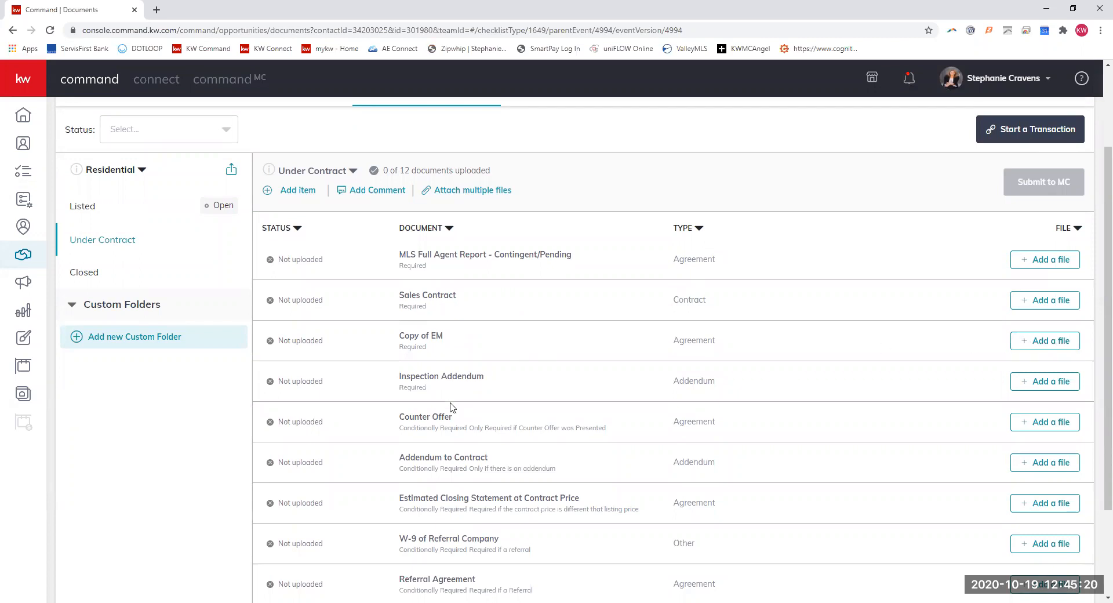
{"action": "mouse_move", "coordinate": [460, 370]}
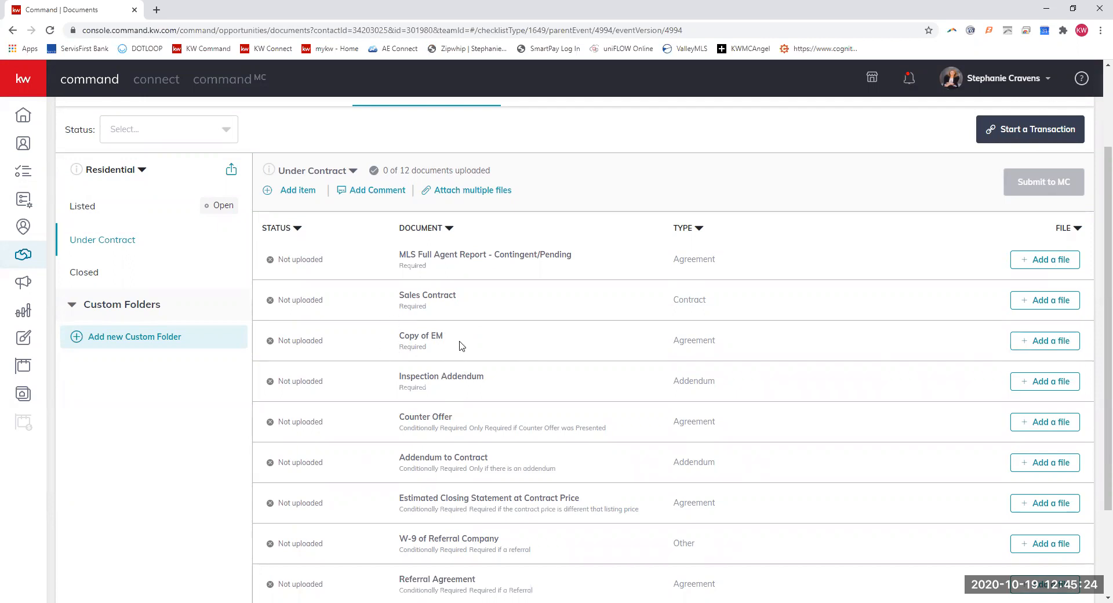
{"action": "mouse_move", "coordinate": [447, 348]}
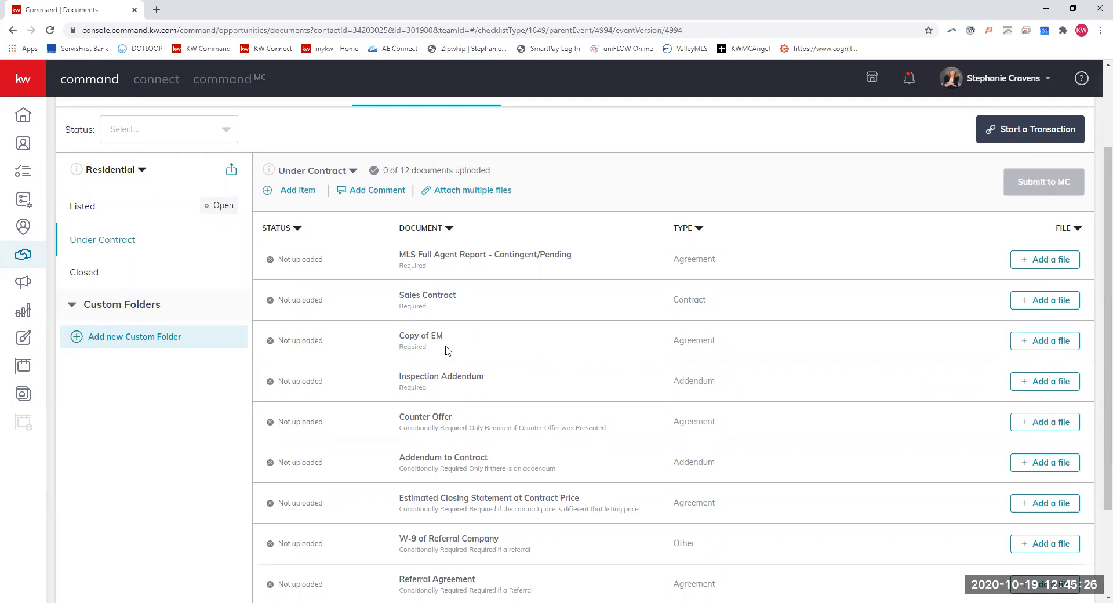
{"action": "mouse_move", "coordinate": [957, 393]}
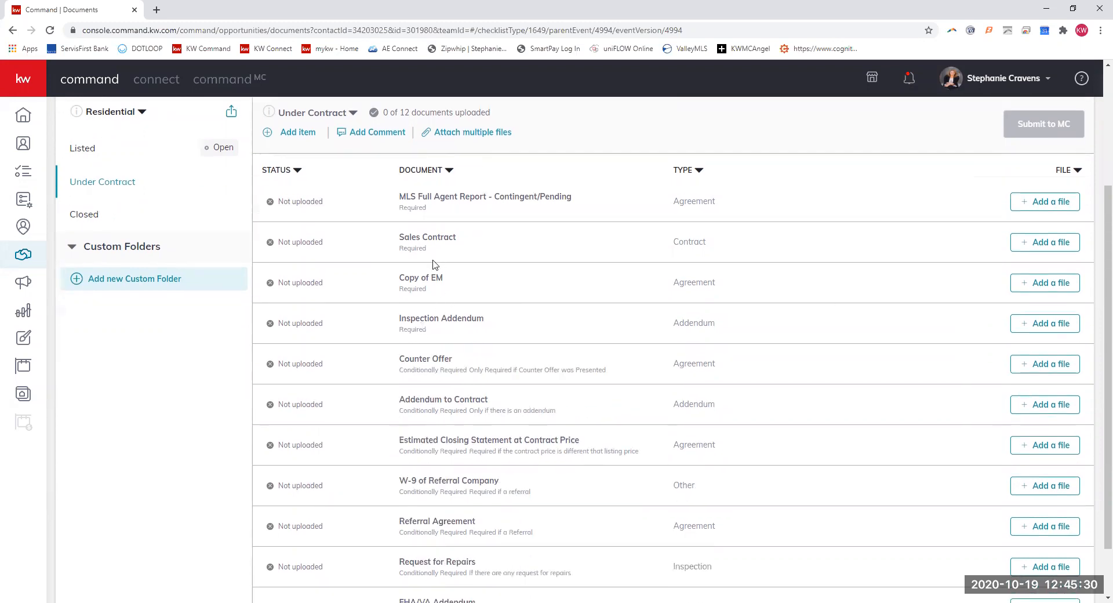
Scroll the Under Contract list, briefly highlighting the Estimated Closing Statement at Contract Price item
{"action": "scroll", "scroll_direction": "down", "scroll_amount": 3}
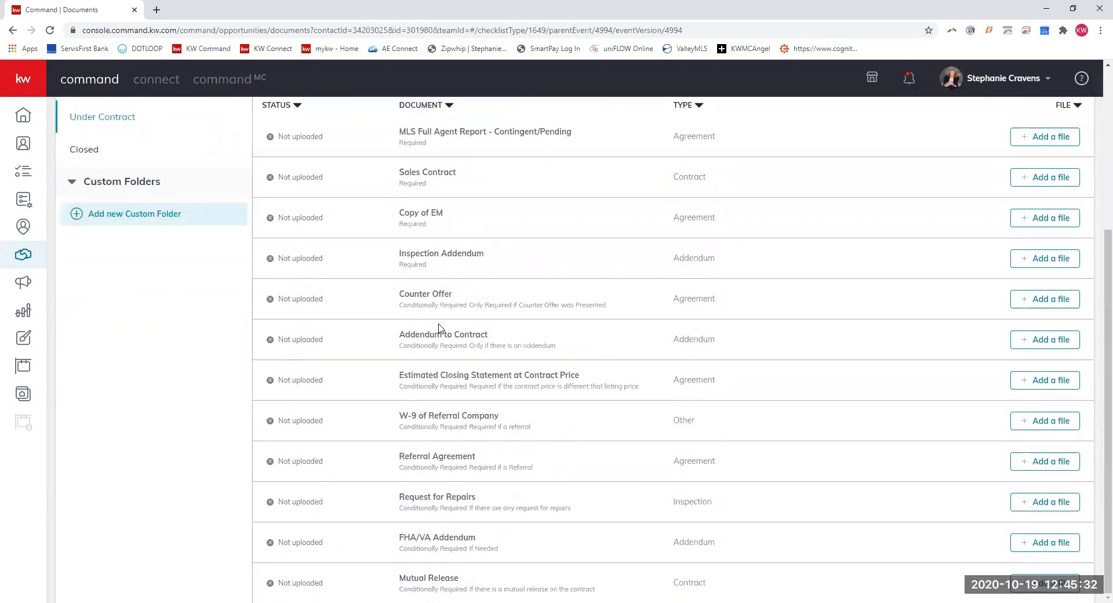
{"action": "mouse_move", "coordinate": [455, 334]}
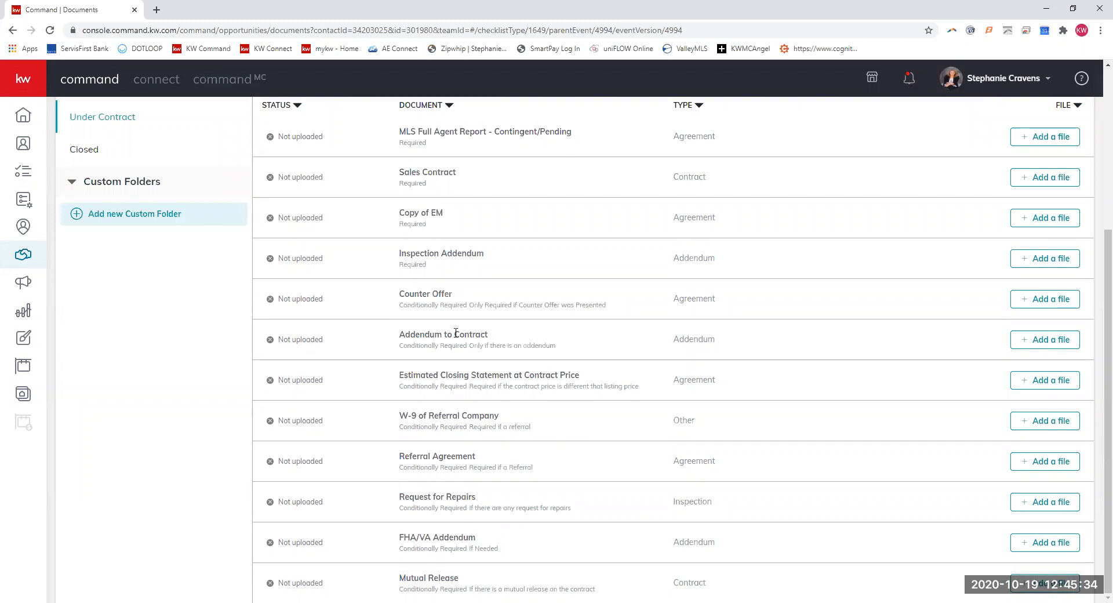
{"action": "double_click", "coordinate": [489, 374]}
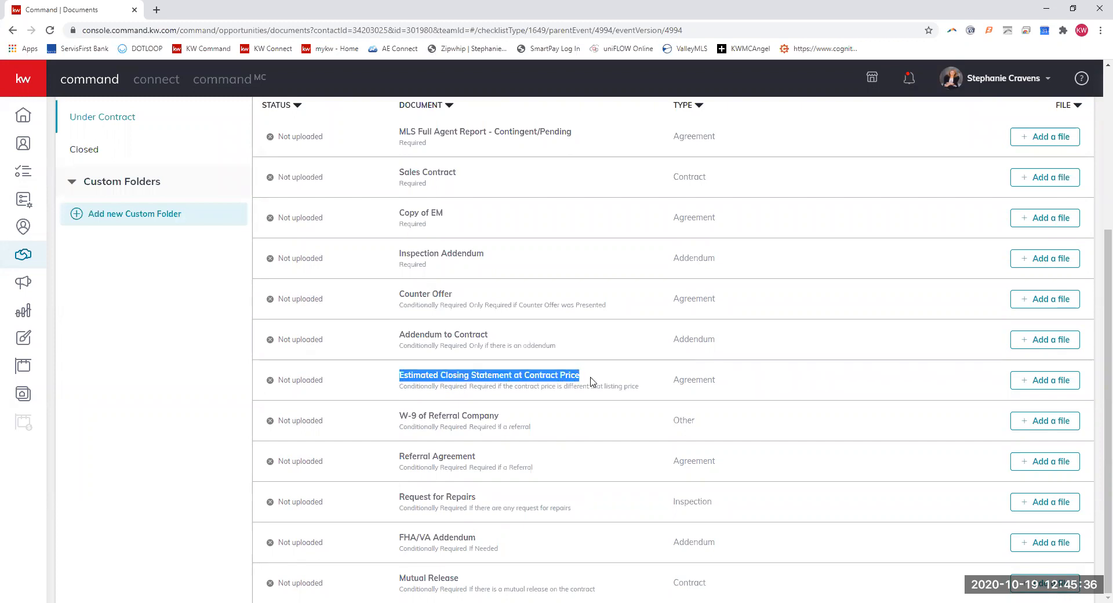
{"action": "left_click", "coordinate": [574, 375]}
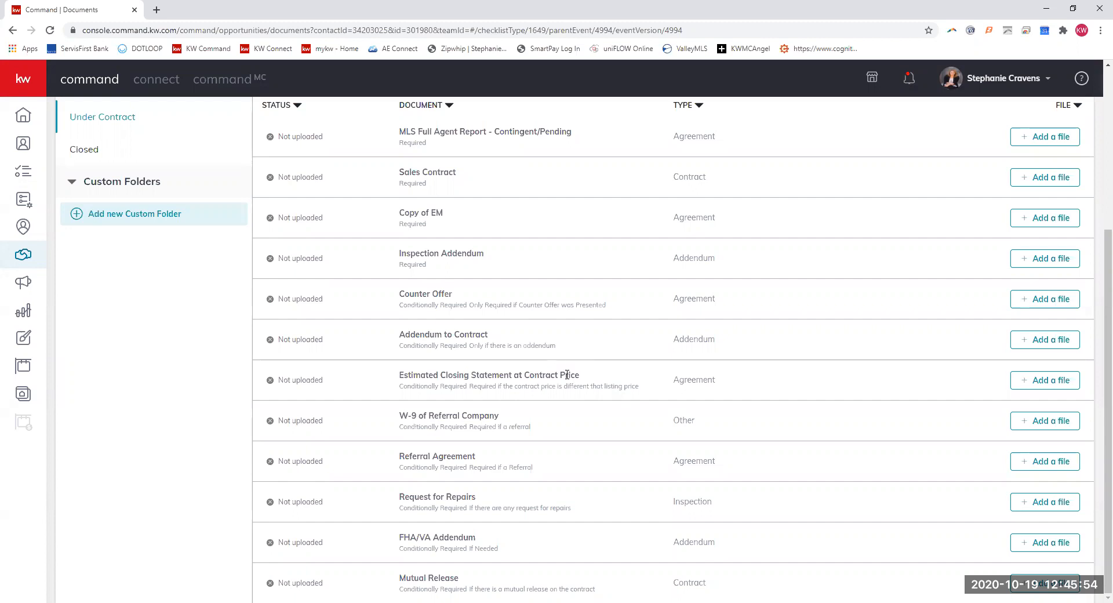
{"action": "mouse_move", "coordinate": [417, 374]}
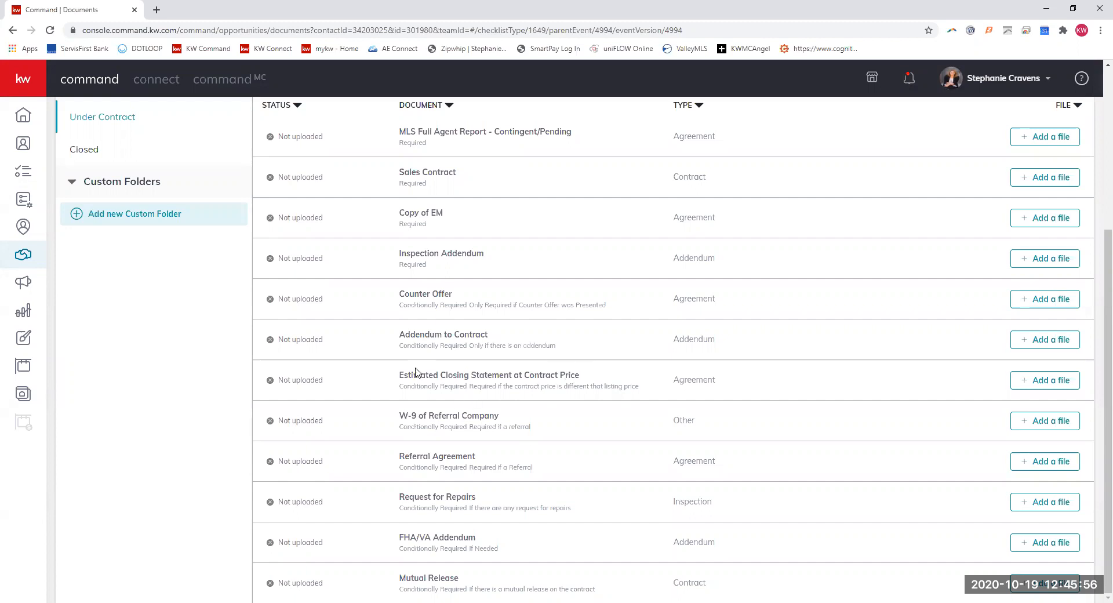
{"action": "mouse_move", "coordinate": [514, 371]}
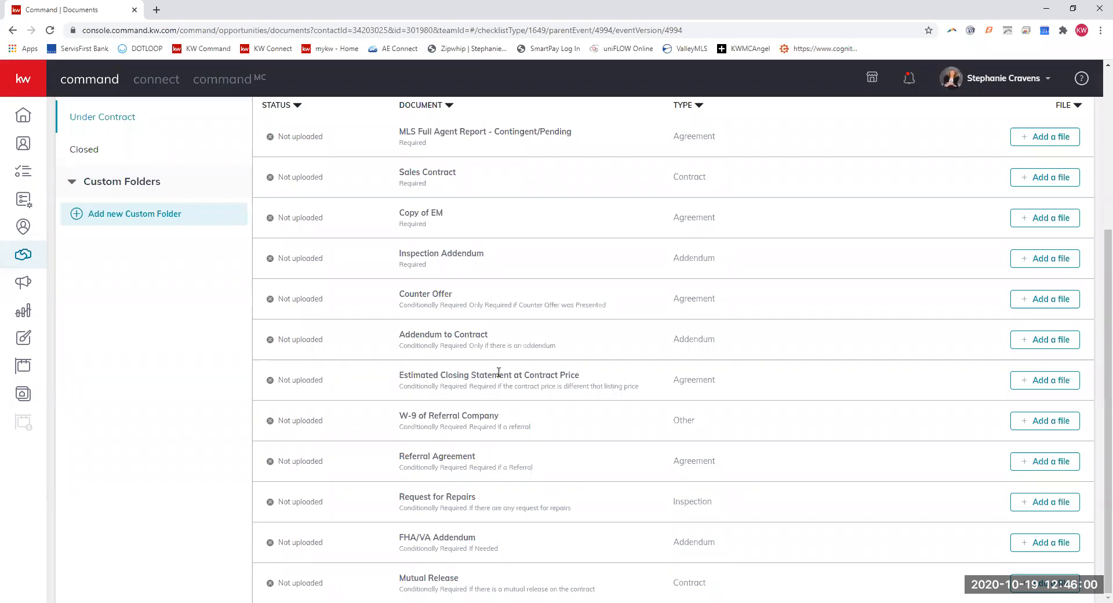
{"action": "mouse_move", "coordinate": [521, 424]}
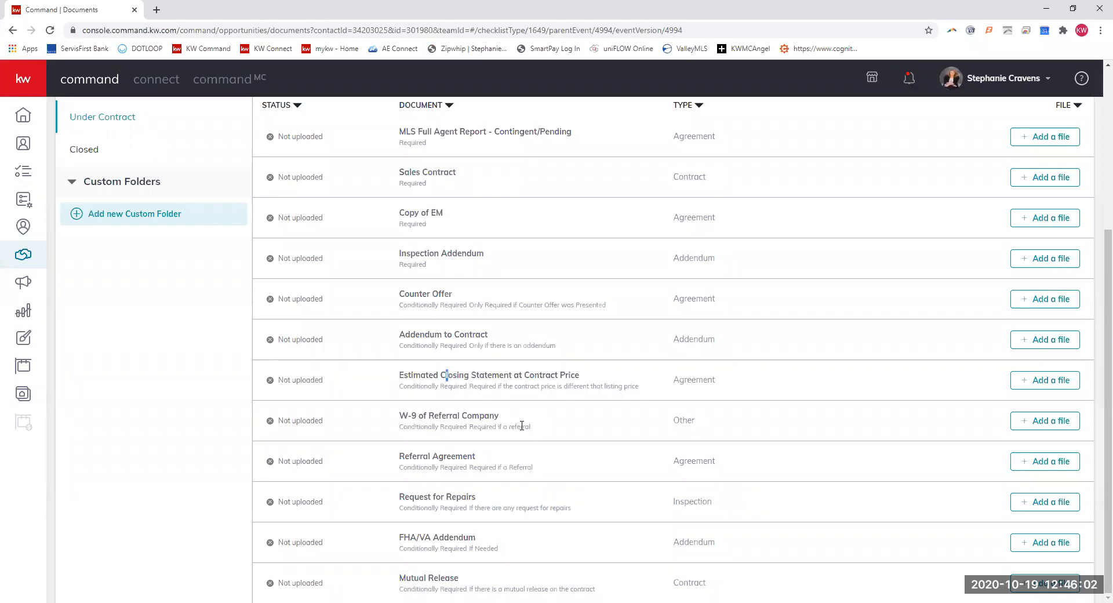
{"action": "mouse_move", "coordinate": [176, 516]}
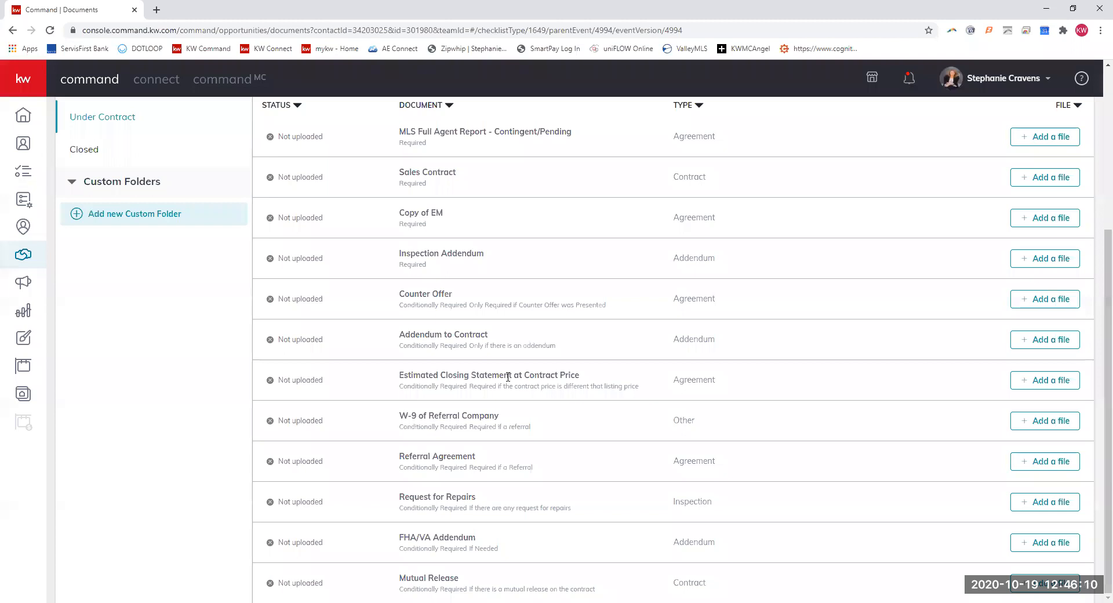
{"action": "mouse_move", "coordinate": [425, 497]}
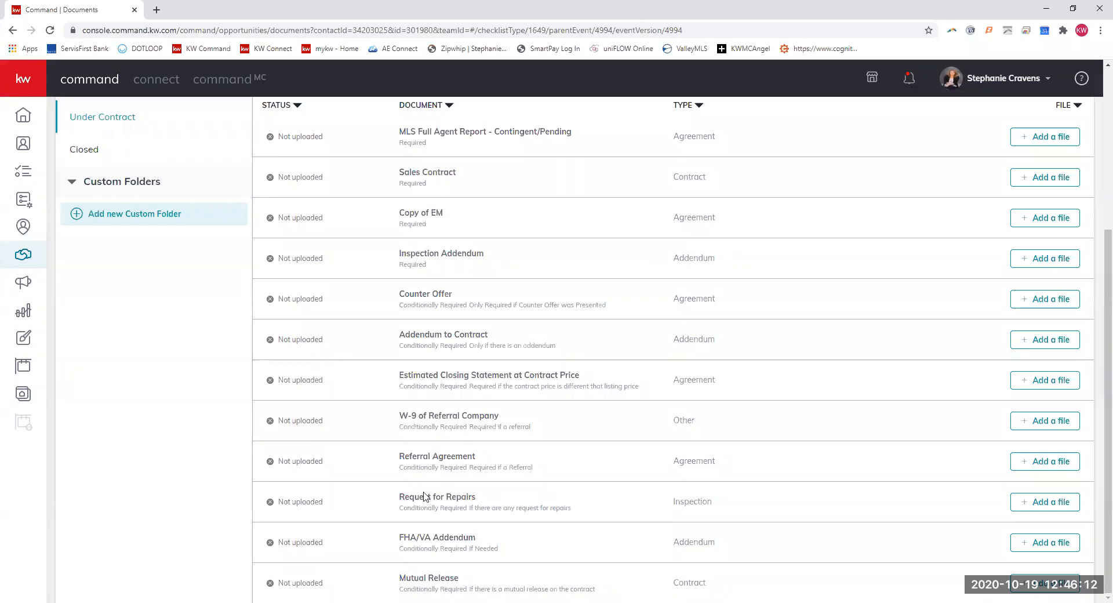
{"action": "mouse_move", "coordinate": [470, 459]}
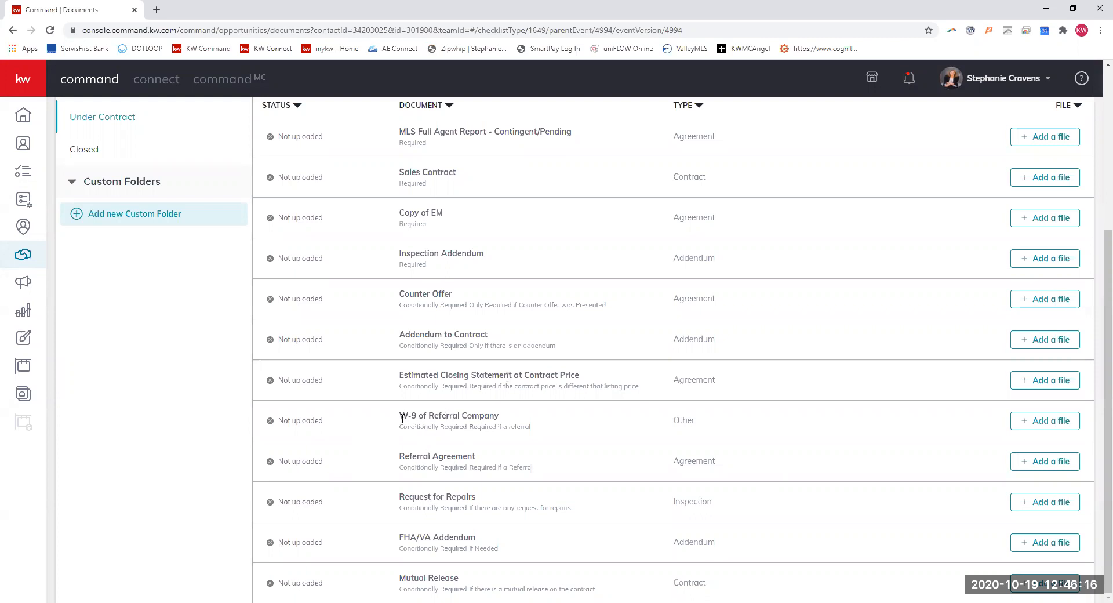
{"action": "mouse_move", "coordinate": [444, 529]}
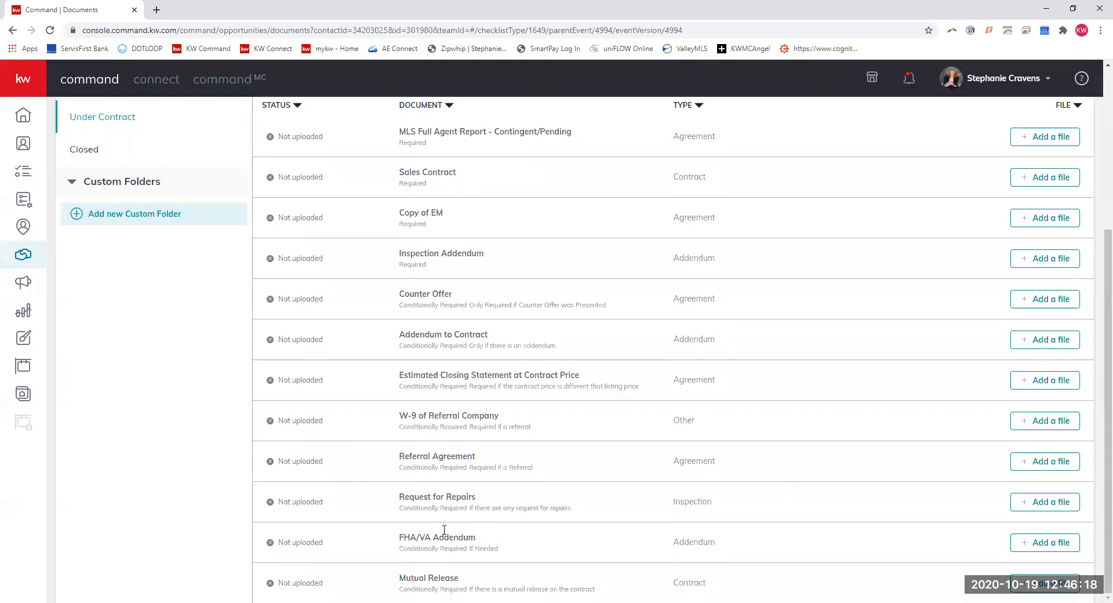
{"action": "mouse_move", "coordinate": [424, 500]}
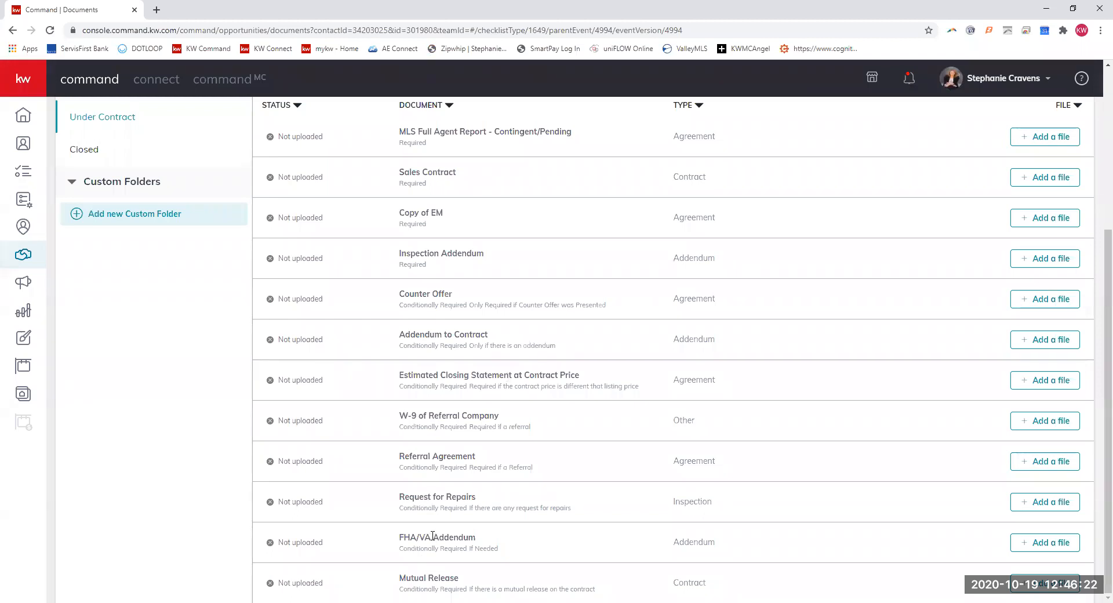
{"action": "mouse_move", "coordinate": [473, 570]}
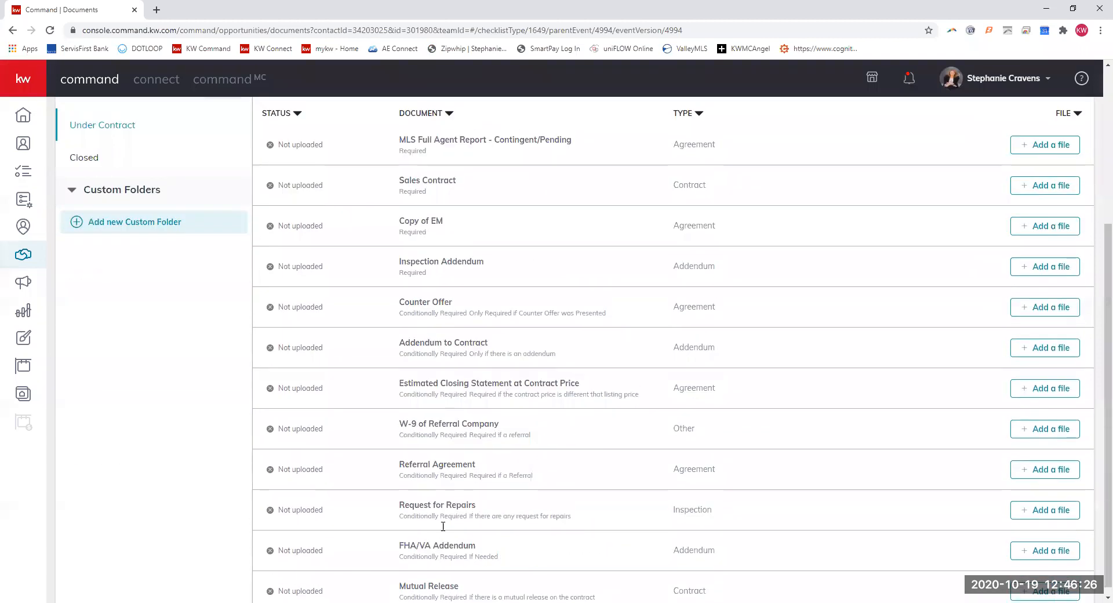
Dismiss the Add item dialog unsaved and switch to the Closed checklist with its four documents
{"action": "left_click", "coordinate": [297, 305]}
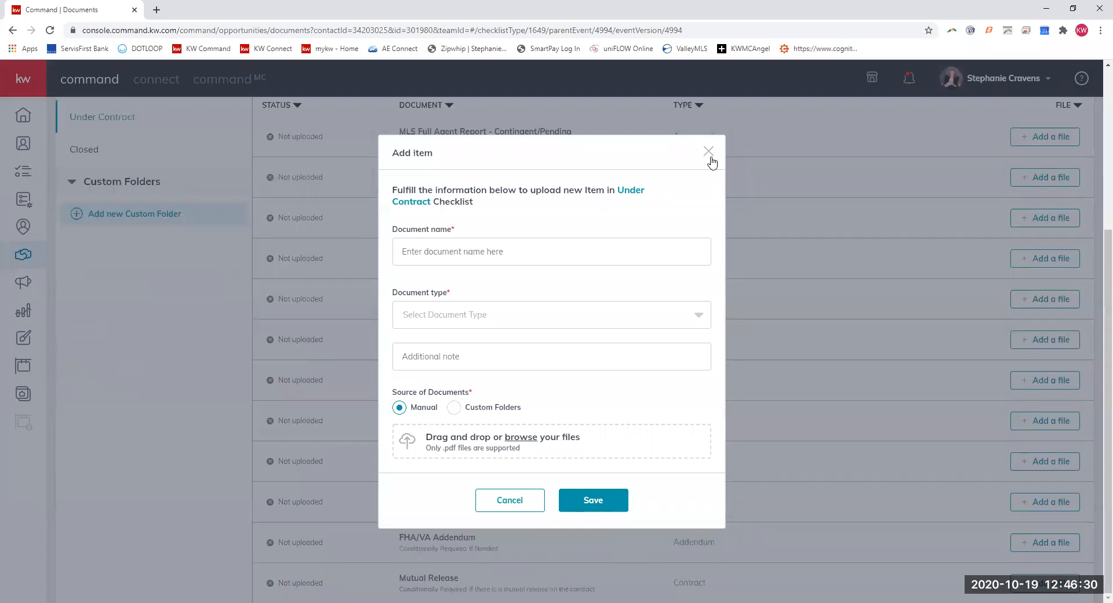
{"action": "left_click", "coordinate": [707, 151]}
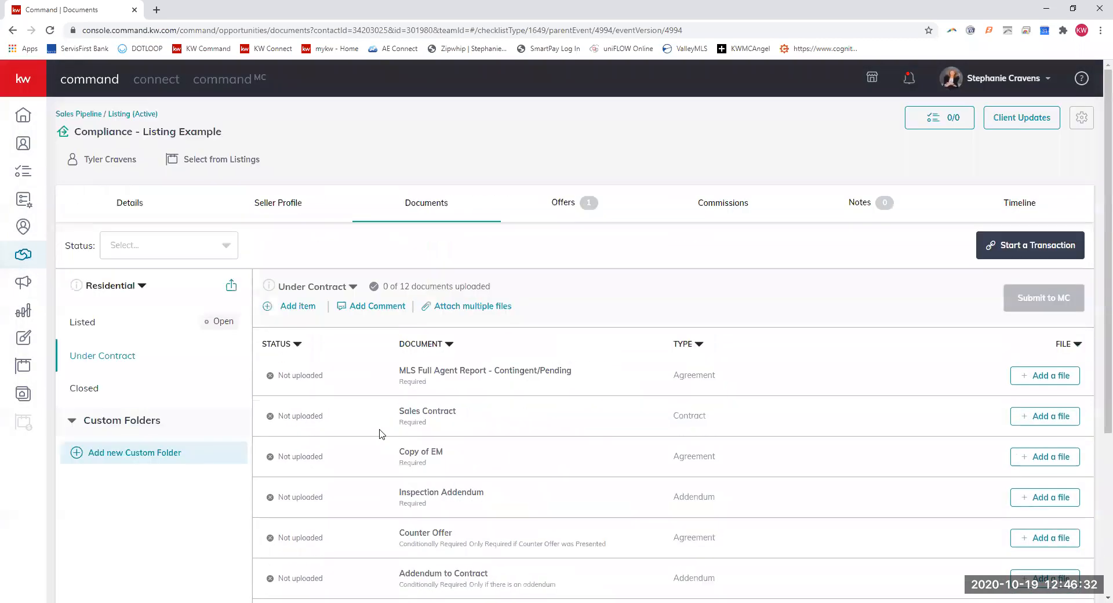
{"action": "left_click", "coordinate": [83, 387]}
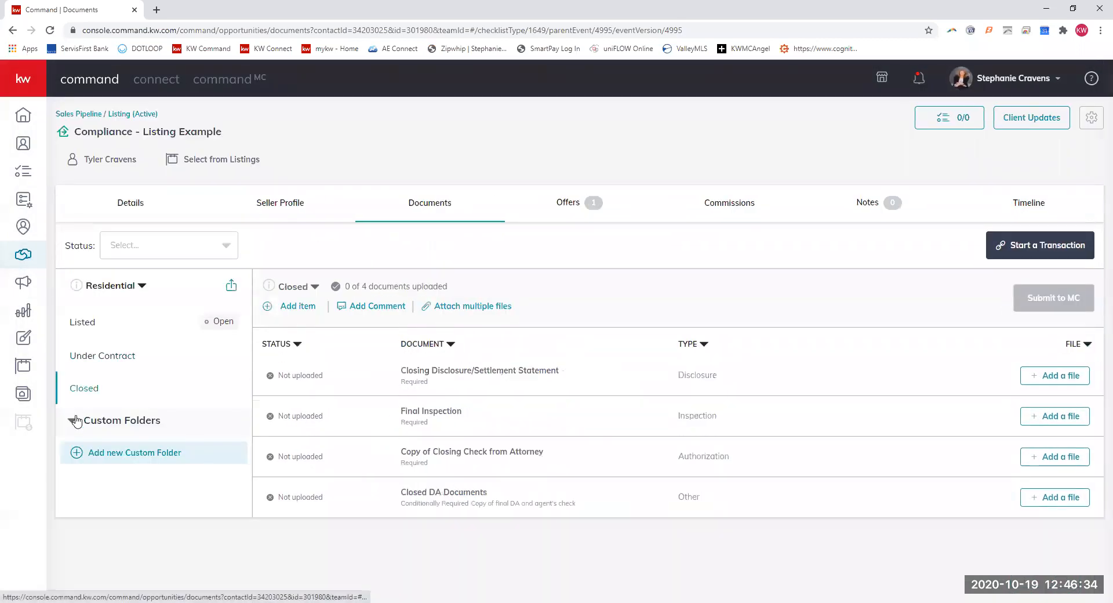
{"action": "left_click", "coordinate": [72, 420]}
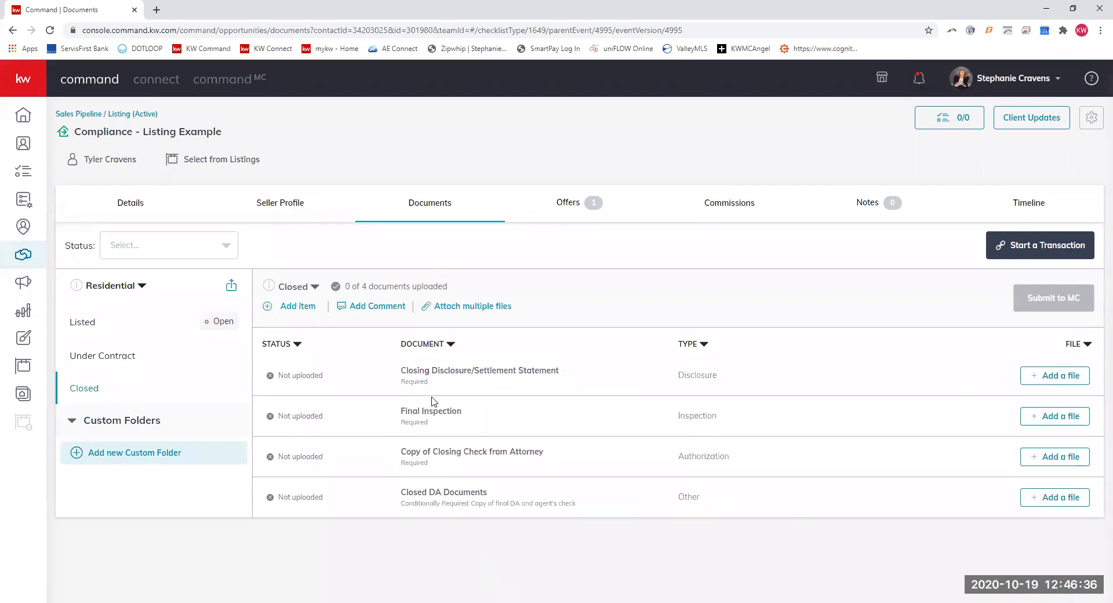
{"action": "mouse_move", "coordinate": [424, 381]}
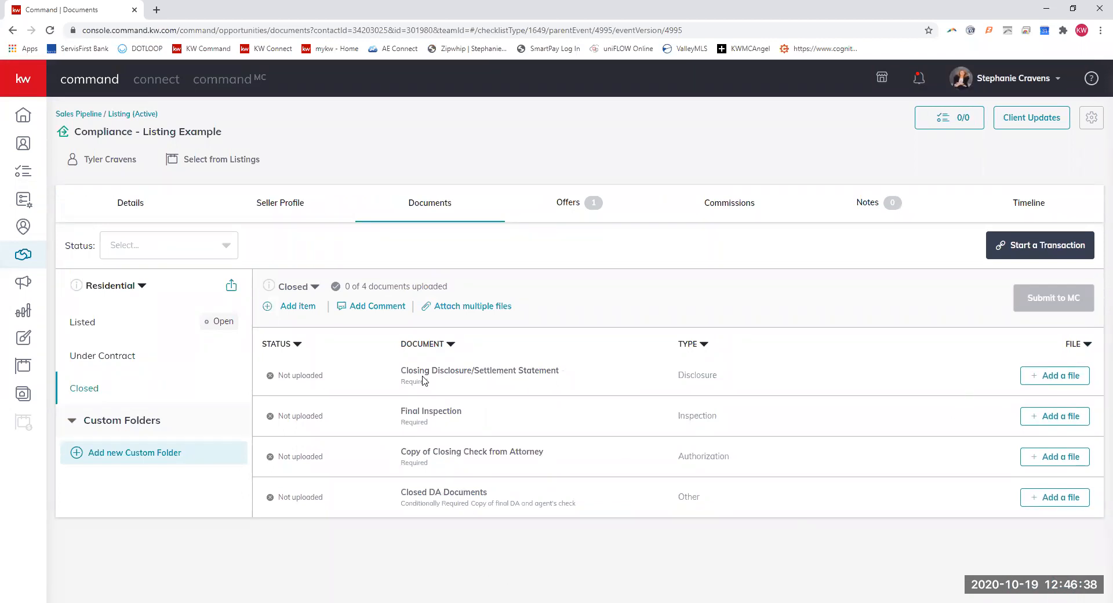
{"action": "mouse_move", "coordinate": [402, 376]}
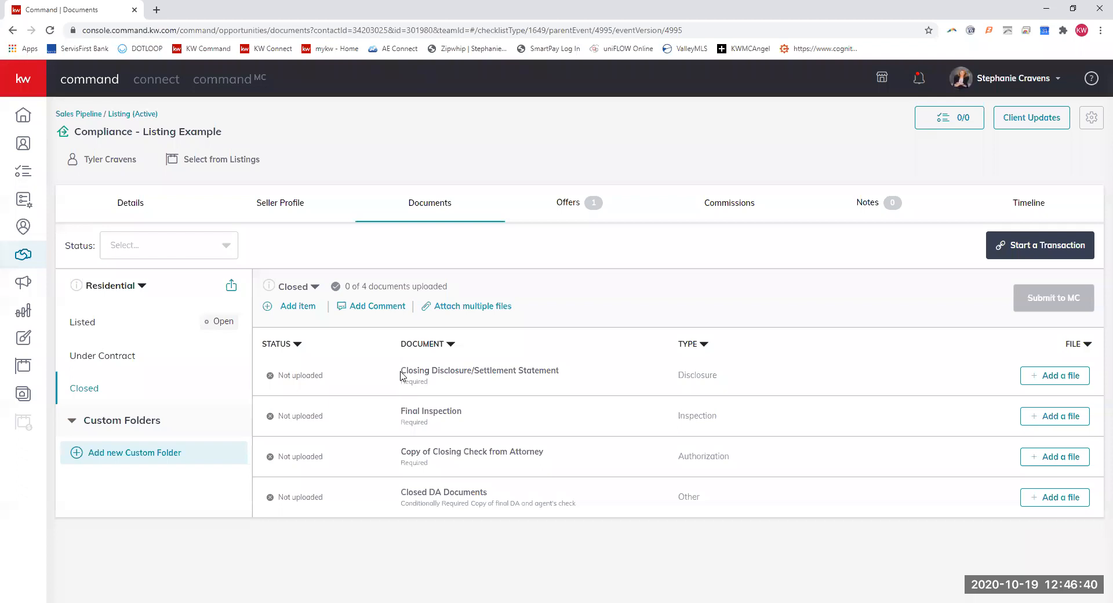
{"action": "mouse_move", "coordinate": [480, 386]}
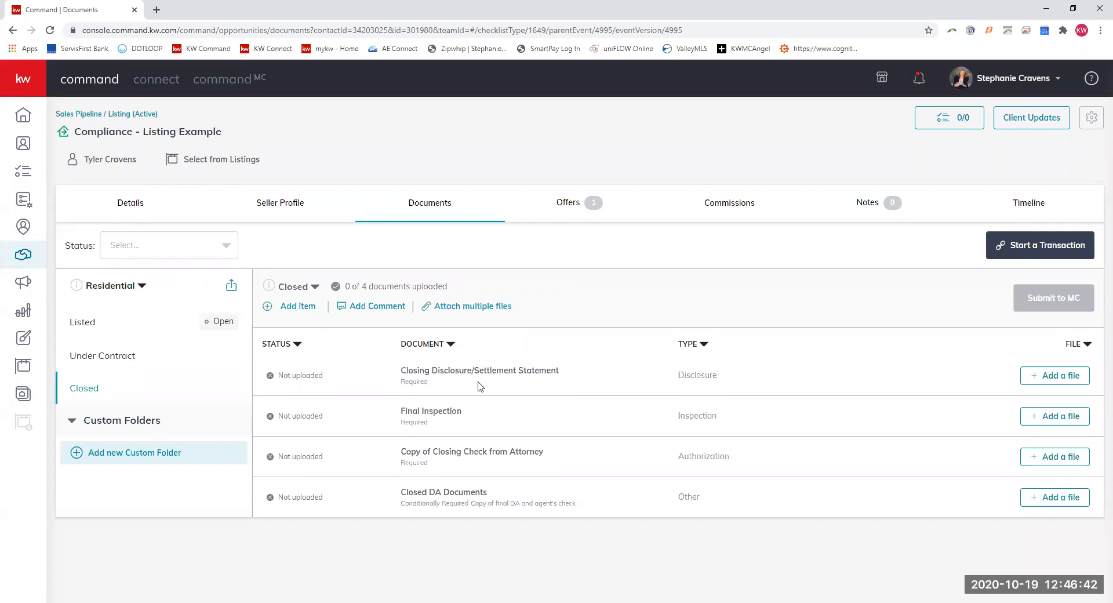
{"action": "mouse_move", "coordinate": [438, 410]}
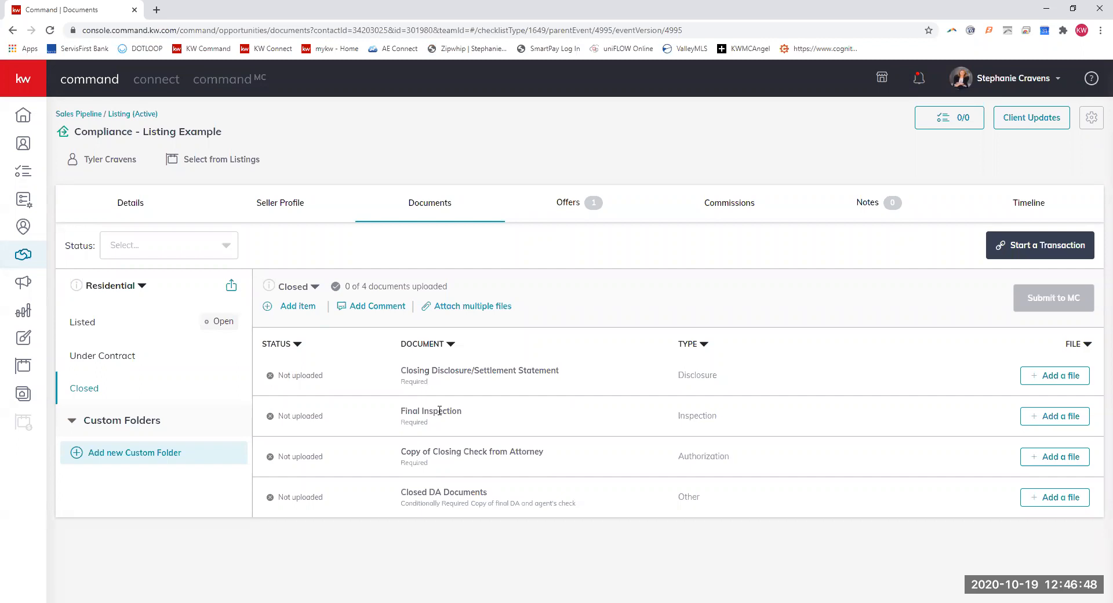
{"action": "mouse_move", "coordinate": [451, 456]}
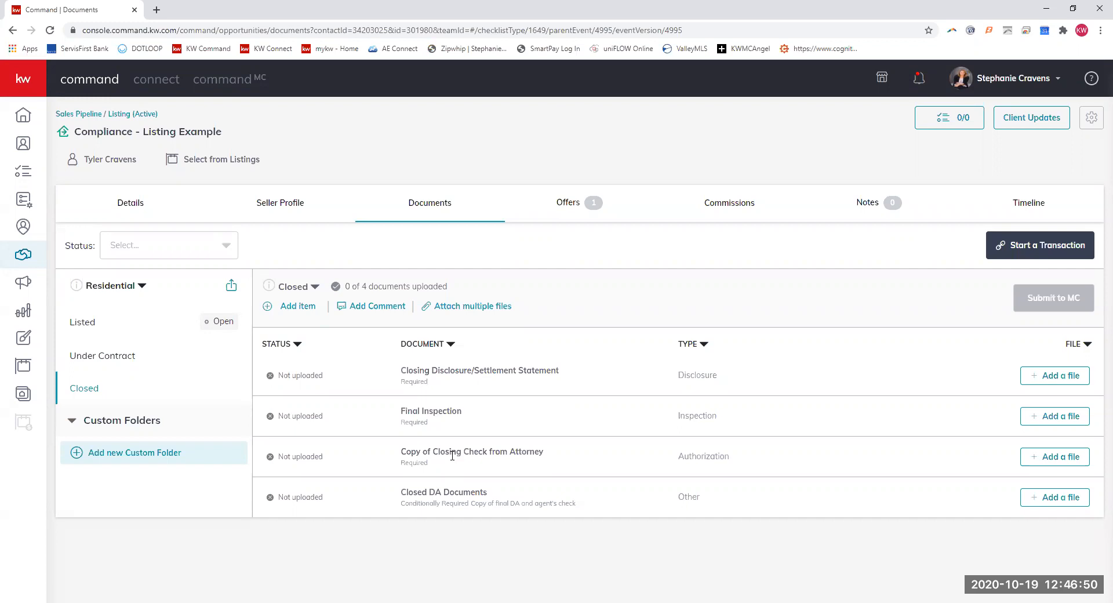
{"action": "mouse_move", "coordinate": [483, 522]}
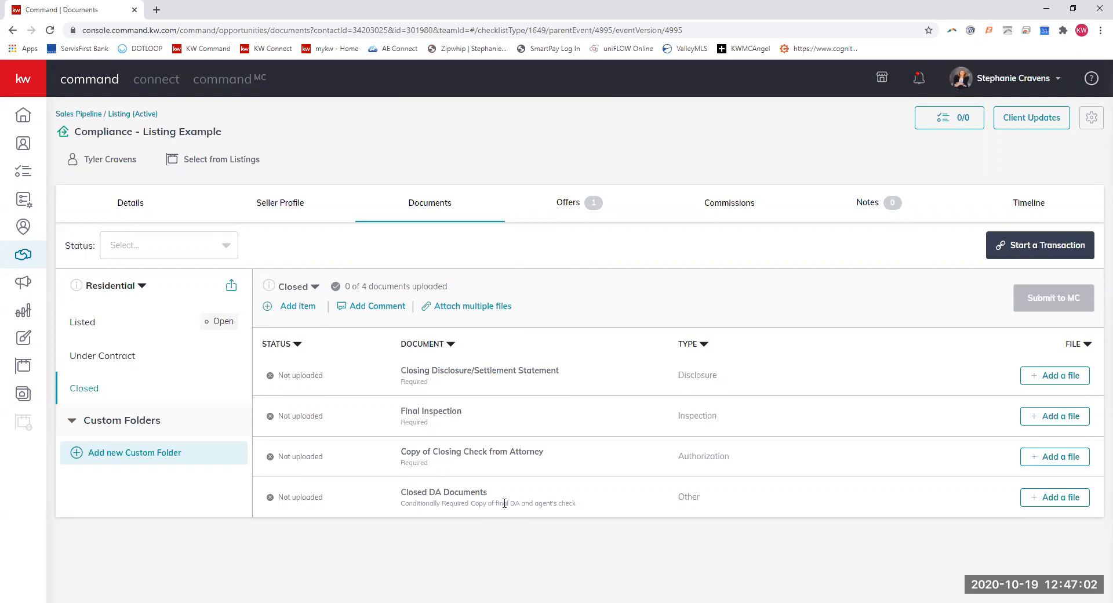
{"action": "mouse_move", "coordinate": [941, 527]}
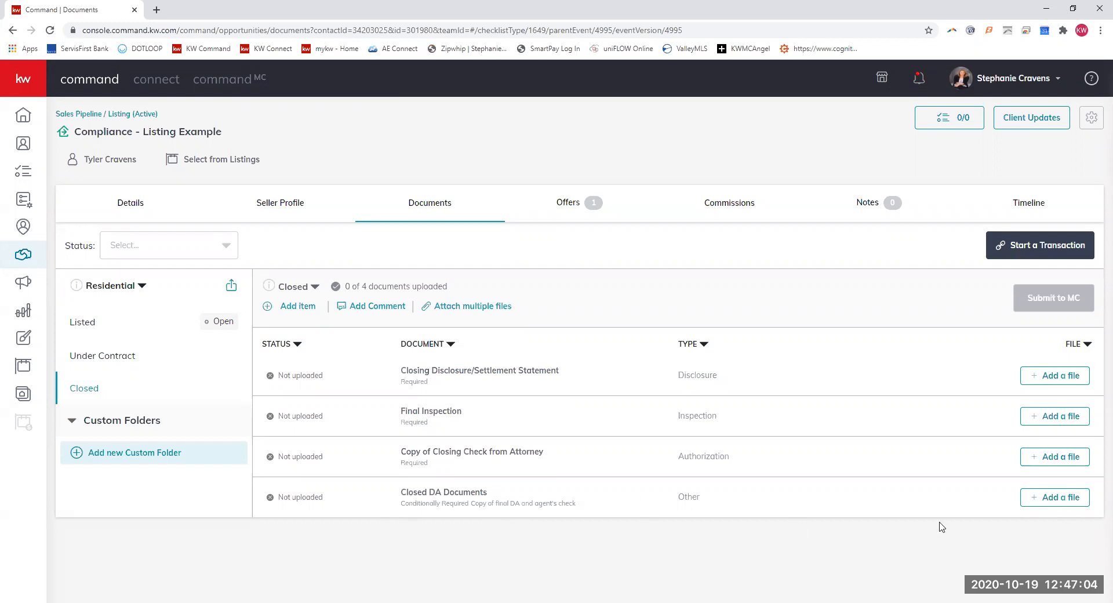
{"action": "mouse_move", "coordinate": [165, 452]}
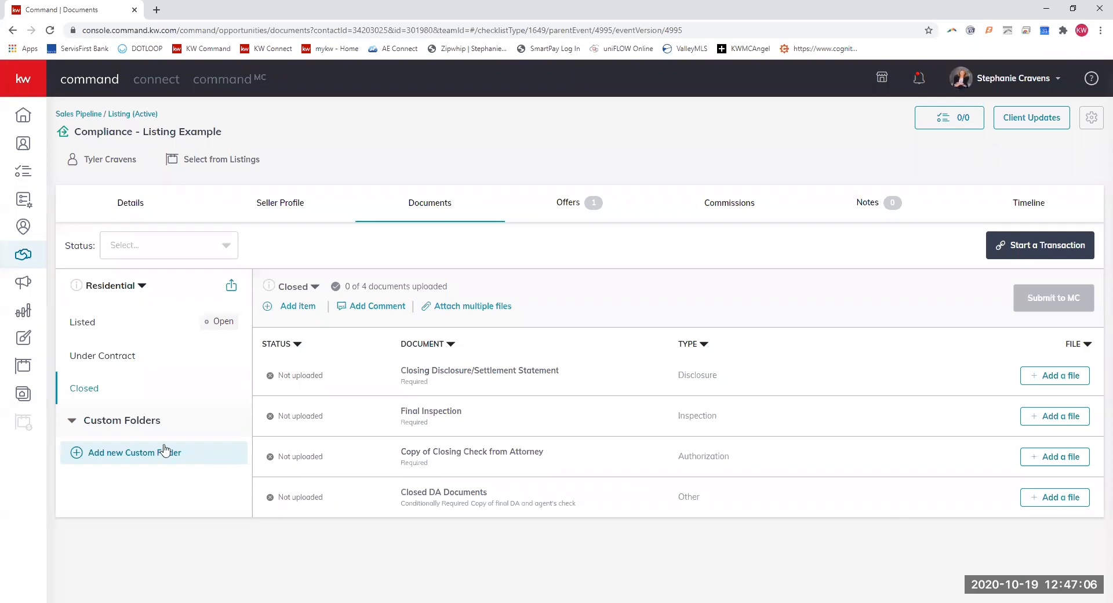
{"action": "mouse_move", "coordinate": [107, 462]}
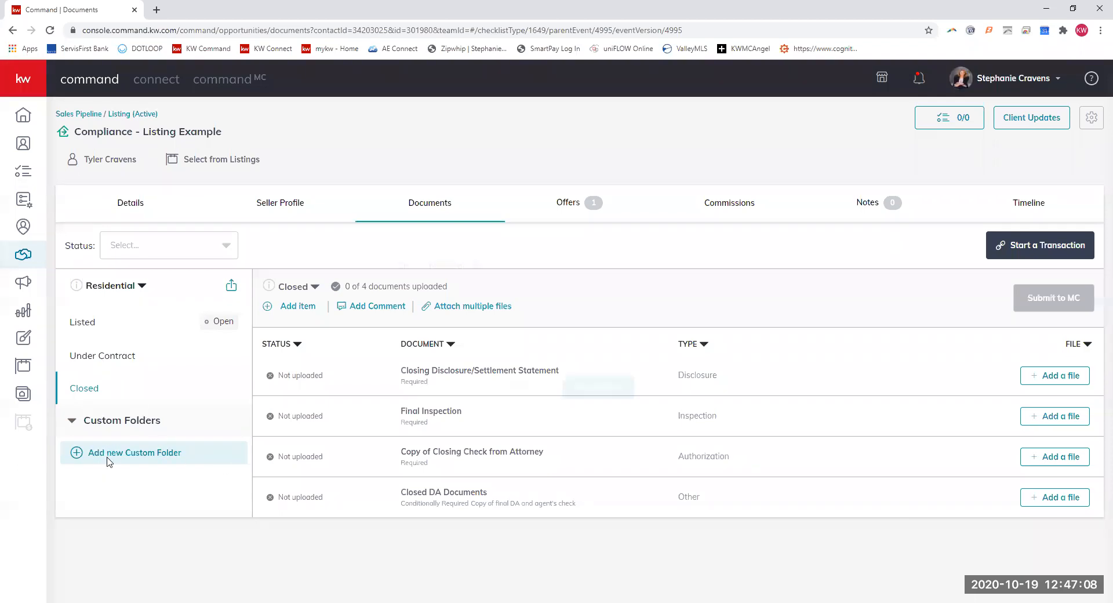
Cancel the Add new Custom Folder form without creating one and return to Under Contract
{"action": "left_click", "coordinate": [135, 452]}
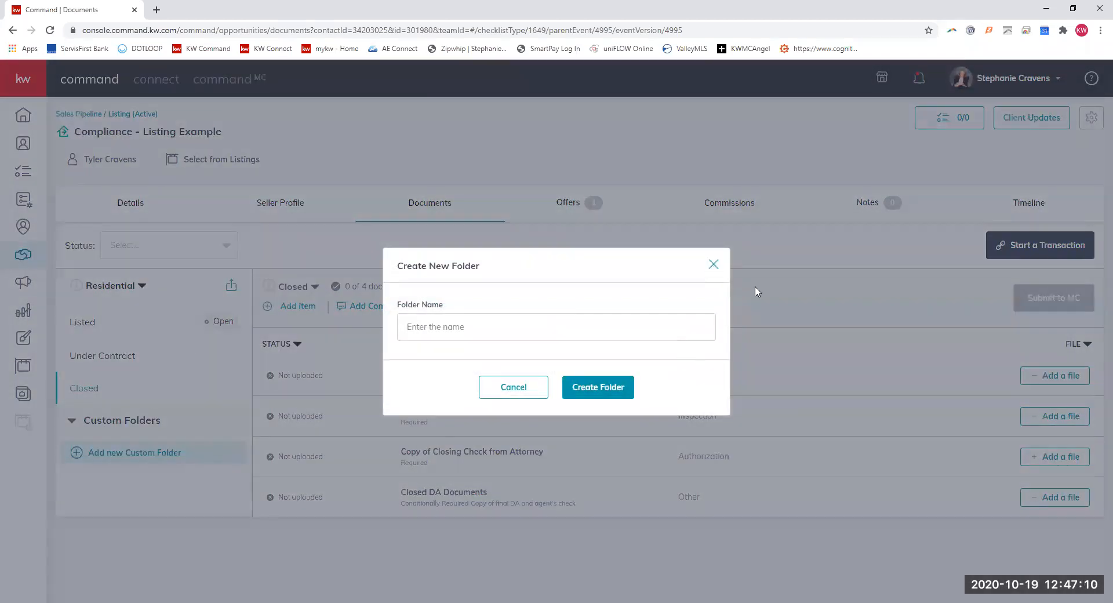
{"action": "left_click", "coordinate": [513, 387]}
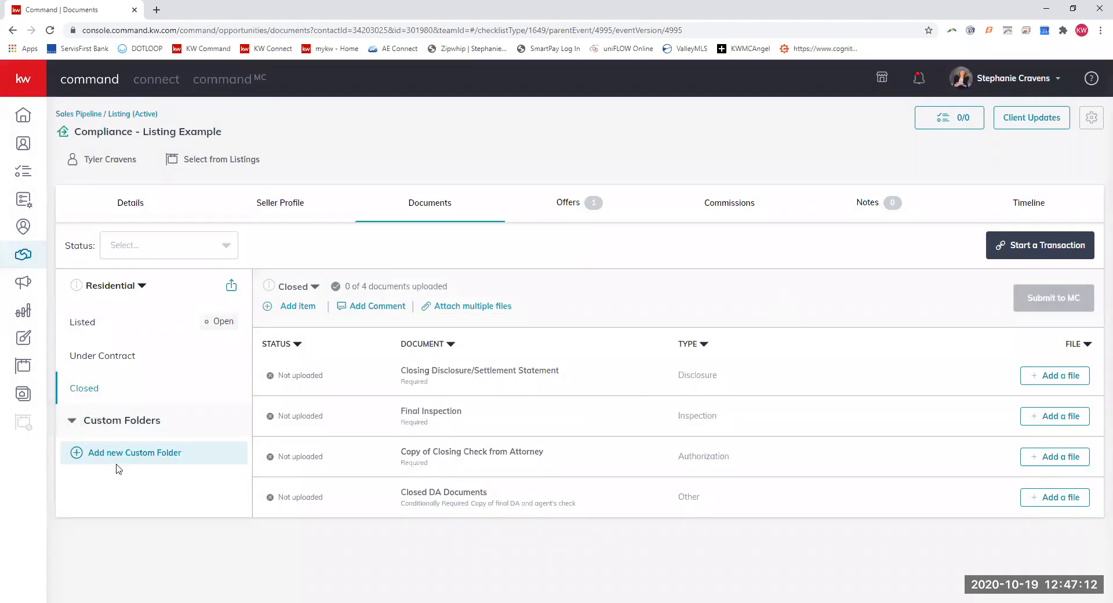
{"action": "mouse_move", "coordinate": [123, 452]}
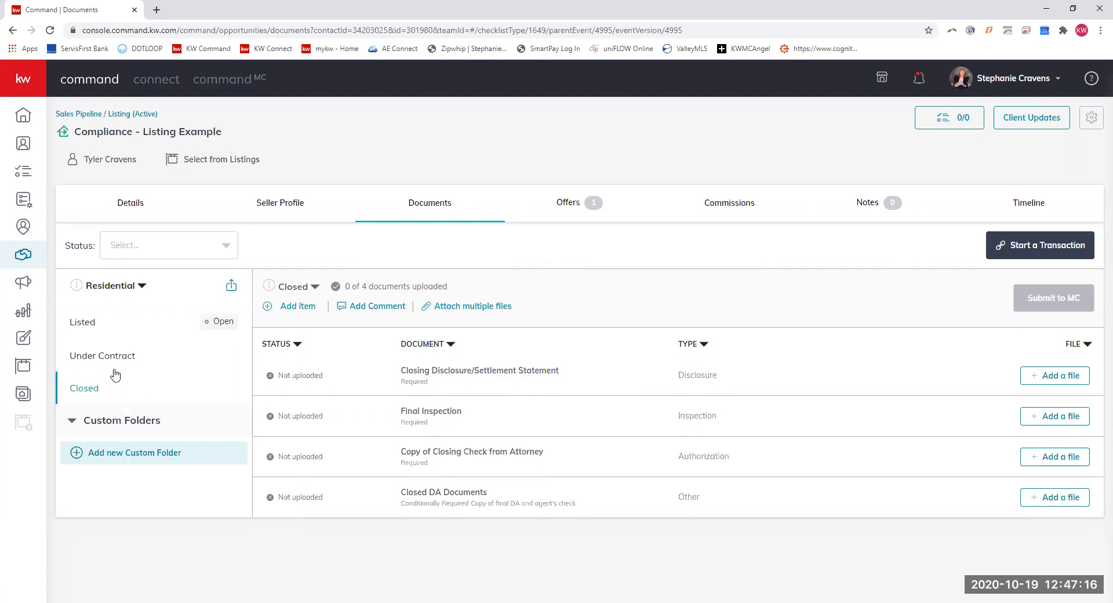
{"action": "left_click", "coordinate": [102, 355]}
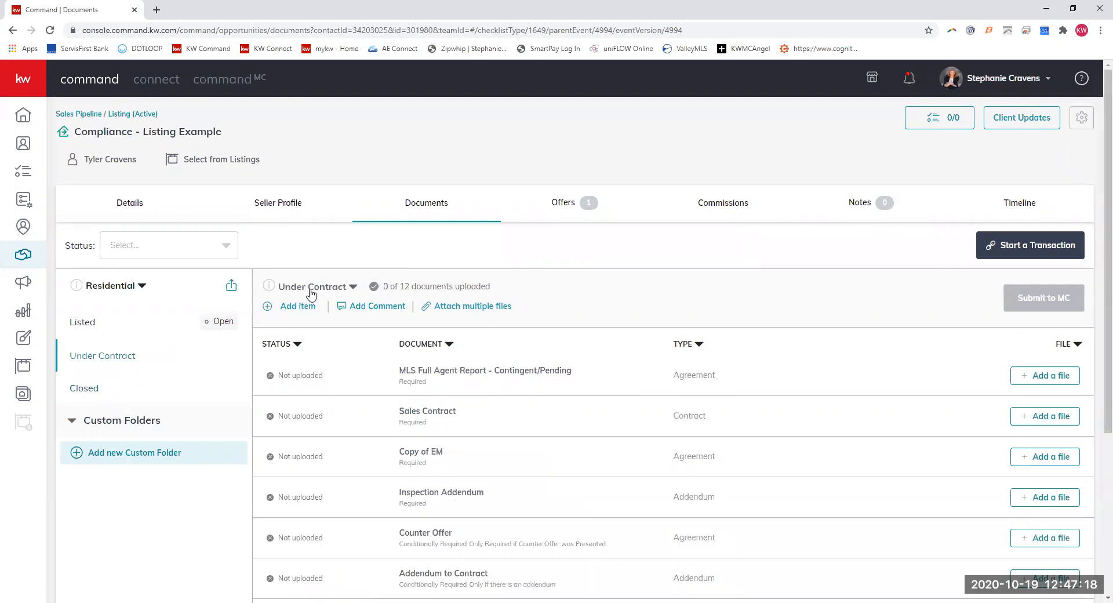
Glance at the Listed checklist, return to Under Contract and show its checklist version options
{"action": "left_click", "coordinate": [81, 321]}
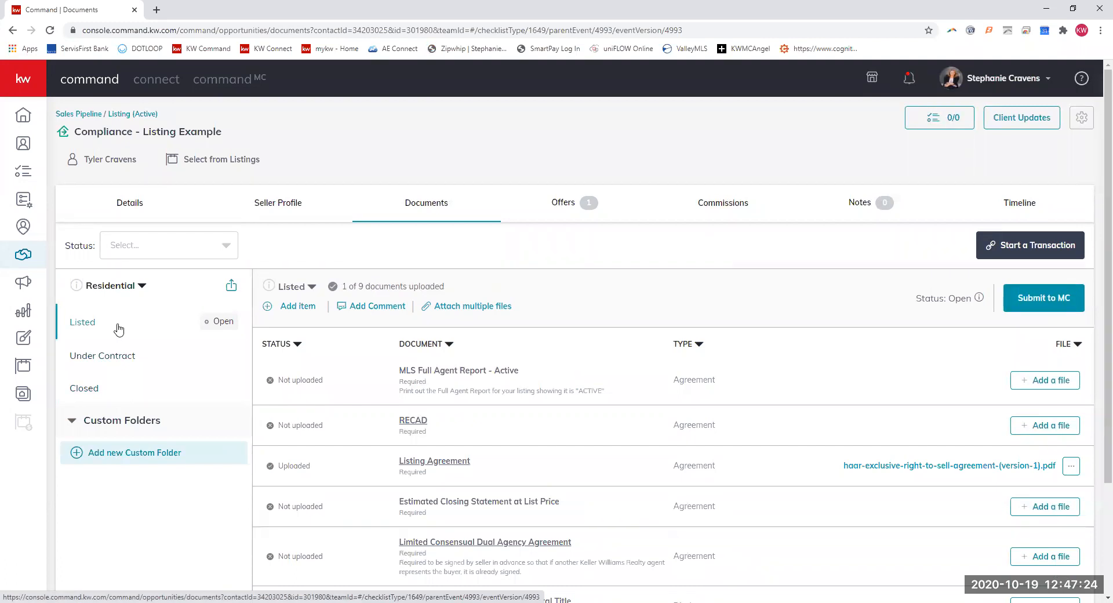
{"action": "left_click", "coordinate": [102, 356]}
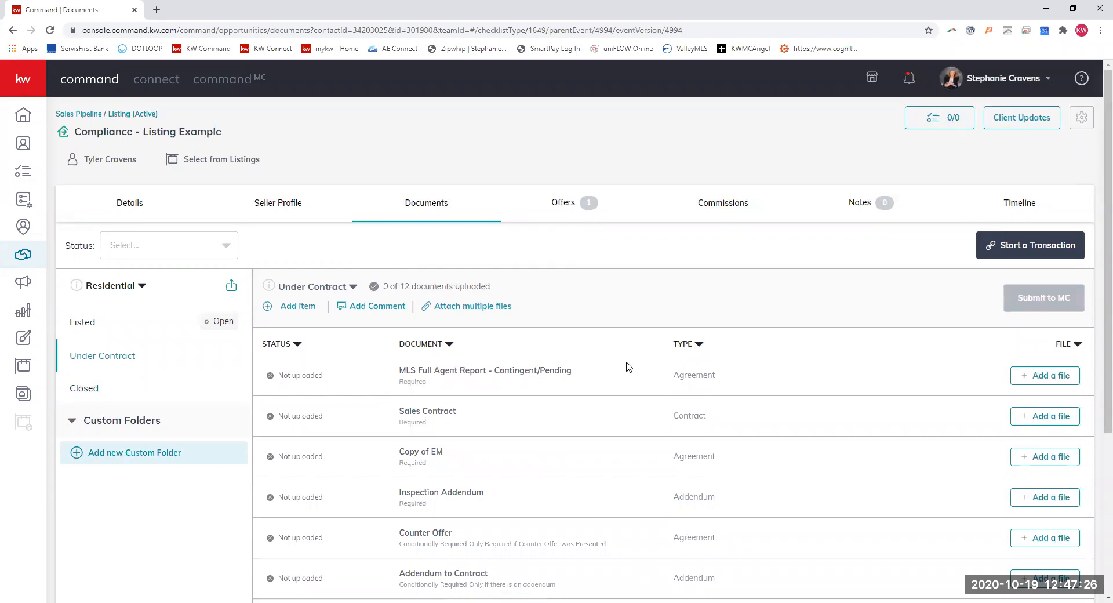
{"action": "mouse_move", "coordinate": [584, 361]}
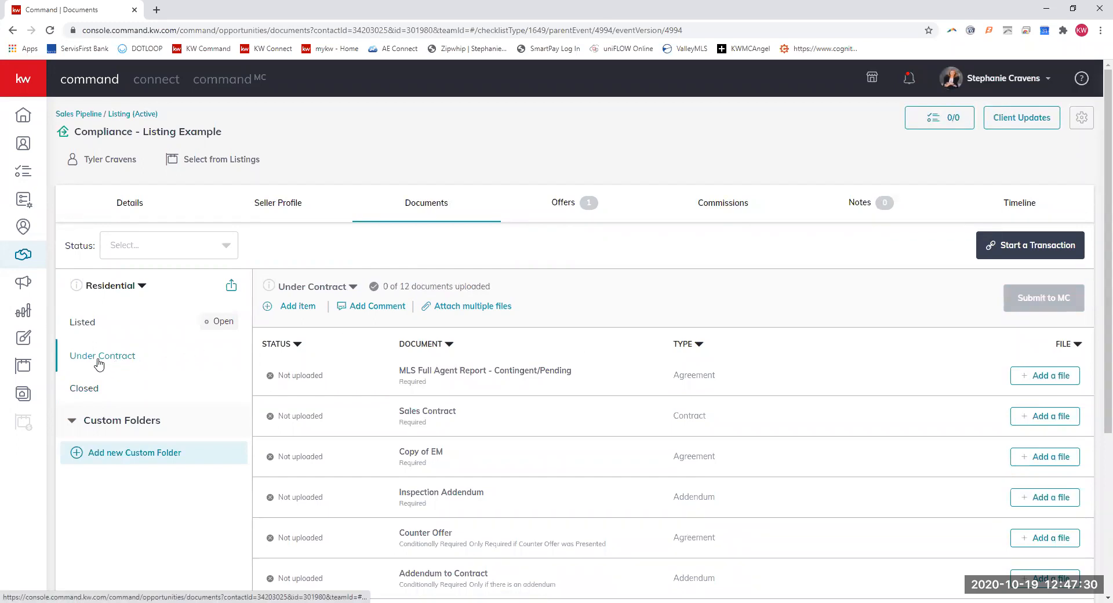
{"action": "left_click", "coordinate": [352, 286]}
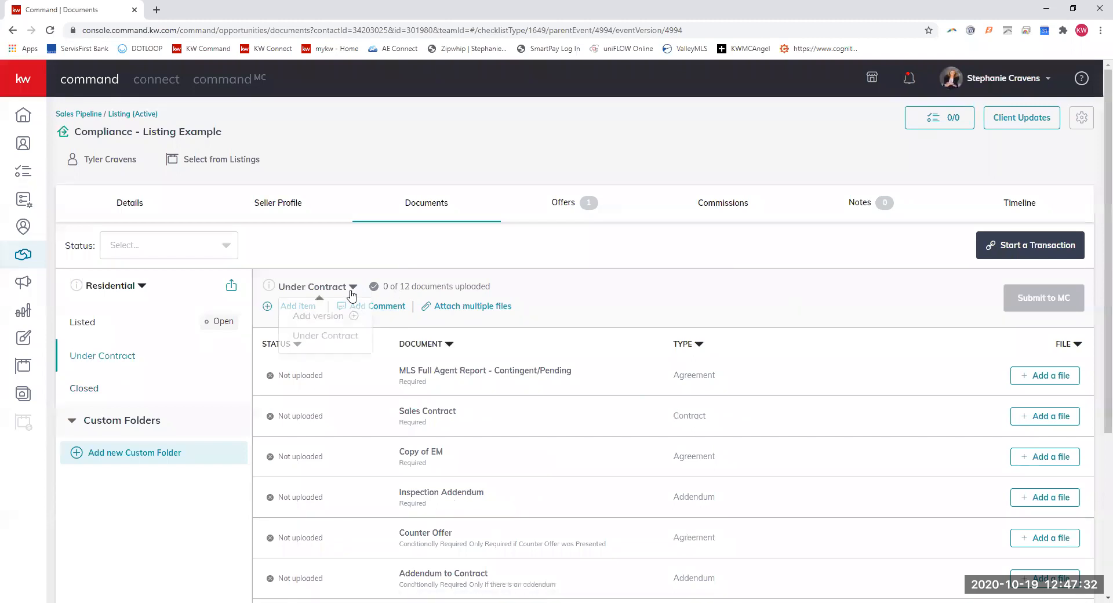
Create a new Under Contract checklist version named 'Under Contract - New Offer'
{"action": "left_click", "coordinate": [319, 315]}
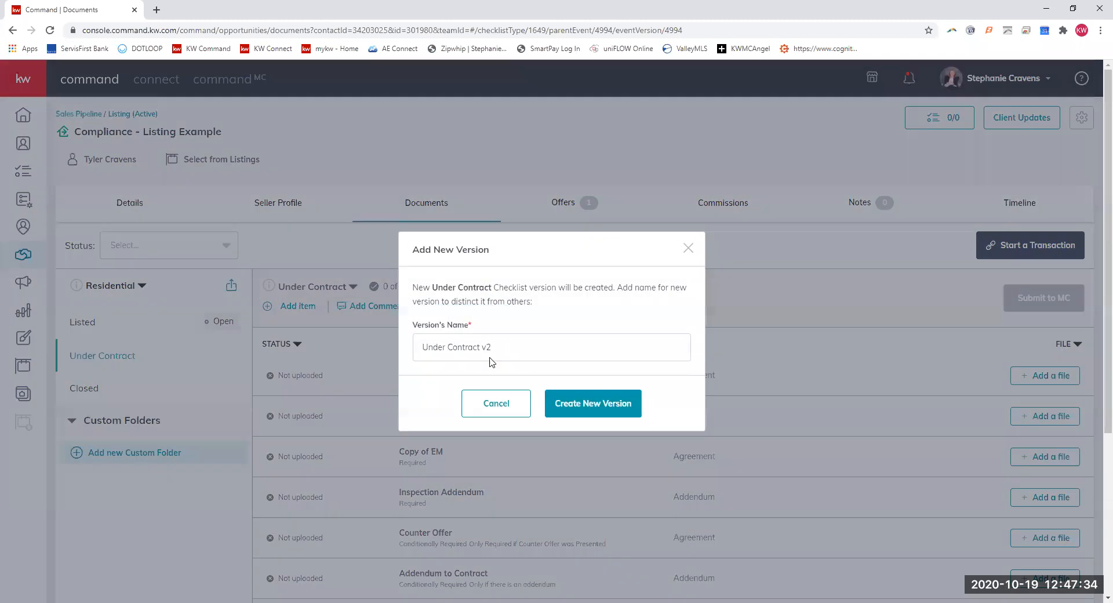
{"action": "type", "text": "Under Contract -"}
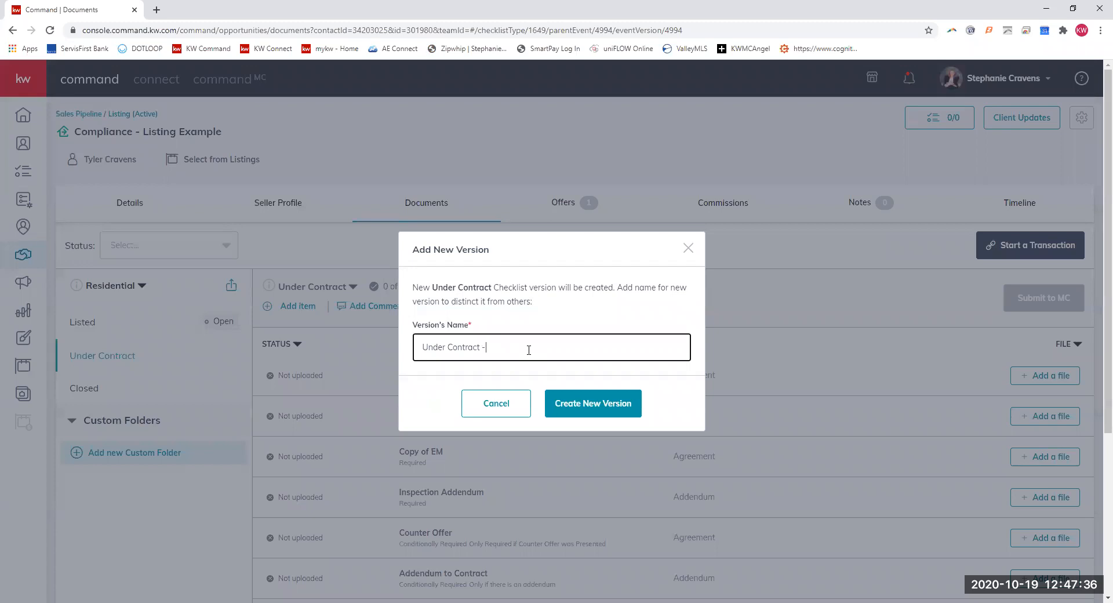
{"action": "type", "text": "New Offer"}
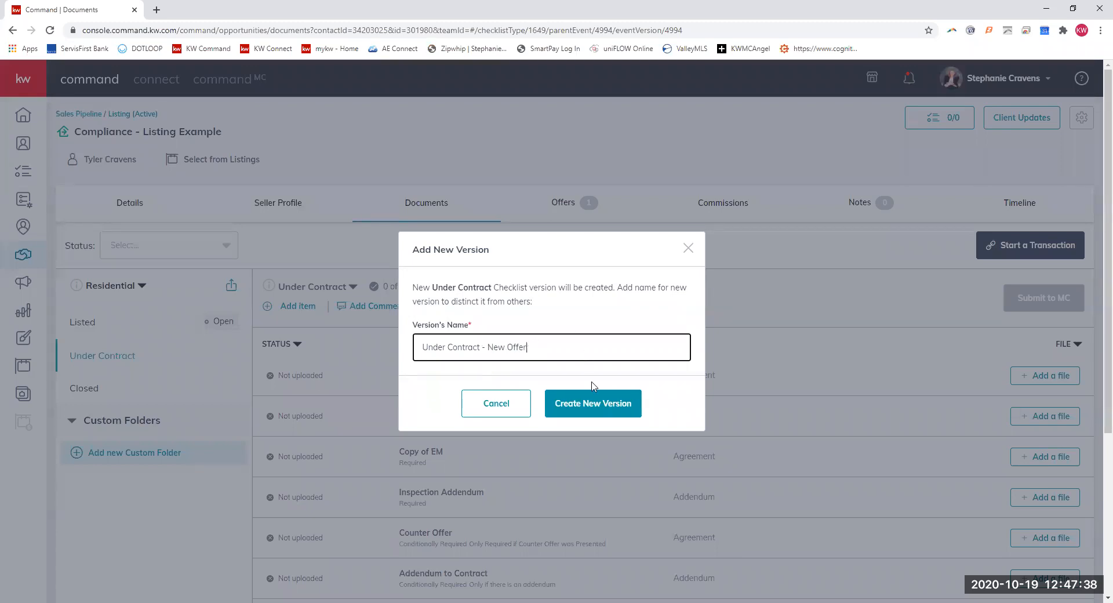
{"action": "left_click", "coordinate": [593, 403]}
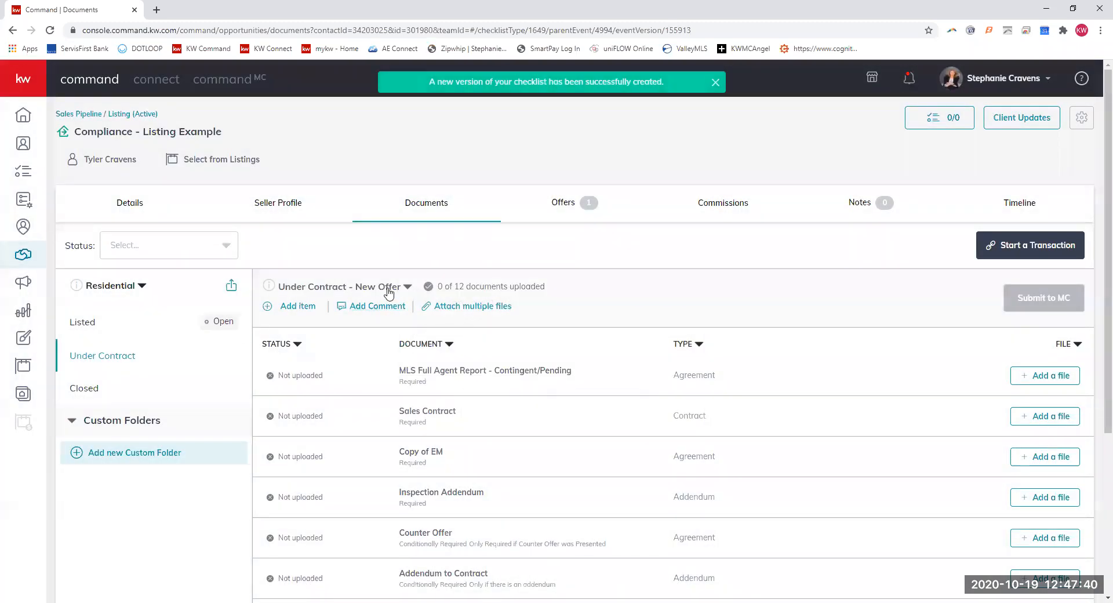
Switch back to the original Under Contract version, then review the Listed and Under Contract checklists
{"action": "left_click", "coordinate": [407, 287]}
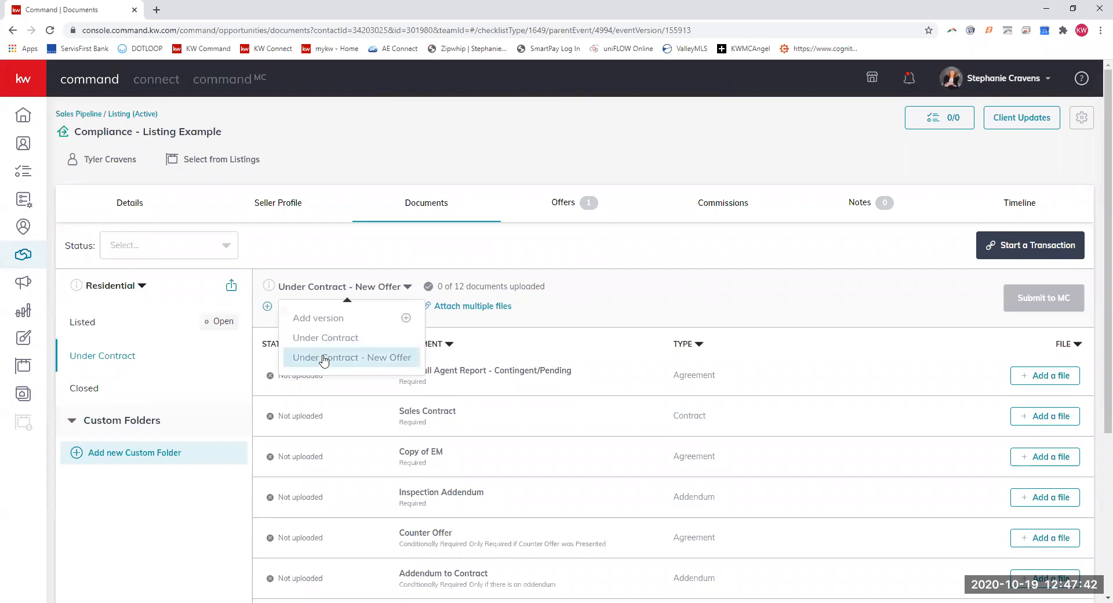
{"action": "left_click", "coordinate": [325, 337]}
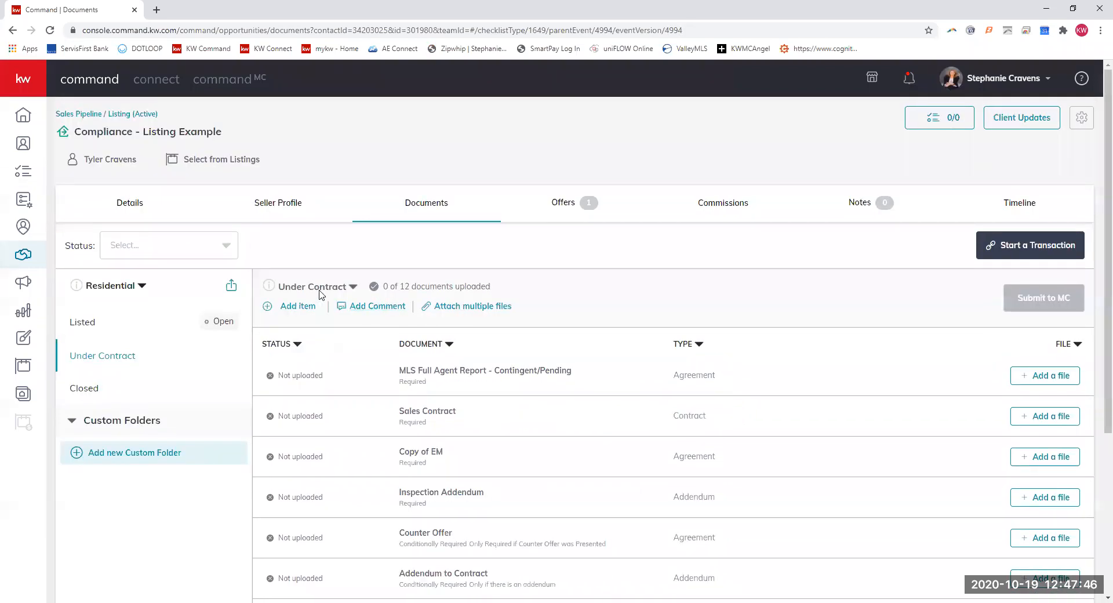
{"action": "left_click", "coordinate": [81, 321]}
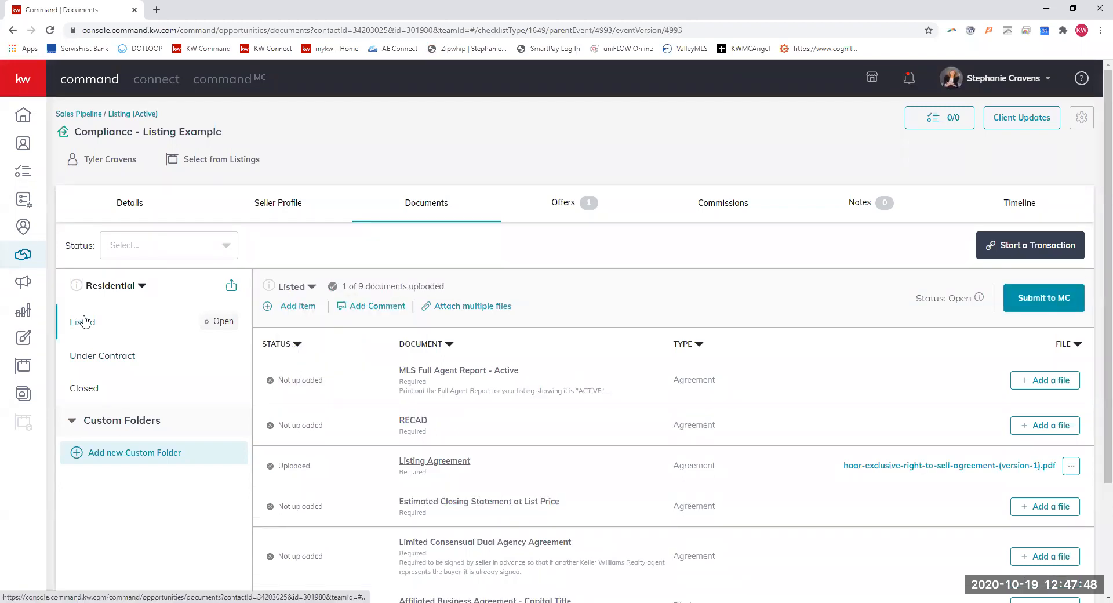
{"action": "left_click", "coordinate": [102, 356]}
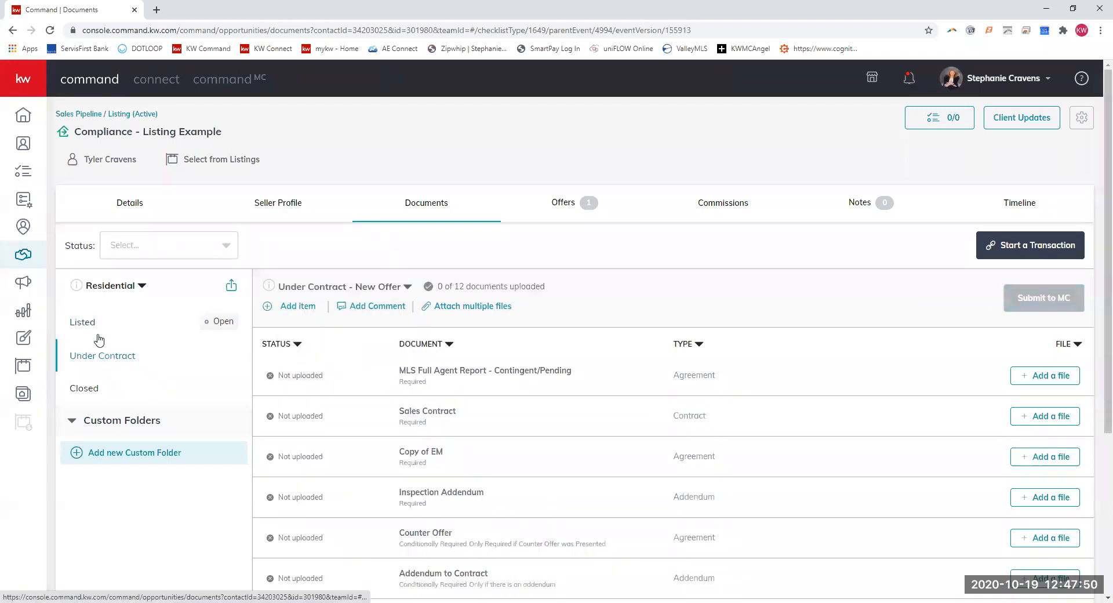
{"action": "left_click", "coordinate": [82, 321]}
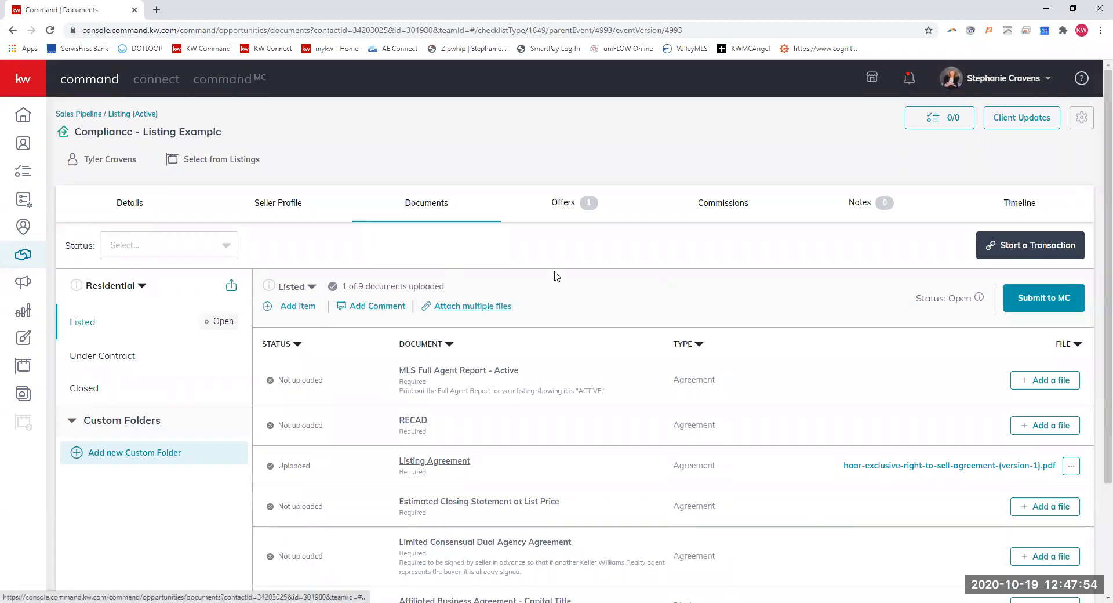
{"action": "mouse_move", "coordinate": [474, 327]}
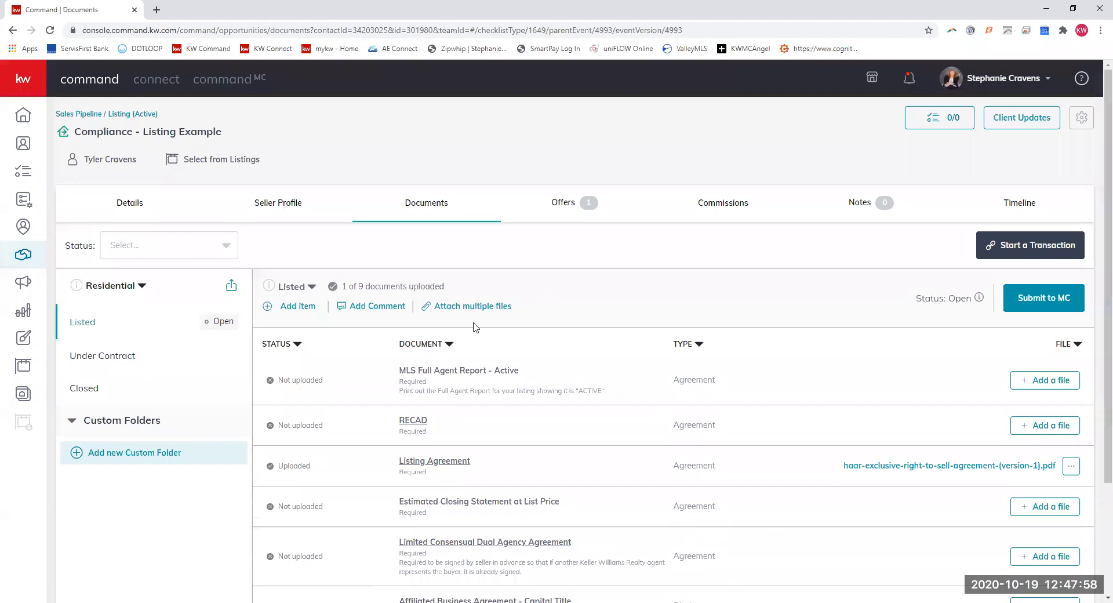
{"action": "mouse_move", "coordinate": [137, 149]}
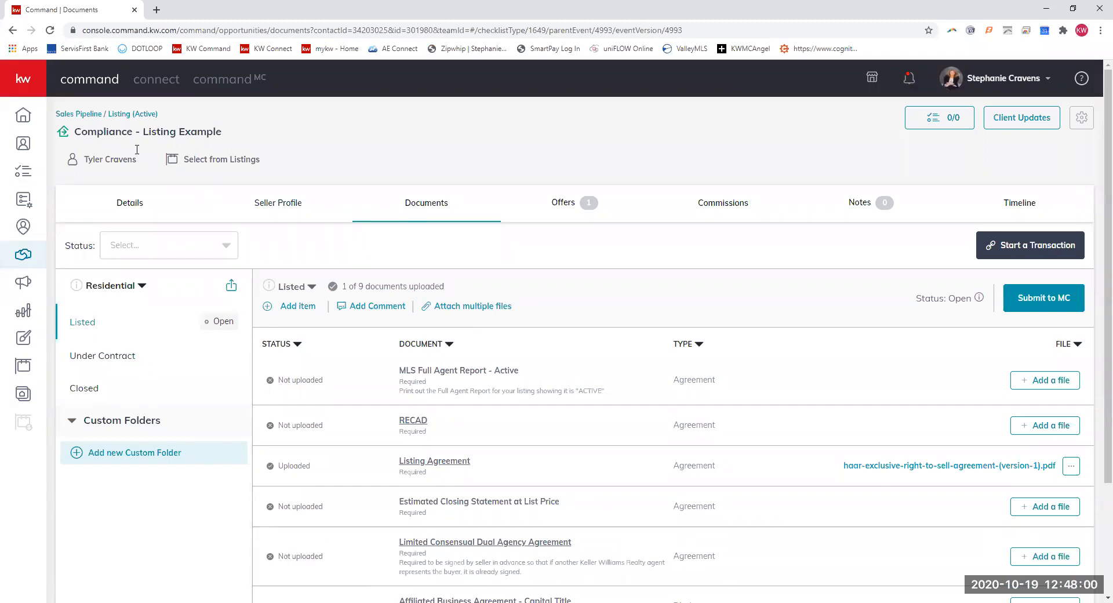
From the Buyers Active stage, show the Cravens - Personal Home opportunity's document checklists
{"action": "left_click", "coordinate": [24, 254]}
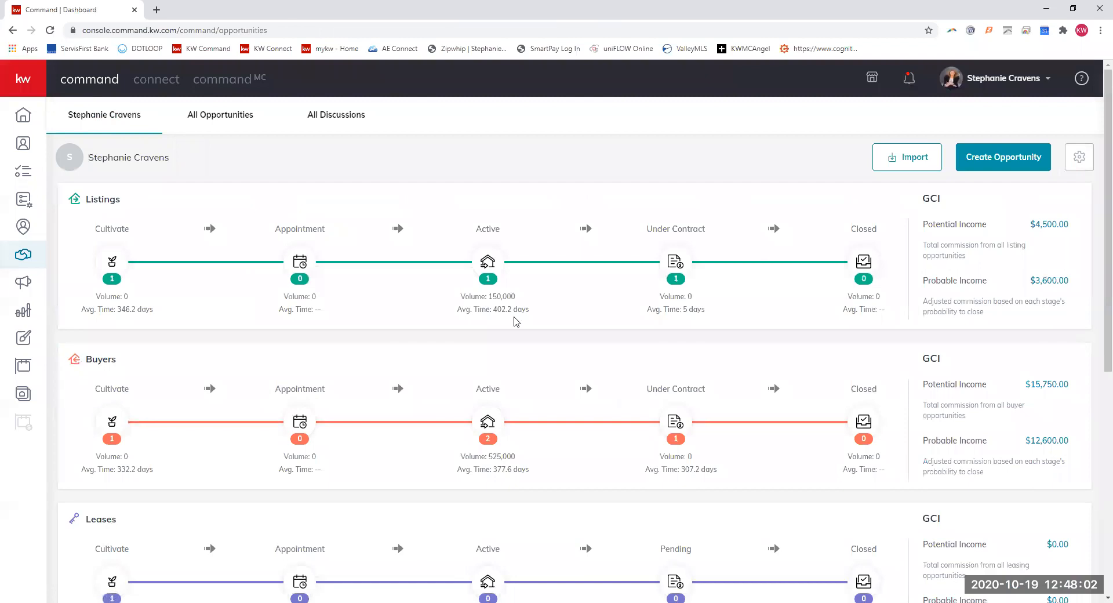
{"action": "left_click", "coordinate": [488, 421]}
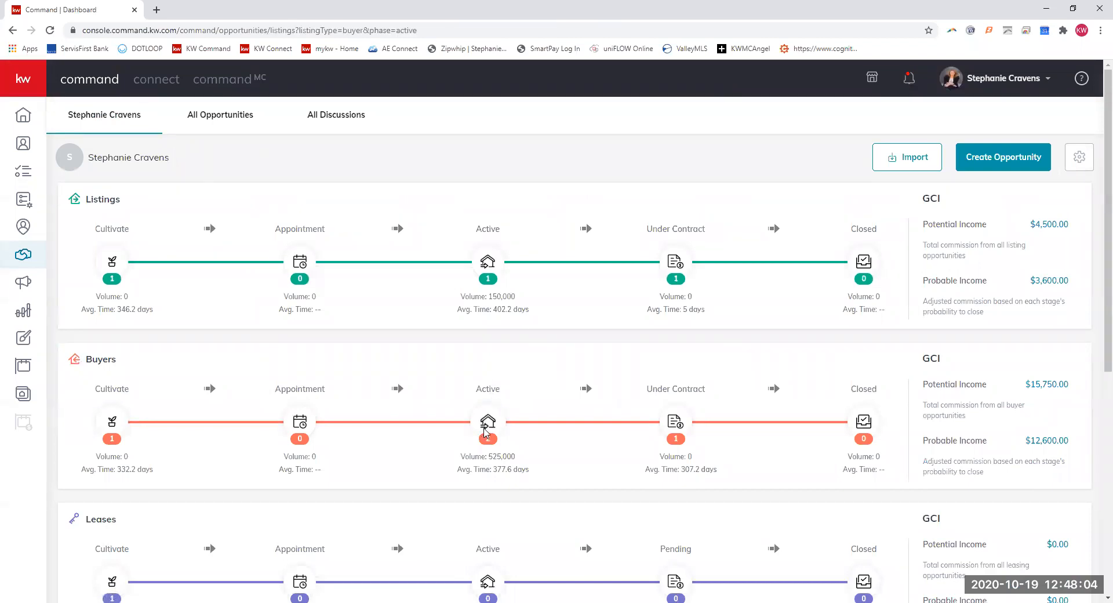
{"action": "left_click", "coordinate": [488, 421]}
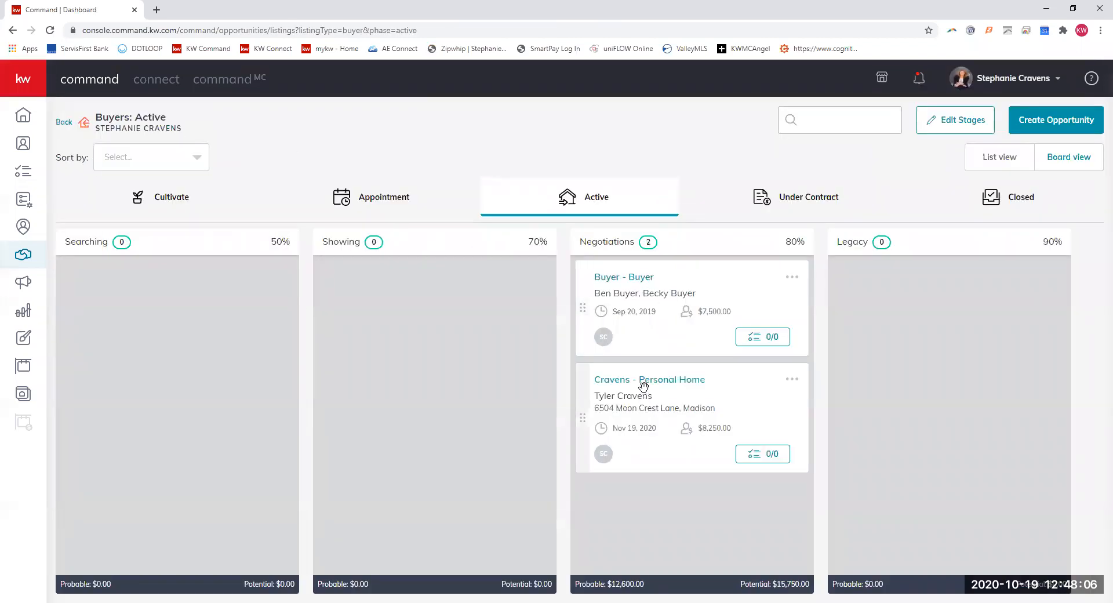
{"action": "left_click", "coordinate": [649, 379]}
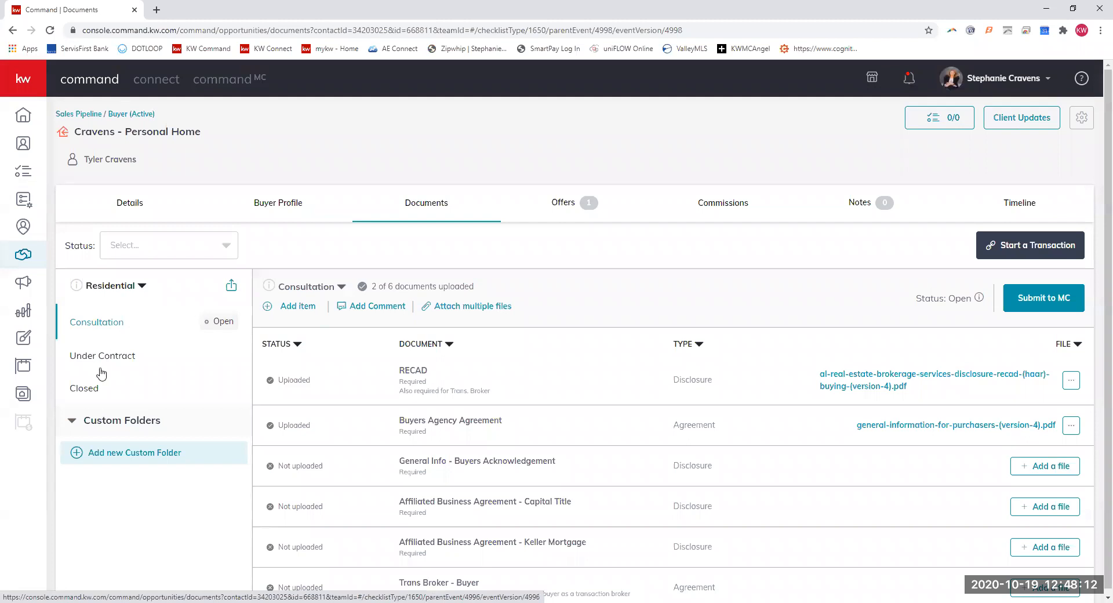
{"action": "mouse_move", "coordinate": [100, 328]}
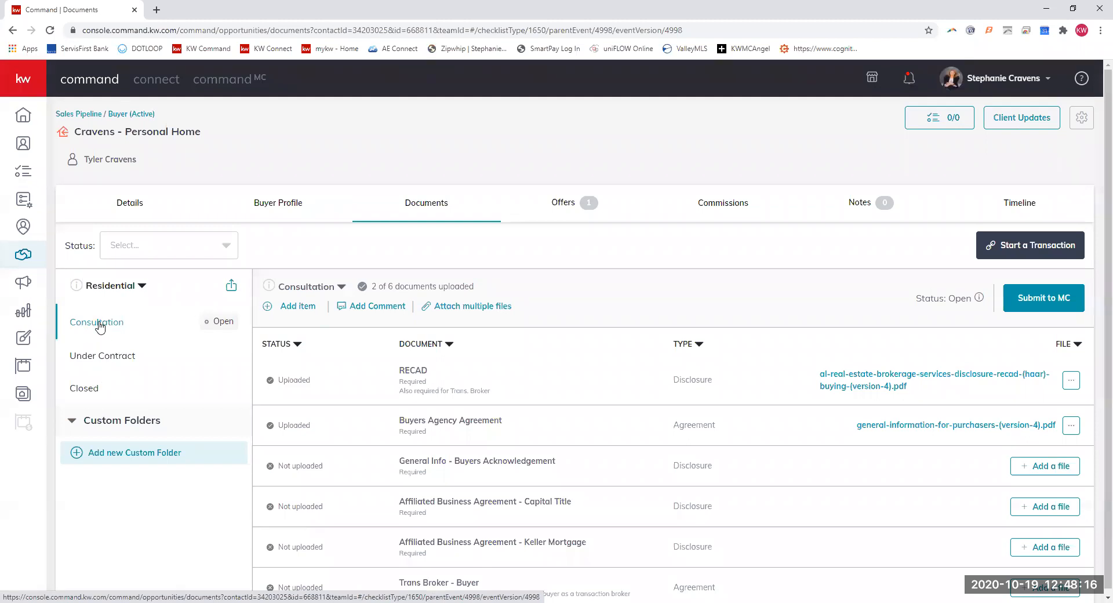
{"action": "mouse_move", "coordinate": [112, 355]}
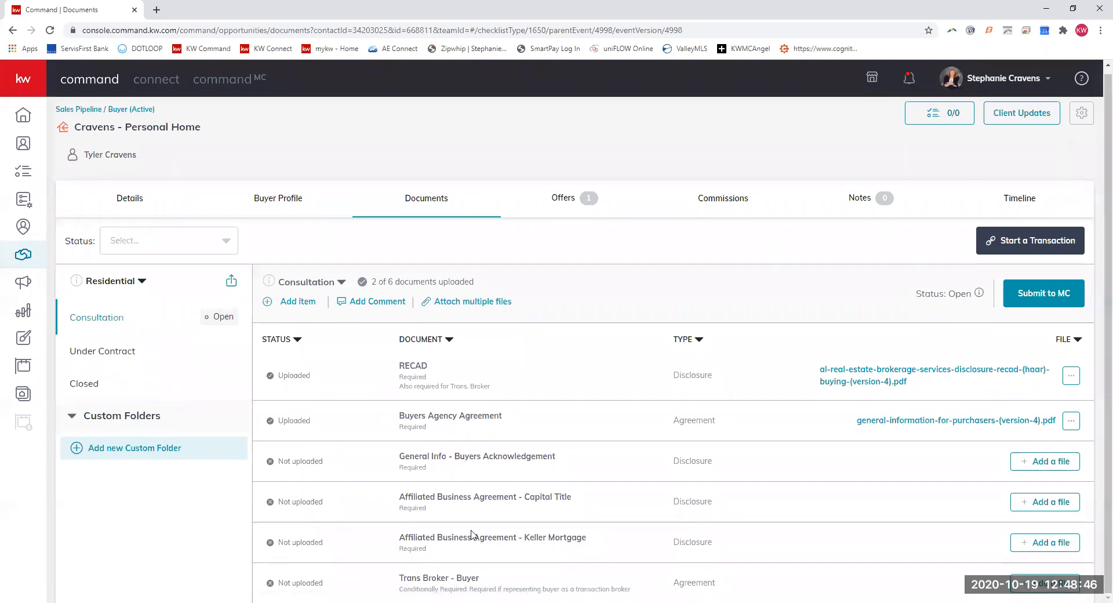
{"action": "mouse_move", "coordinate": [428, 397]}
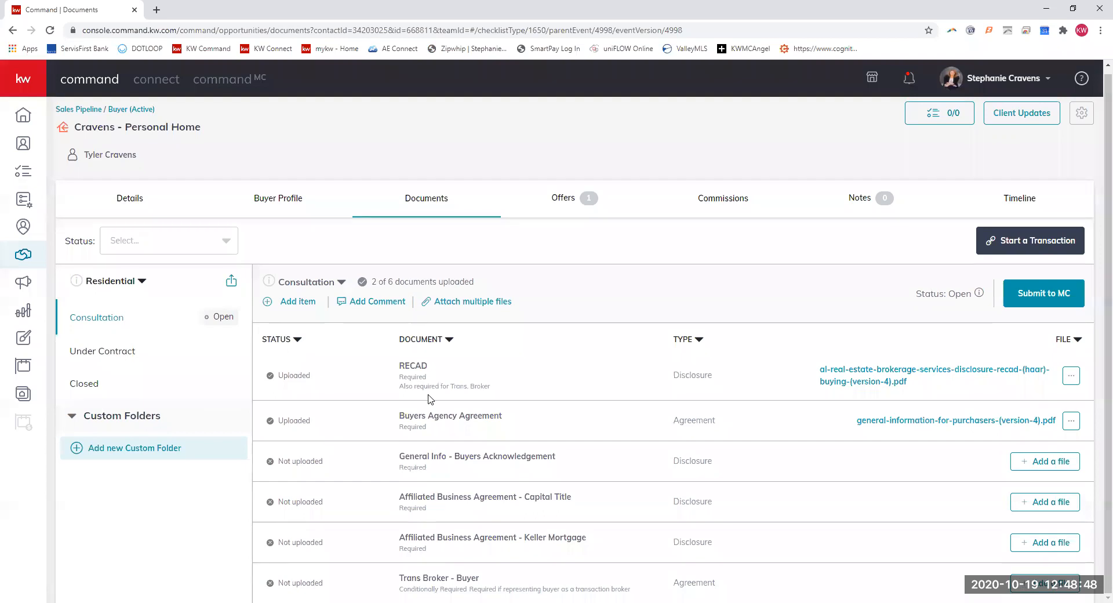
{"action": "mouse_move", "coordinate": [640, 339]}
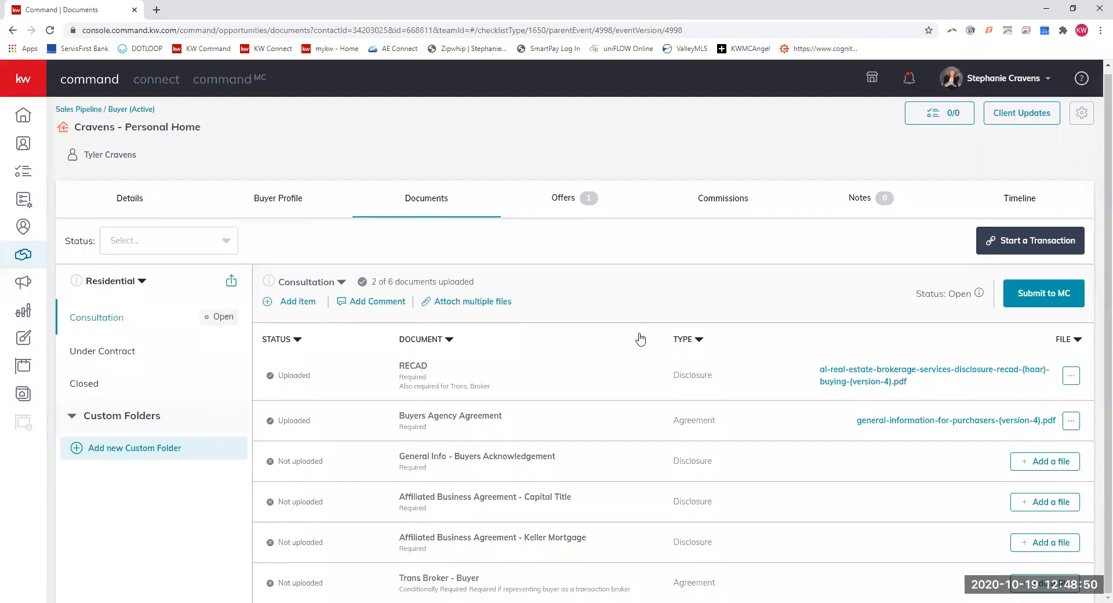
{"action": "mouse_move", "coordinate": [466, 420]}
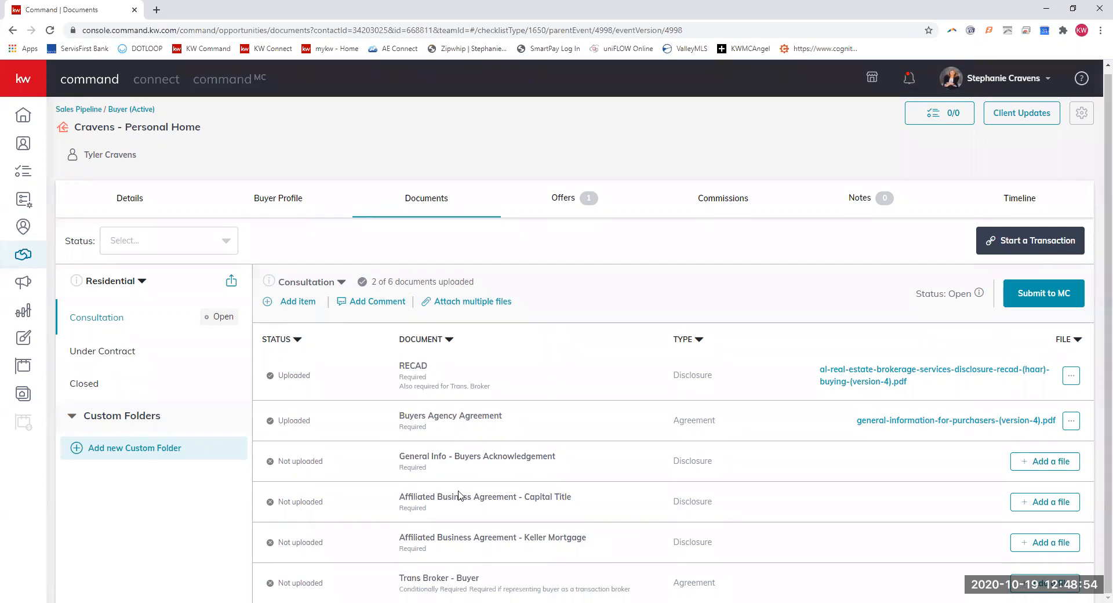
Highlight the Keller Mortgage agreement row, then show the Under Contract checklist (0 of 14)
{"action": "double_click", "coordinate": [545, 496]}
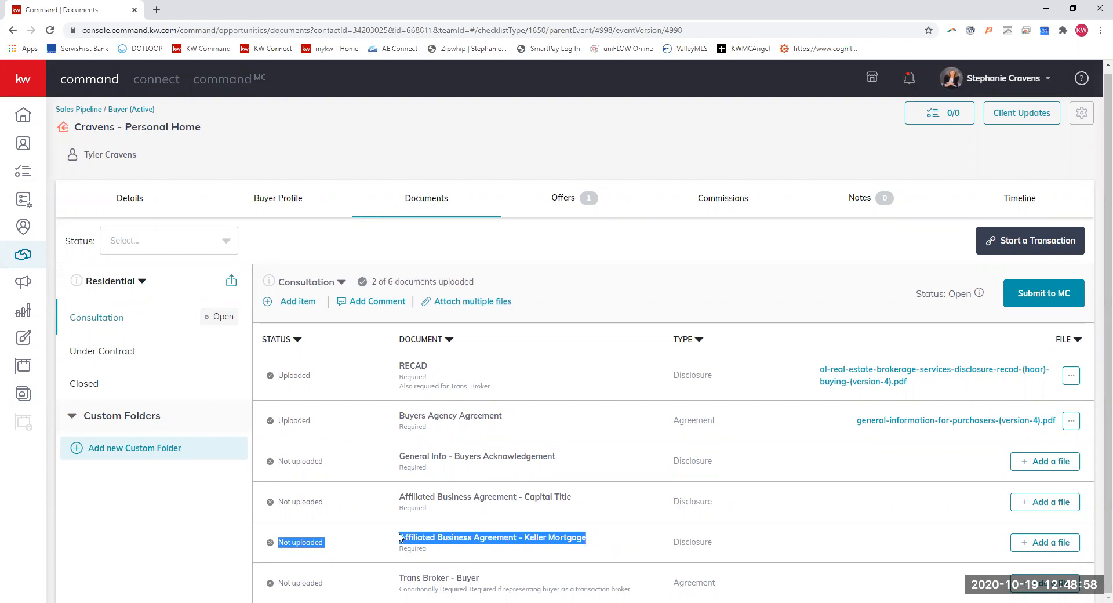
{"action": "mouse_move", "coordinate": [454, 506]}
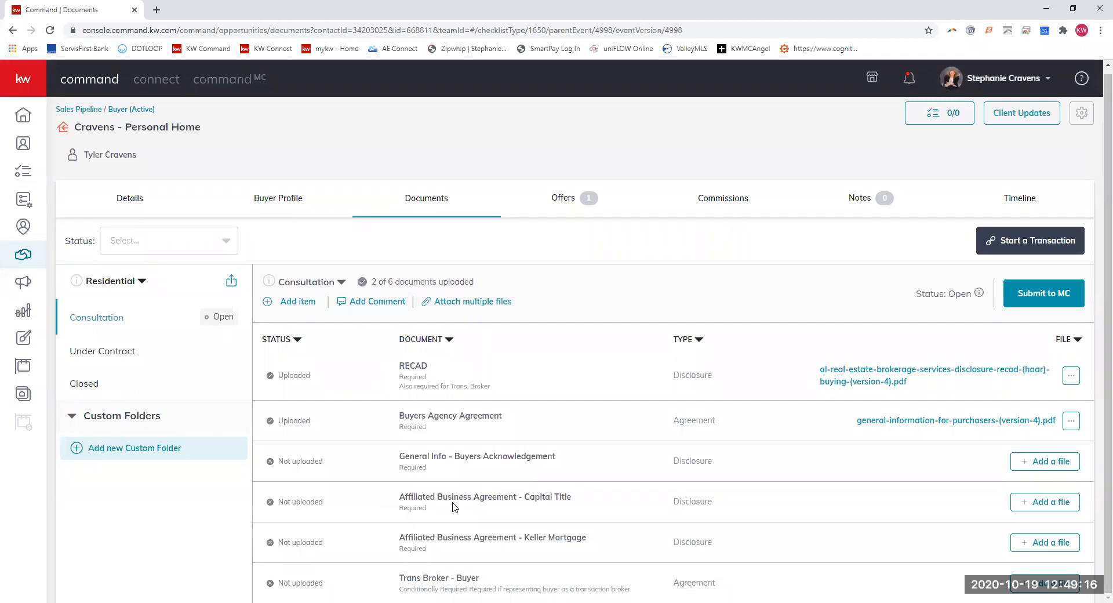
{"action": "mouse_move", "coordinate": [466, 578]}
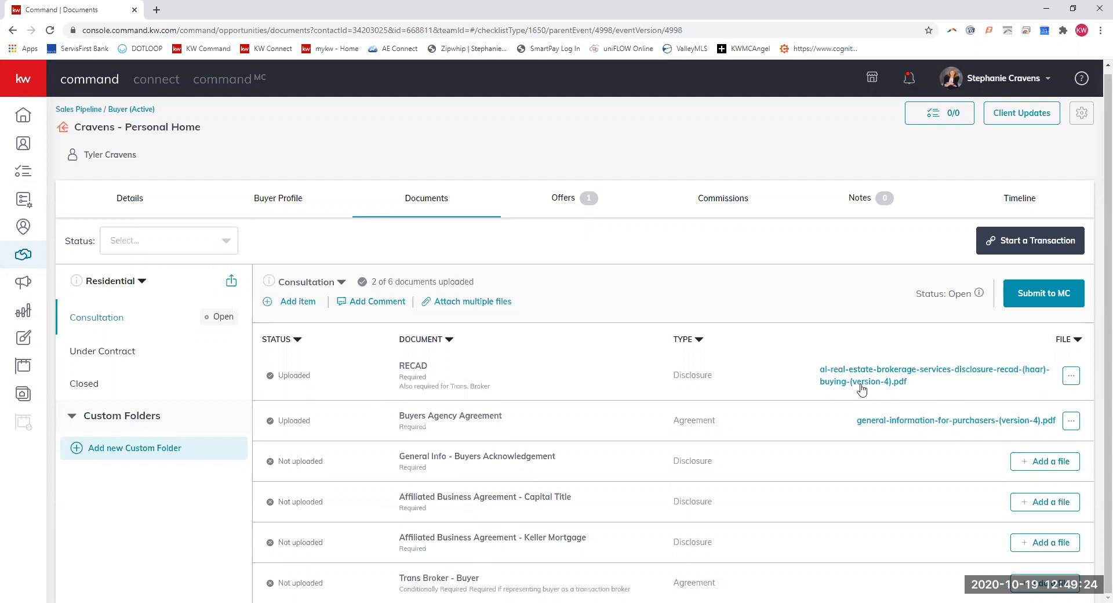
{"action": "mouse_move", "coordinate": [120, 355]}
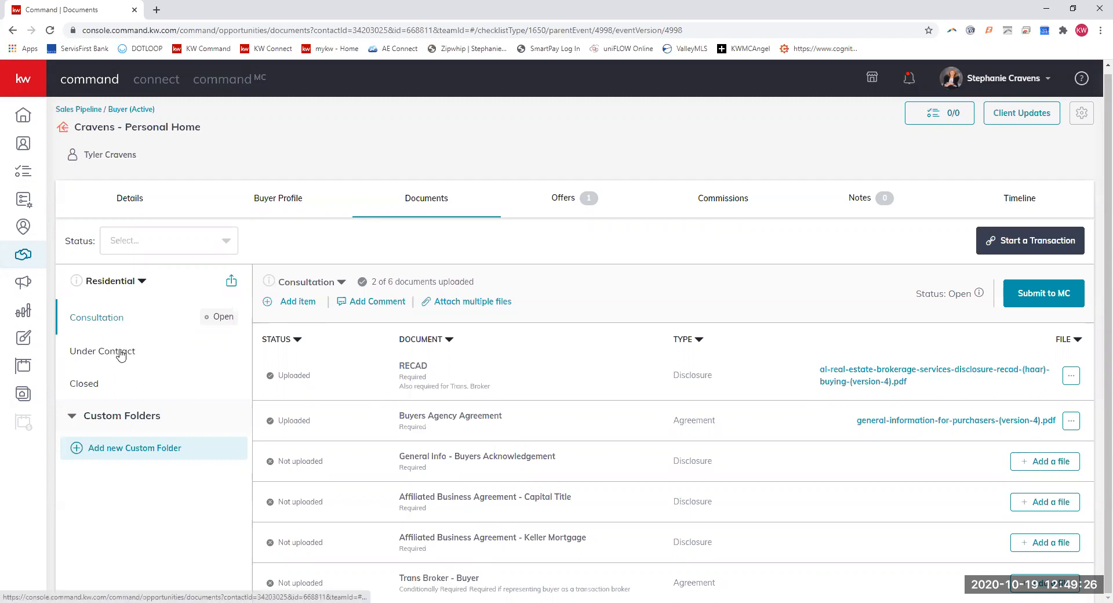
{"action": "left_click", "coordinate": [102, 351]}
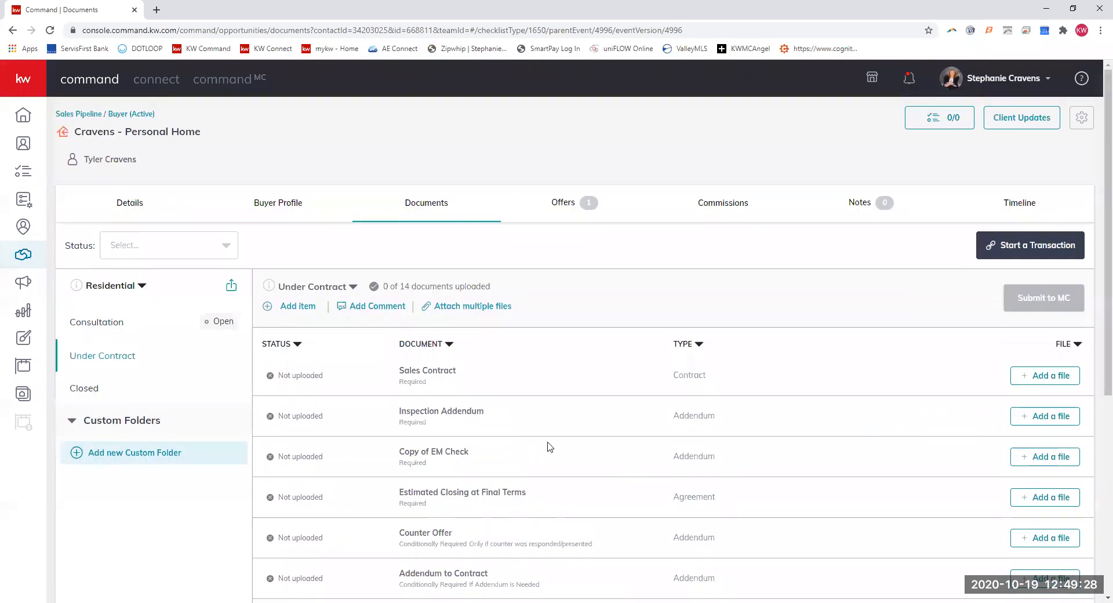
{"action": "mouse_move", "coordinate": [428, 400]}
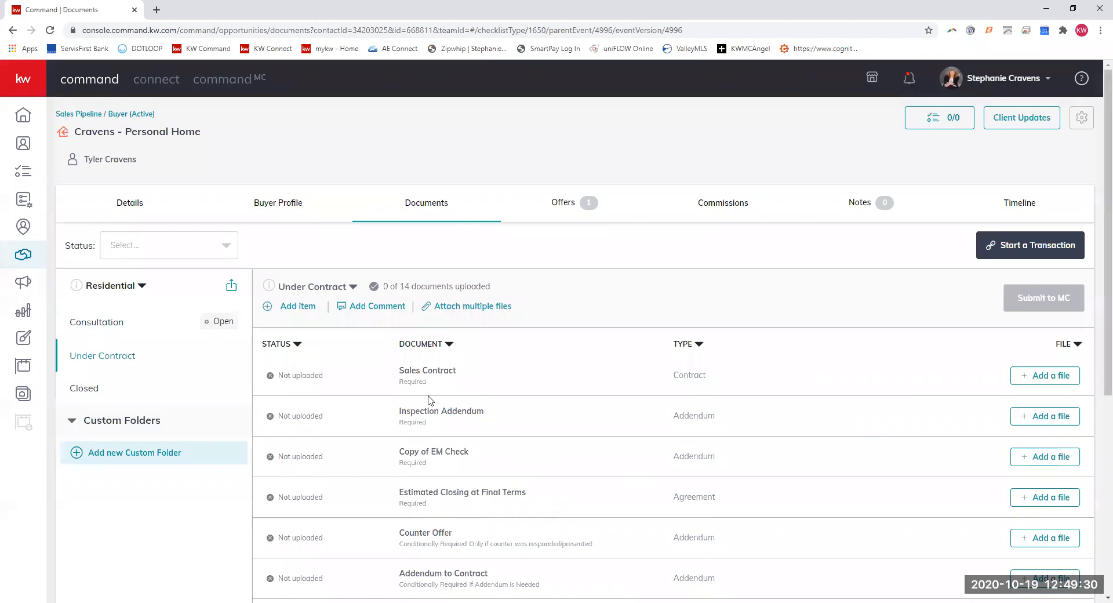
{"action": "scroll", "scroll_direction": "down", "scroll_amount": 3}
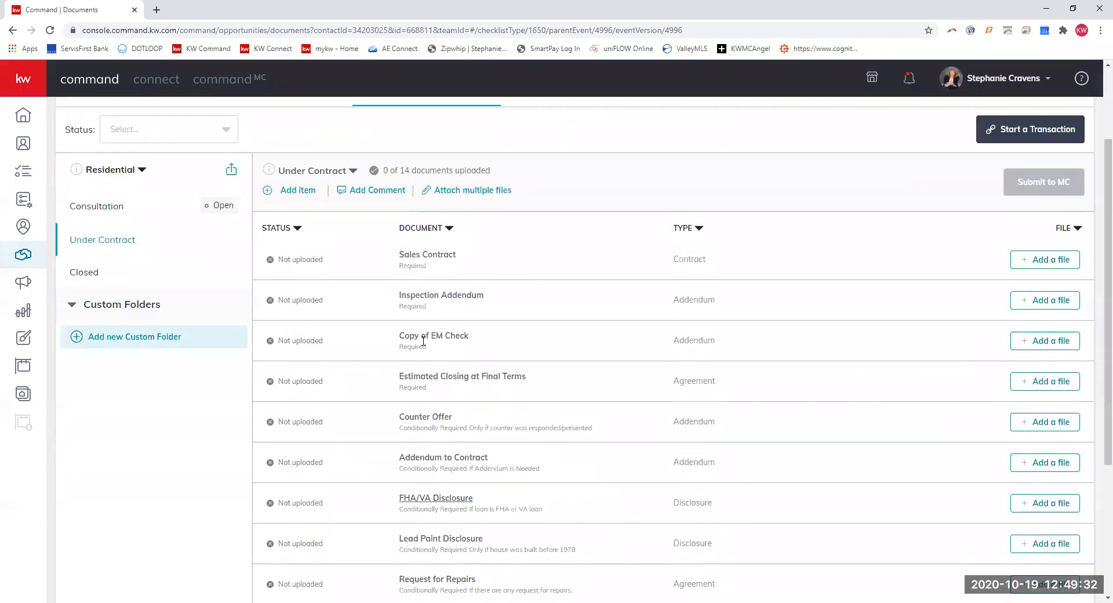
{"action": "mouse_move", "coordinate": [400, 381]}
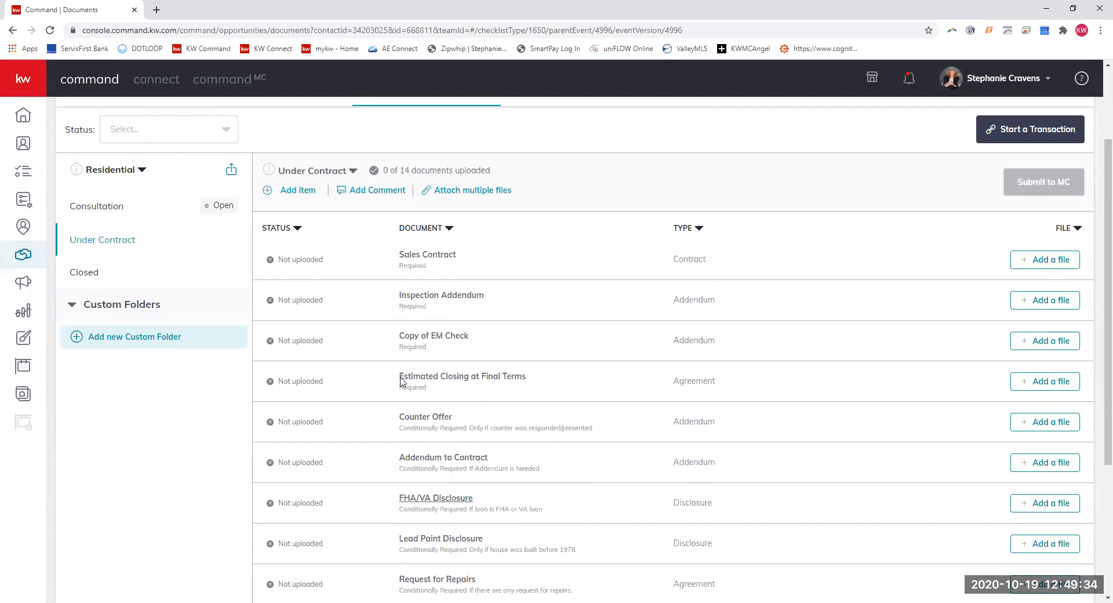
{"action": "mouse_move", "coordinate": [119, 226]}
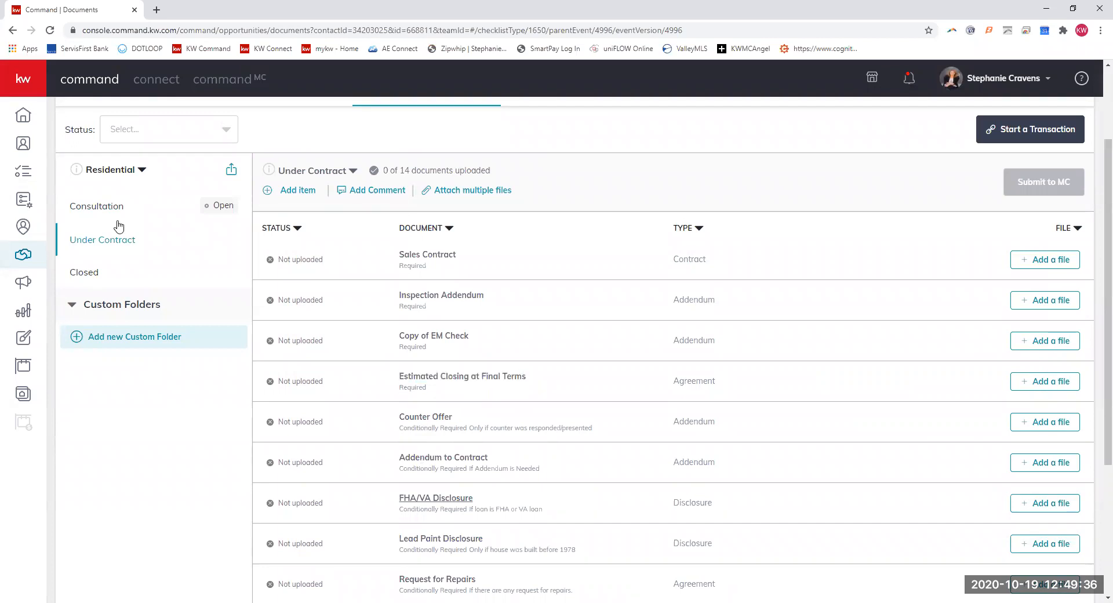
{"action": "mouse_move", "coordinate": [431, 374]}
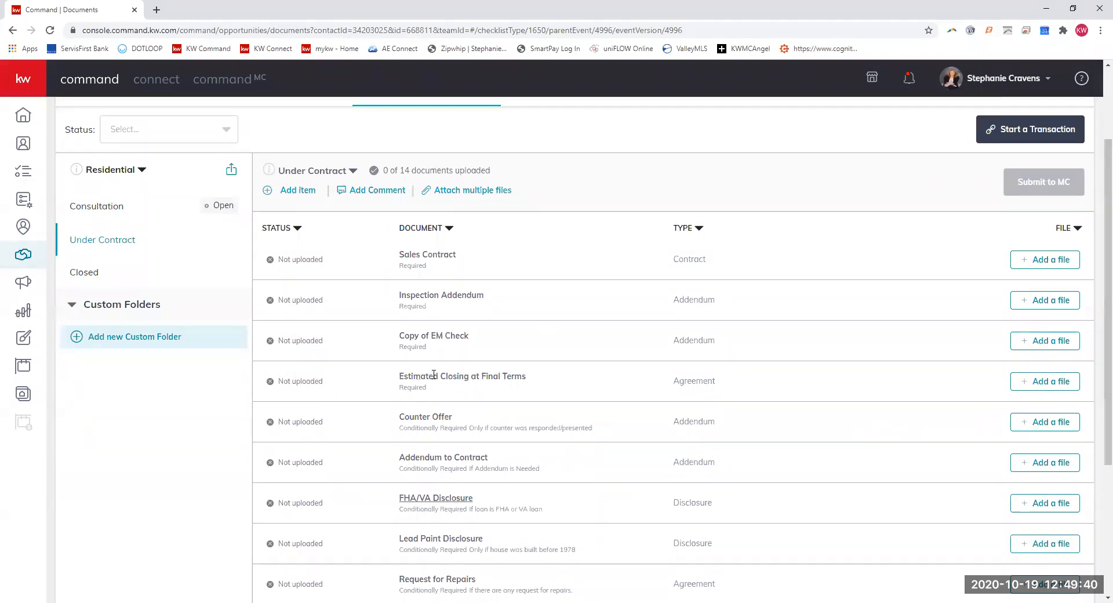
{"action": "scroll", "scroll_direction": "down", "scroll_amount": 3}
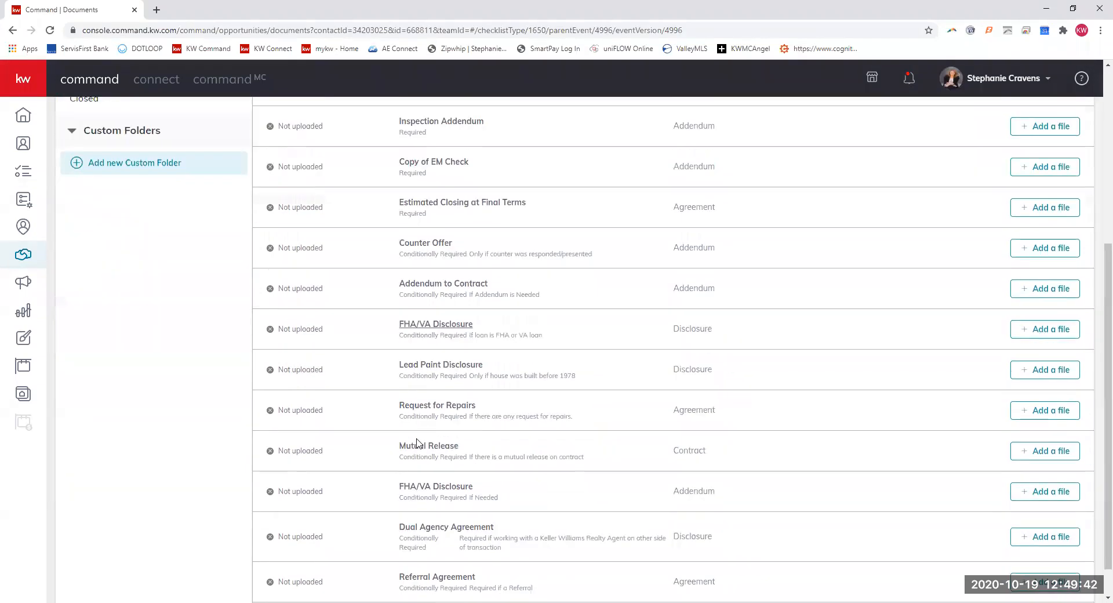
{"action": "scroll", "scroll_direction": "down", "scroll_amount": 3}
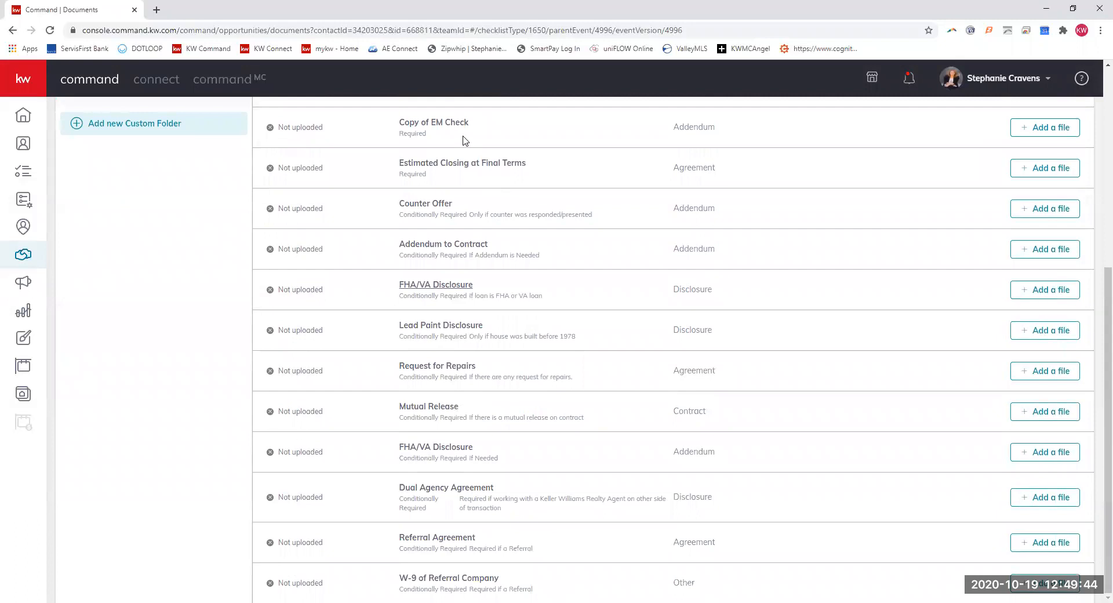
{"action": "mouse_move", "coordinate": [402, 579]}
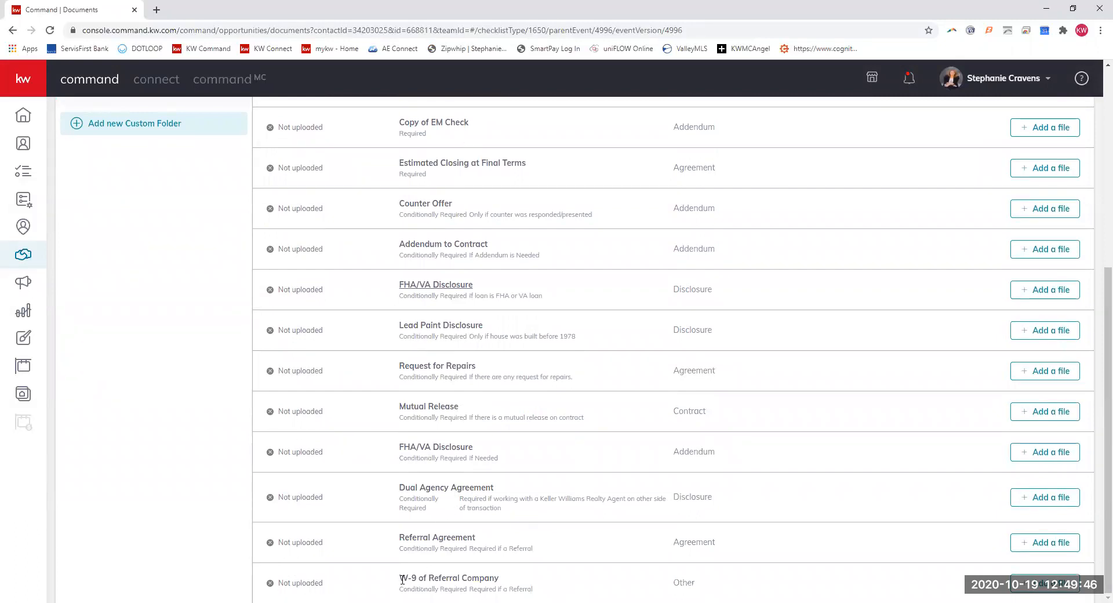
{"action": "mouse_move", "coordinate": [664, 549]}
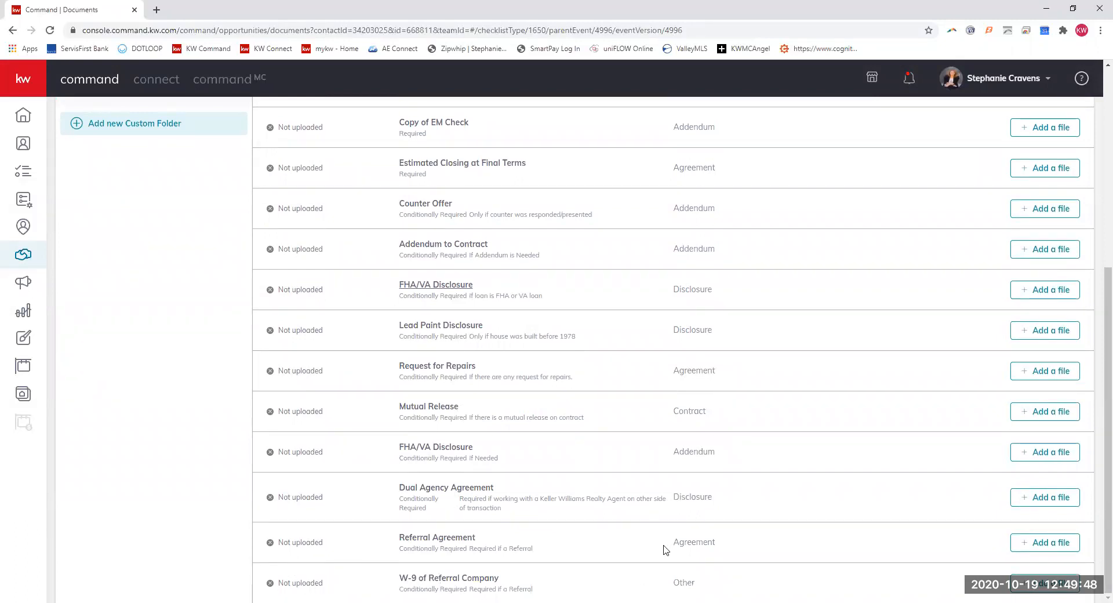
{"action": "mouse_move", "coordinate": [475, 490]}
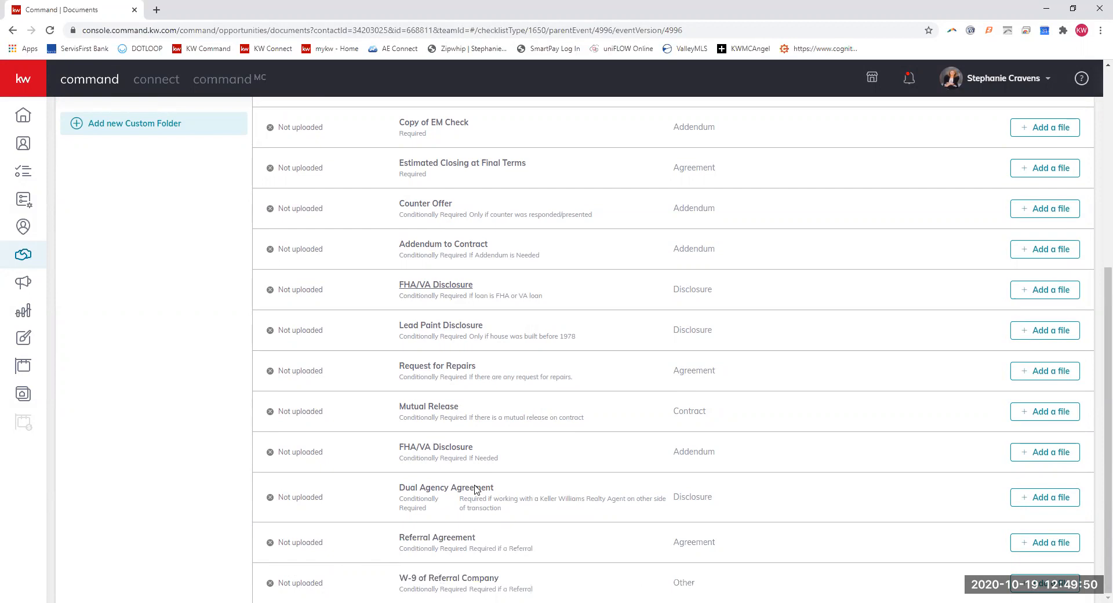
{"action": "mouse_move", "coordinate": [469, 484]}
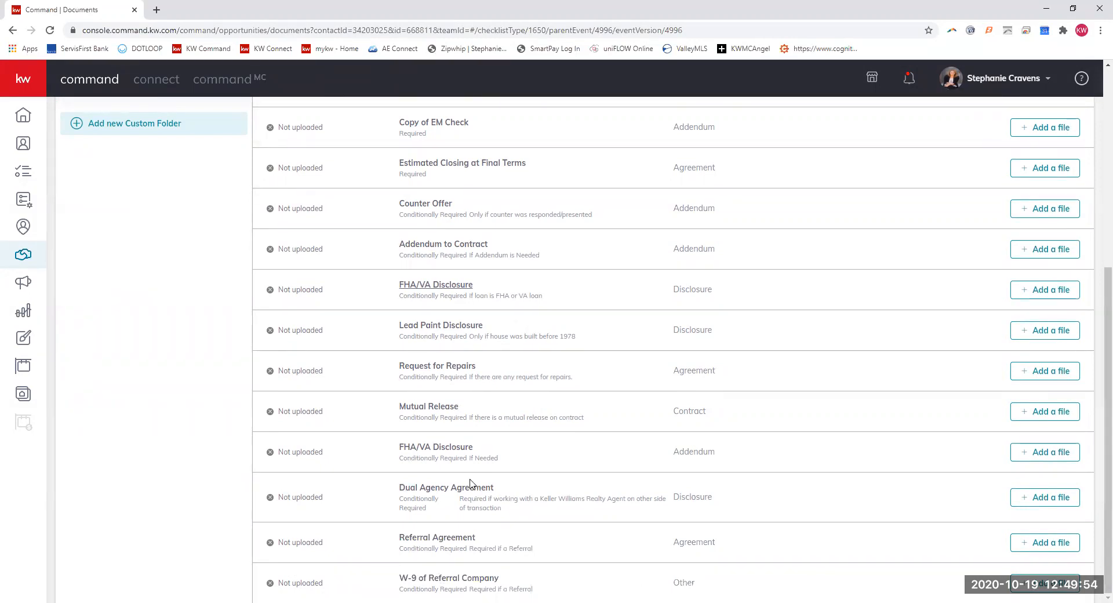
{"action": "scroll", "scroll_direction": "up", "scroll_amount": 3}
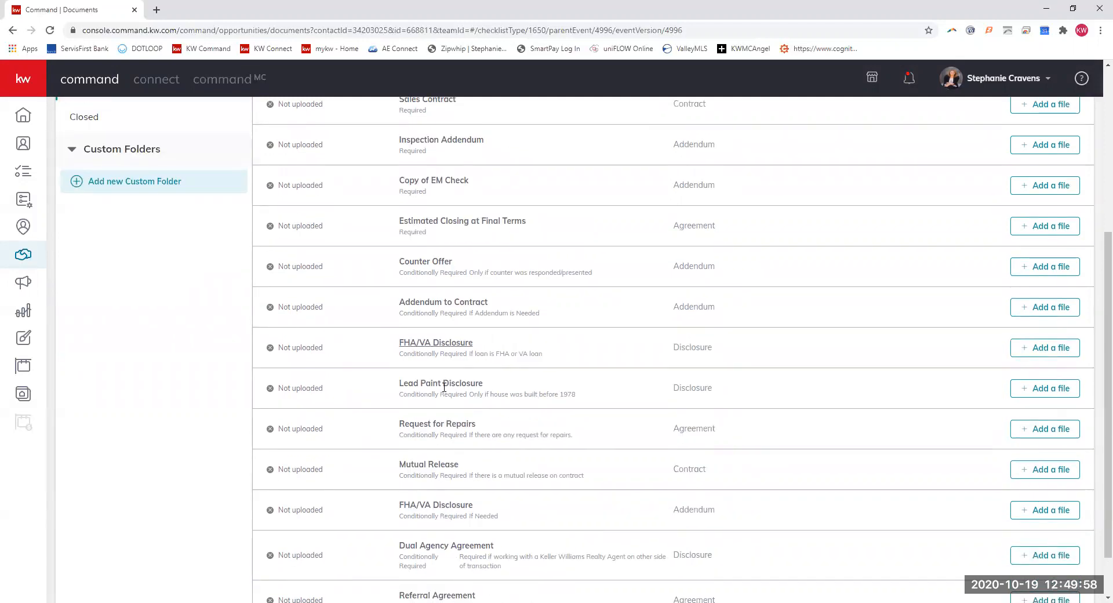
{"action": "scroll", "scroll_direction": "up", "scroll_amount": 3}
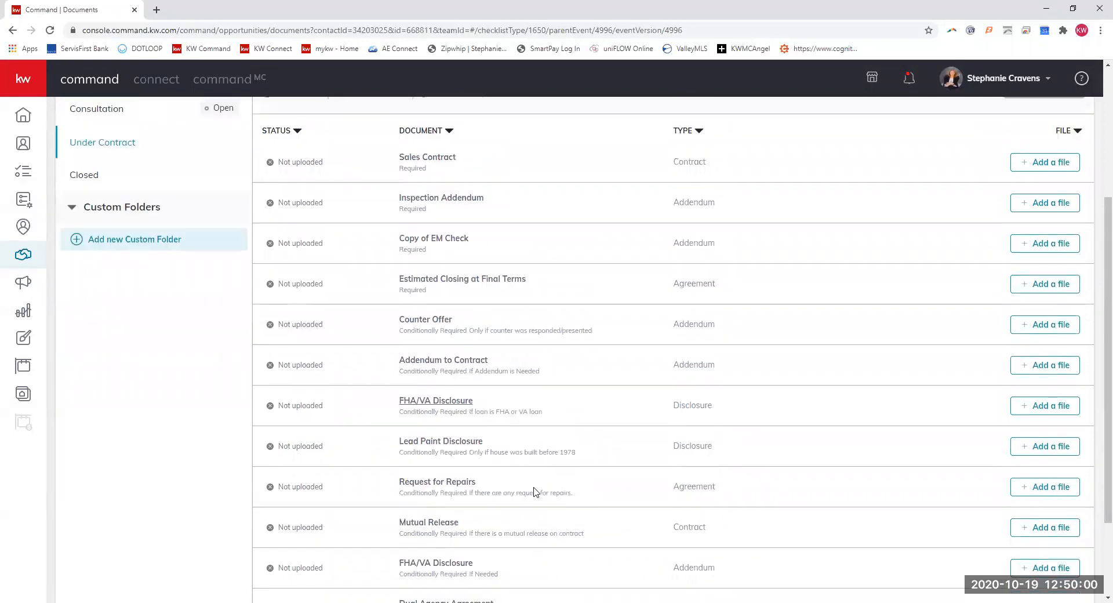
{"action": "scroll", "scroll_direction": "up", "scroll_amount": 3}
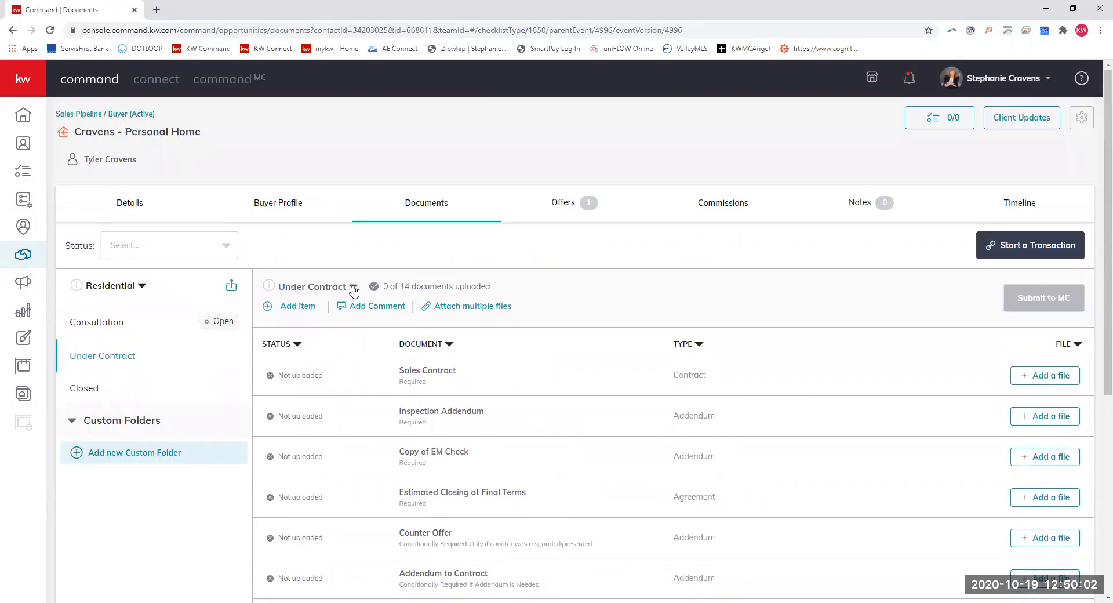
{"action": "left_click", "coordinate": [353, 286]}
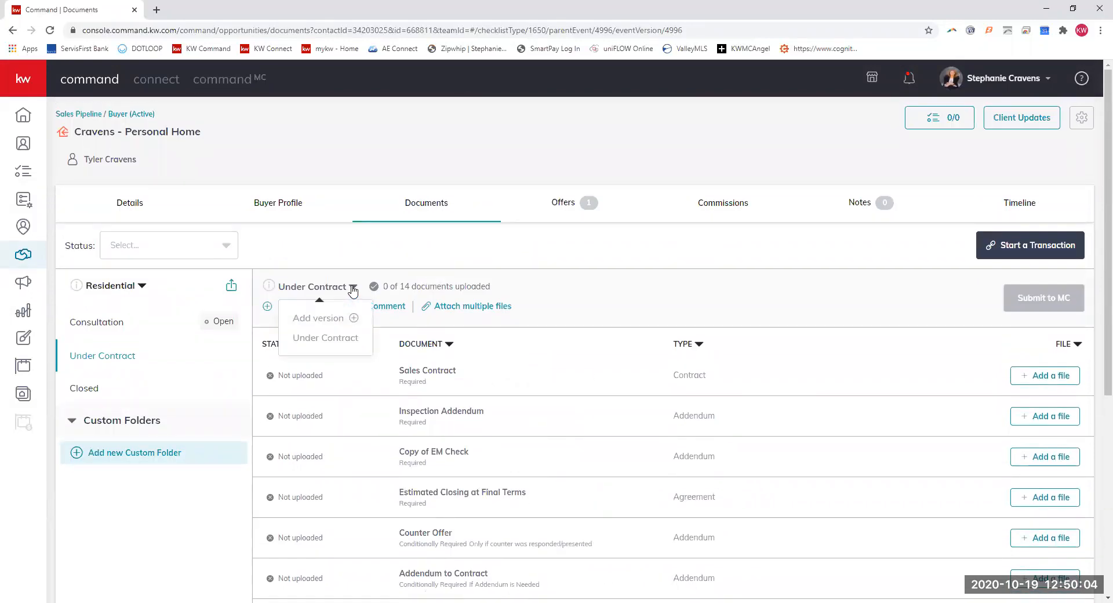
{"action": "mouse_move", "coordinate": [620, 280]}
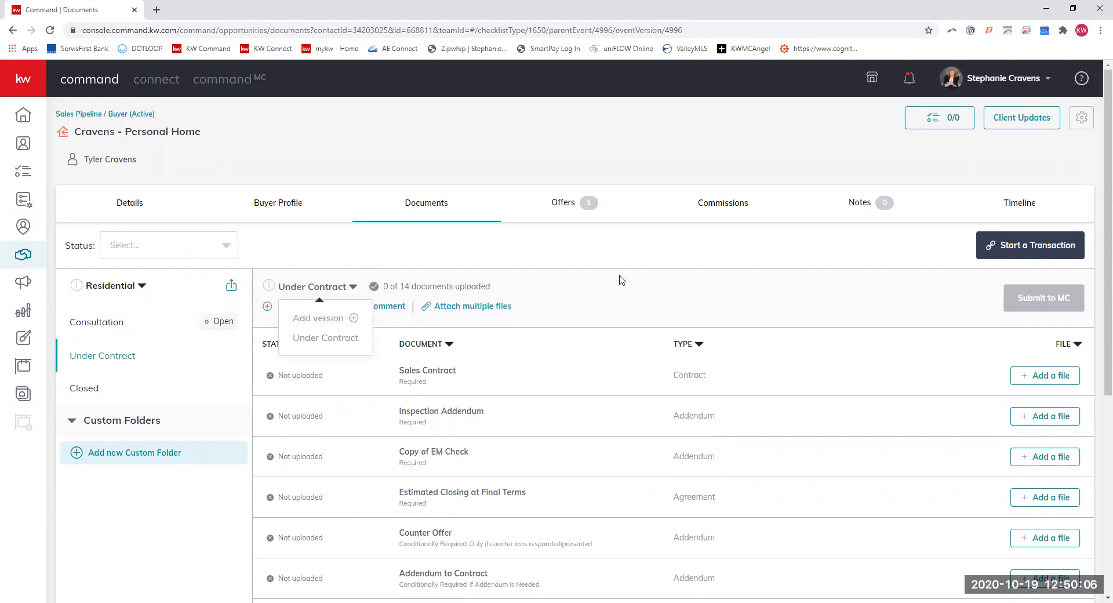
{"action": "left_click", "coordinate": [267, 306]}
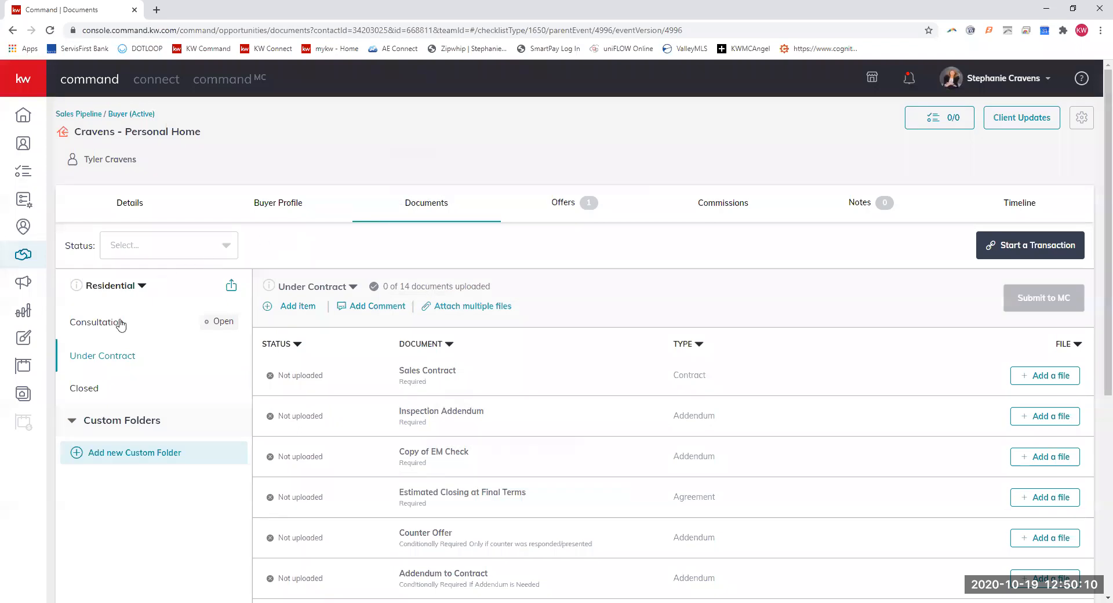
{"action": "left_click", "coordinate": [84, 388]}
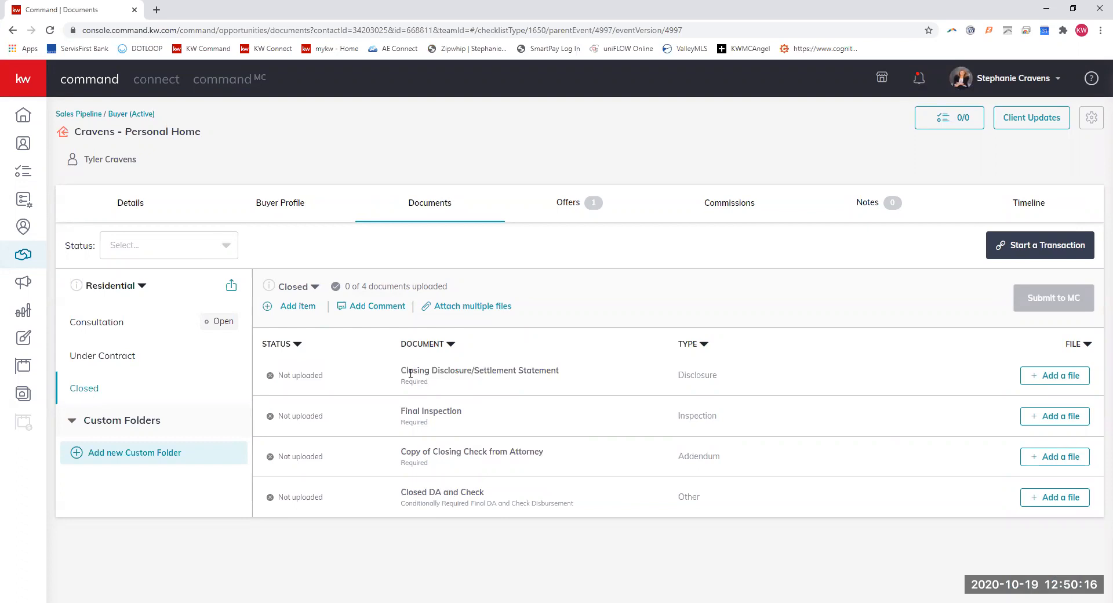
{"action": "mouse_move", "coordinate": [558, 463]}
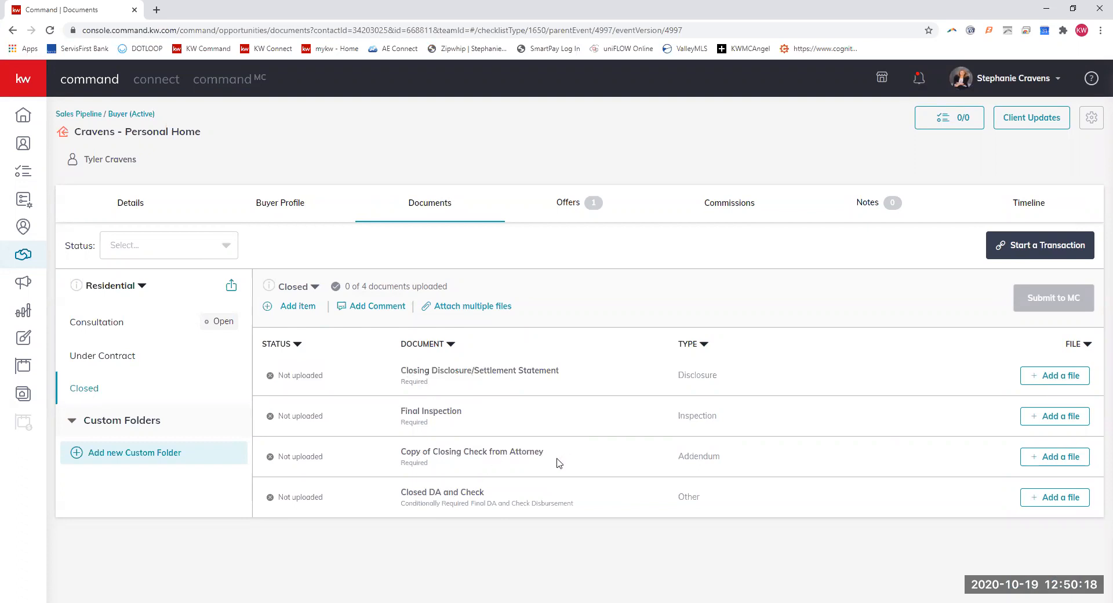
{"action": "mouse_move", "coordinate": [377, 503]}
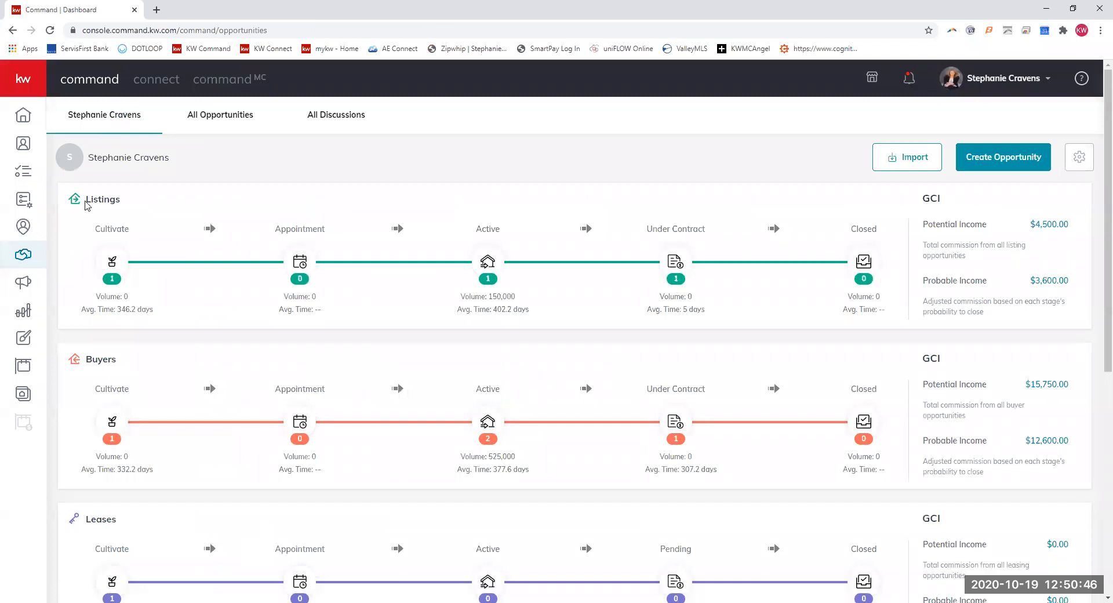
Scroll the pipeline dashboard to review the Listings, Buyers and Leases summary figures
{"action": "scroll", "scroll_direction": "down", "scroll_amount": 3}
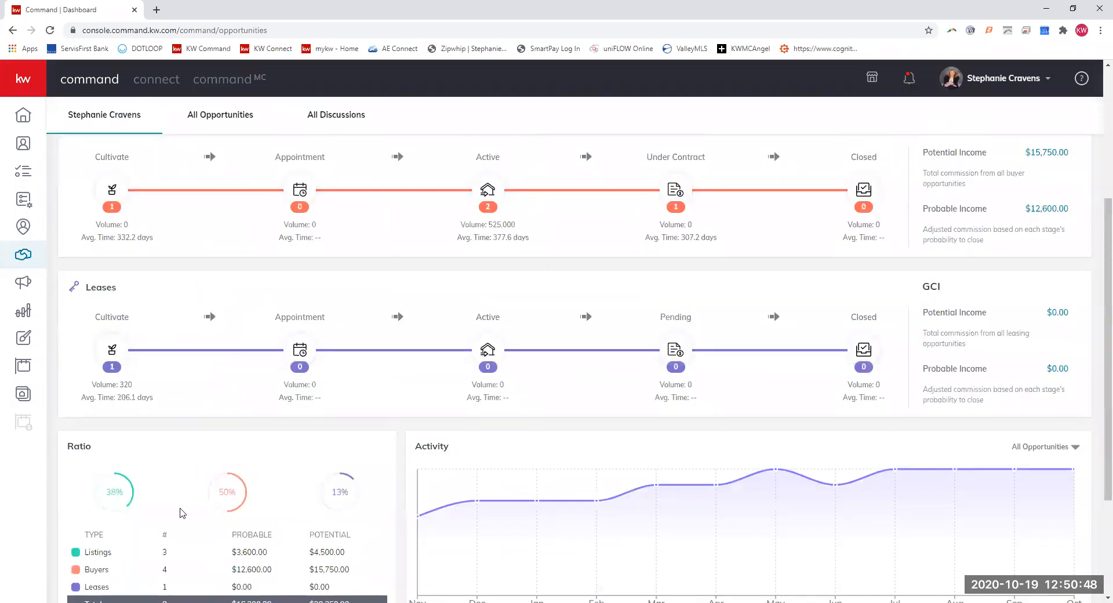
{"action": "scroll", "scroll_direction": "up", "scroll_amount": 3}
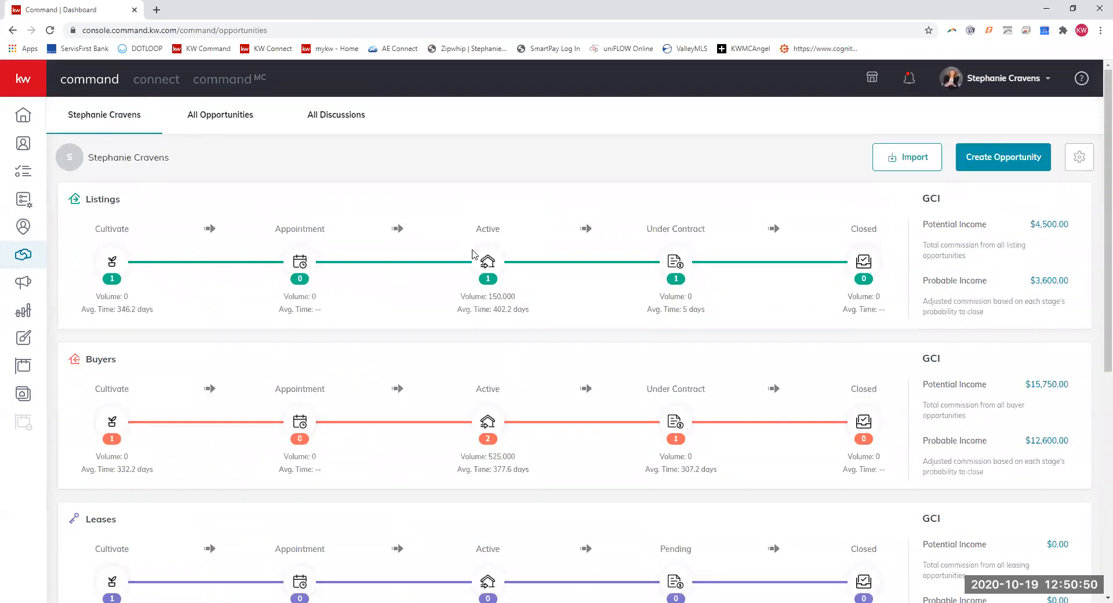
{"action": "mouse_move", "coordinate": [520, 235]}
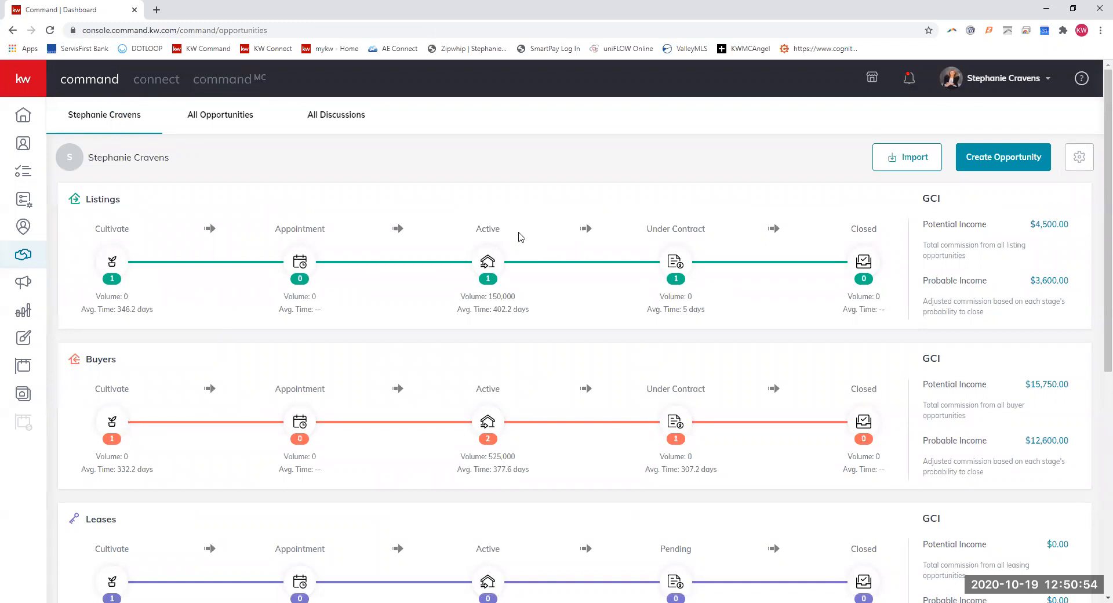
{"action": "mouse_move", "coordinate": [501, 489]}
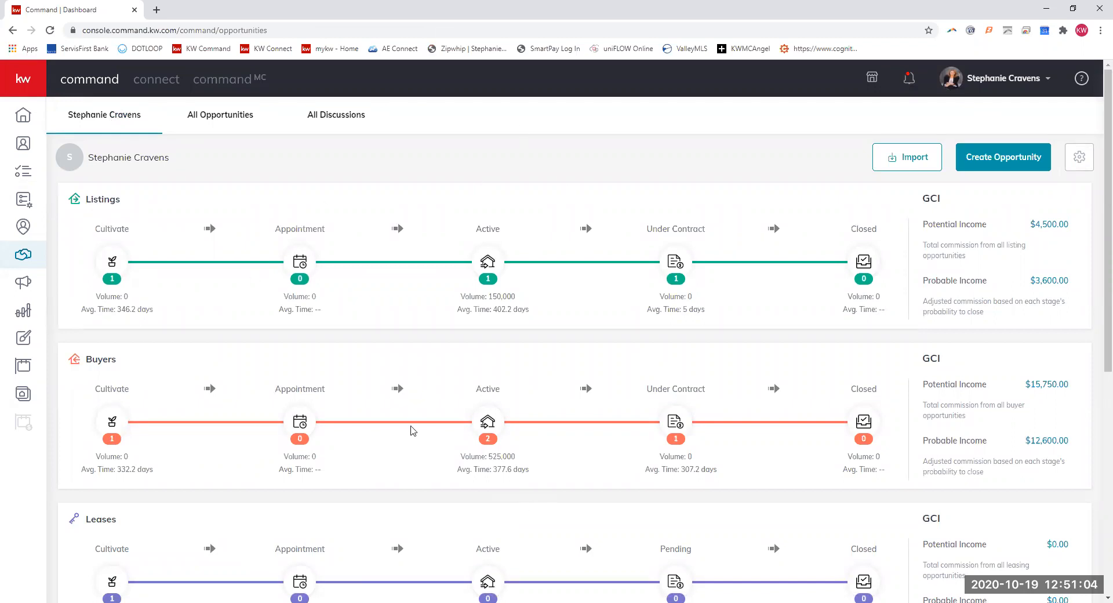
{"action": "mouse_move", "coordinate": [363, 509]}
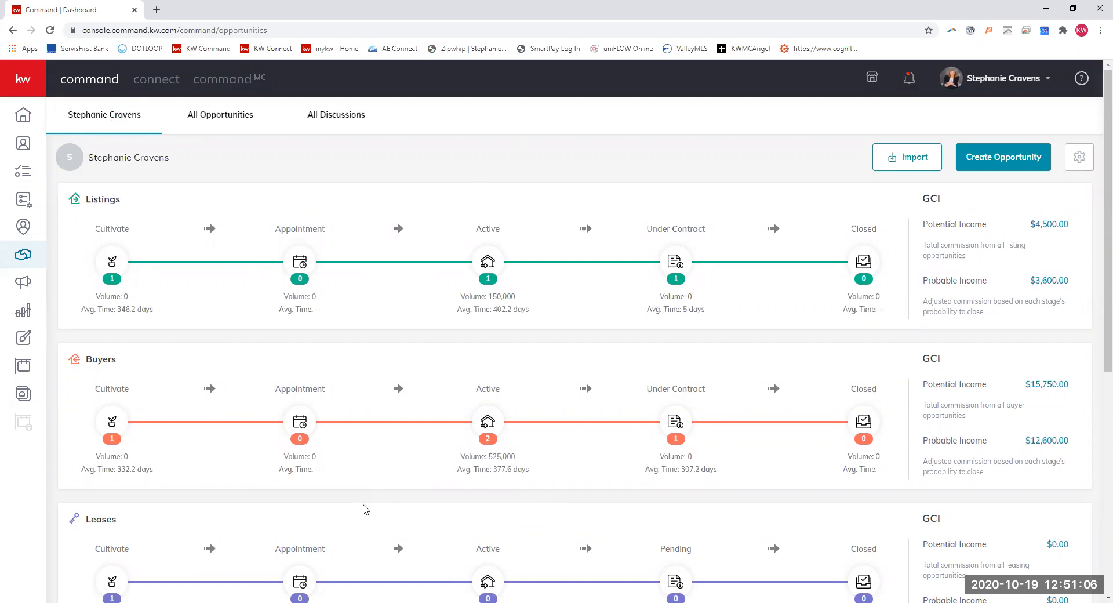
{"action": "mouse_move", "coordinate": [314, 282]}
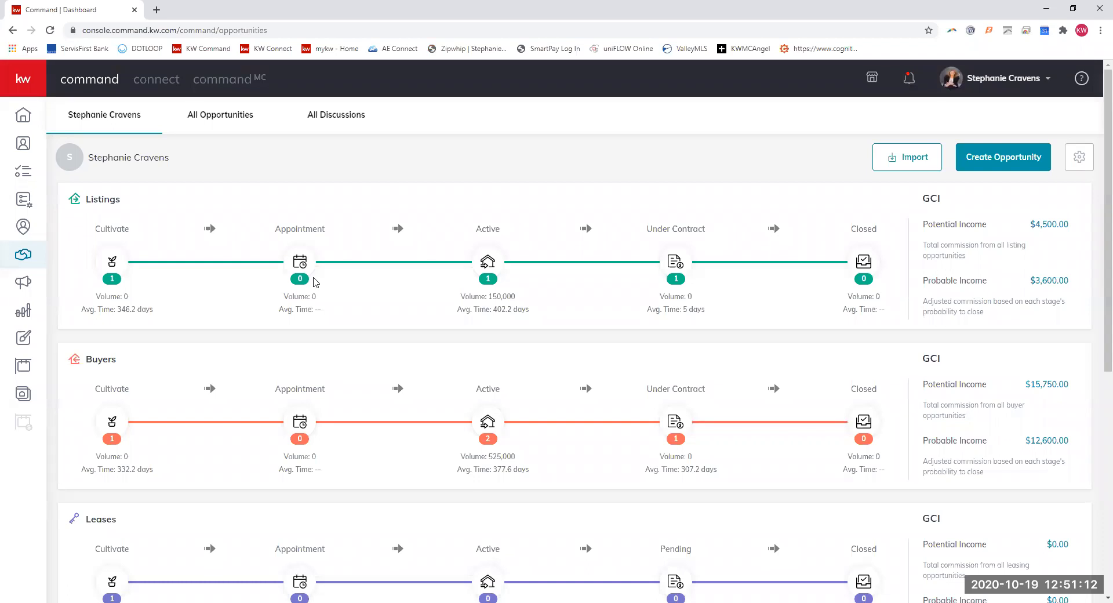
{"action": "mouse_move", "coordinate": [380, 157]}
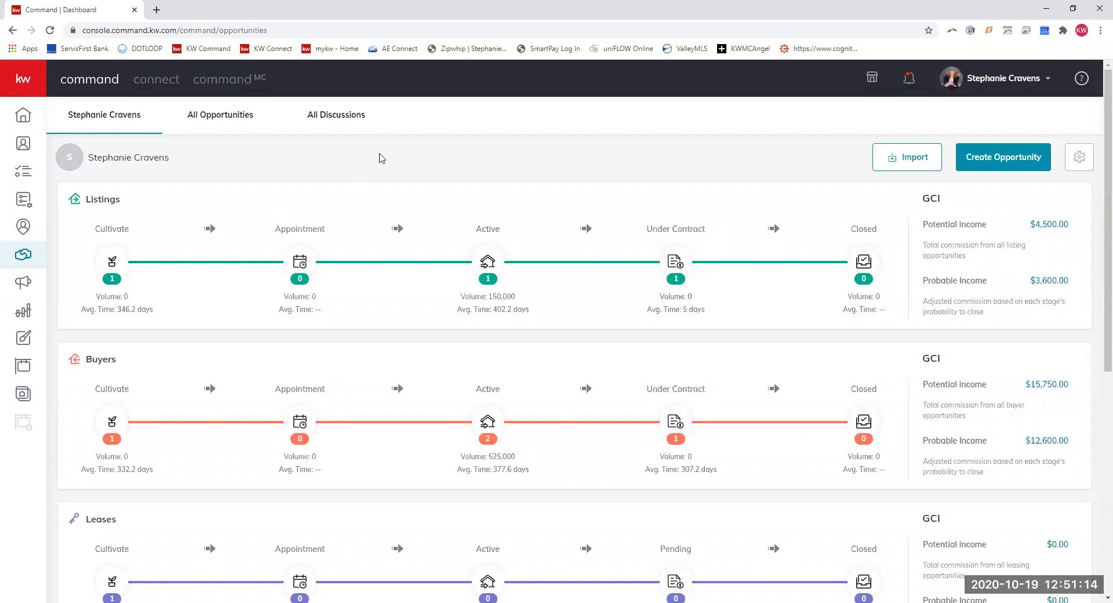
{"action": "mouse_move", "coordinate": [576, 143]}
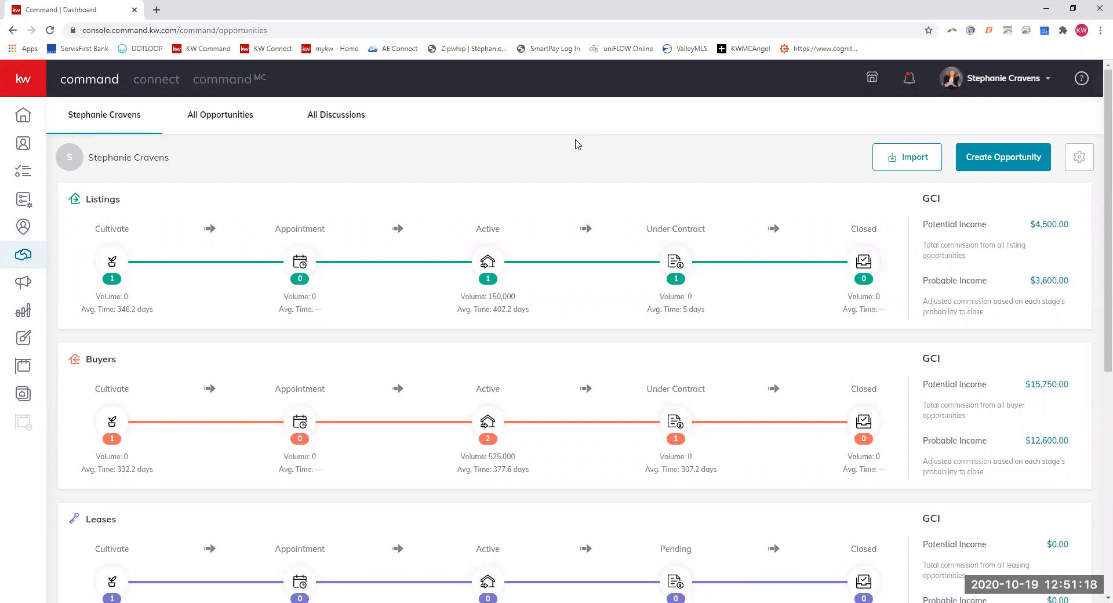
{"action": "mouse_move", "coordinate": [671, 289]}
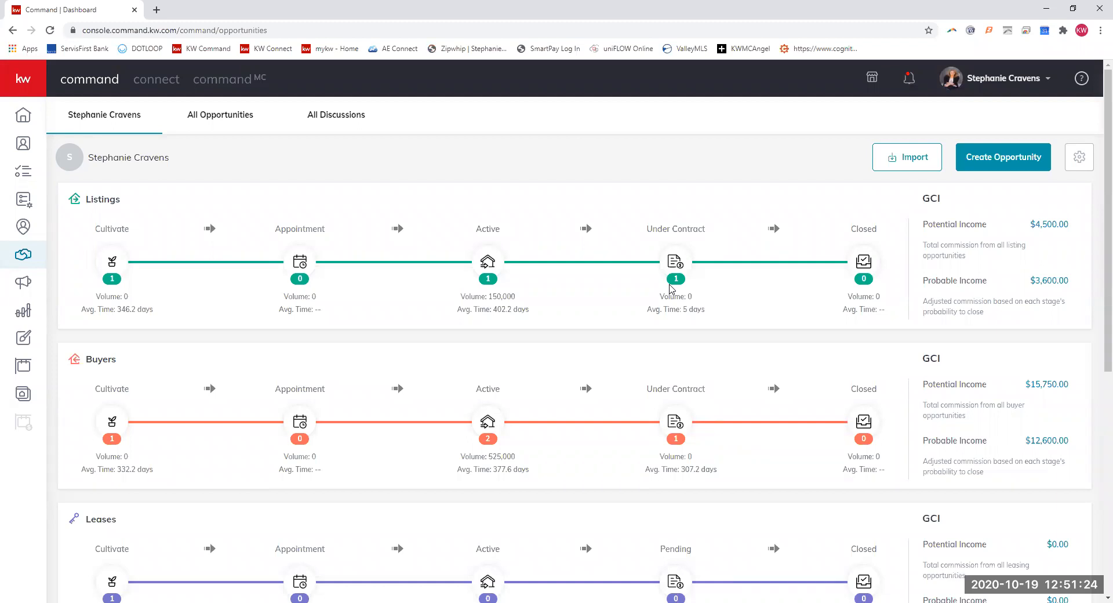
{"action": "mouse_move", "coordinate": [1004, 70]}
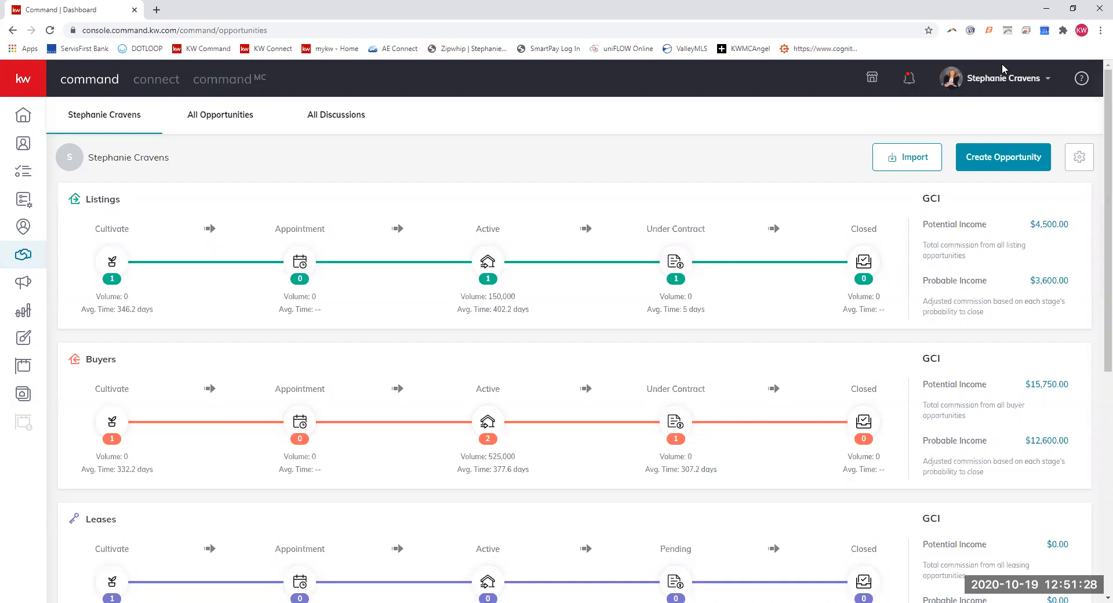
{"action": "mouse_move", "coordinate": [958, 55]}
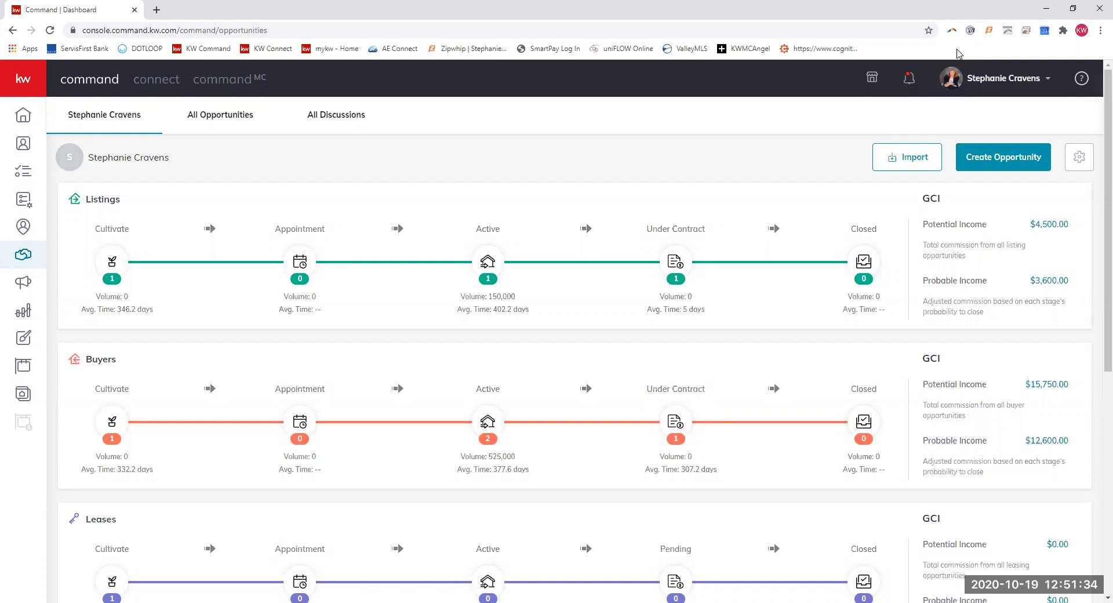
{"action": "mouse_move", "coordinate": [469, 408]}
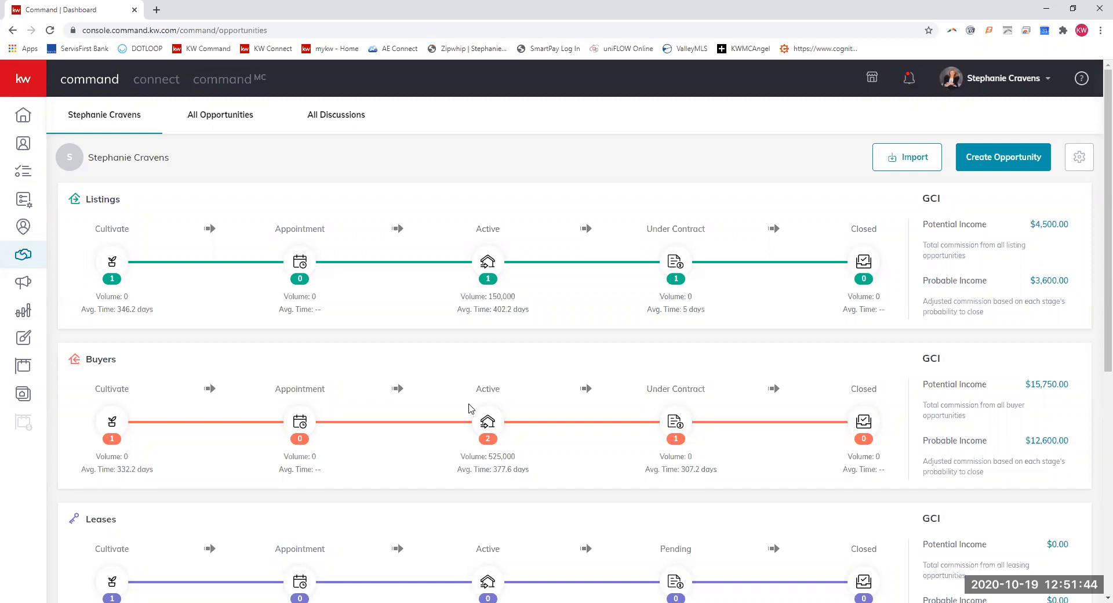
{"action": "mouse_move", "coordinate": [709, 96]}
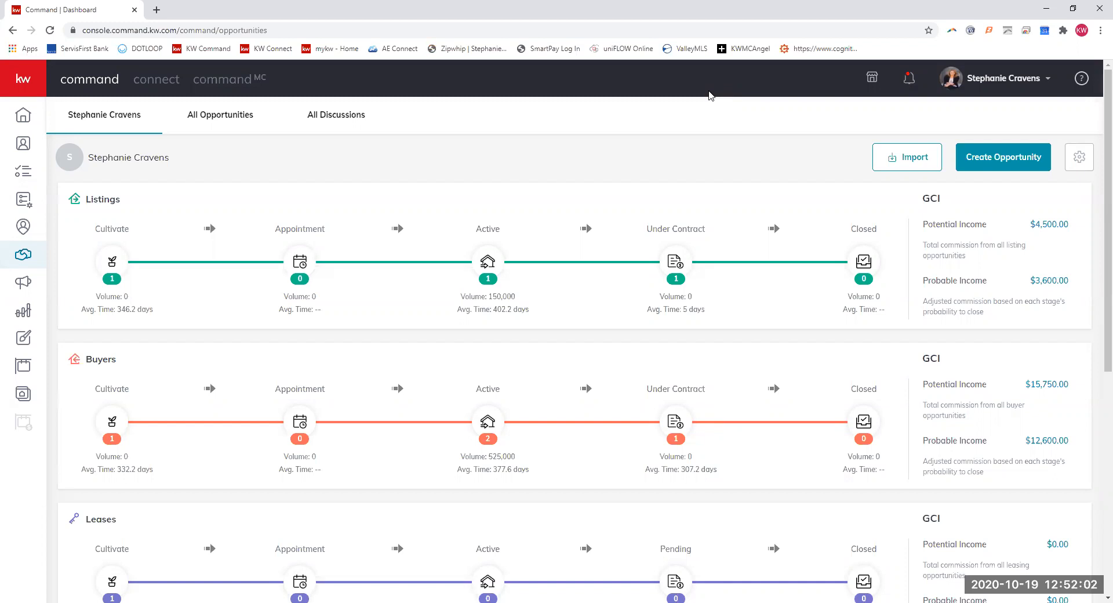
{"action": "mouse_move", "coordinate": [937, 425]}
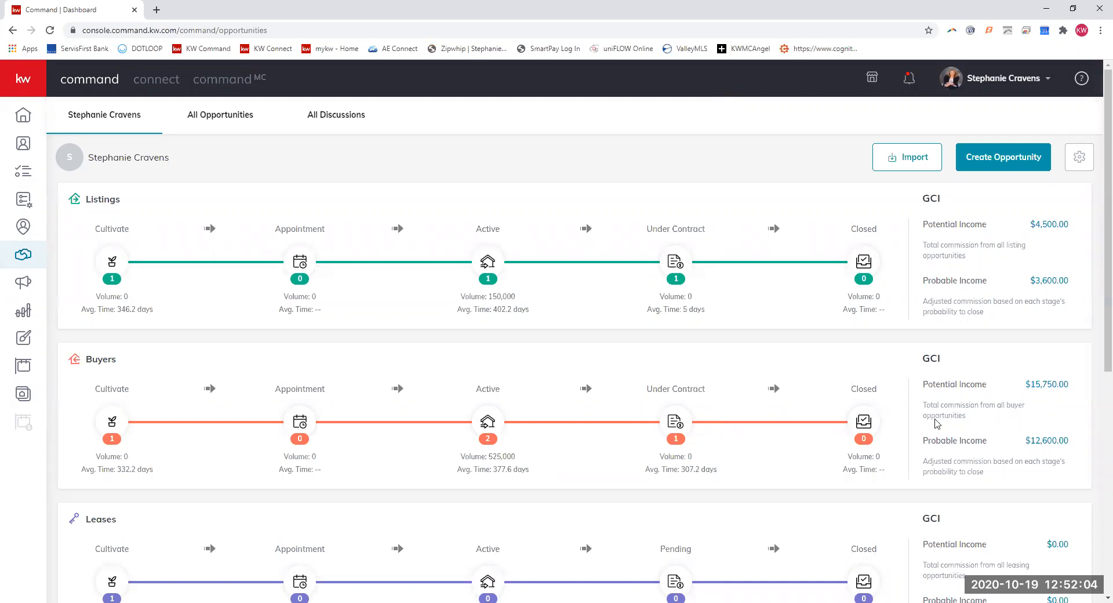
{"action": "mouse_move", "coordinate": [940, 417]}
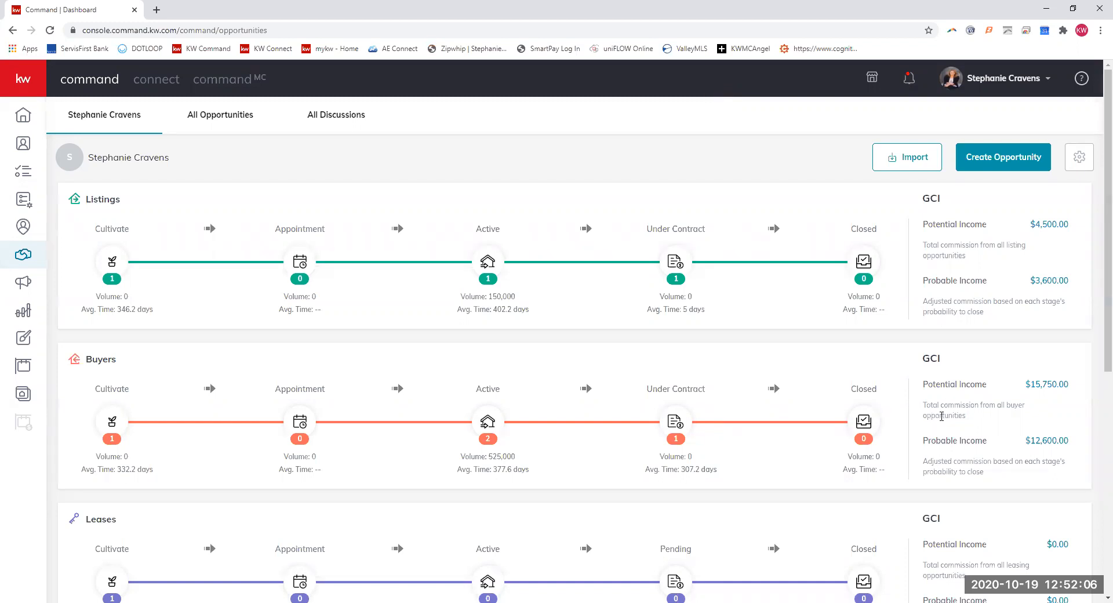